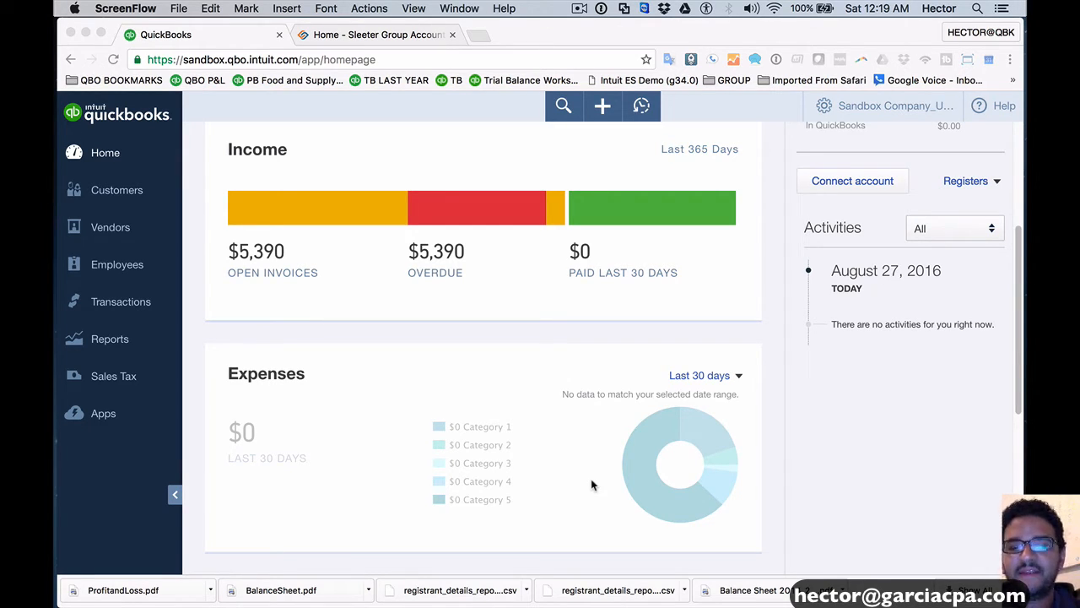
{"action": "mouse_move", "coordinate": [605, 212]}
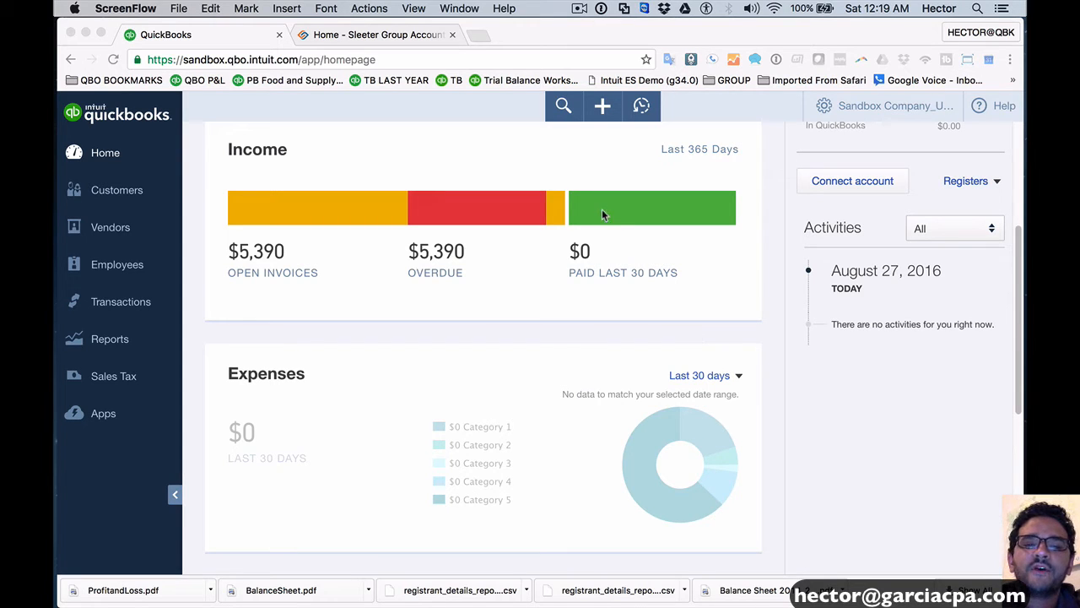
{"action": "mouse_move", "coordinate": [425, 111]}
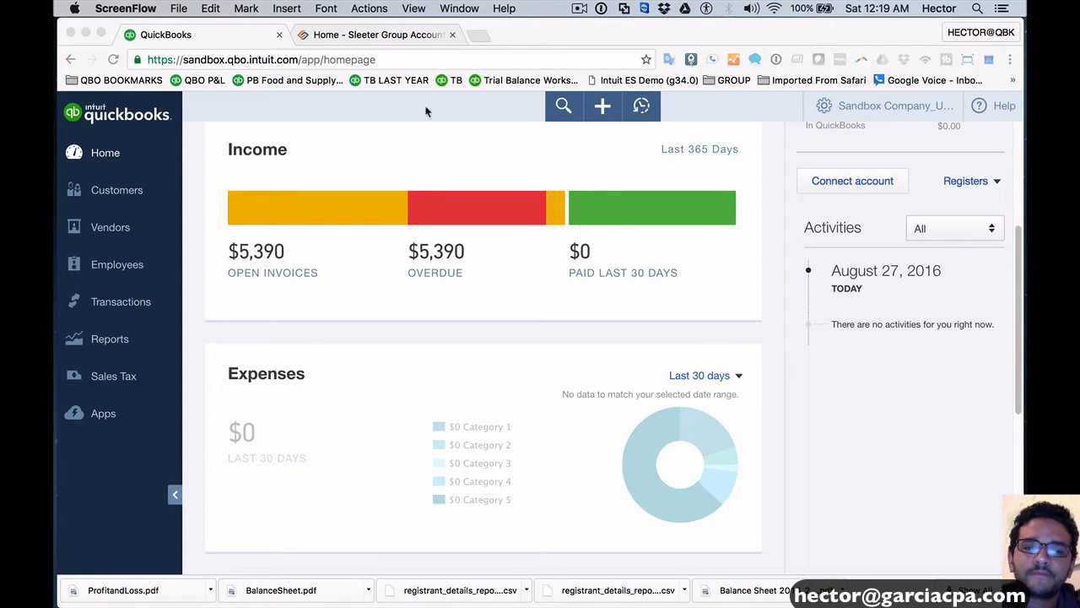
{"action": "mouse_move", "coordinate": [425, 226]}
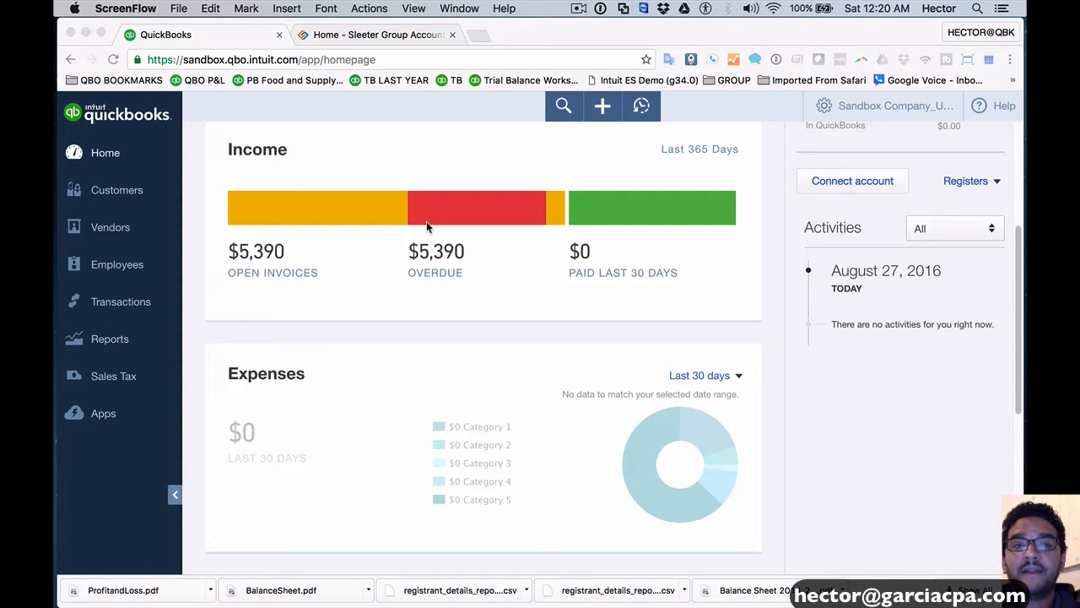
{"action": "mouse_move", "coordinate": [548, 140]}
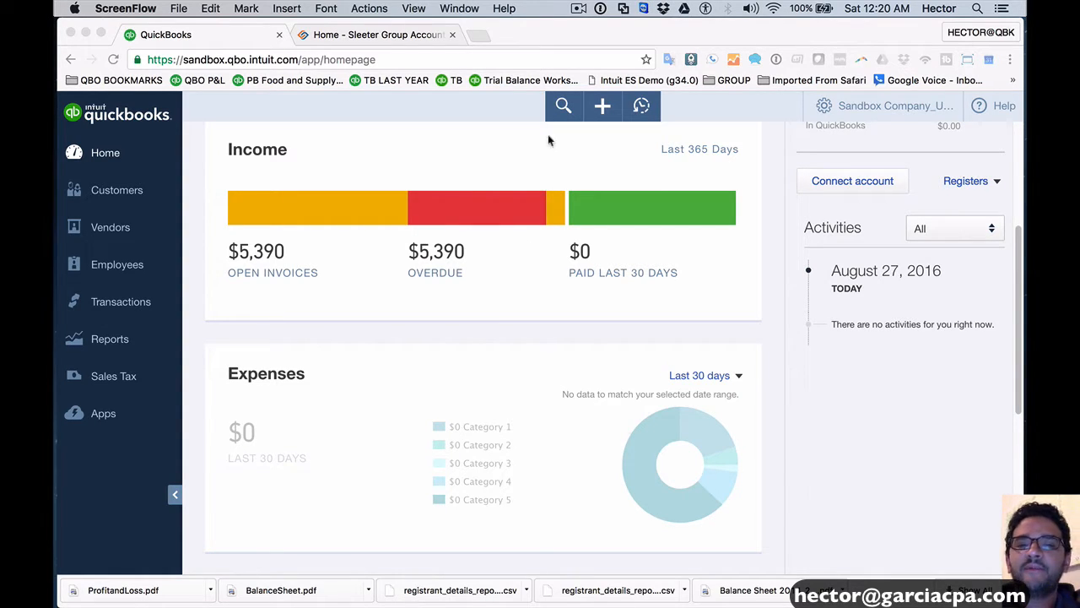
Start a new invoice and add extra blank lines to it.
{"action": "left_click", "coordinate": [601, 105]}
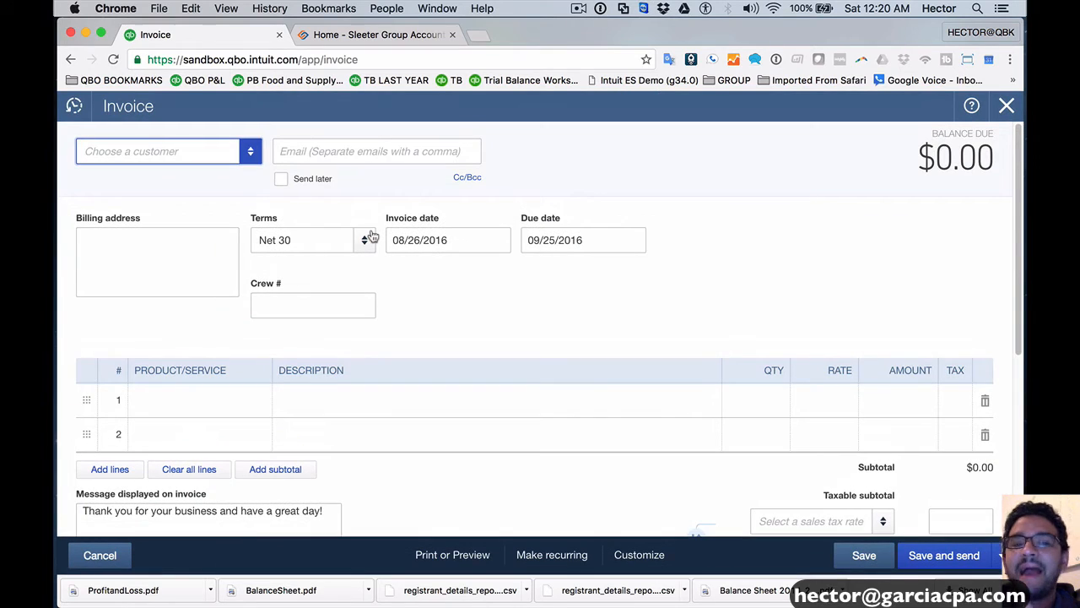
{"action": "mouse_move", "coordinate": [281, 391]}
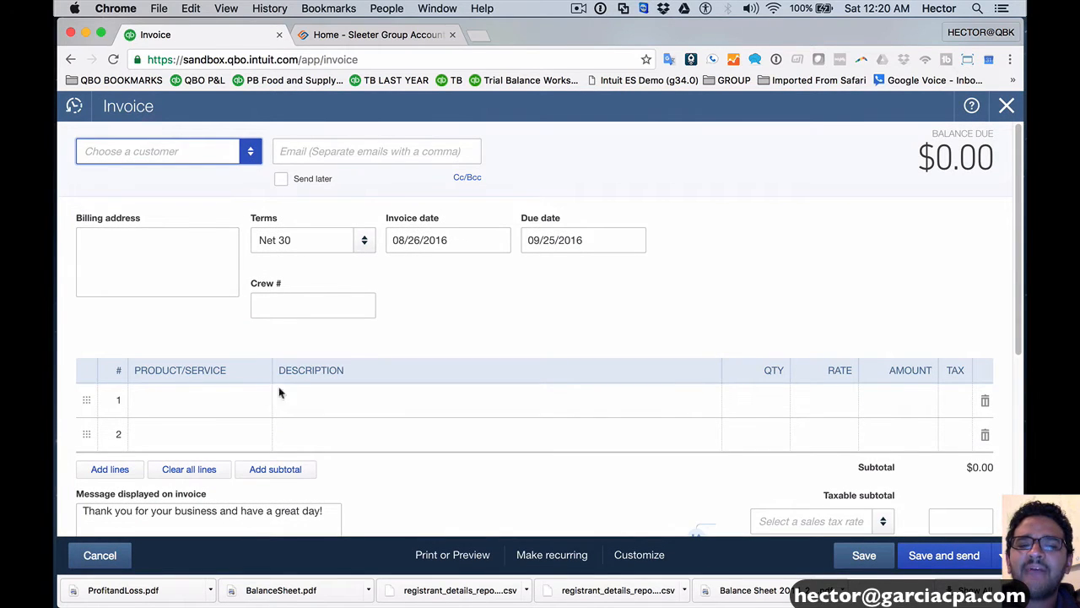
{"action": "left_click", "coordinate": [108, 469]}
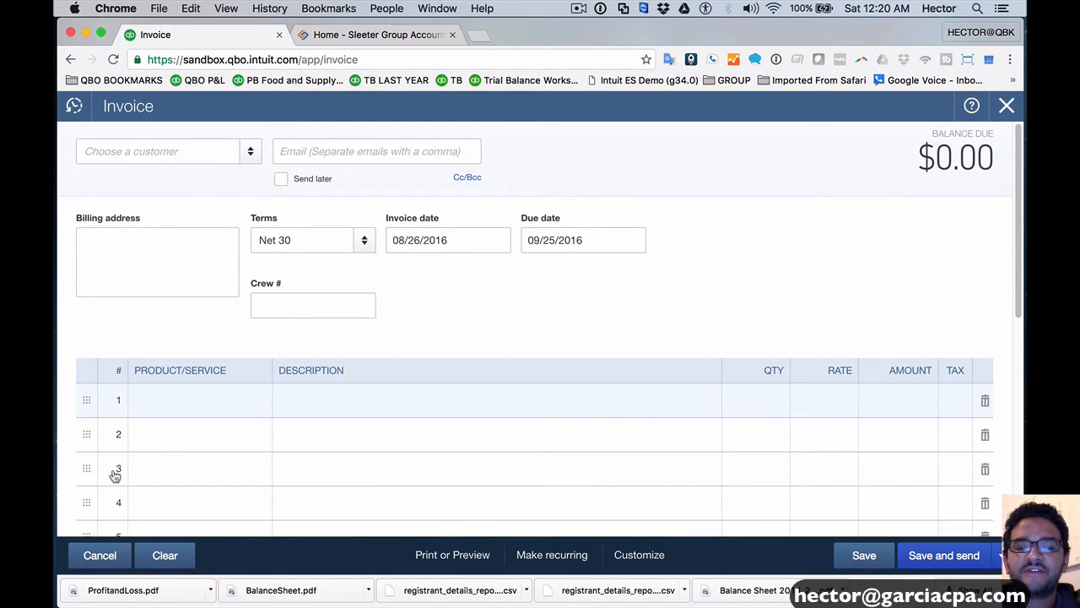
{"action": "scroll", "scroll_direction": "down", "scroll_amount": 3}
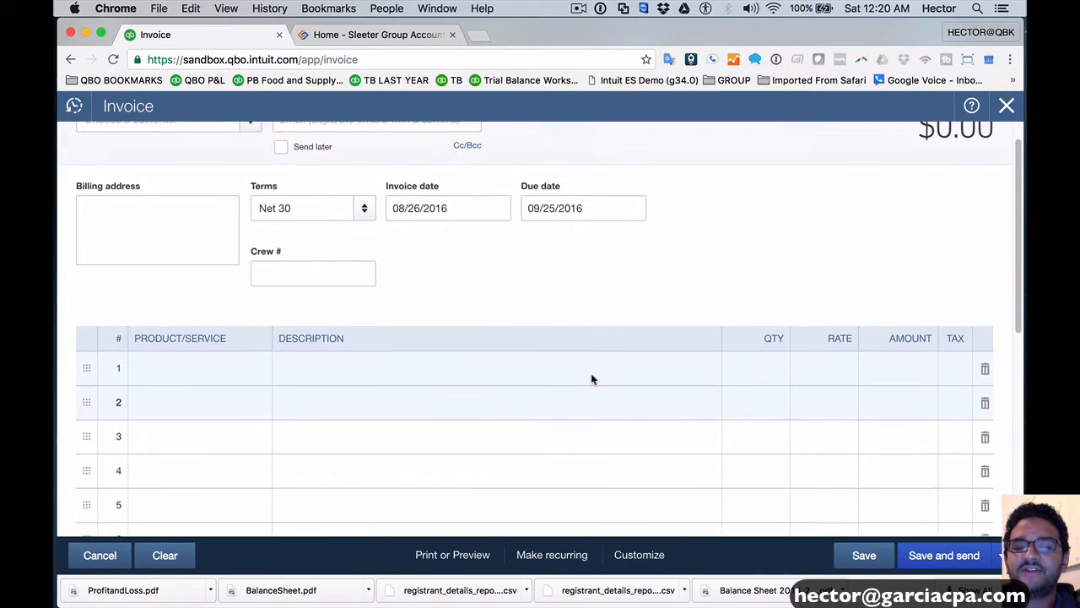
{"action": "scroll", "scroll_direction": "up", "scroll_amount": 3}
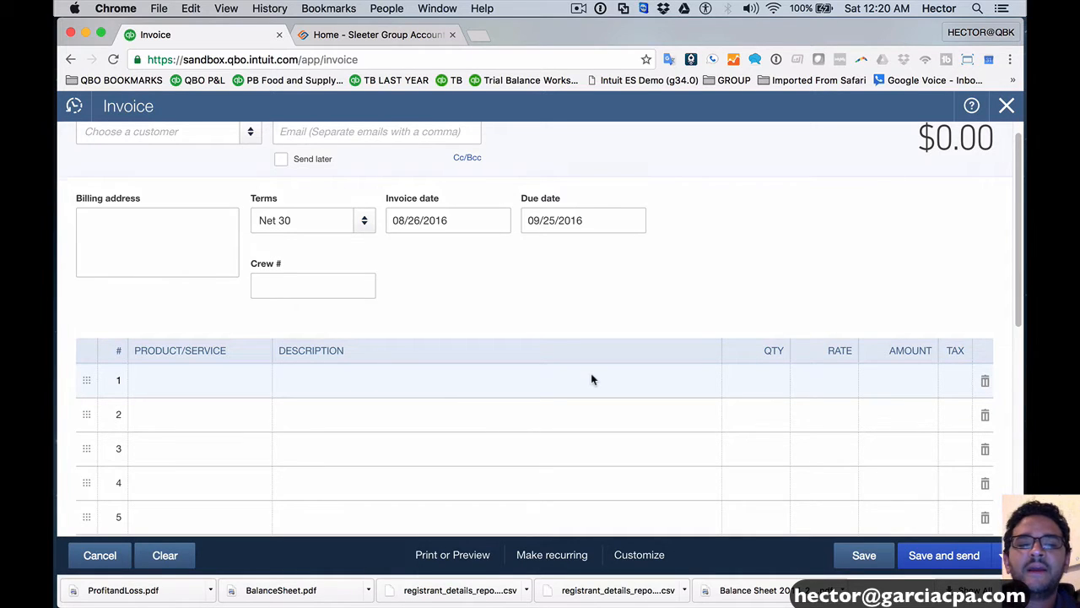
Set the first line's product to Concrete and the second line's to Hours.
{"action": "left_click", "coordinate": [199, 380]}
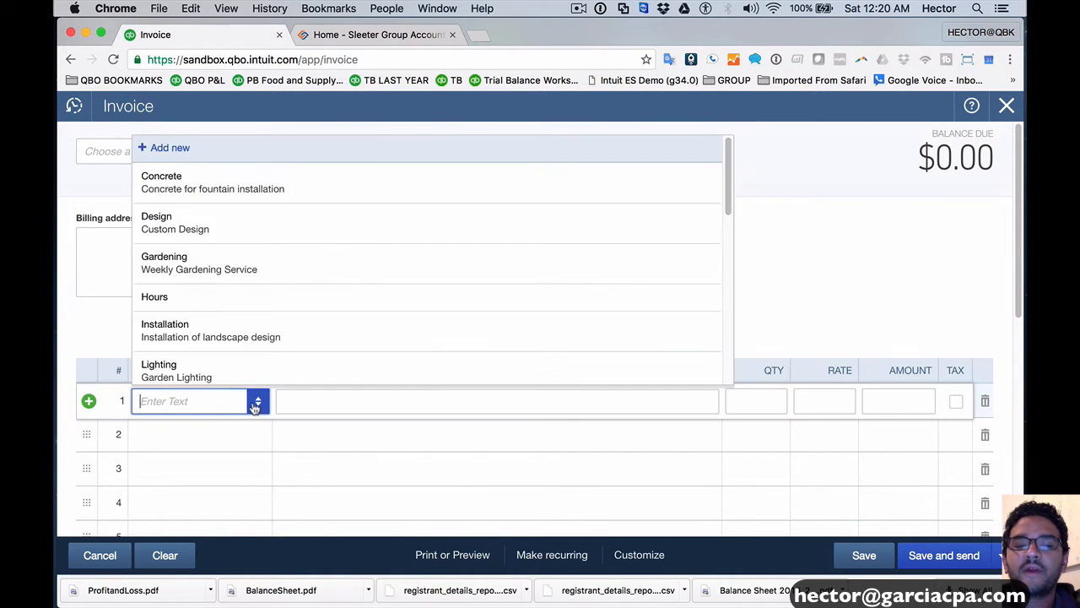
{"action": "left_click", "coordinate": [162, 183]}
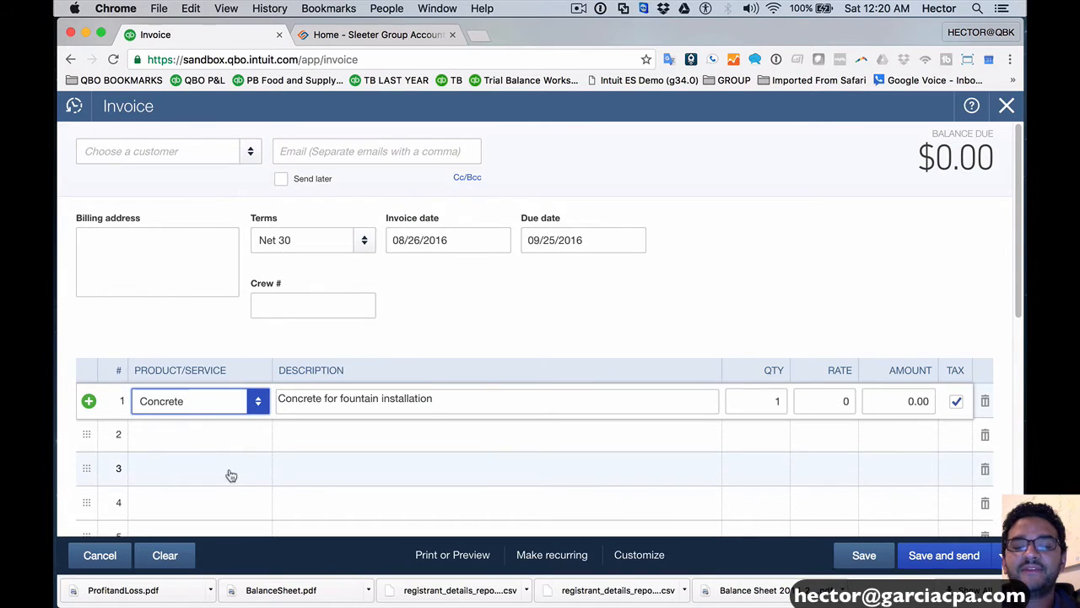
{"action": "left_click", "coordinate": [190, 435]}
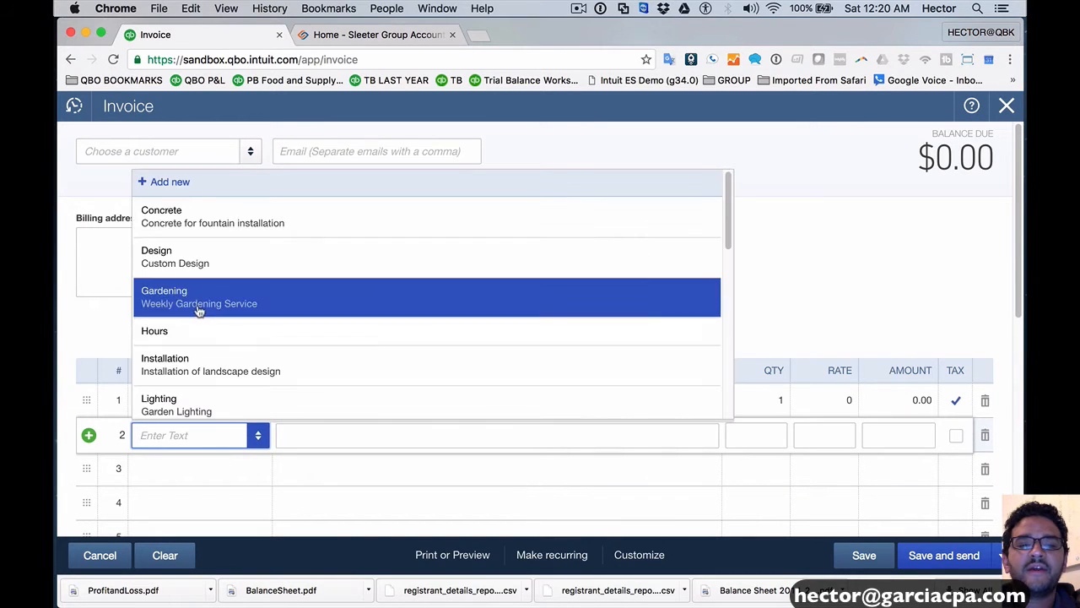
{"action": "left_click", "coordinate": [155, 330]}
{"action": "type", "text": "5"}
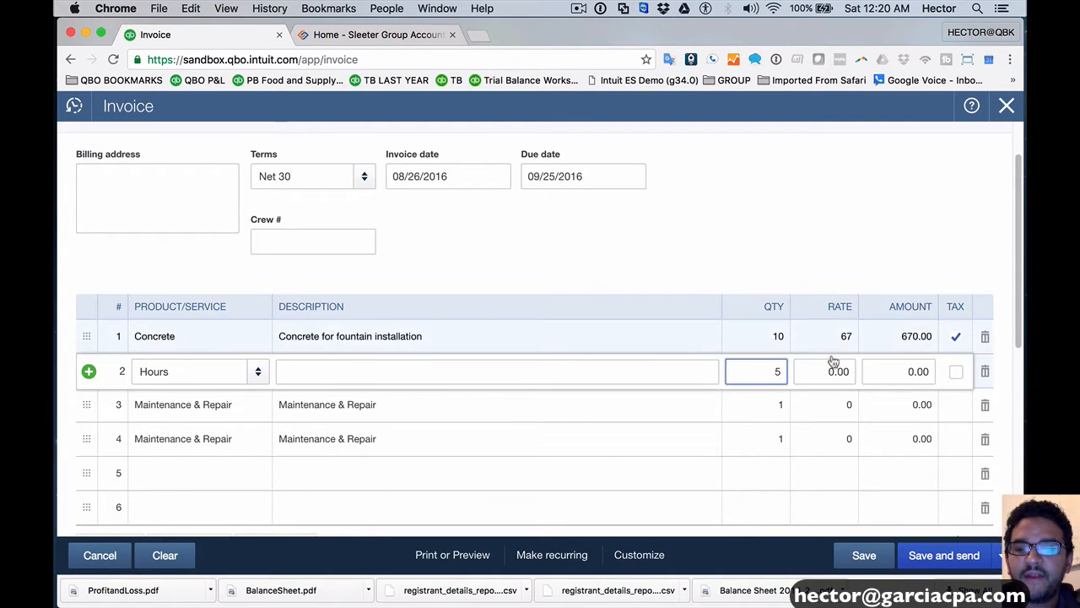
Enter quantities and rates (125, 20, 100, 2) so the four lines subtotal $1,535.00.
{"action": "type", "text": "125"}
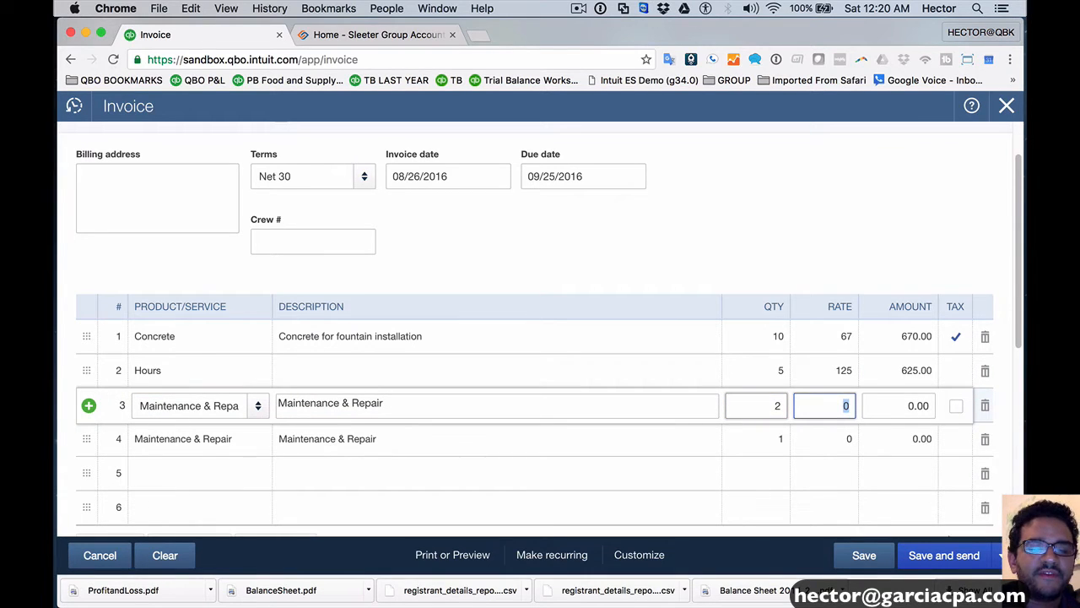
{"action": "type", "text": "20"}
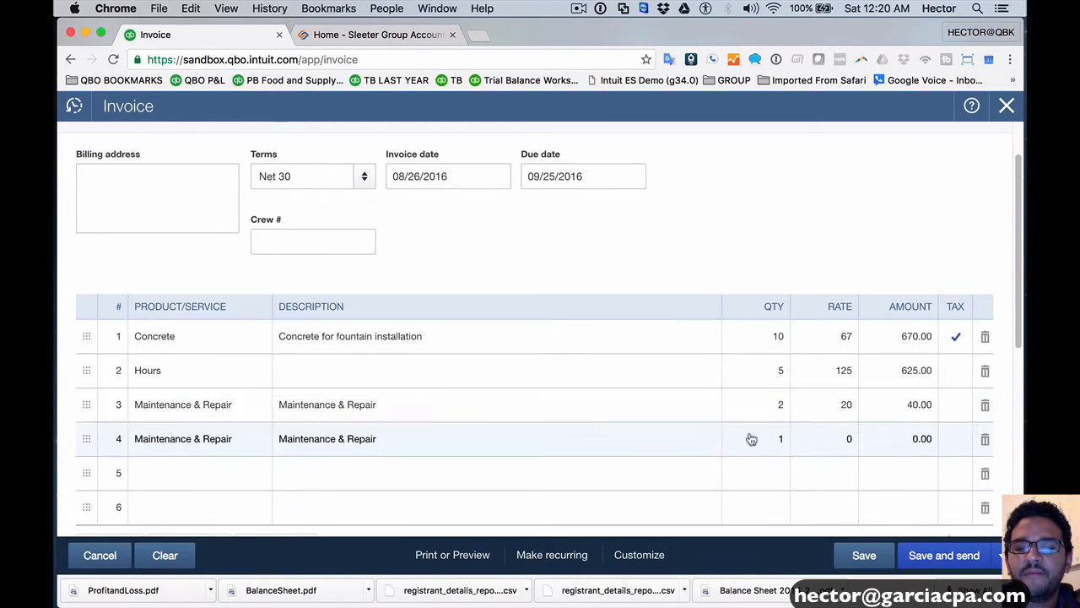
{"action": "left_click", "coordinate": [756, 439]}
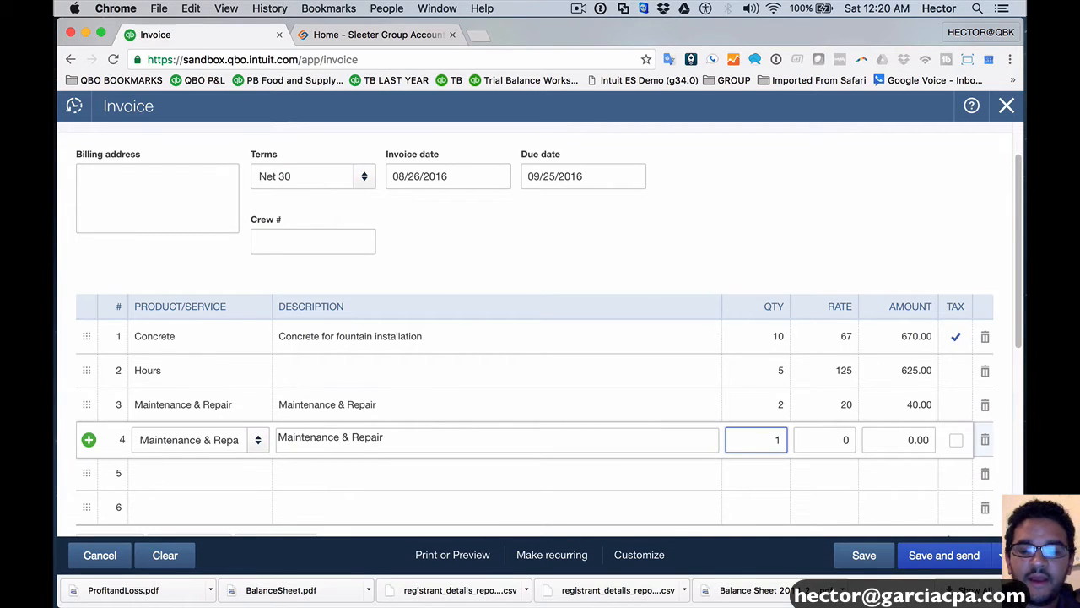
{"action": "type", "text": "100"}
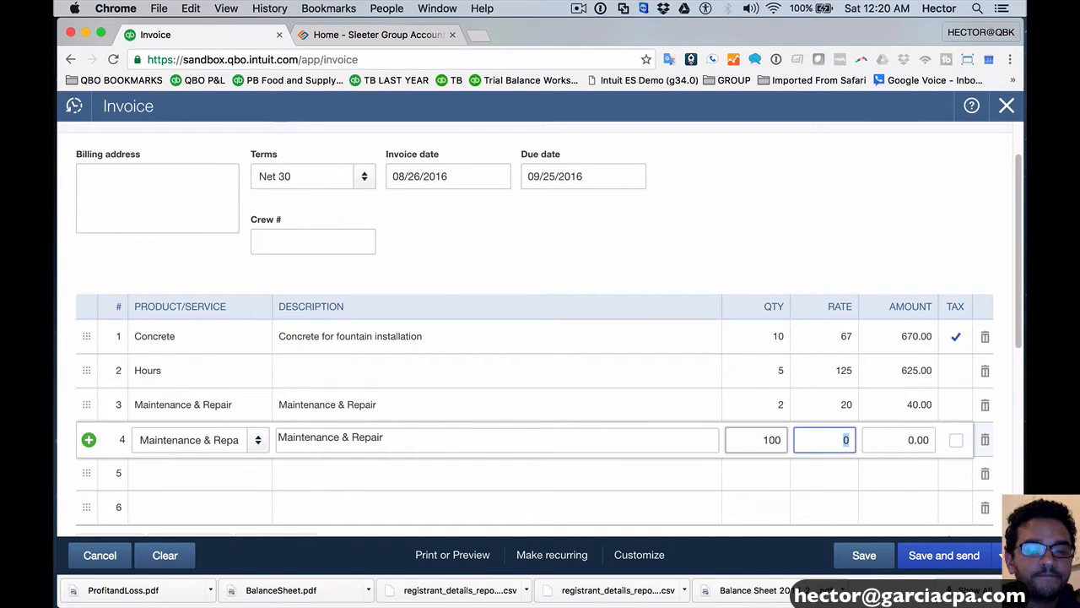
{"action": "type", "text": "2"}
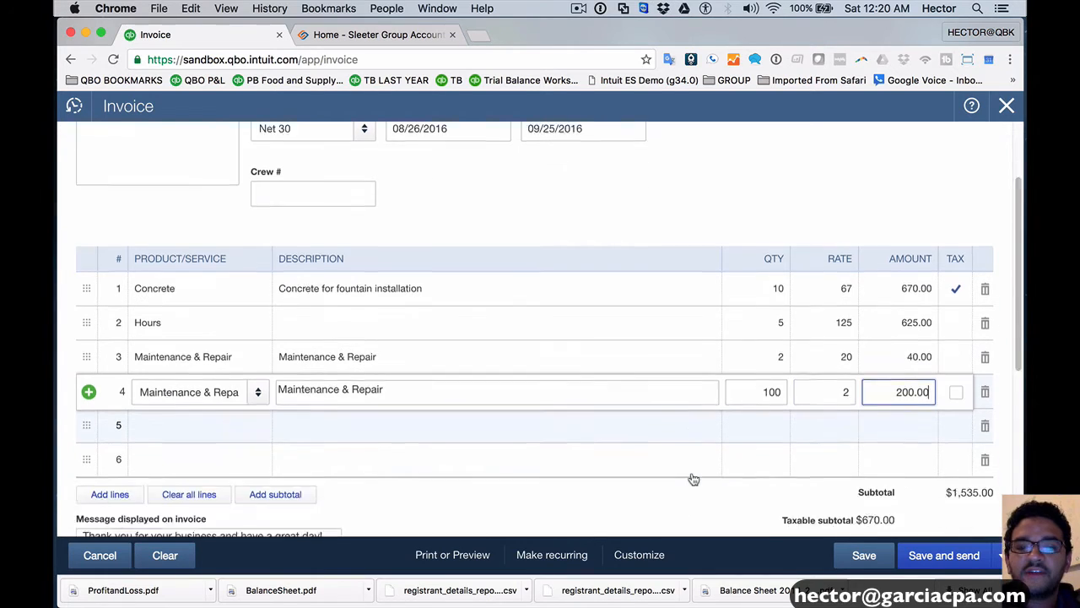
{"action": "scroll", "scroll_direction": "down", "scroll_amount": 3}
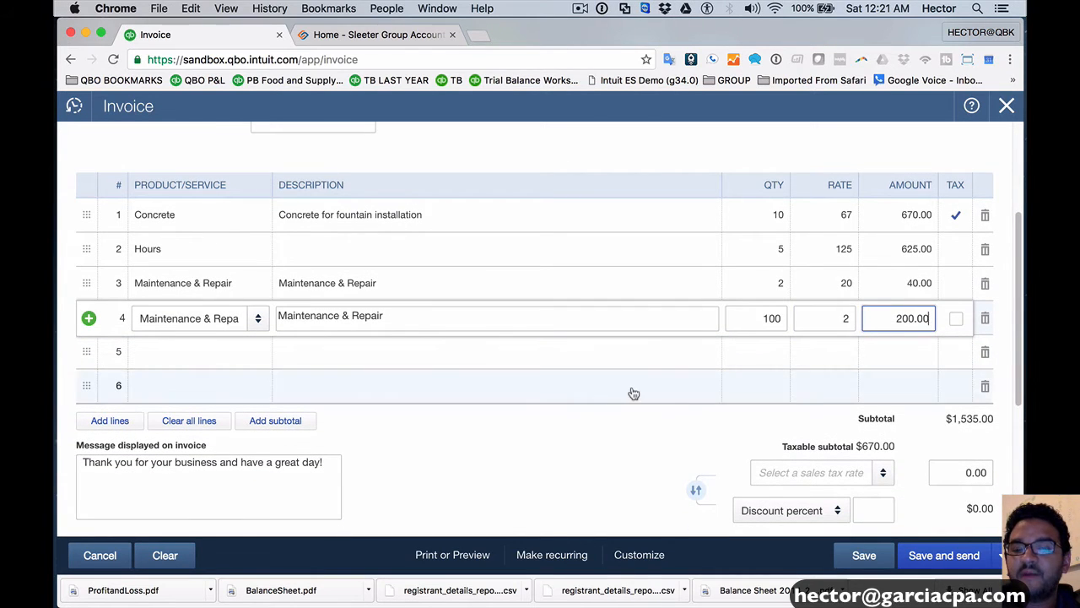
{"action": "scroll", "scroll_direction": "up", "scroll_amount": 3}
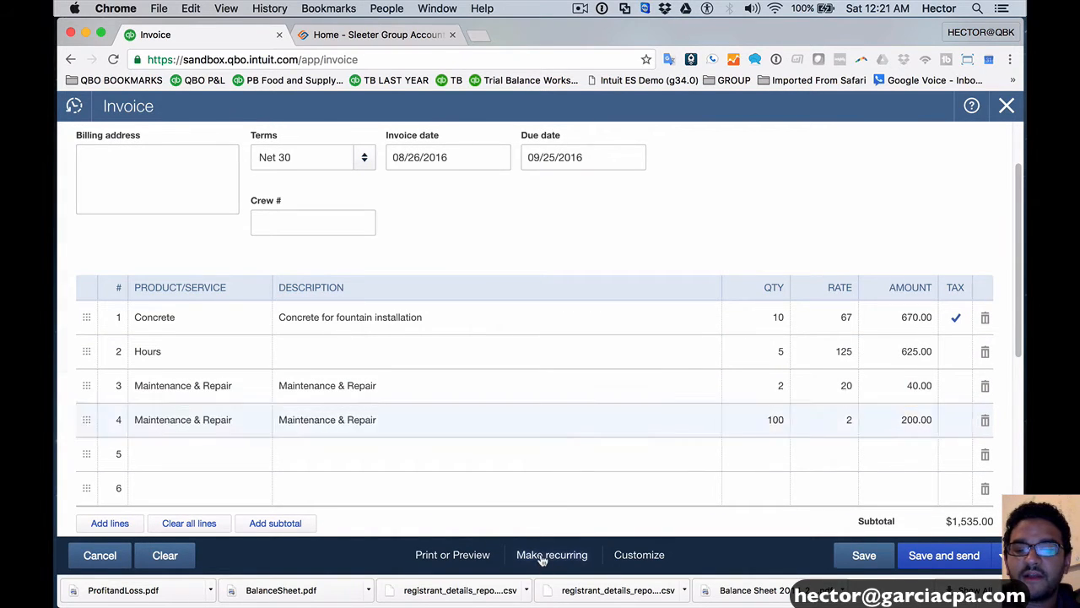
Make the invoice recurring as template 'Backyard Package' with type Unscheduled.
{"action": "left_click", "coordinate": [552, 553]}
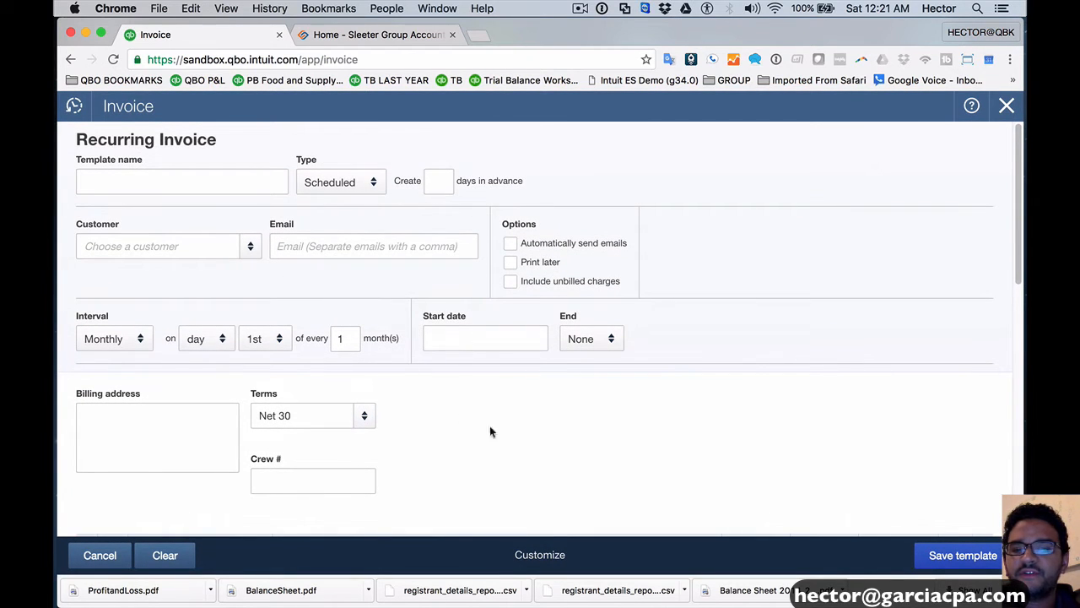
{"action": "mouse_move", "coordinate": [634, 422]}
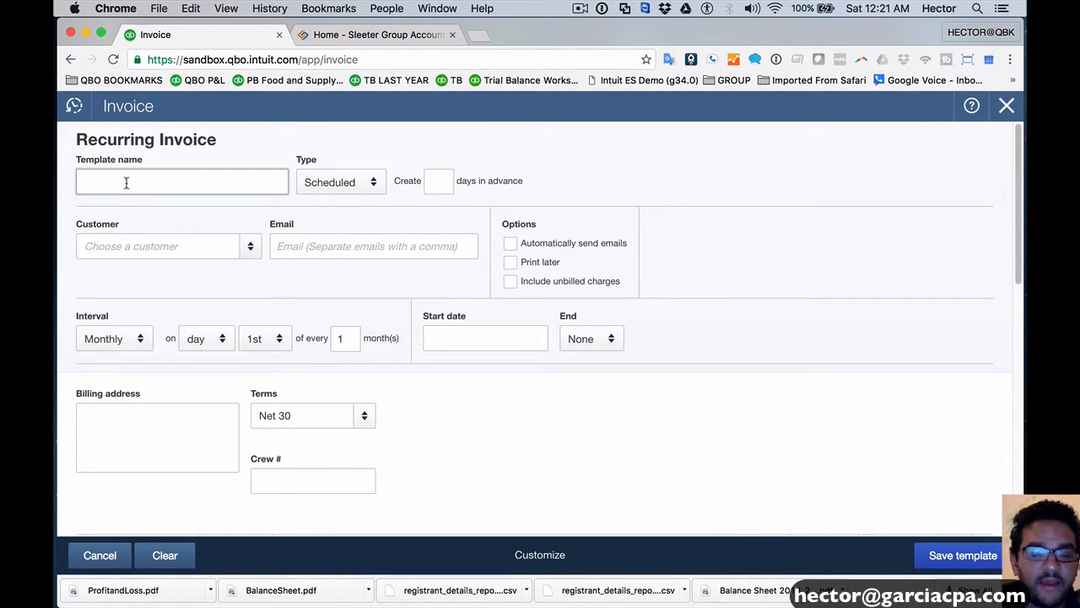
{"action": "type", "text": "Backyard Pack"}
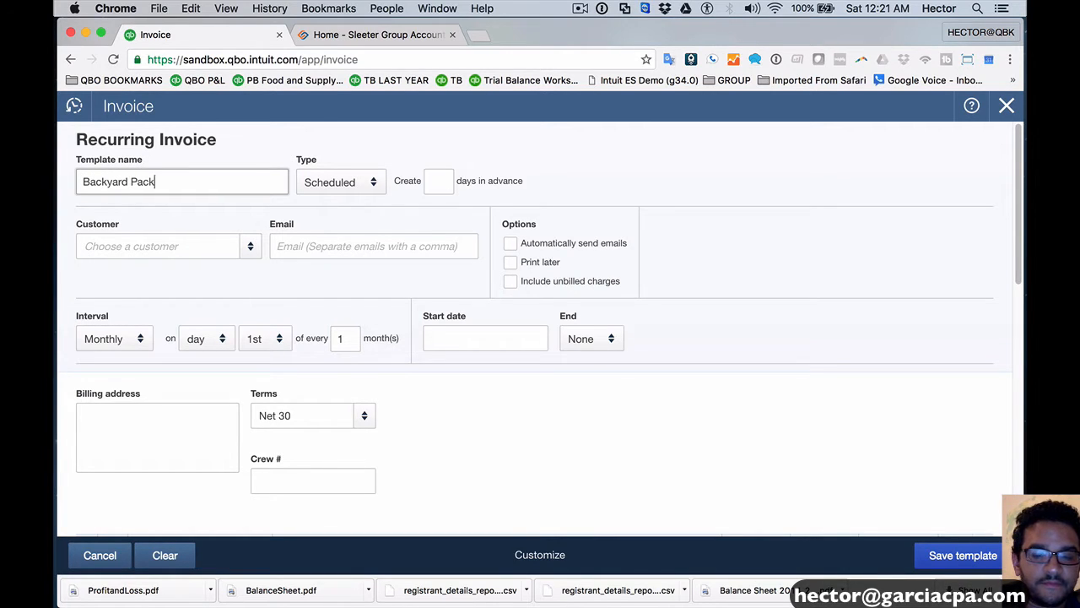
{"action": "type", "text": "age"}
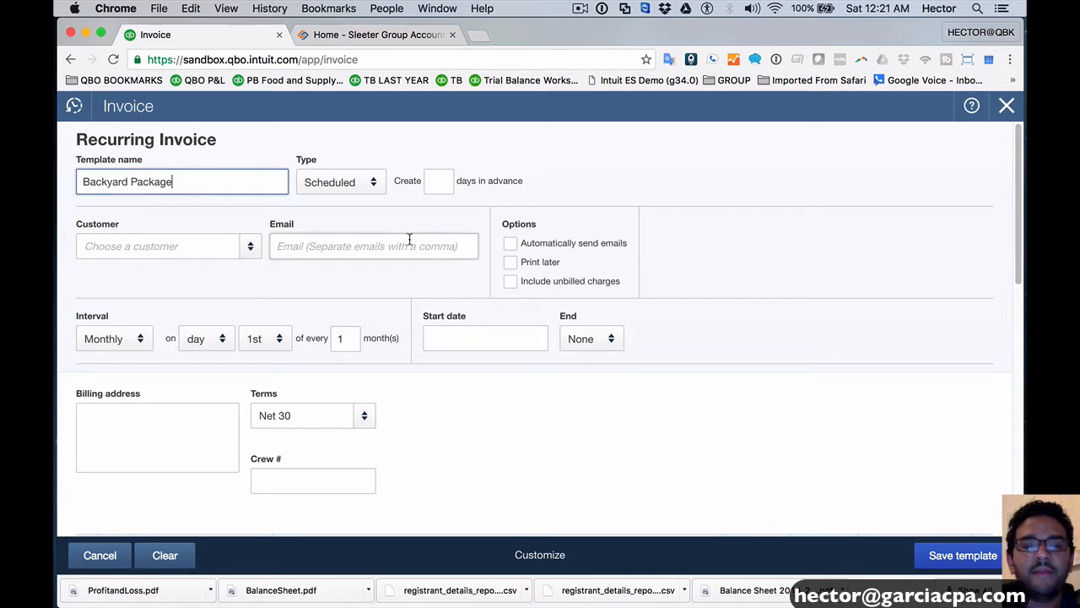
{"action": "left_click", "coordinate": [341, 182]}
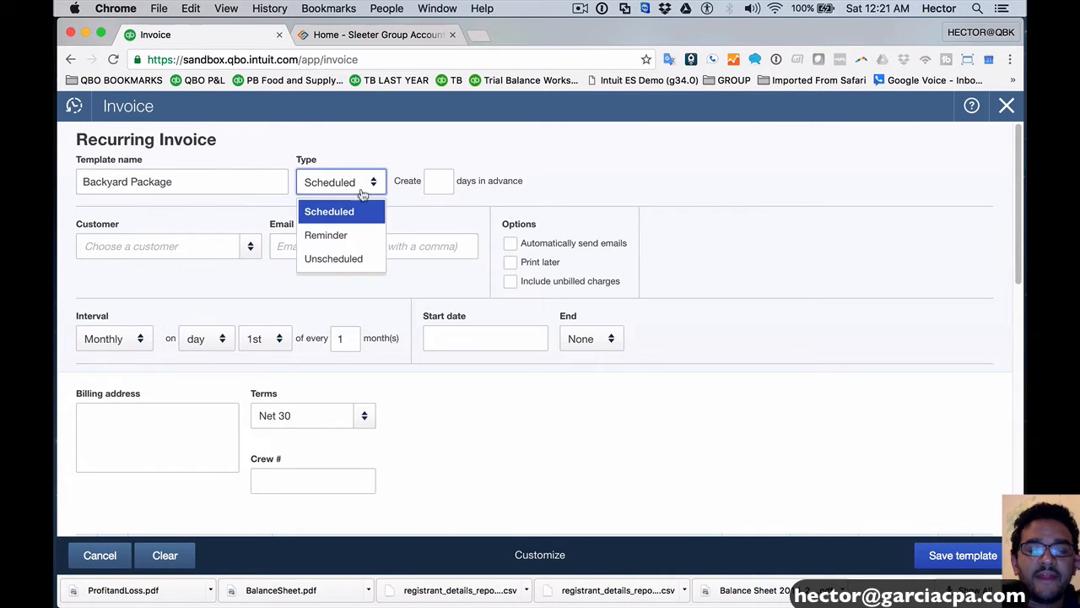
{"action": "mouse_move", "coordinate": [334, 258]}
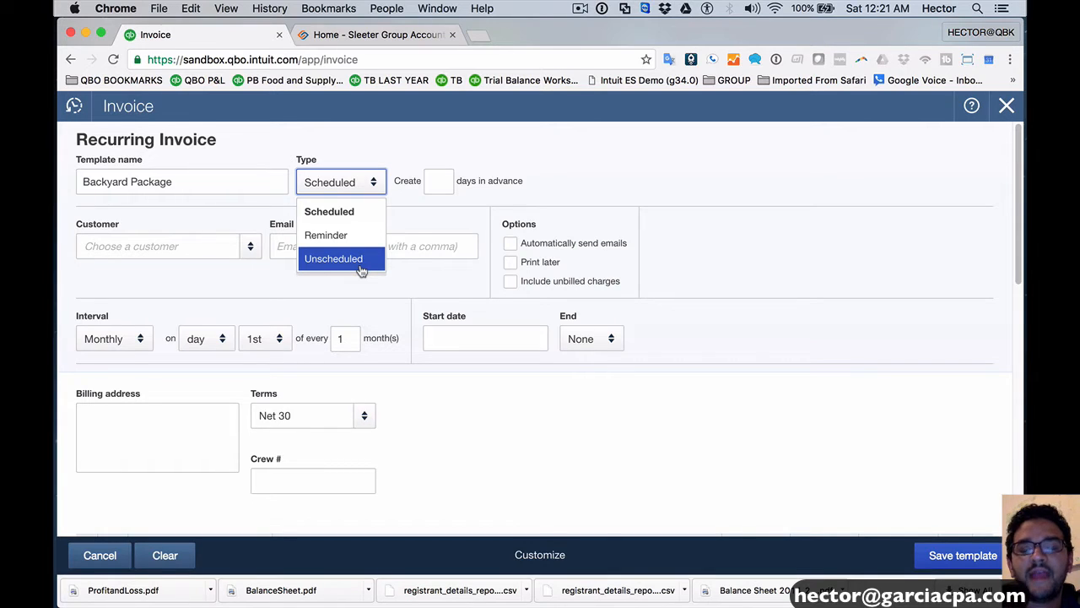
{"action": "left_click", "coordinate": [334, 259]}
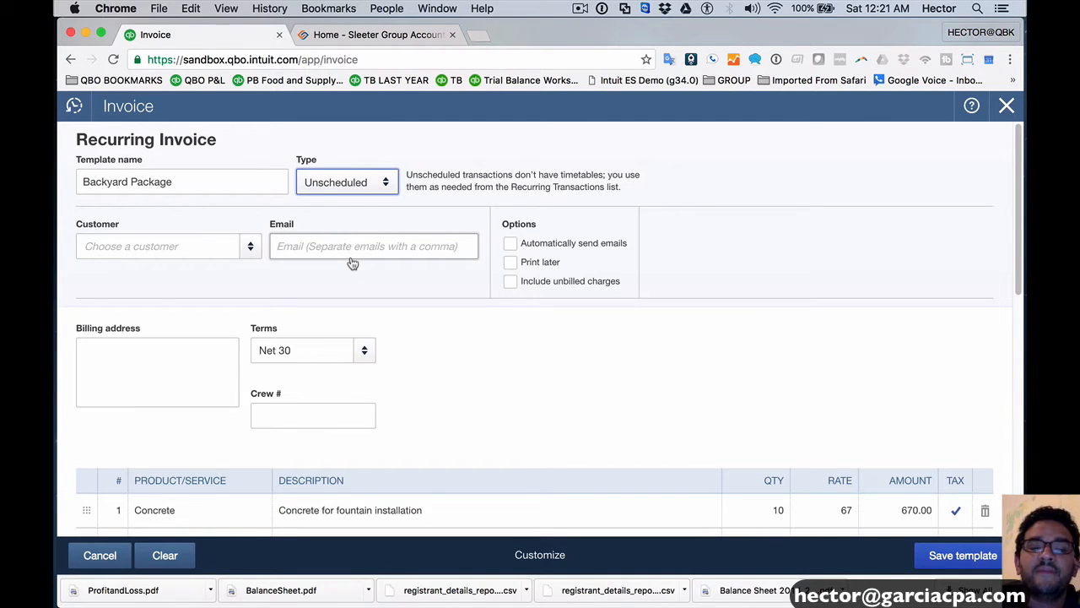
{"action": "left_click", "coordinate": [346, 182]}
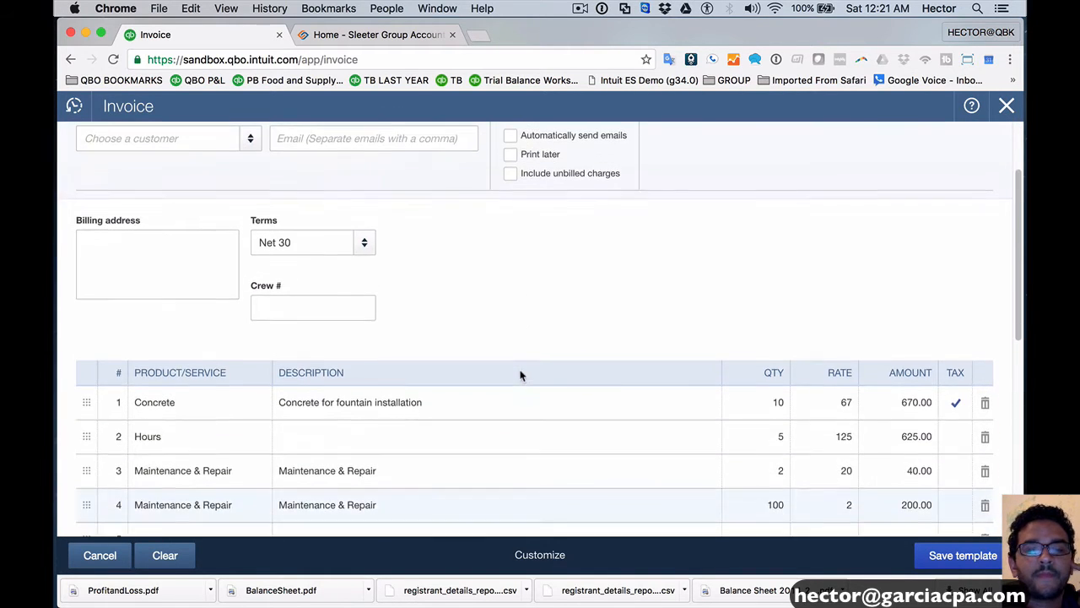
{"action": "scroll", "scroll_direction": "down", "scroll_amount": 3}
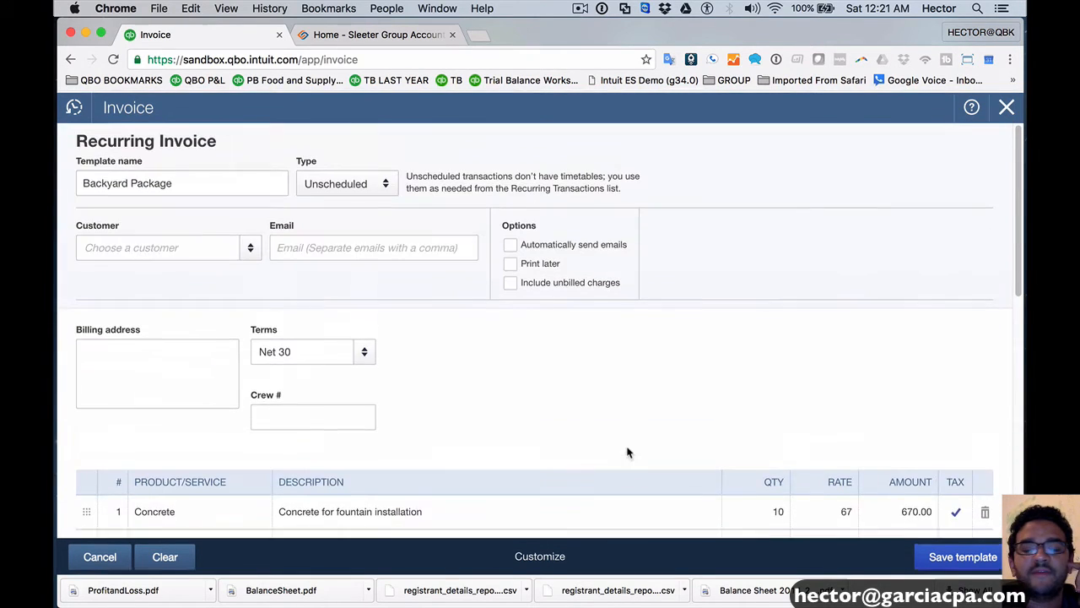
After the save error, set customer Amy's Bird Sanctuary and save the Backyard Package template.
{"action": "left_click", "coordinate": [962, 557]}
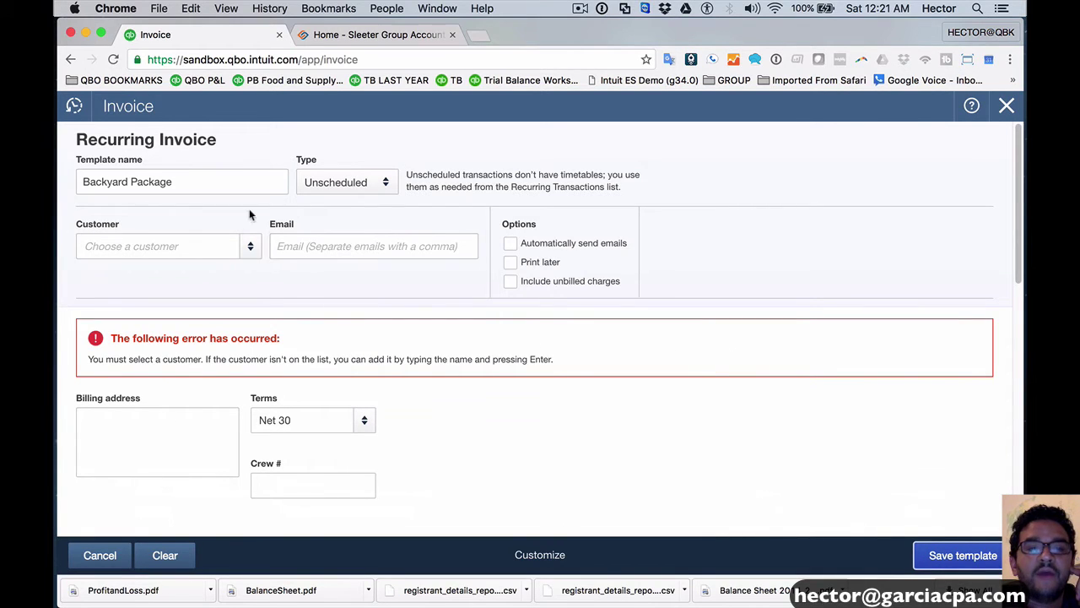
{"action": "left_click", "coordinate": [160, 246]}
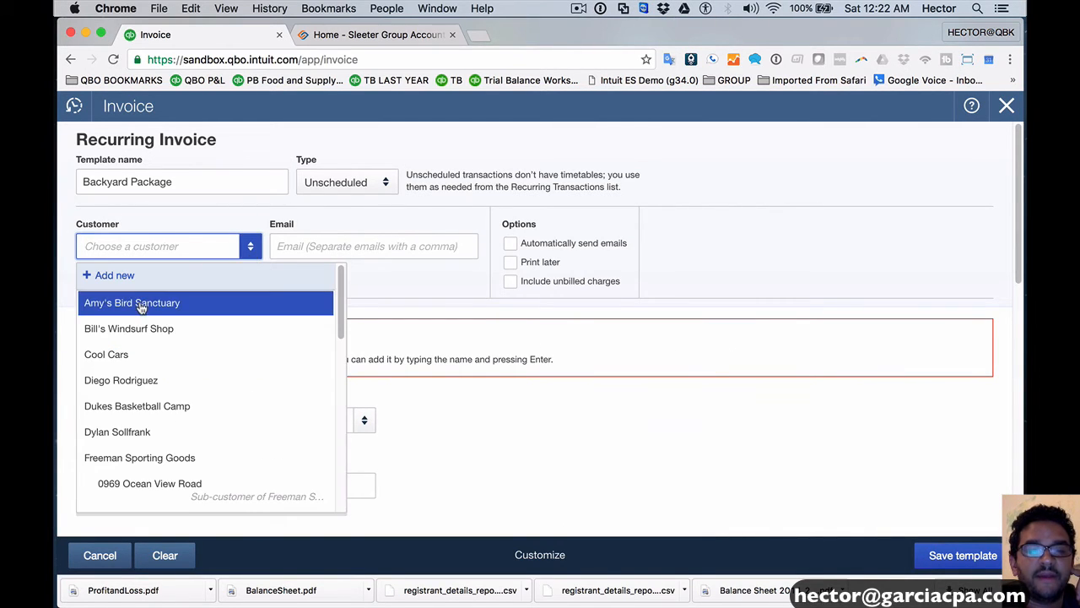
{"action": "left_click", "coordinate": [131, 302]}
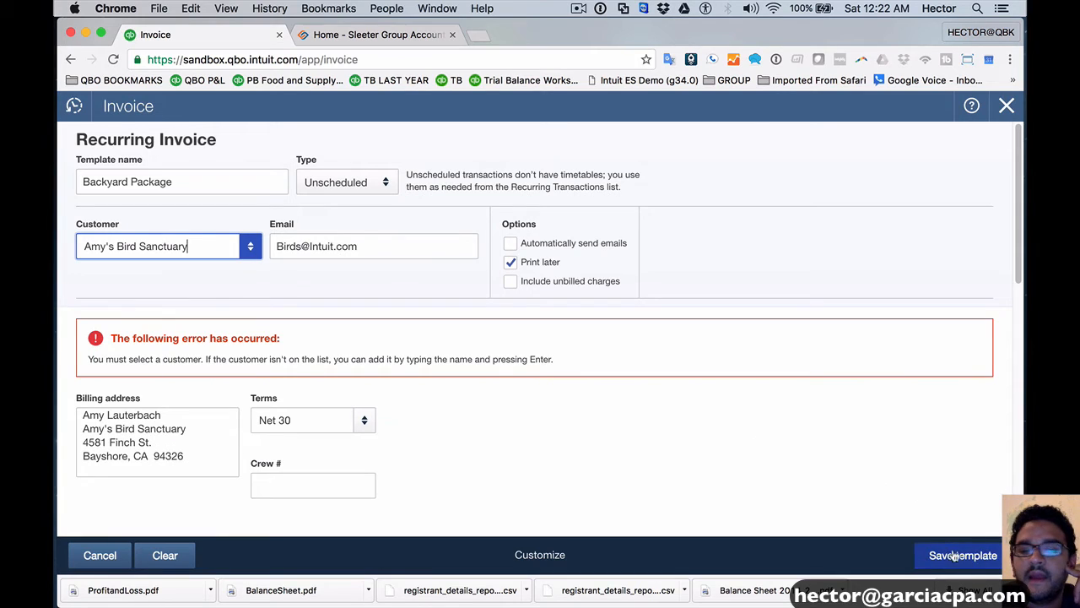
{"action": "left_click", "coordinate": [962, 555]}
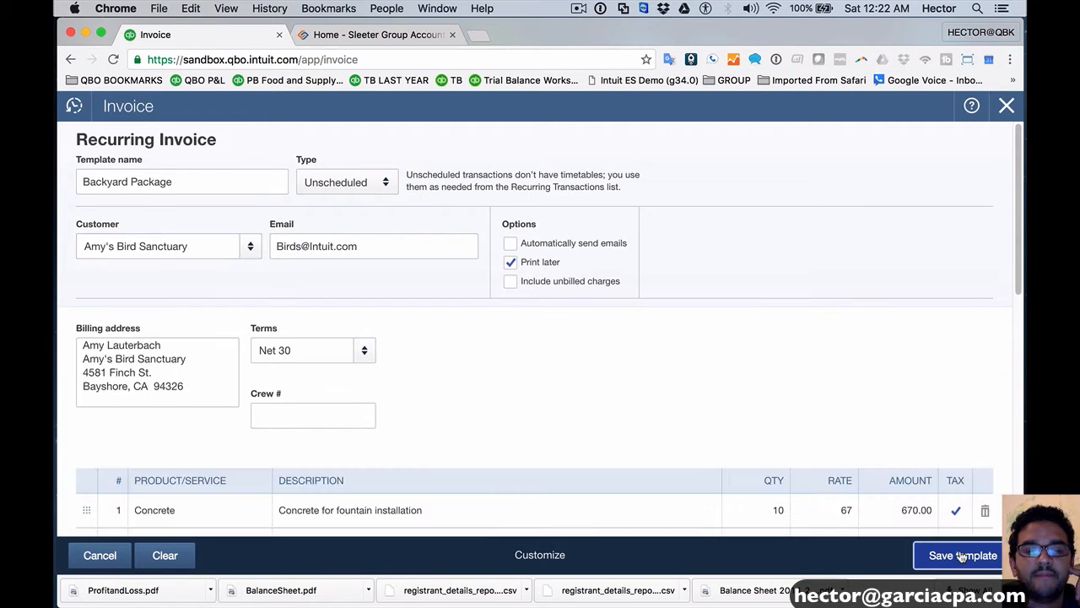
{"action": "left_click", "coordinate": [963, 553]}
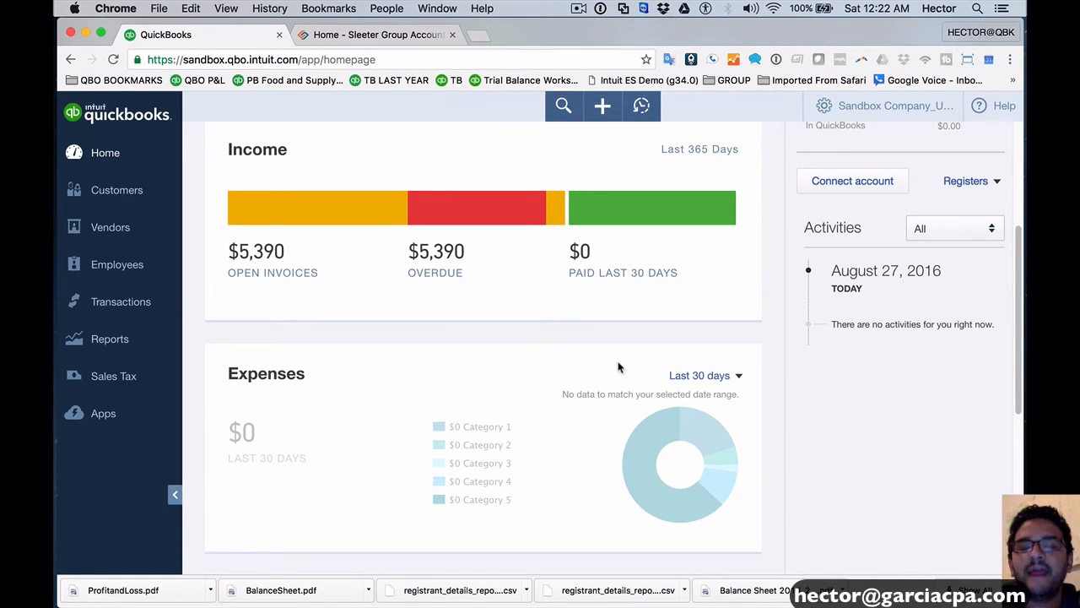
{"action": "mouse_move", "coordinate": [378, 260]}
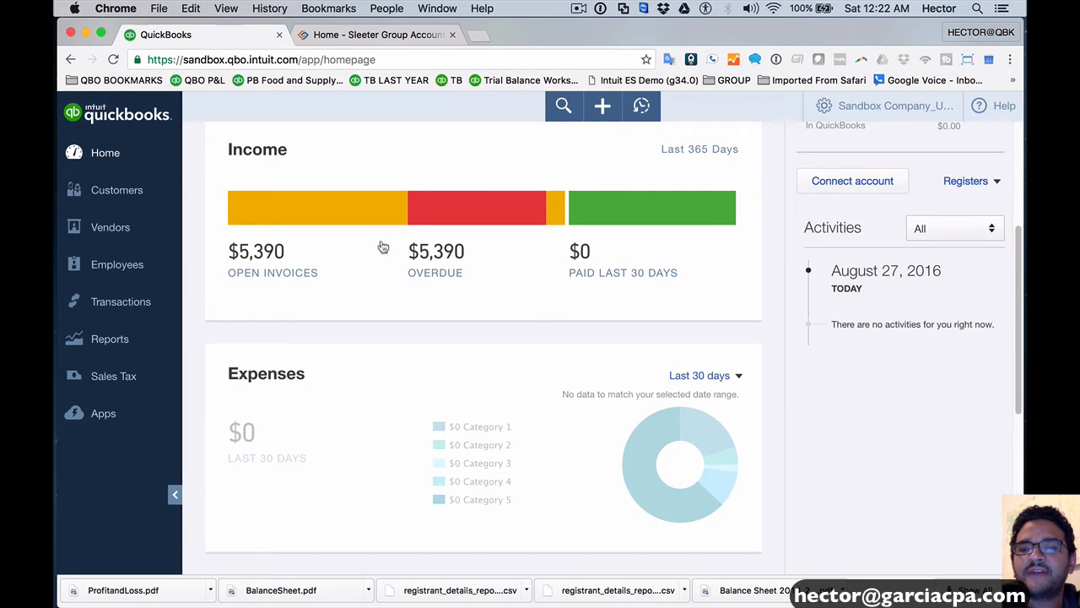
Show the gear menu with company settings, lists and tools.
{"action": "left_click", "coordinate": [824, 105]}
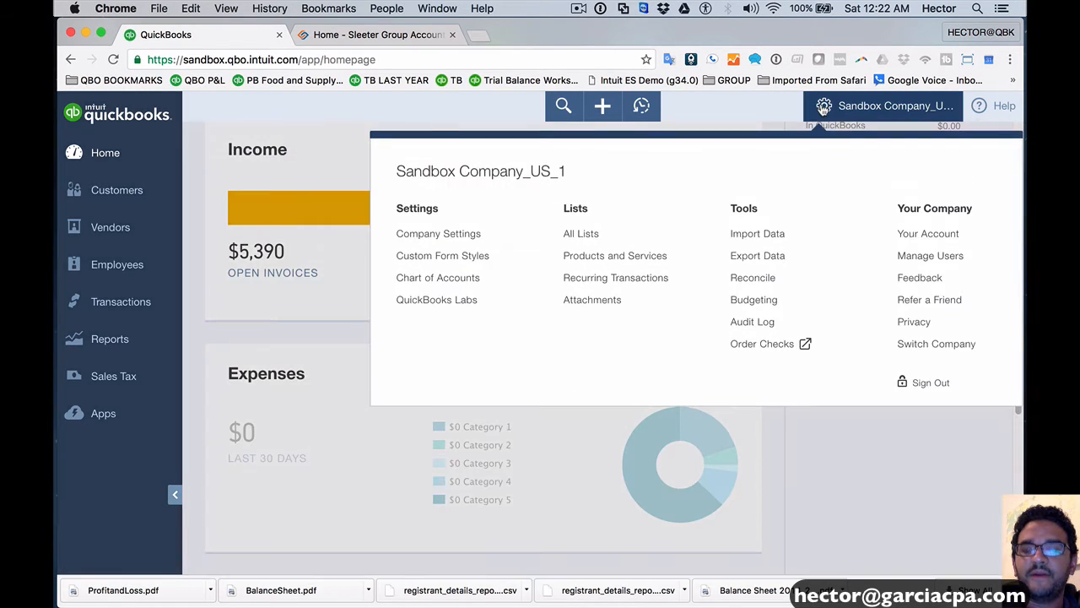
{"action": "mouse_move", "coordinate": [614, 277]}
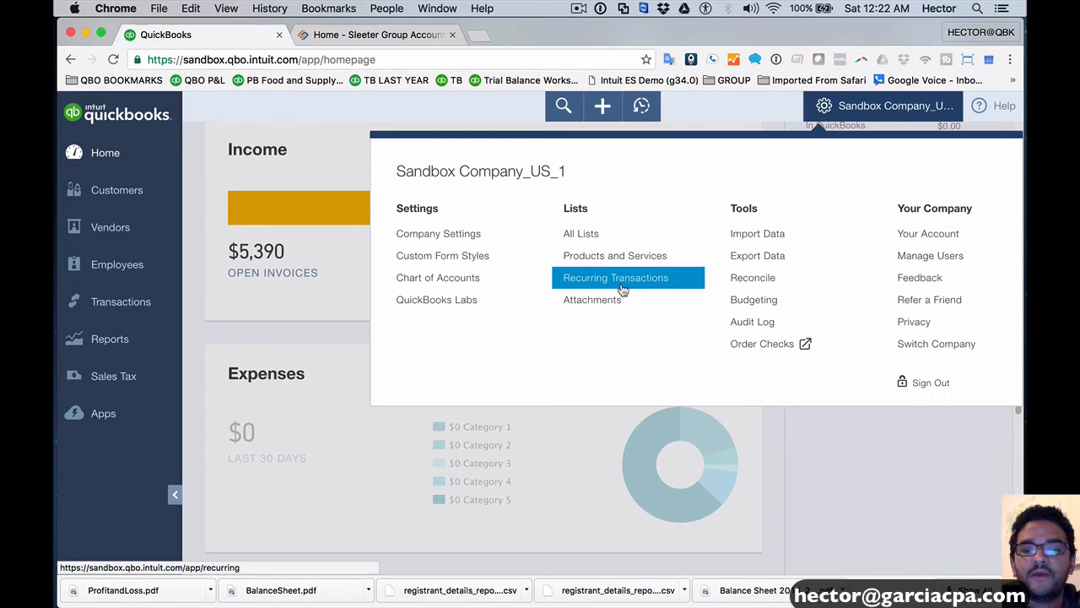
Show Recurring Transactions filtered by Template Type Scheduled, then Unscheduled, leaving Backyard Package.
{"action": "left_click", "coordinate": [614, 277]}
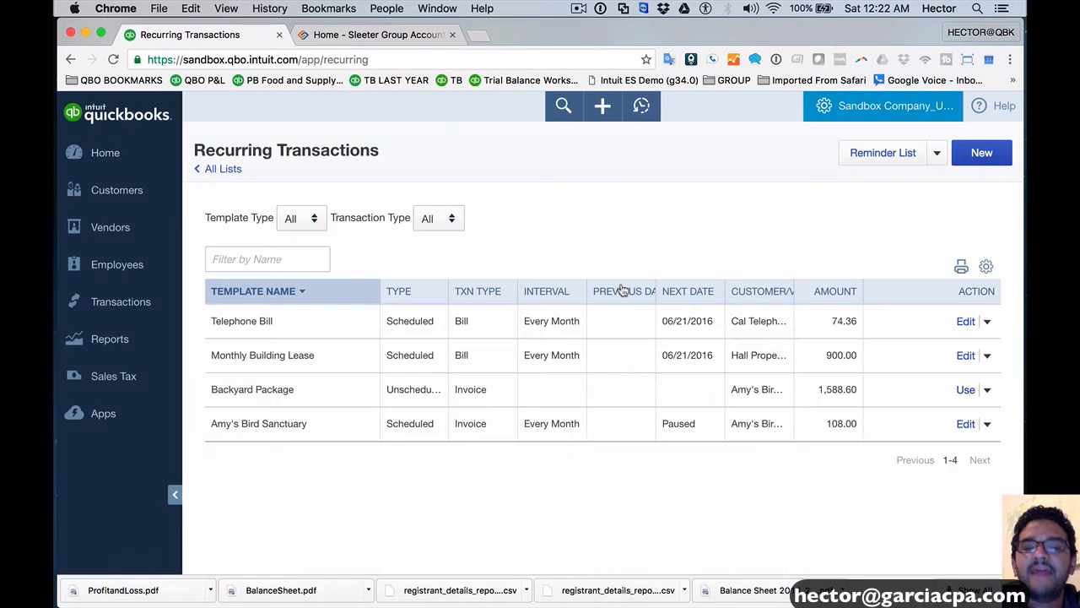
{"action": "left_click", "coordinate": [547, 291]}
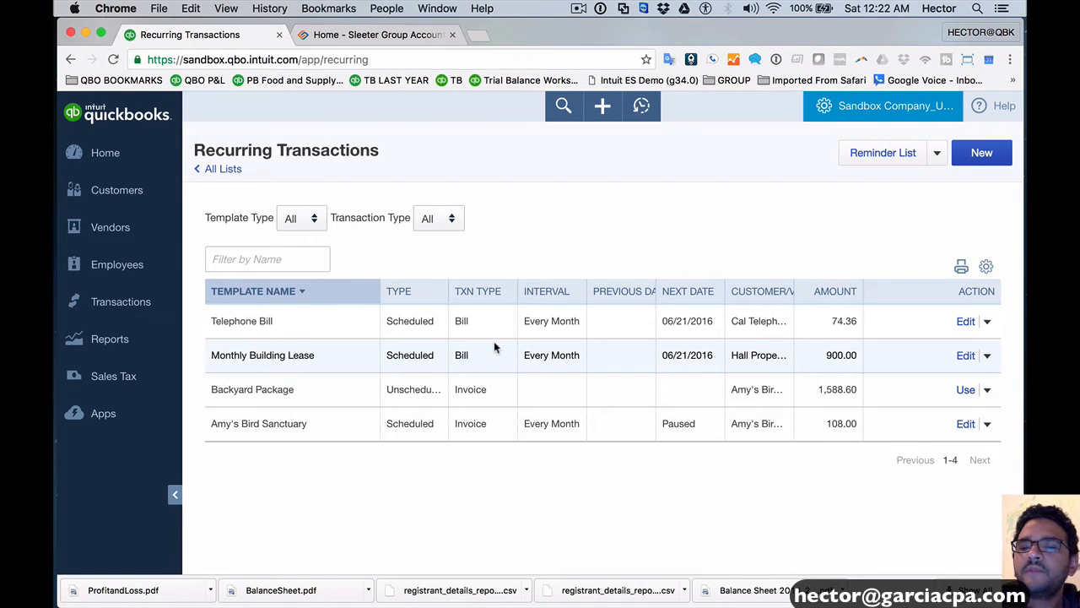
{"action": "left_click", "coordinate": [301, 218]}
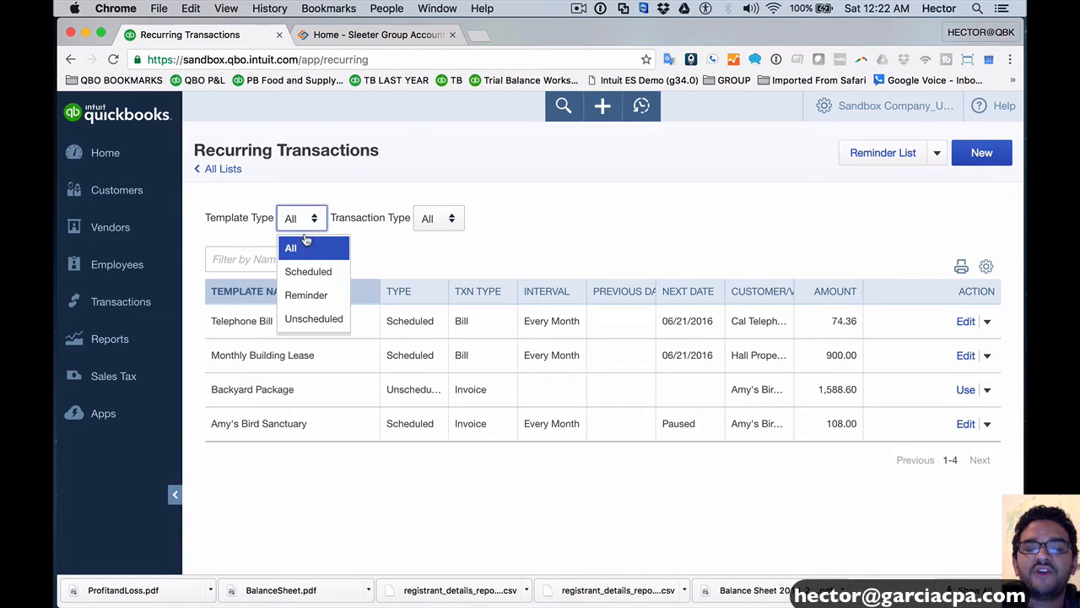
{"action": "left_click", "coordinate": [308, 271]}
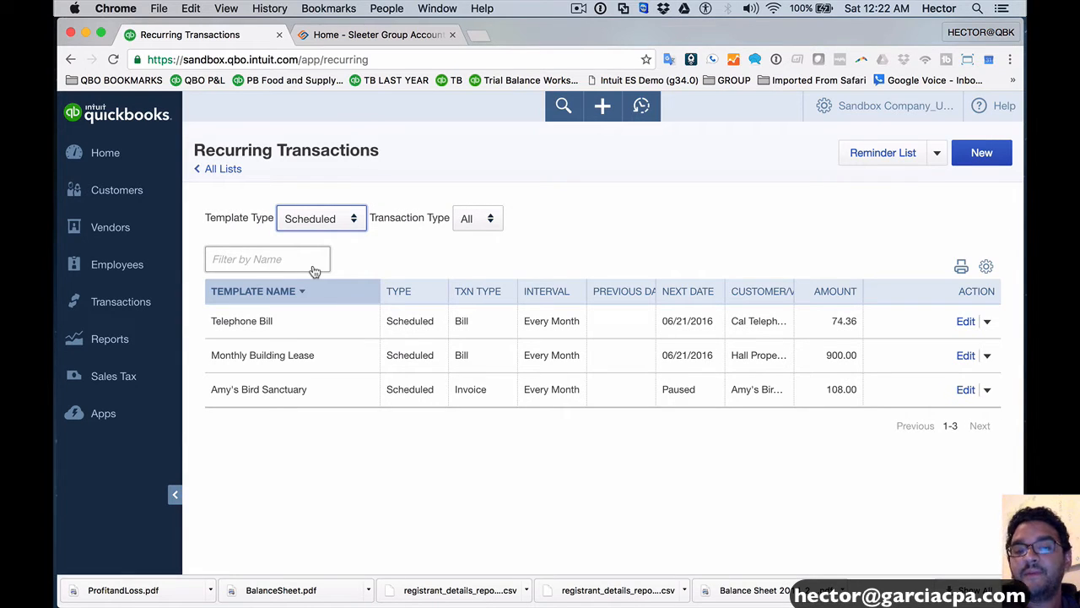
{"action": "mouse_move", "coordinate": [348, 208]}
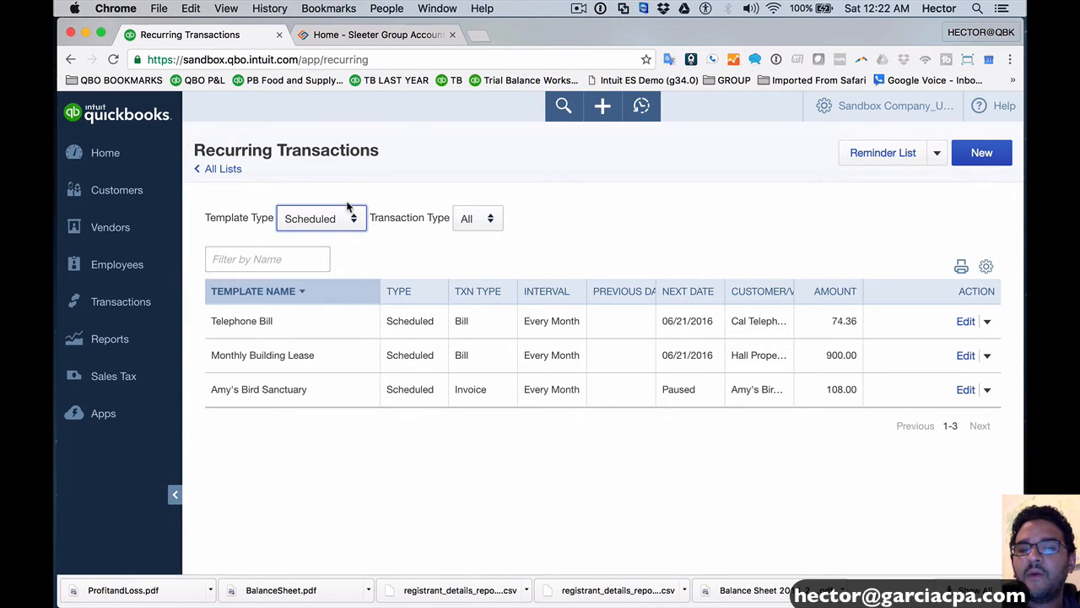
{"action": "left_click", "coordinate": [321, 218]}
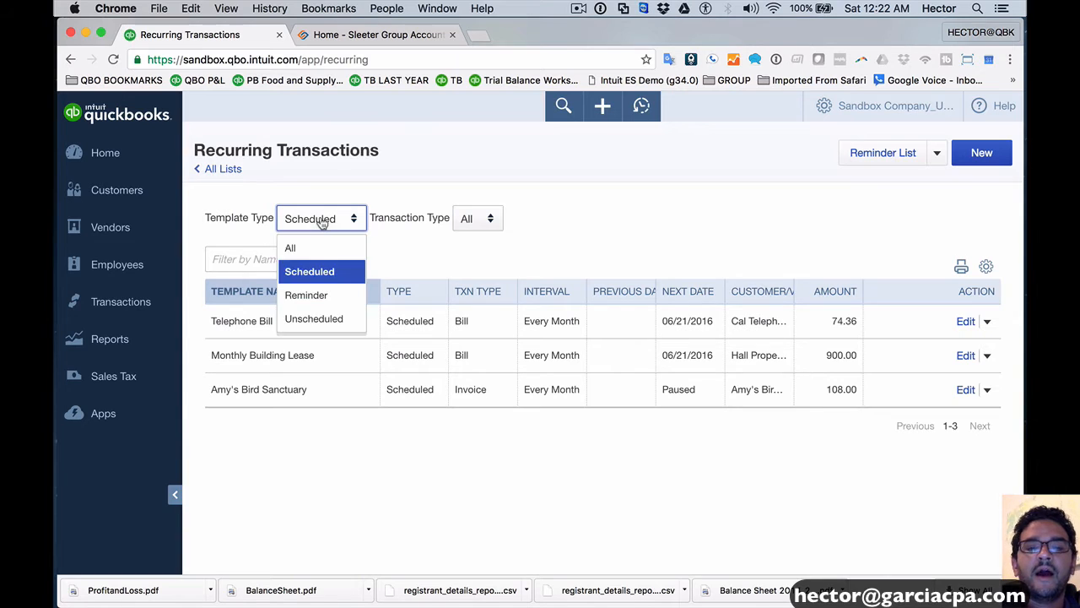
{"action": "left_click", "coordinate": [314, 318]}
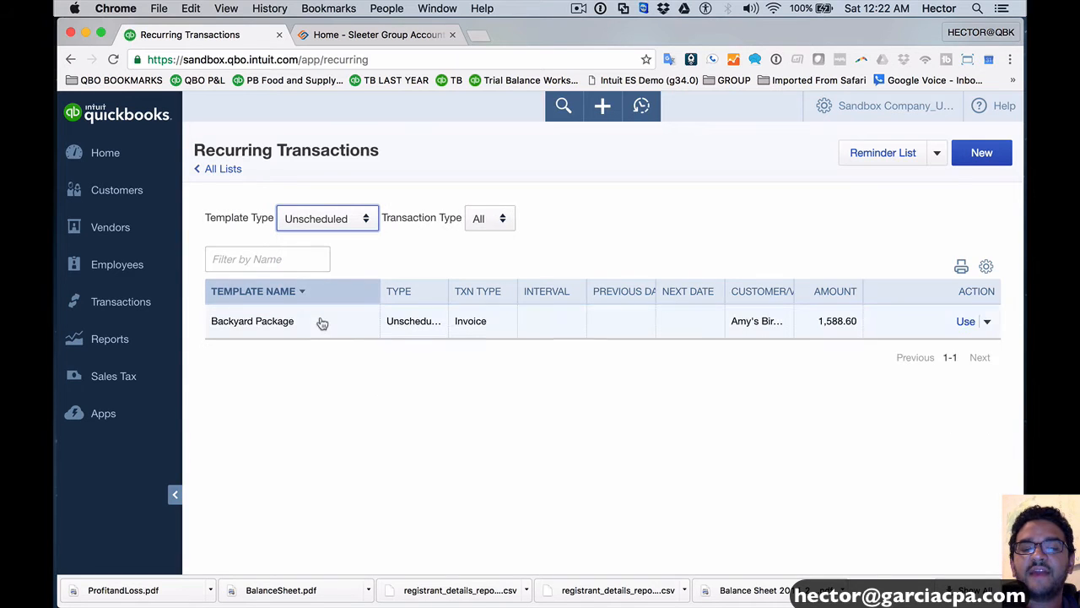
{"action": "mouse_move", "coordinate": [503, 221]}
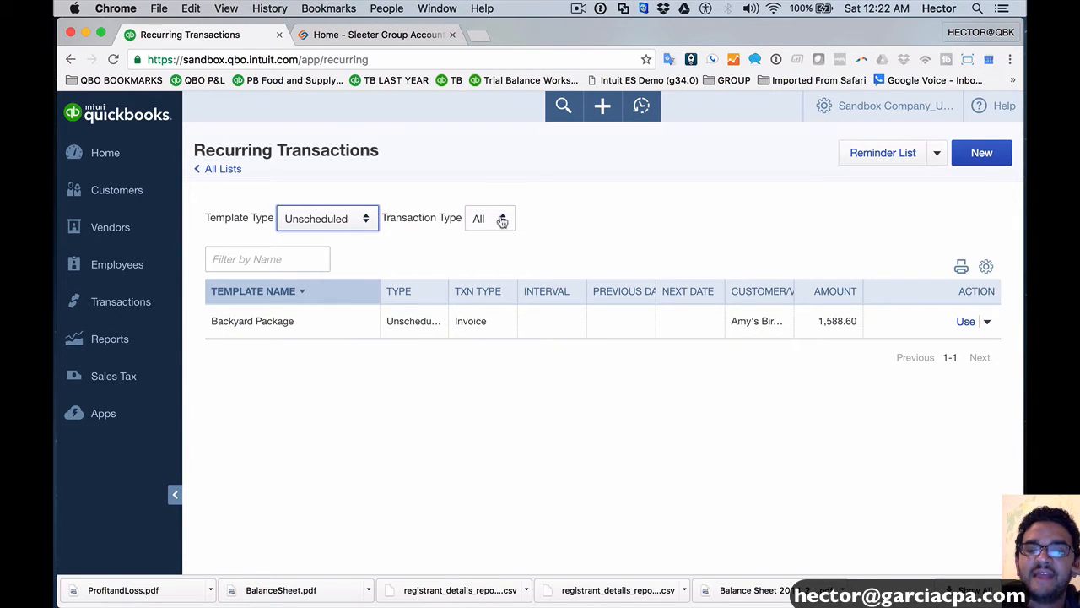
{"action": "mouse_move", "coordinate": [243, 341]}
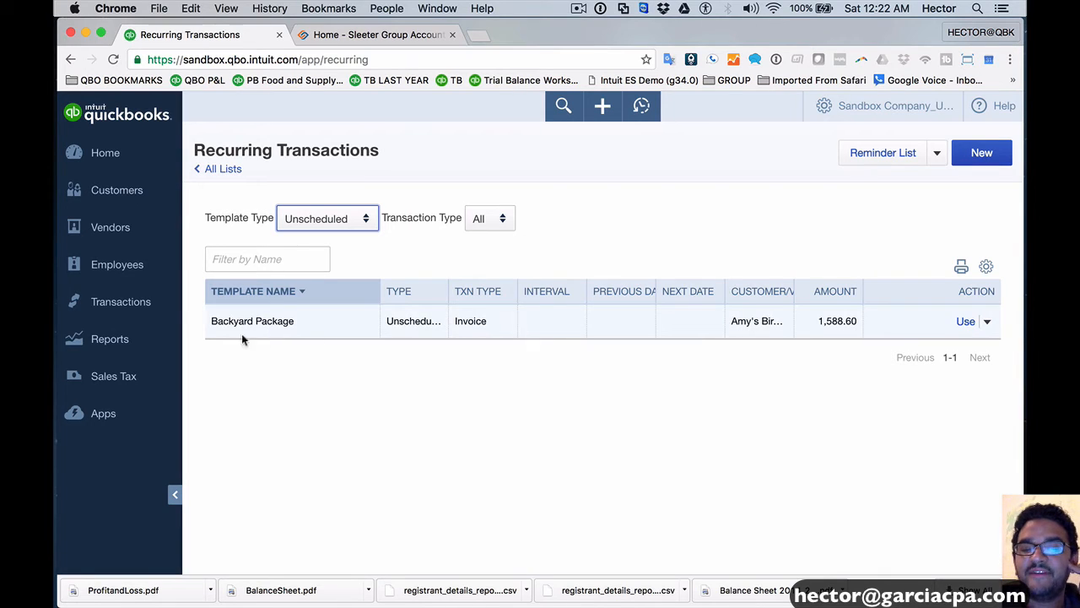
{"action": "mouse_move", "coordinate": [464, 368]}
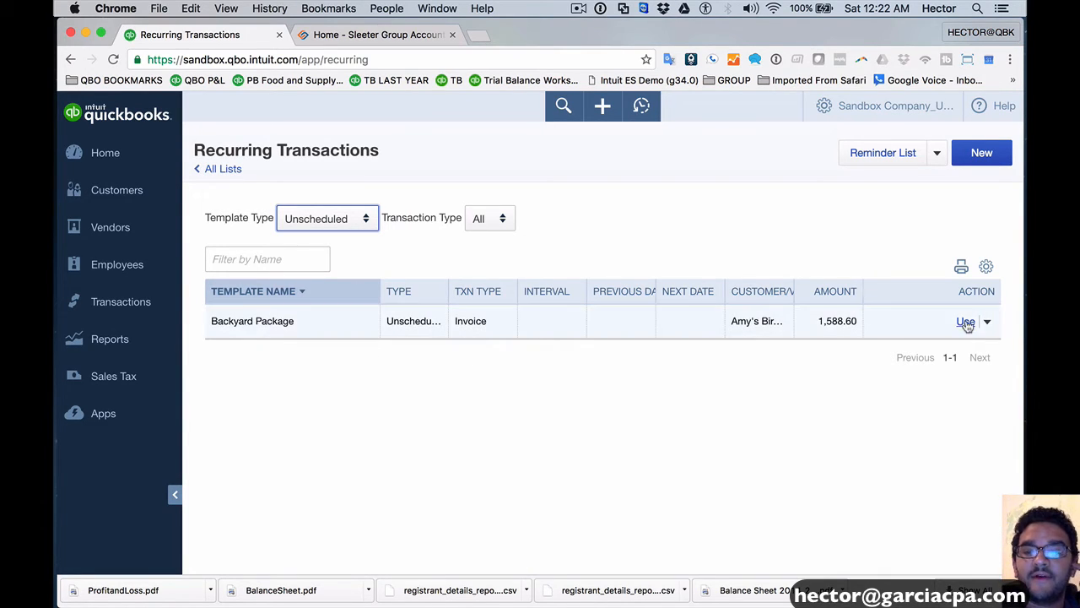
{"action": "left_click", "coordinate": [966, 324]}
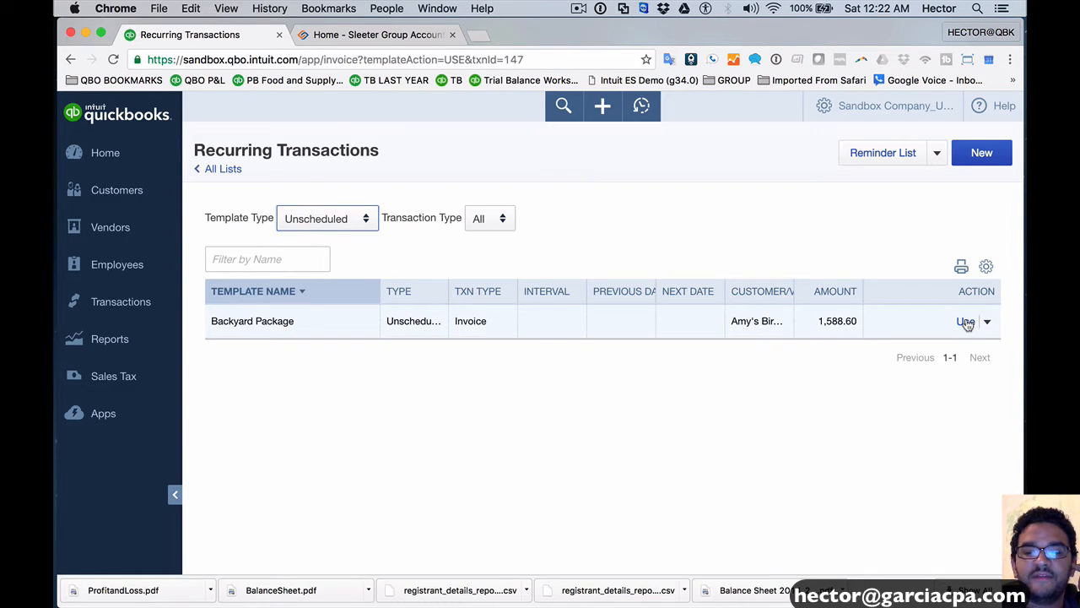
{"action": "left_click", "coordinate": [966, 321]}
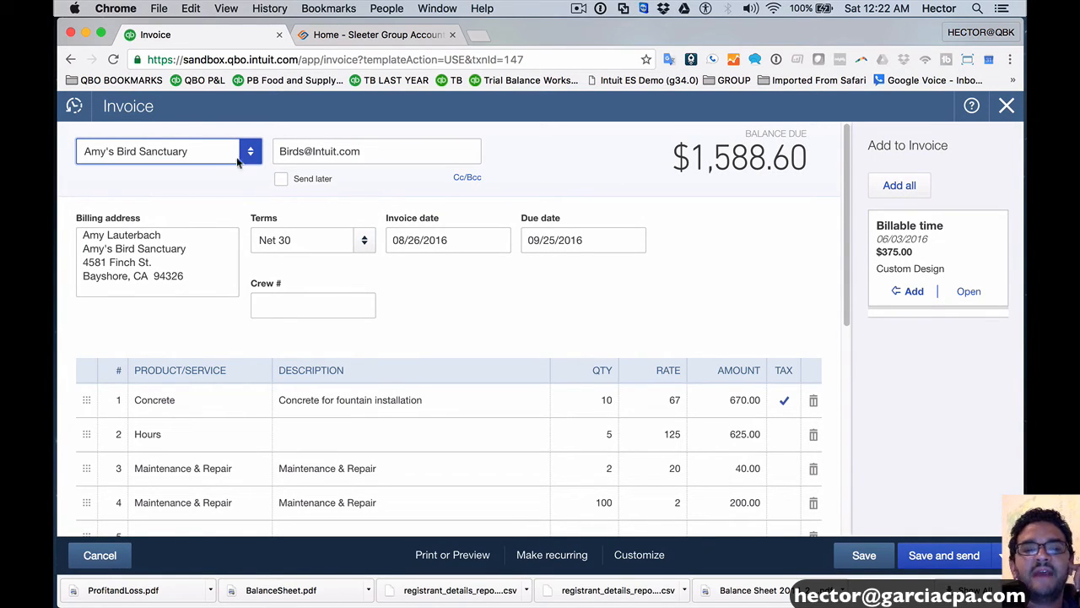
{"action": "left_click", "coordinate": [250, 152]}
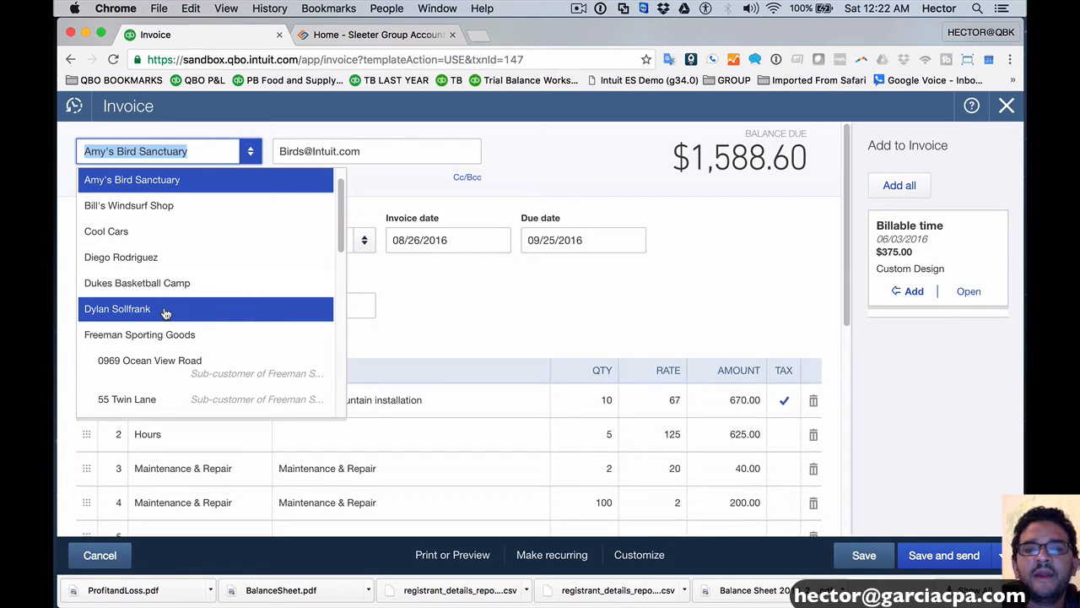
{"action": "mouse_move", "coordinate": [536, 297]}
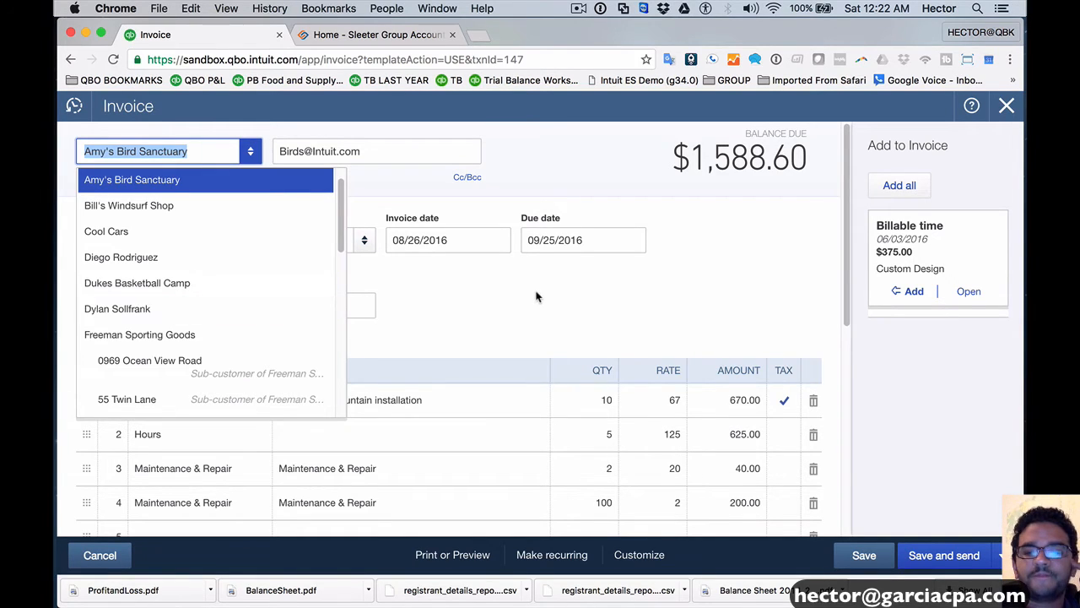
{"action": "left_click", "coordinate": [132, 179]}
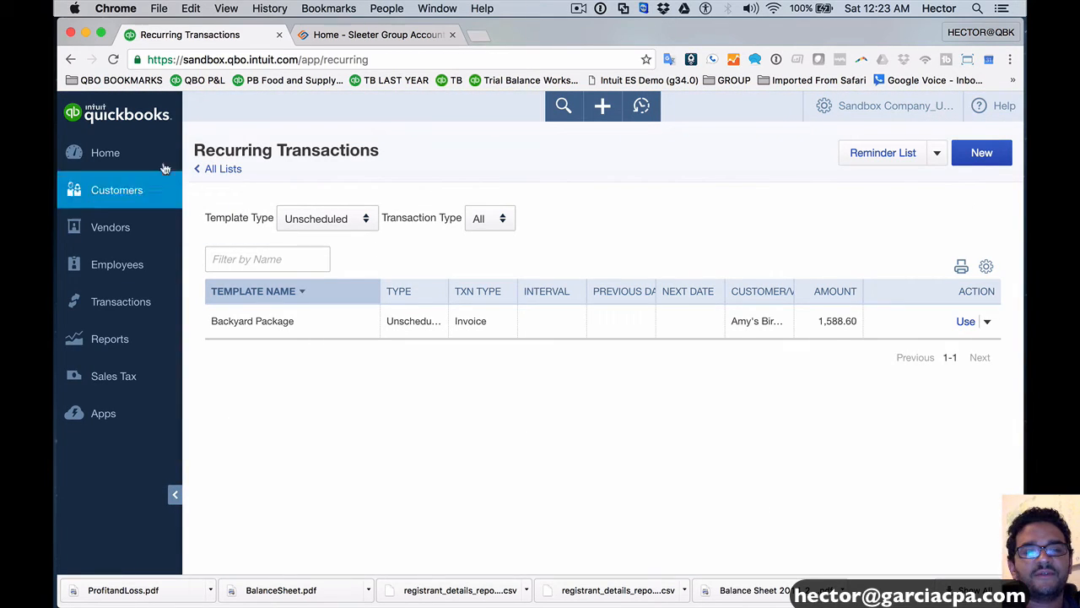
Return to the Home dashboard and scroll through it.
{"action": "left_click", "coordinate": [105, 152]}
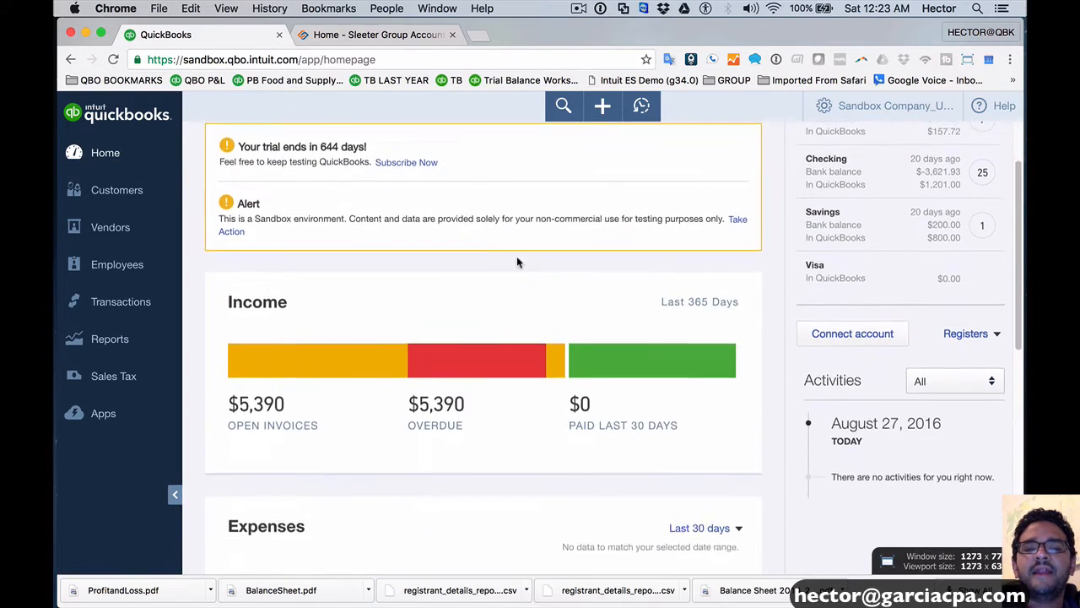
{"action": "scroll", "scroll_direction": "down", "scroll_amount": 3}
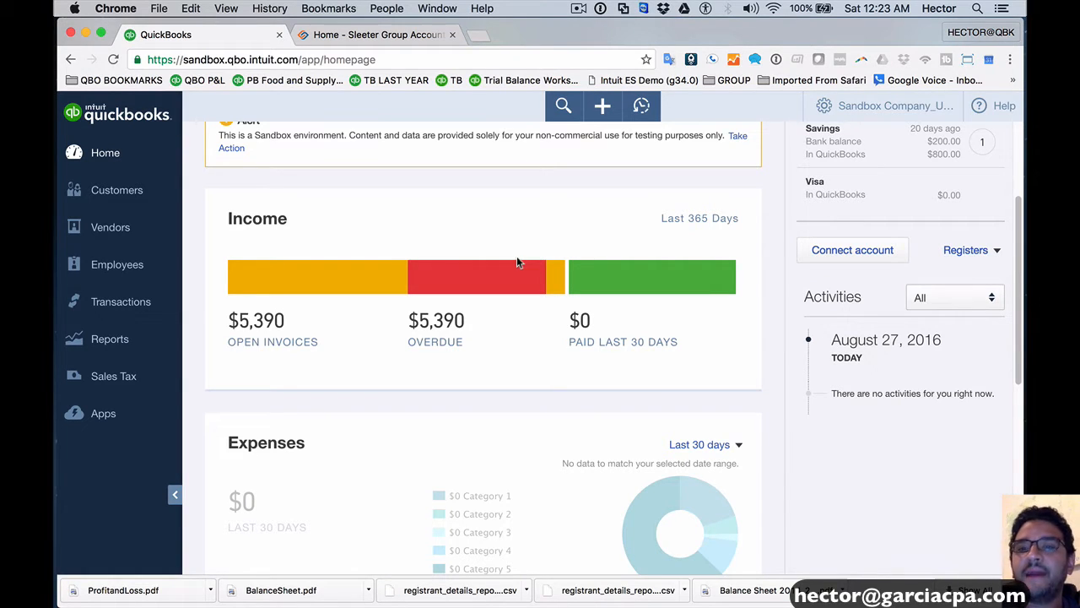
{"action": "mouse_move", "coordinate": [549, 61]}
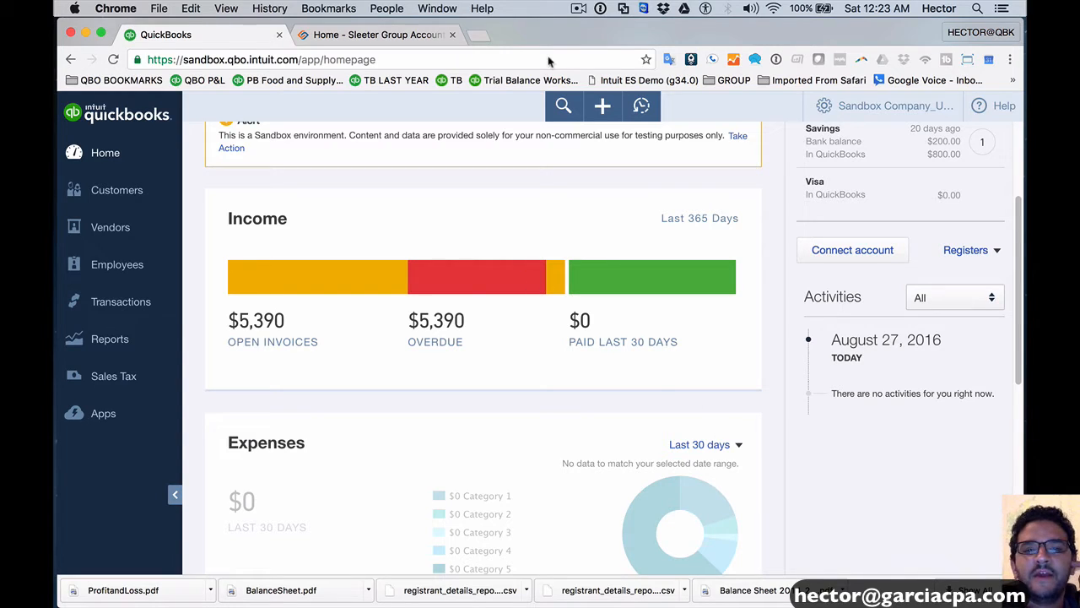
Create a new bill for Hall Properties with the Building Lease line at 1,200.00.
{"action": "left_click", "coordinate": [601, 105]}
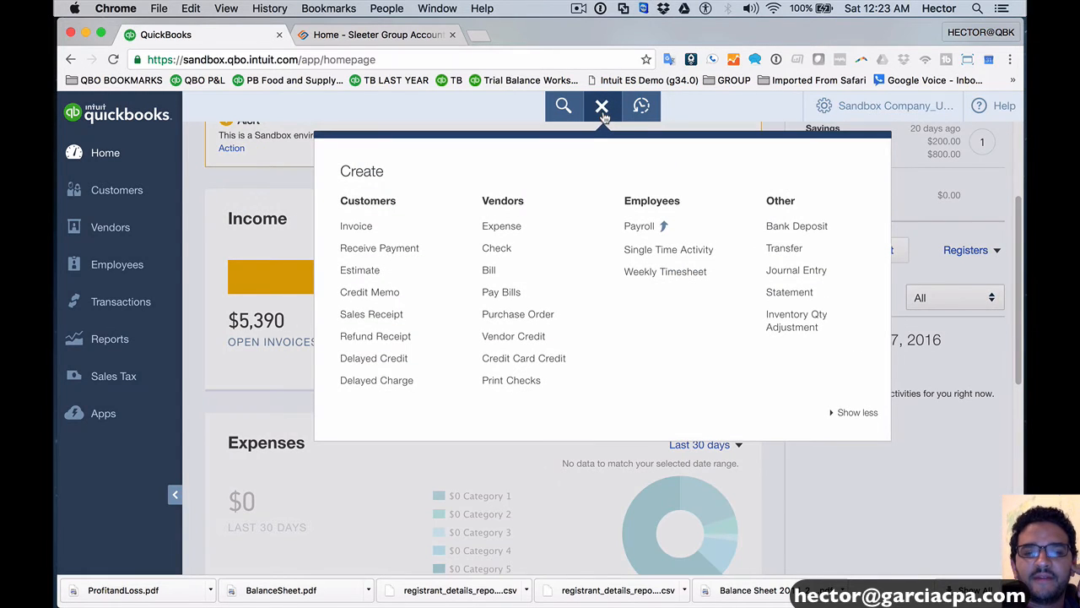
{"action": "left_click", "coordinate": [490, 270]}
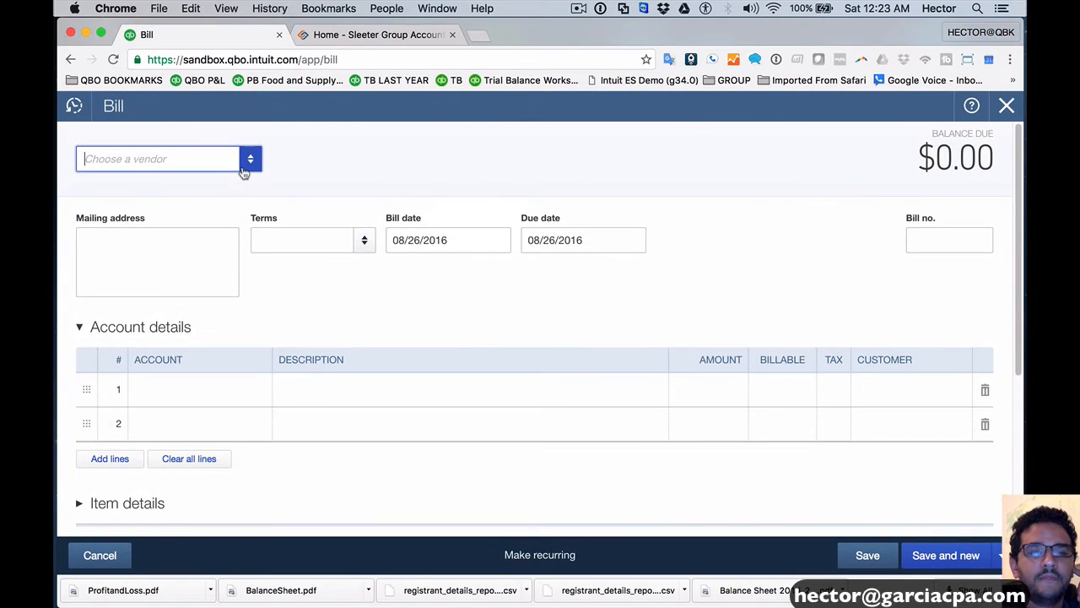
{"action": "left_click", "coordinate": [249, 159]}
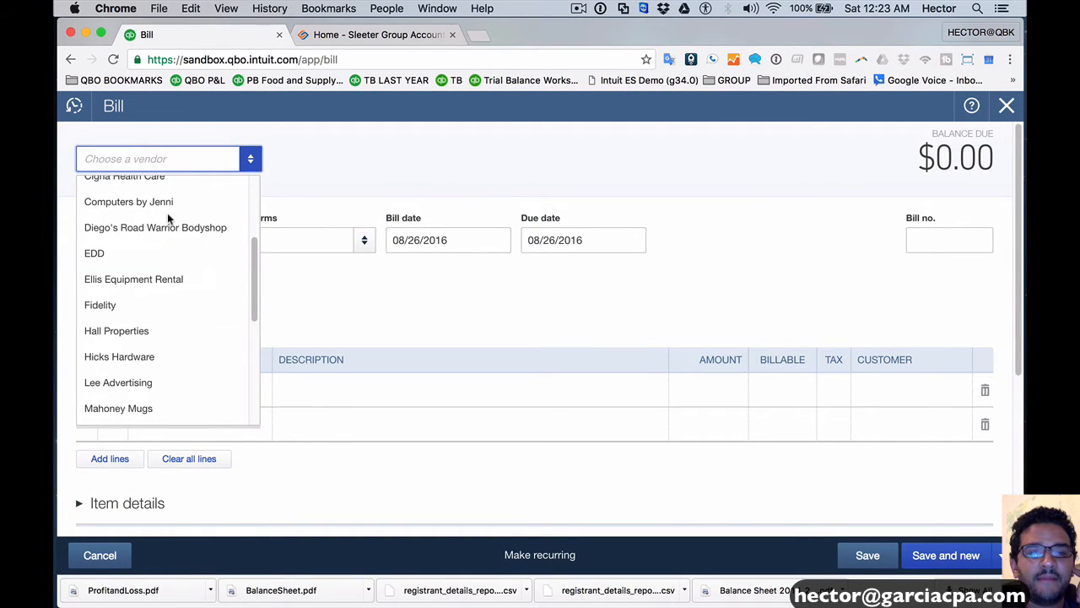
{"action": "mouse_move", "coordinate": [167, 267]}
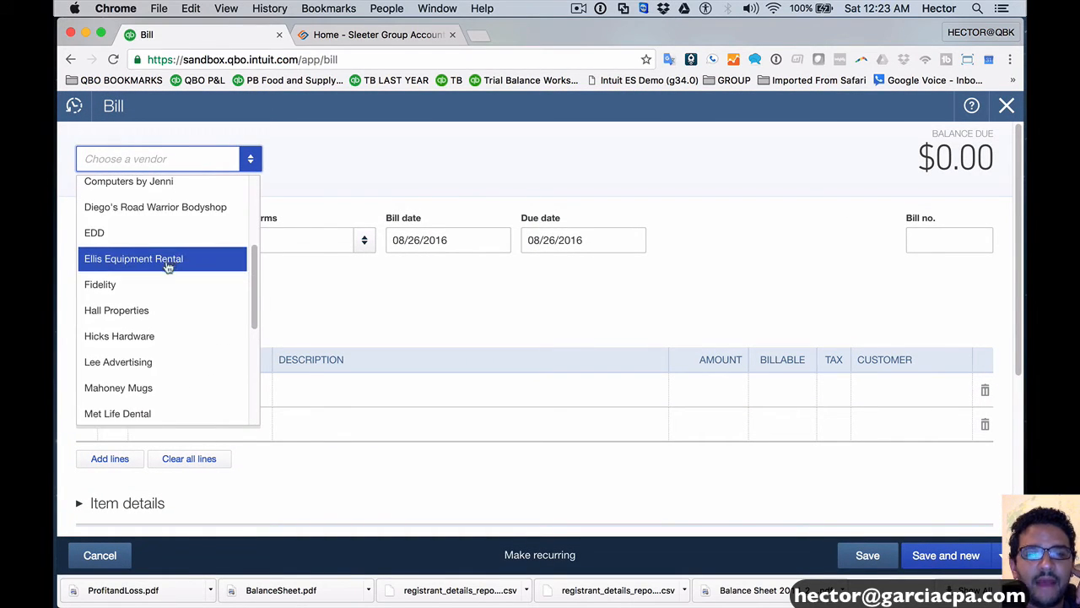
{"action": "left_click", "coordinate": [116, 310]}
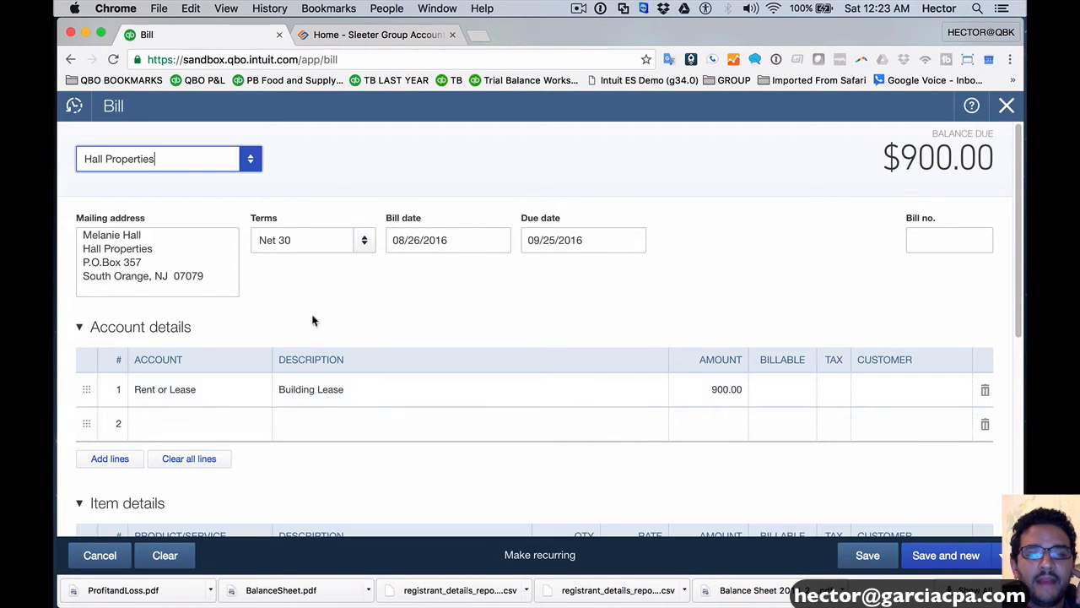
{"action": "left_click", "coordinate": [199, 388]}
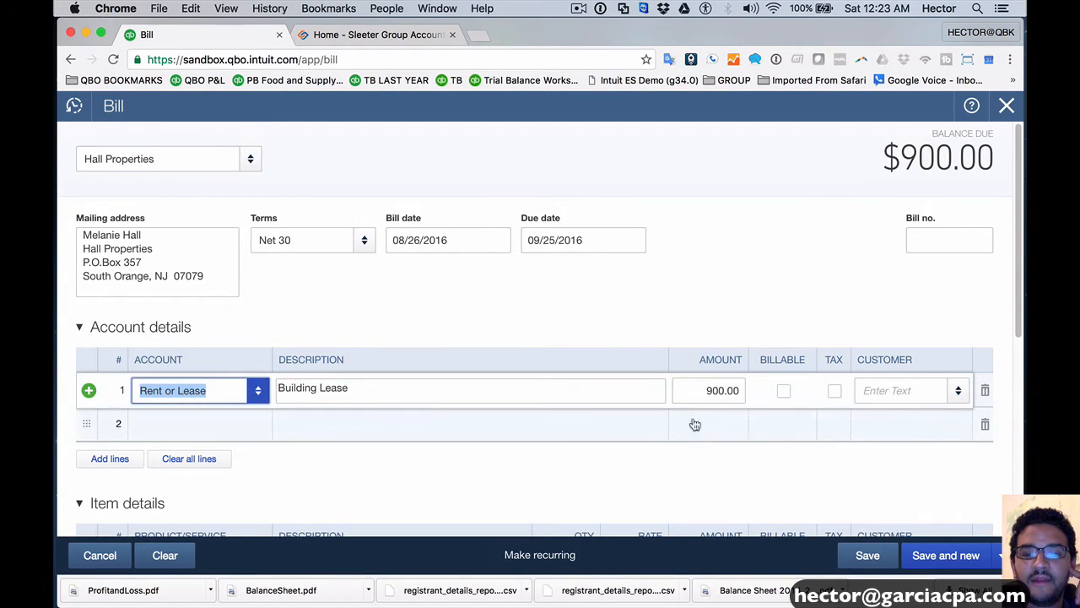
{"action": "type", "text": "12"}
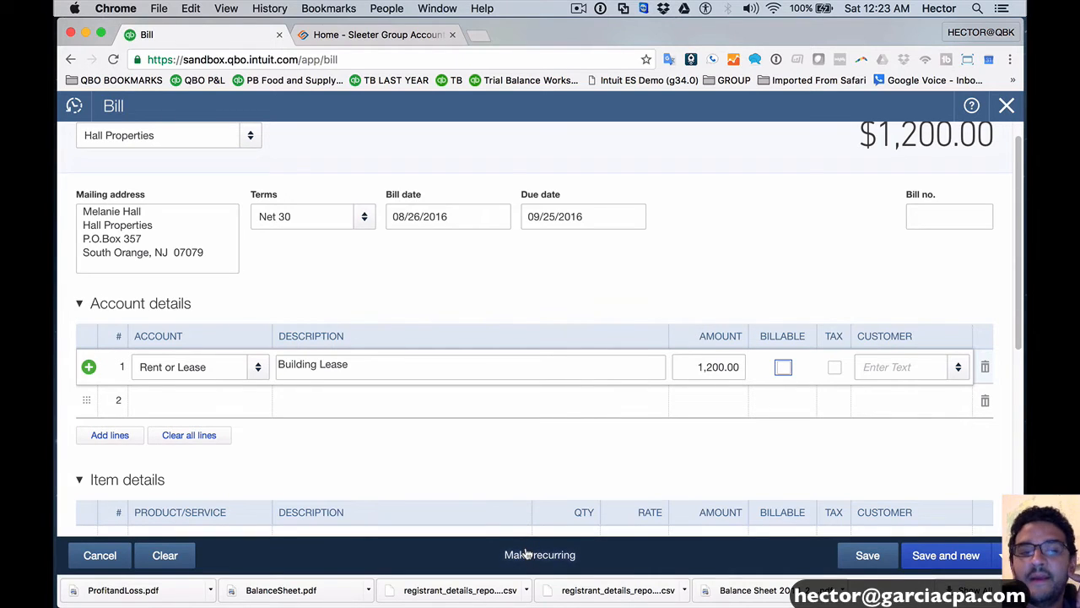
{"action": "mouse_move", "coordinate": [594, 557]}
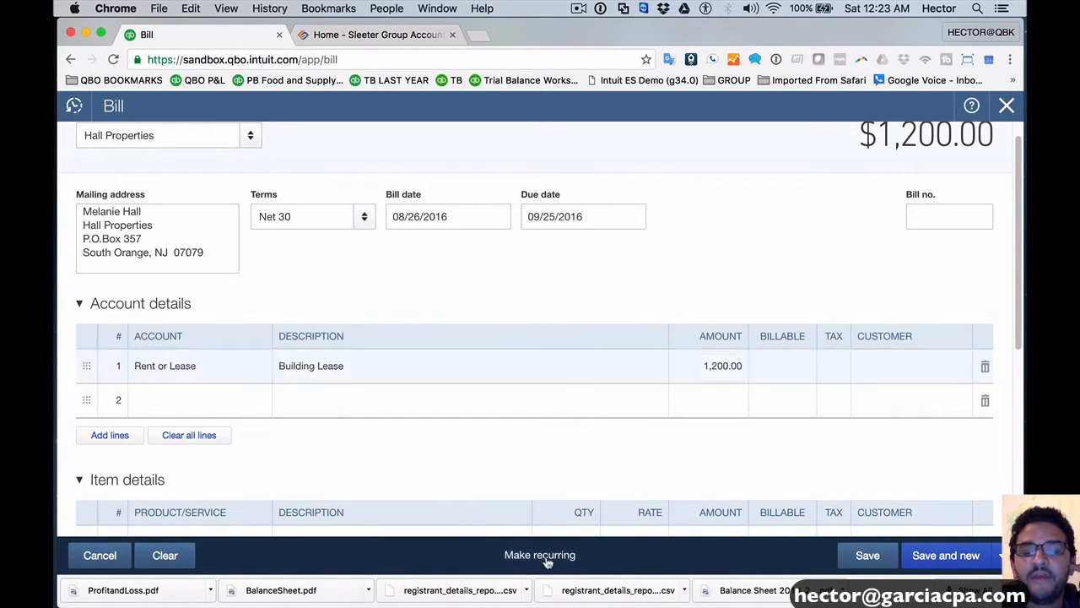
Make the bill a Scheduled recurring template created 10 days in advance.
{"action": "left_click", "coordinate": [540, 553]}
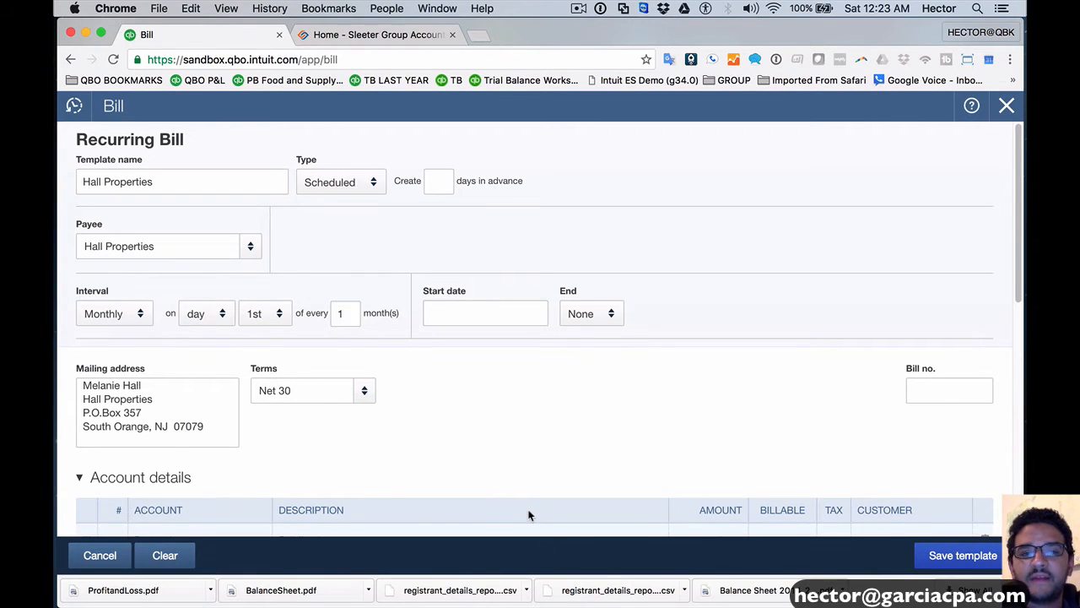
{"action": "left_click", "coordinate": [341, 182]}
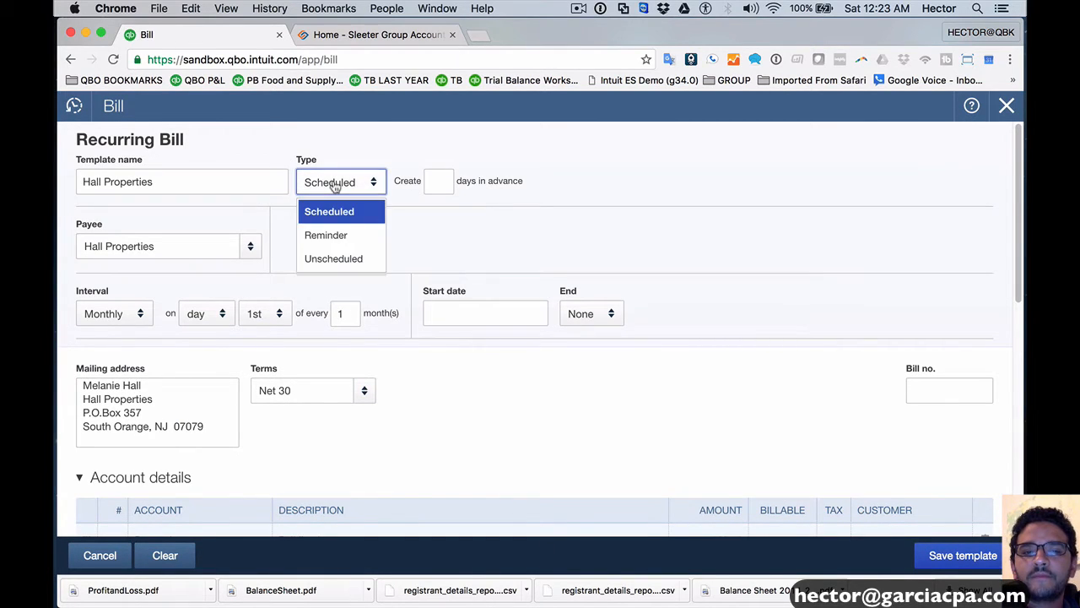
{"action": "mouse_move", "coordinate": [326, 234]}
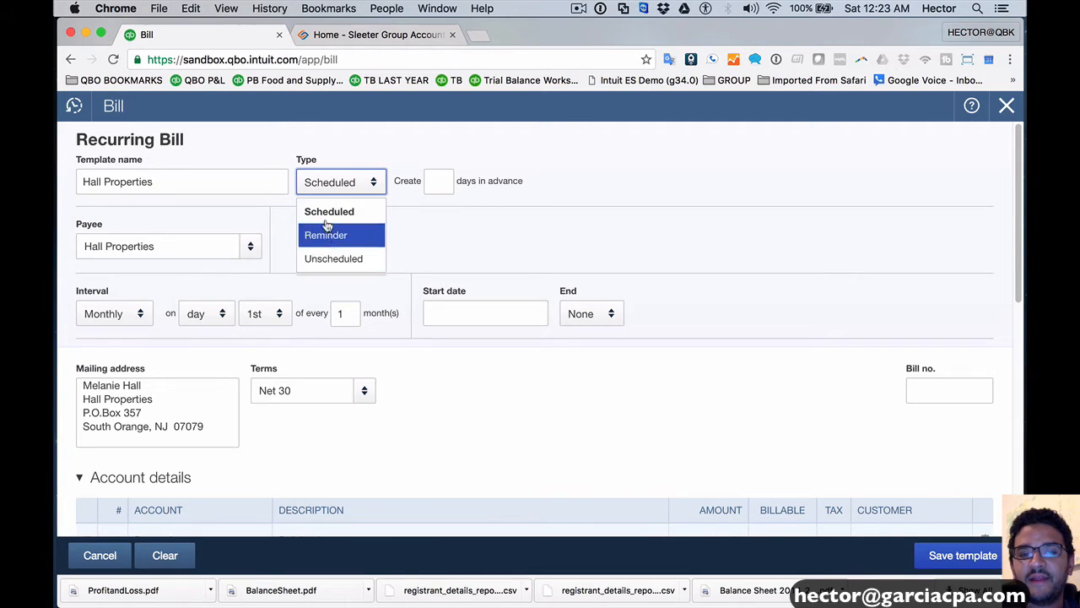
{"action": "left_click", "coordinate": [329, 211]}
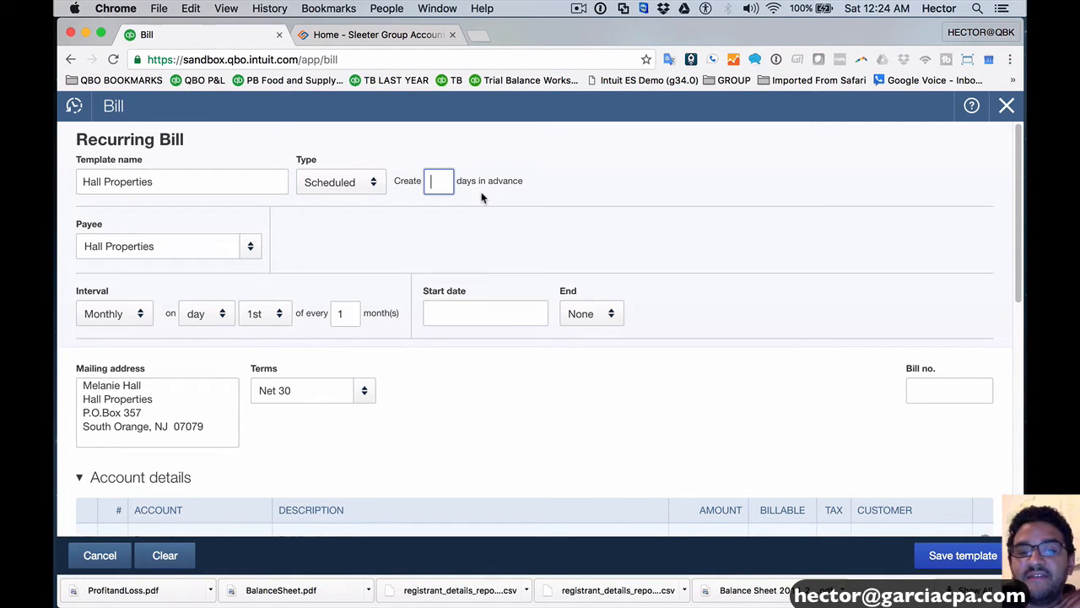
{"action": "type", "text": "10"}
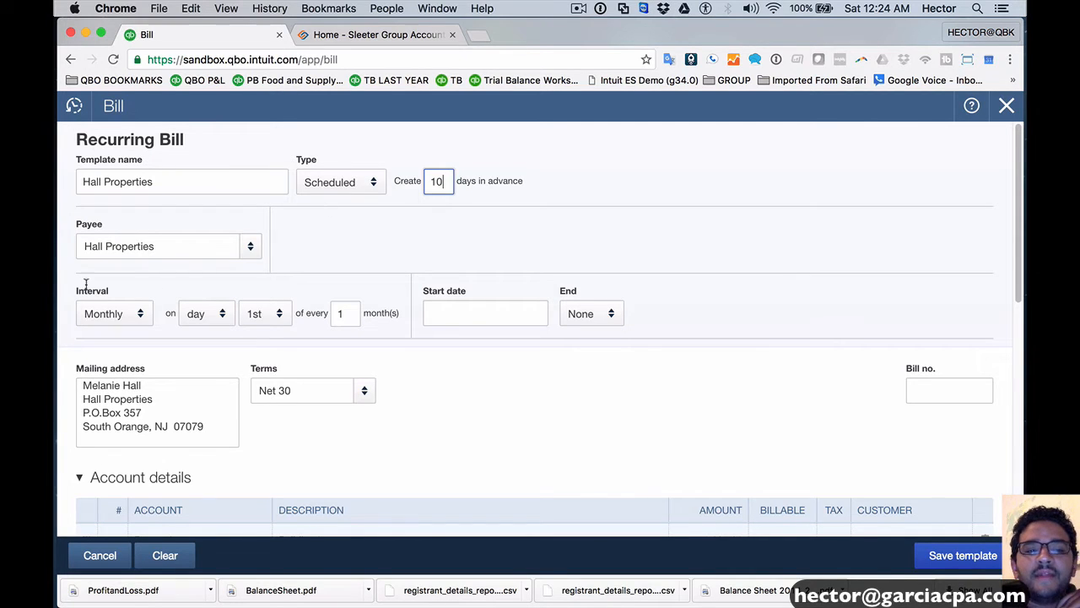
Set interval Monthly on a fixed day (1st), after trying first/fourth/last-weekday options.
{"action": "left_click", "coordinate": [115, 312]}
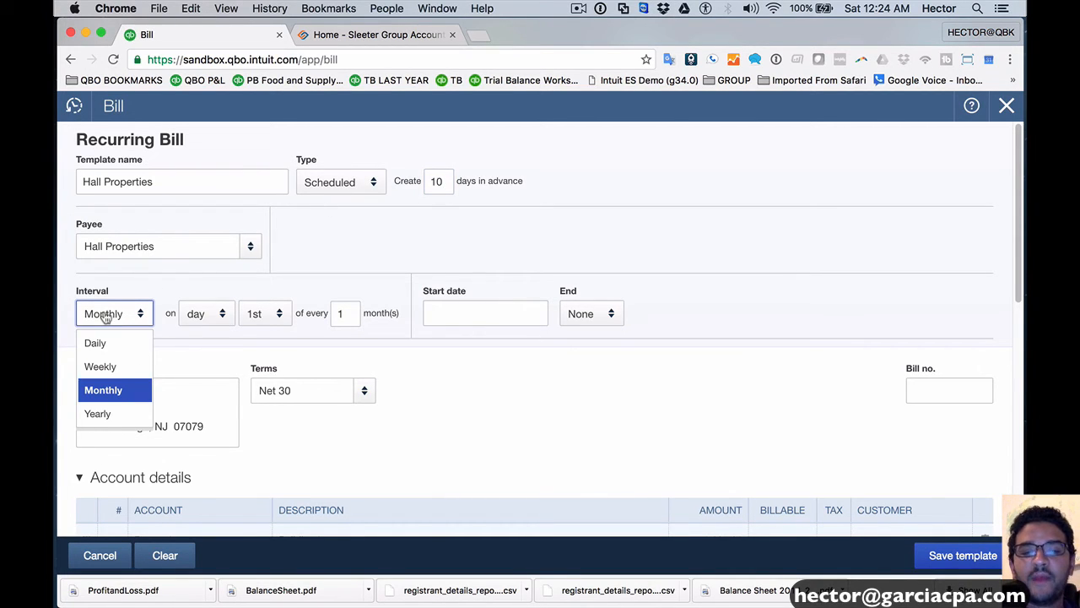
{"action": "mouse_move", "coordinate": [101, 366]}
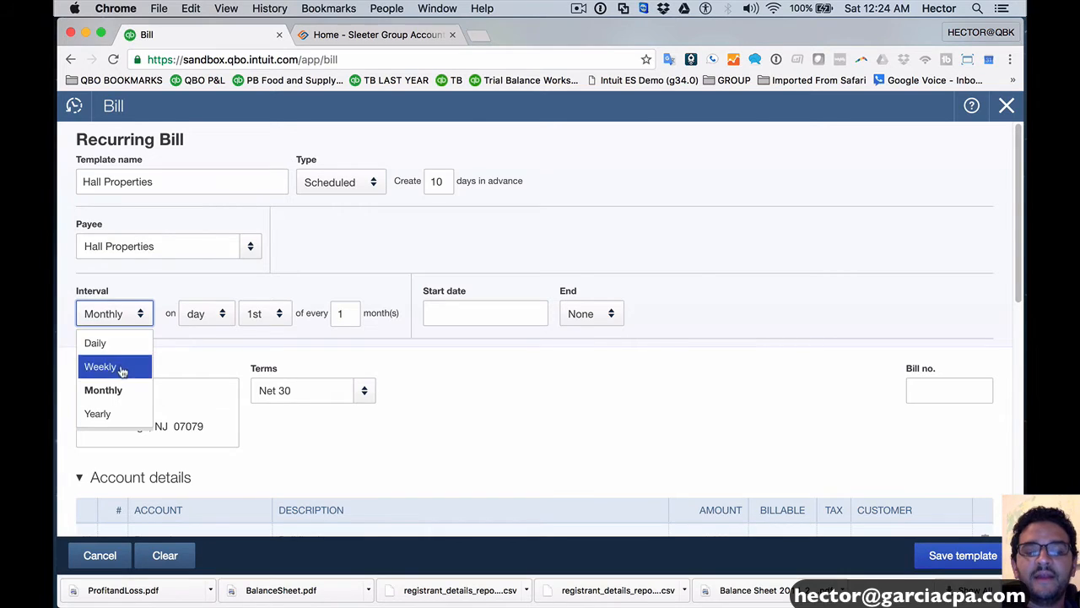
{"action": "mouse_move", "coordinate": [95, 343]}
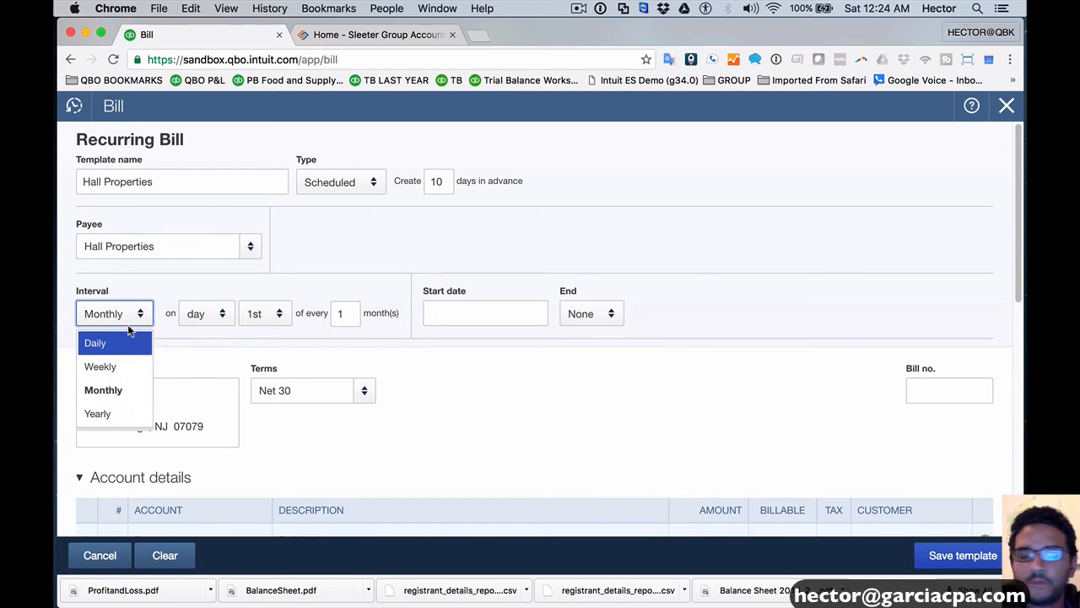
{"action": "left_click", "coordinate": [103, 389]}
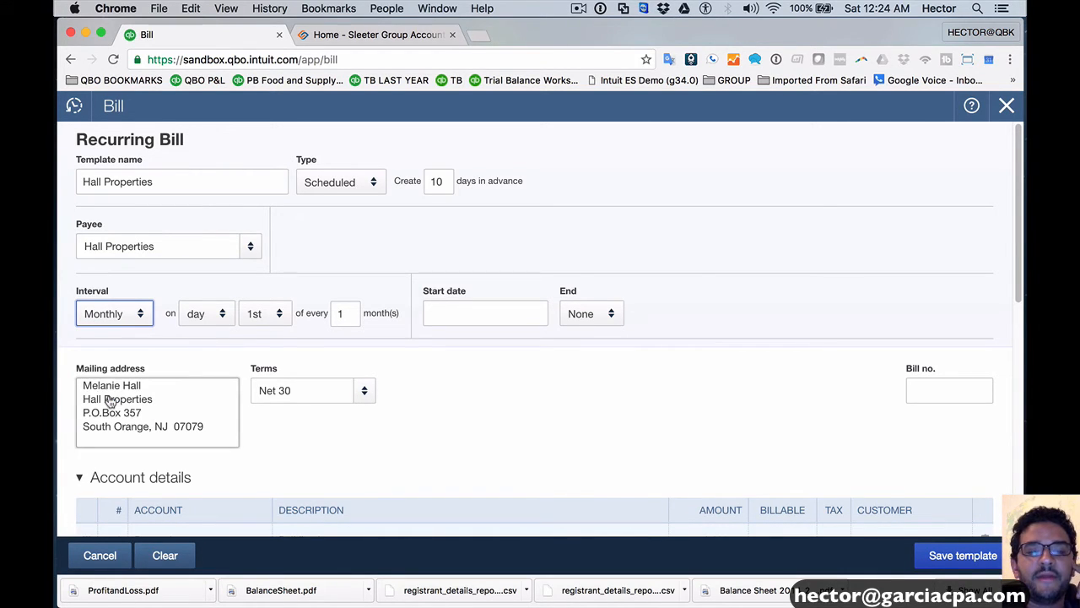
{"action": "mouse_move", "coordinate": [209, 319]}
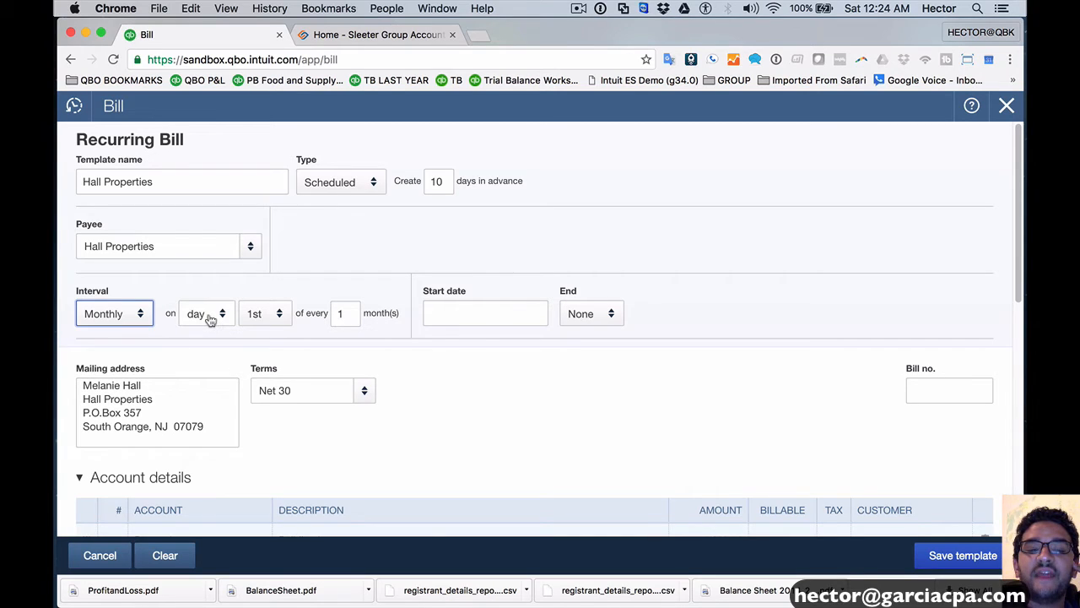
{"action": "left_click", "coordinate": [206, 312]}
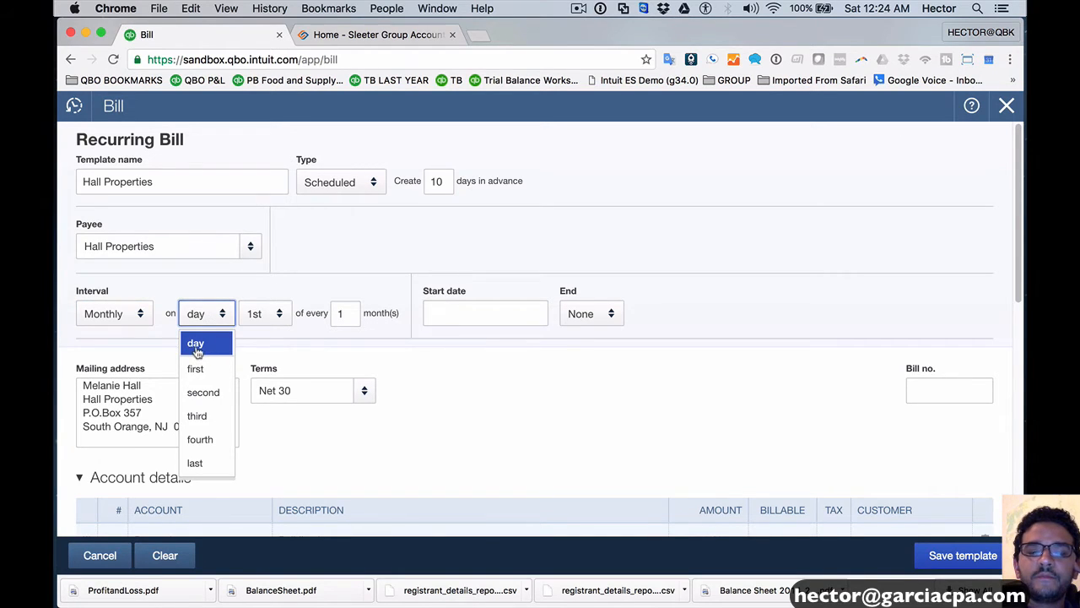
{"action": "mouse_move", "coordinate": [196, 368]}
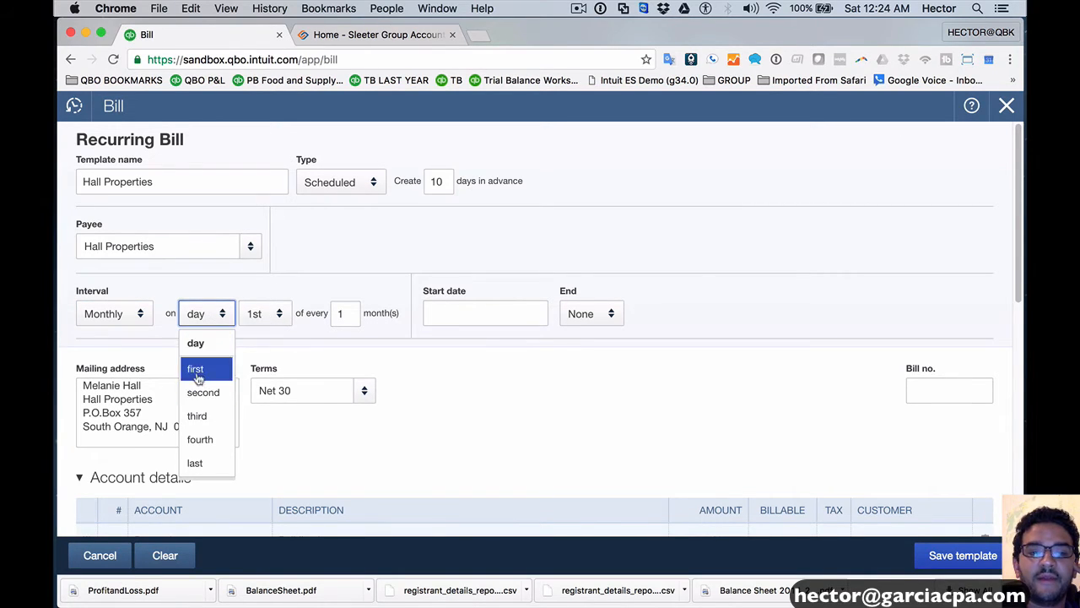
{"action": "left_click", "coordinate": [195, 368]}
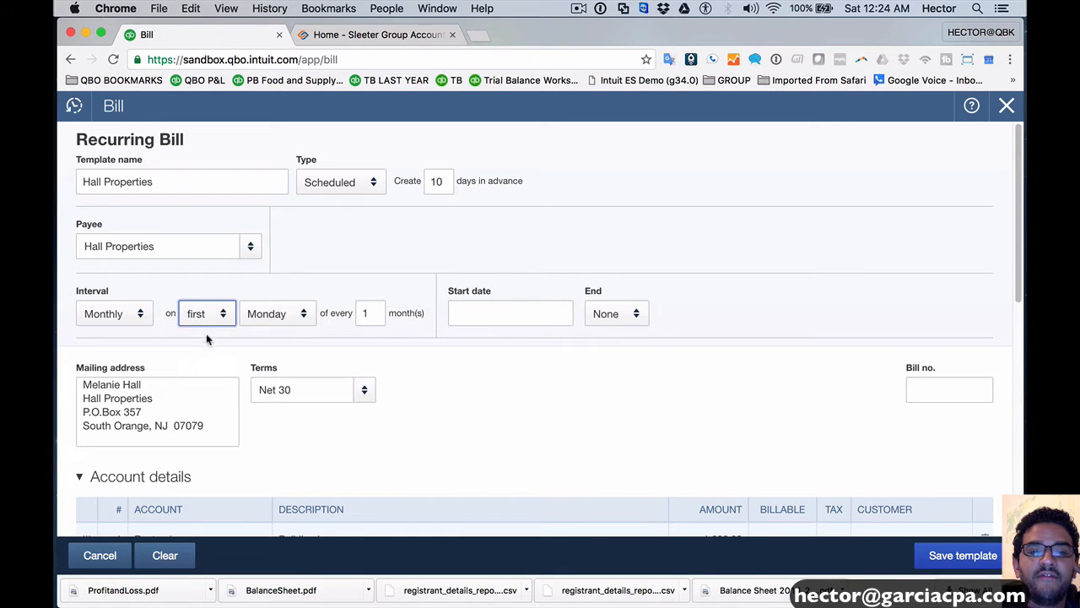
{"action": "left_click", "coordinate": [277, 312]}
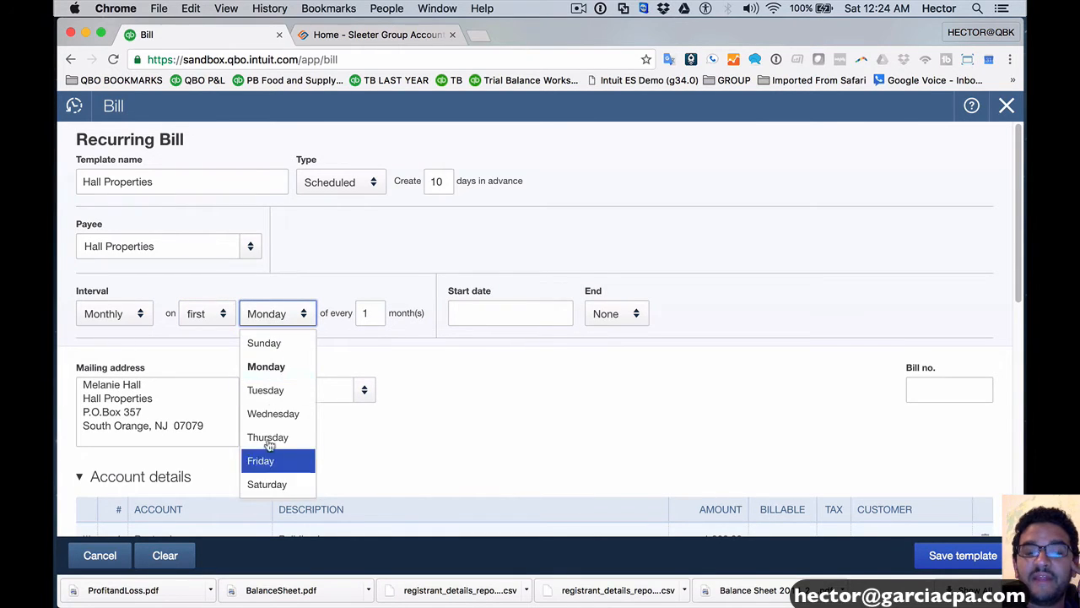
{"action": "left_click", "coordinate": [206, 312]}
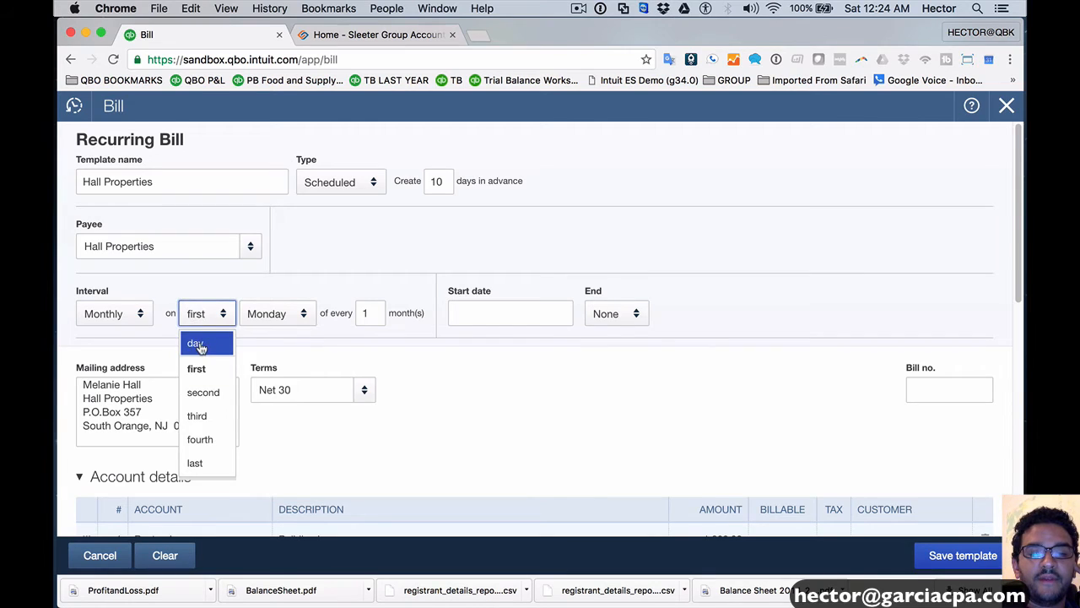
{"action": "left_click", "coordinate": [195, 343]}
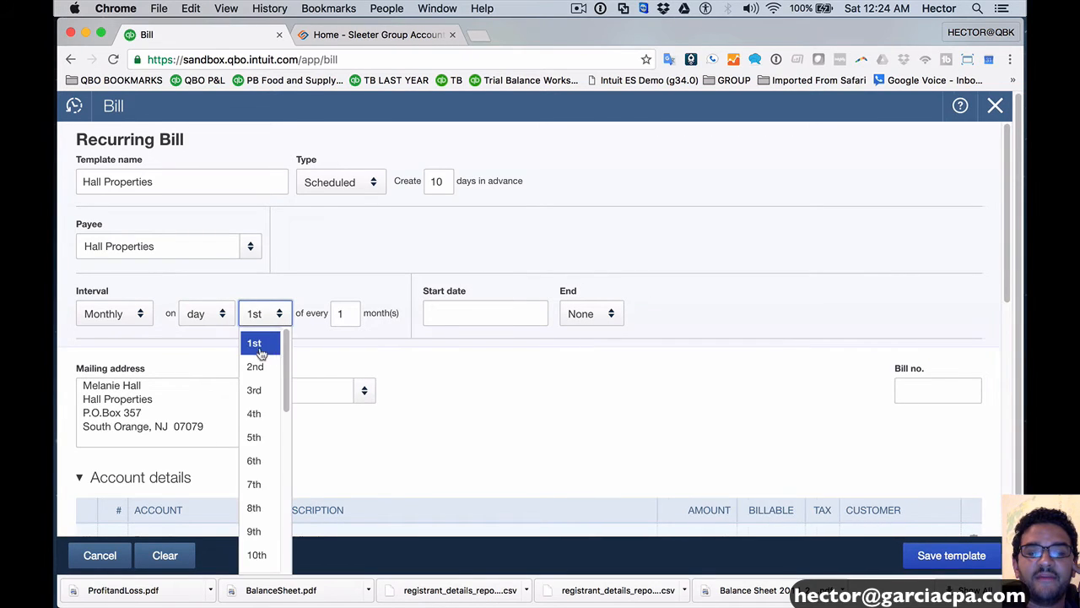
{"action": "left_click", "coordinate": [206, 312]}
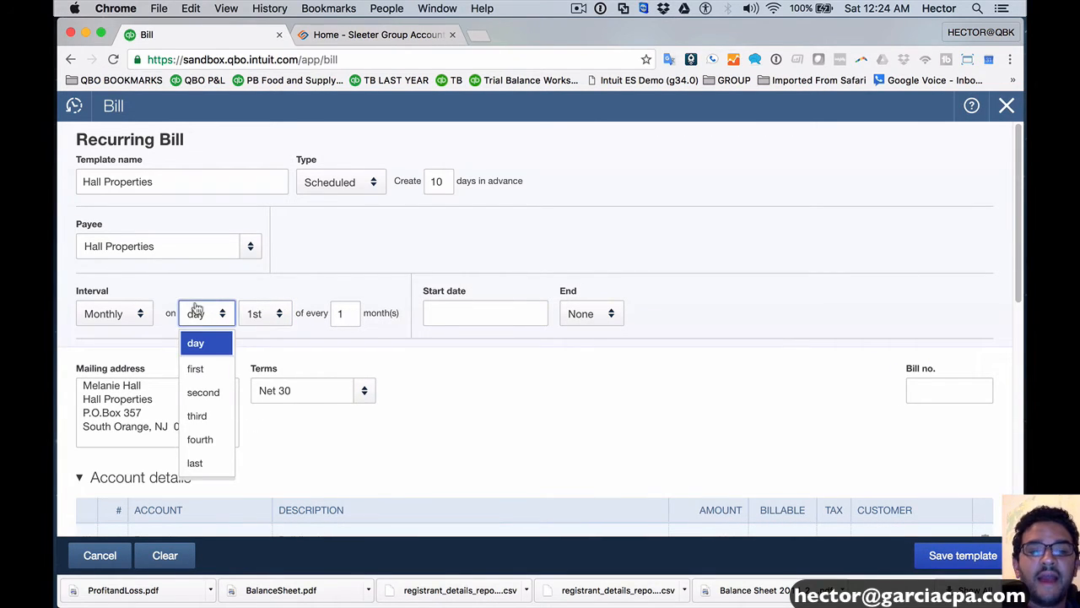
{"action": "left_click", "coordinate": [199, 439]}
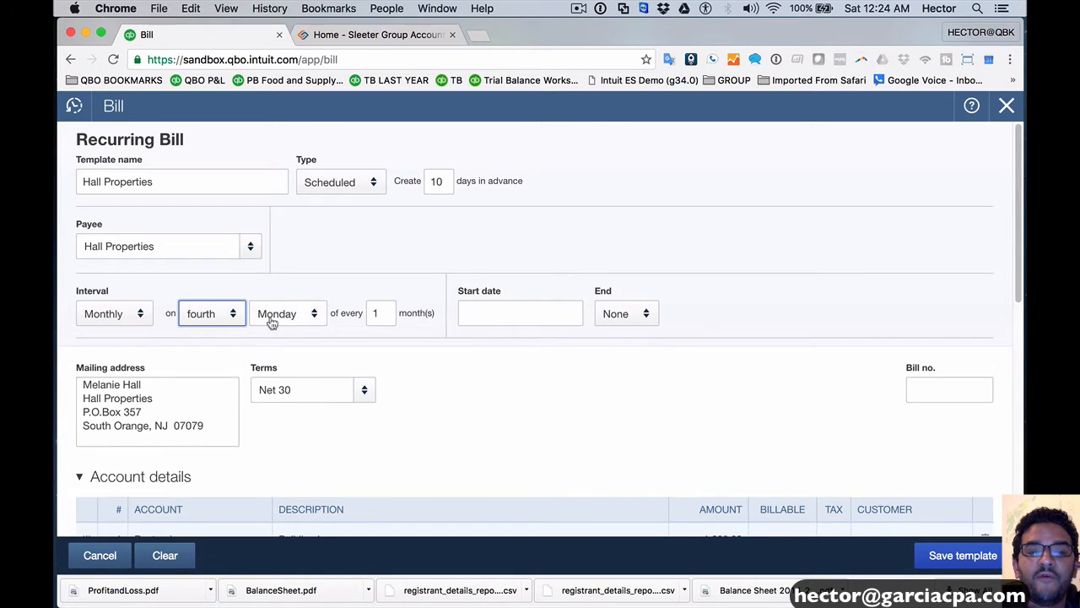
{"action": "left_click", "coordinate": [287, 313]}
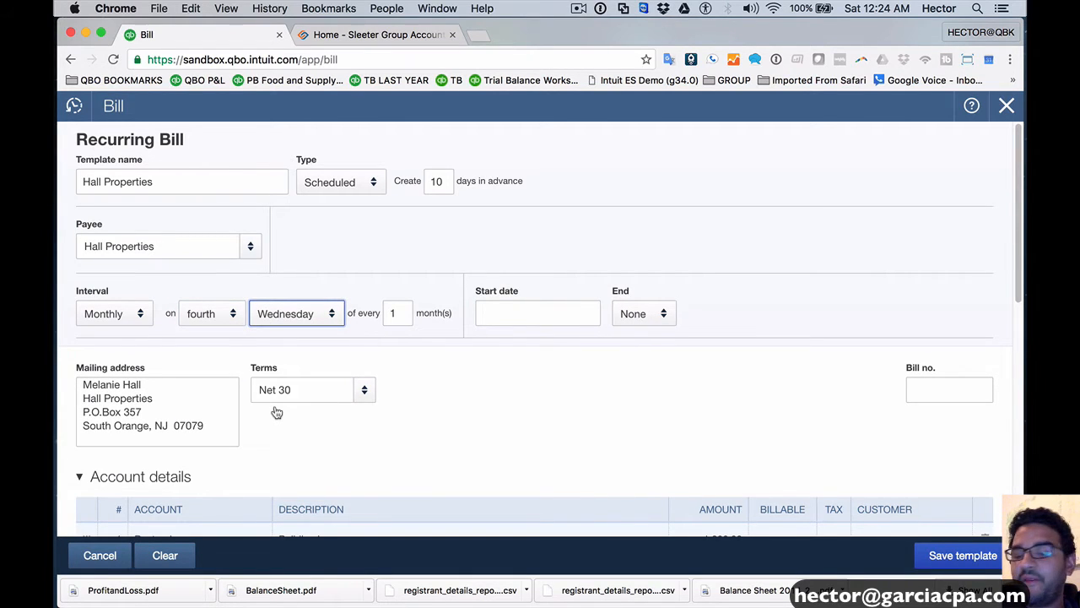
{"action": "left_click", "coordinate": [211, 312]}
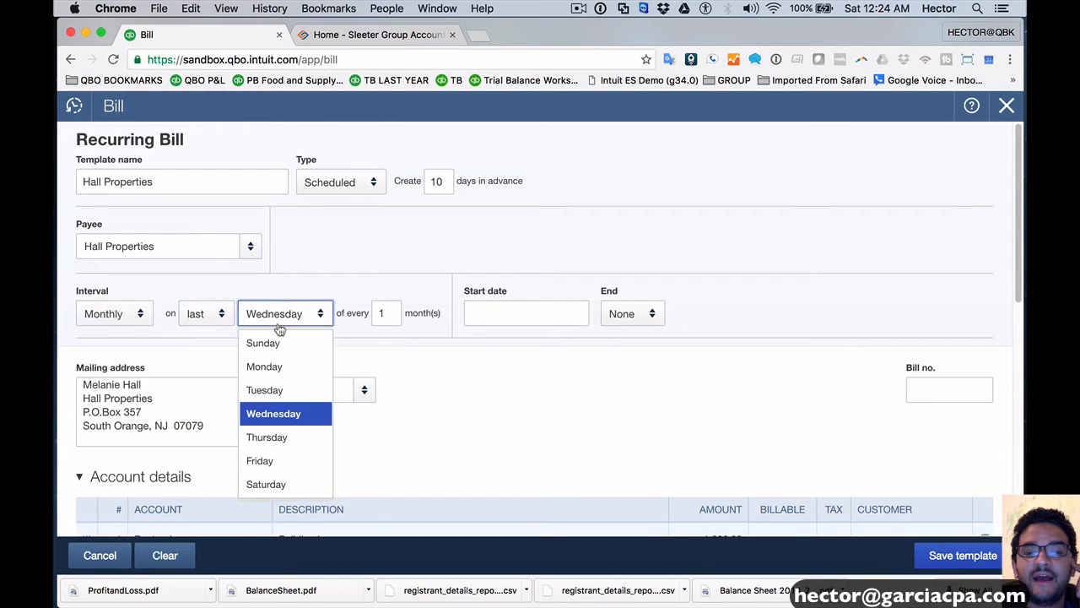
{"action": "mouse_move", "coordinate": [186, 321]}
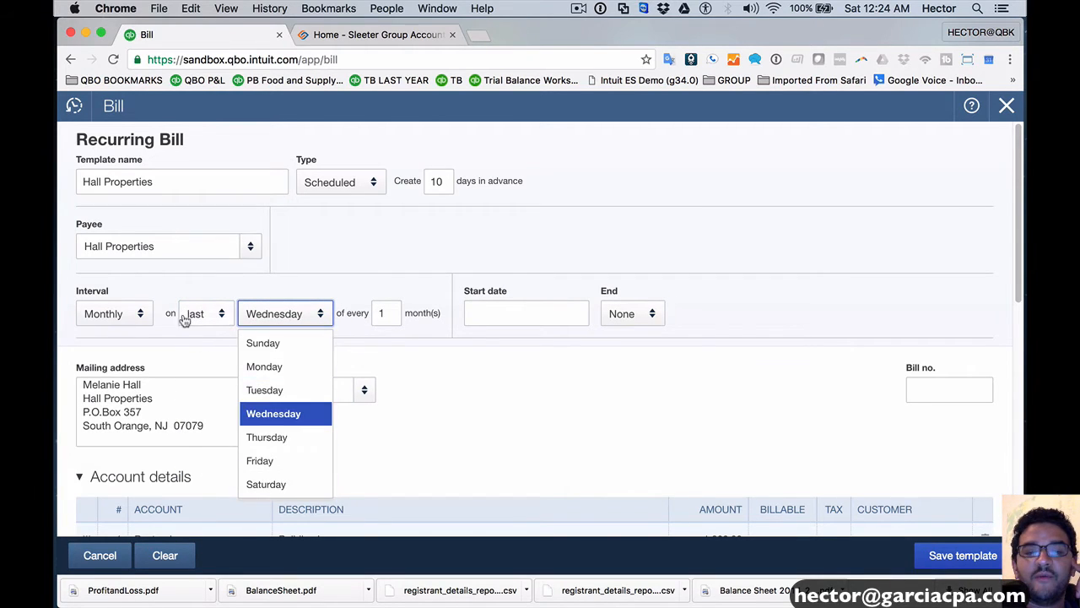
{"action": "left_click", "coordinate": [203, 313]}
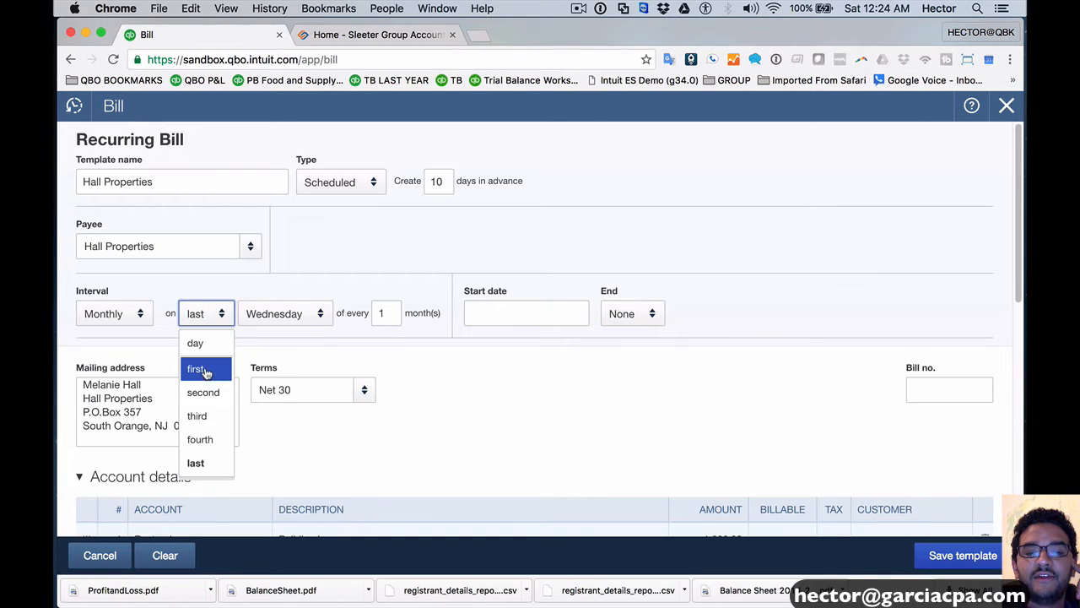
{"action": "left_click", "coordinate": [196, 343]}
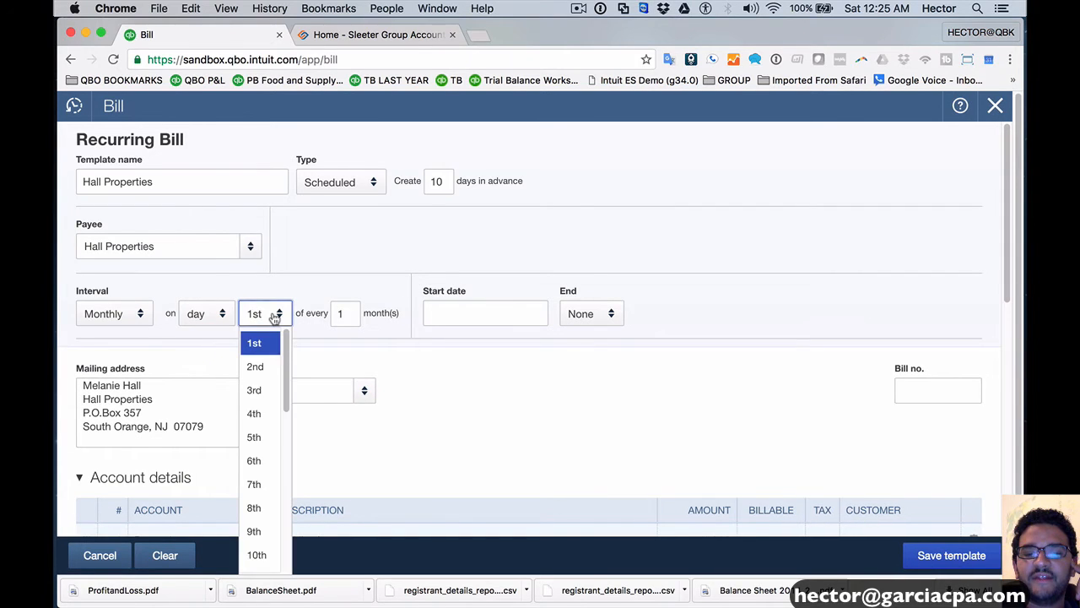
Repeat every 1 month with start date 09/01/2016.
{"action": "scroll", "scroll_direction": "down", "scroll_amount": 3}
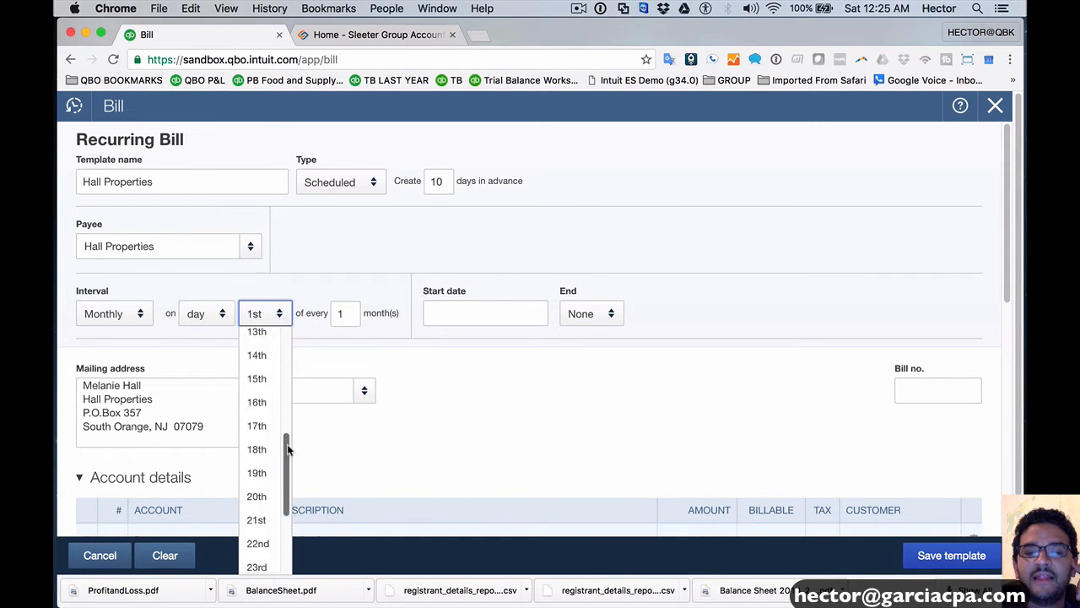
{"action": "left_click", "coordinate": [115, 312]}
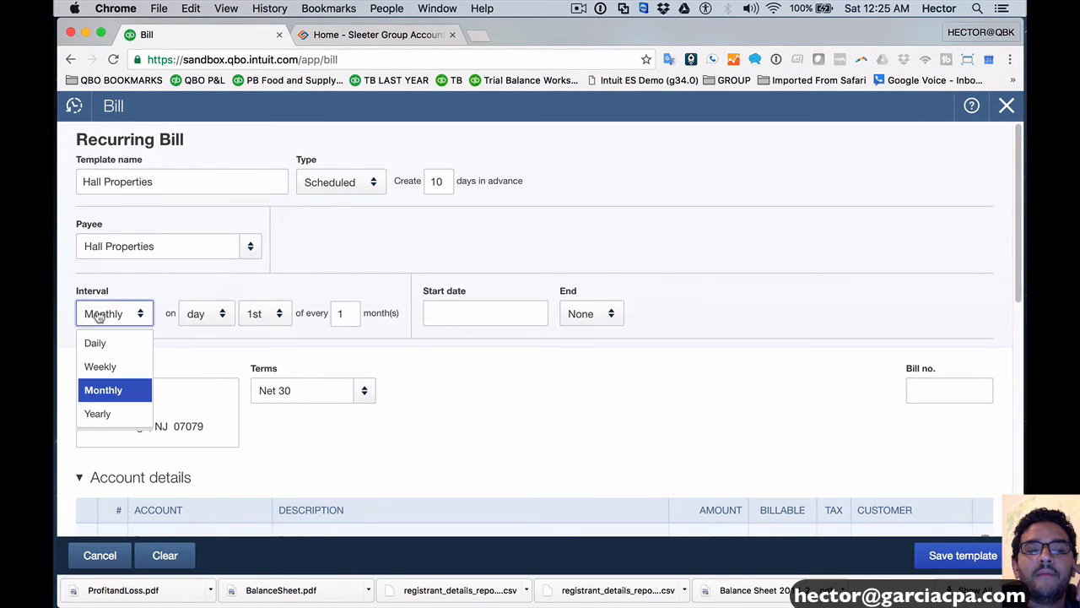
{"action": "mouse_move", "coordinate": [121, 401]}
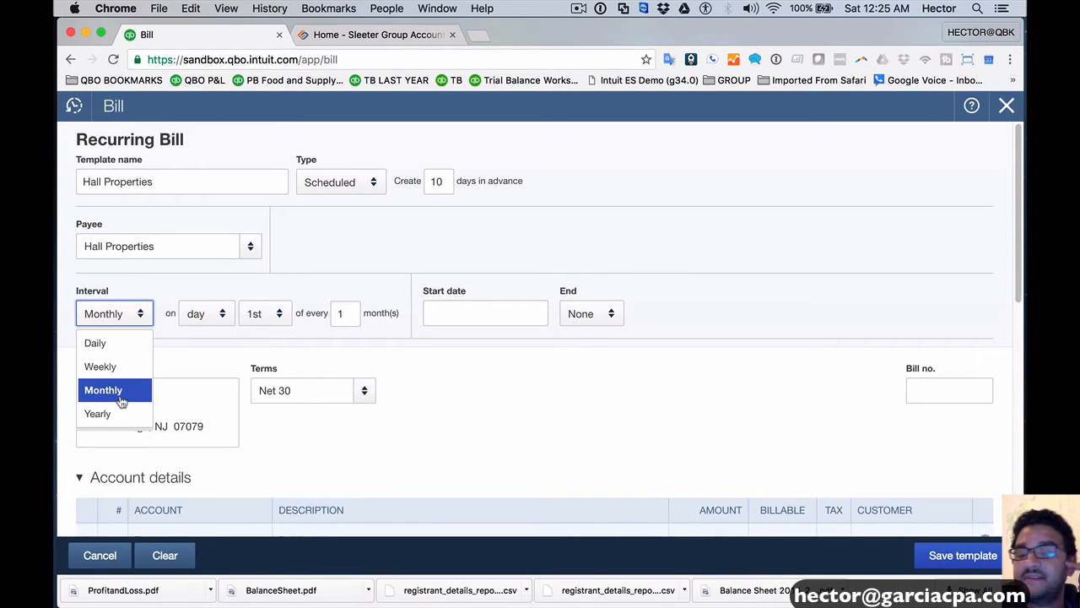
{"action": "mouse_move", "coordinate": [98, 412]}
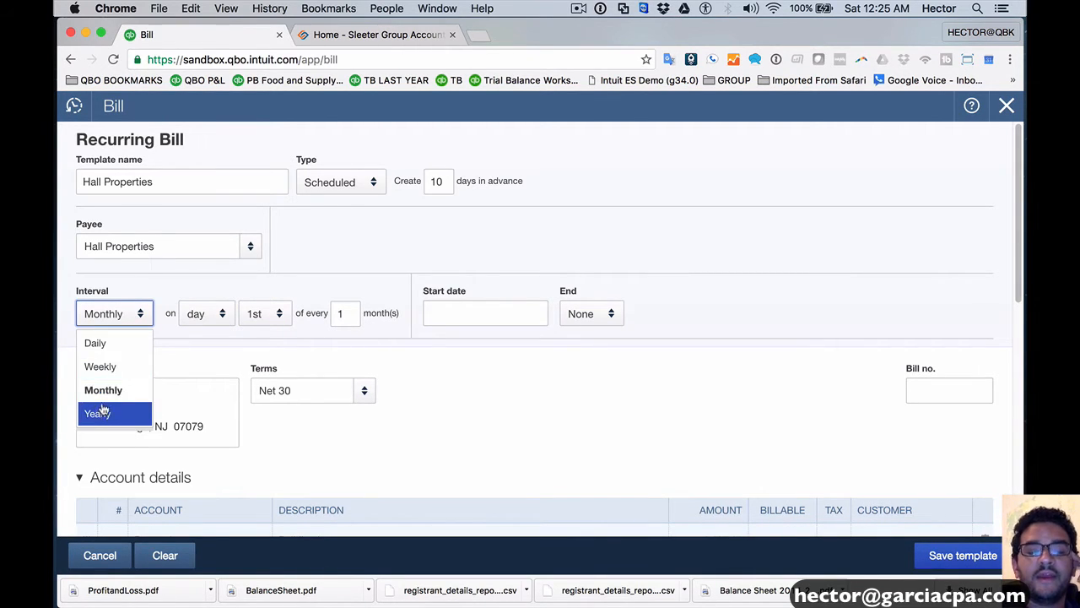
{"action": "left_click", "coordinate": [103, 388]}
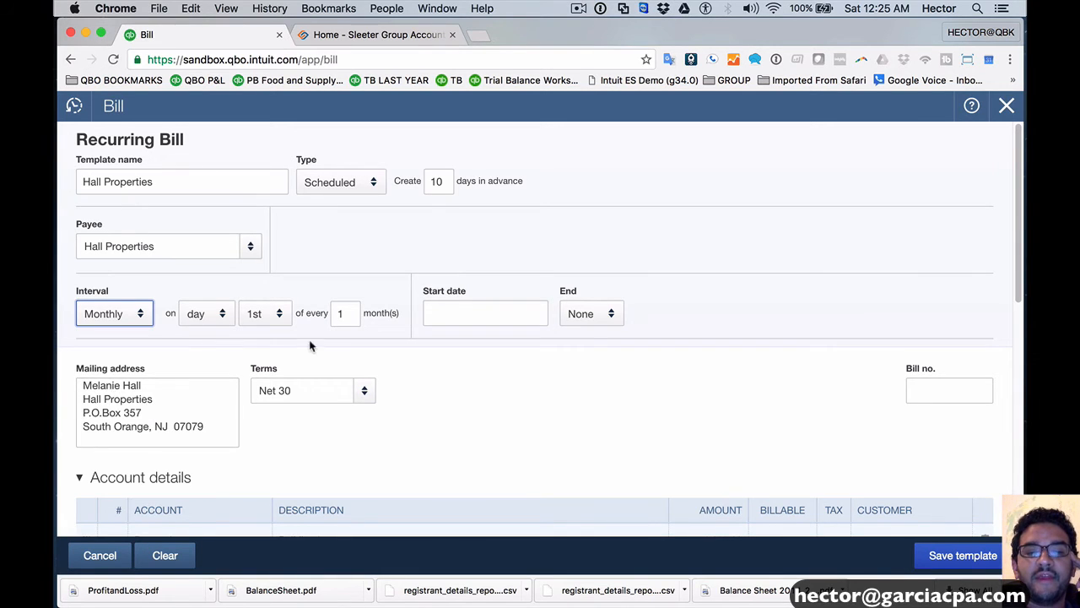
{"action": "left_click", "coordinate": [344, 312]}
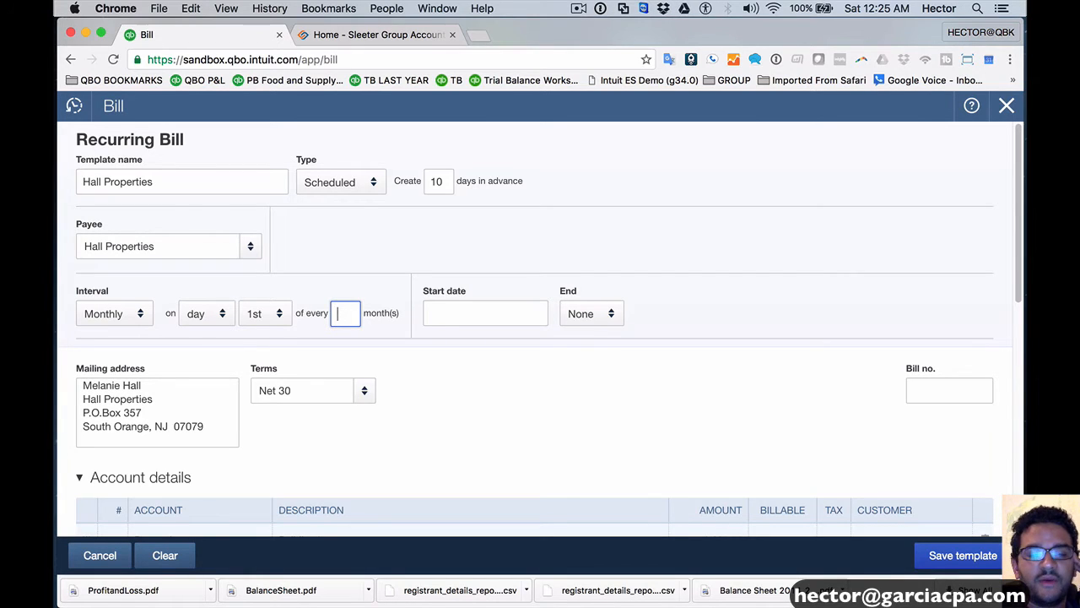
{"action": "type", "text": "1"}
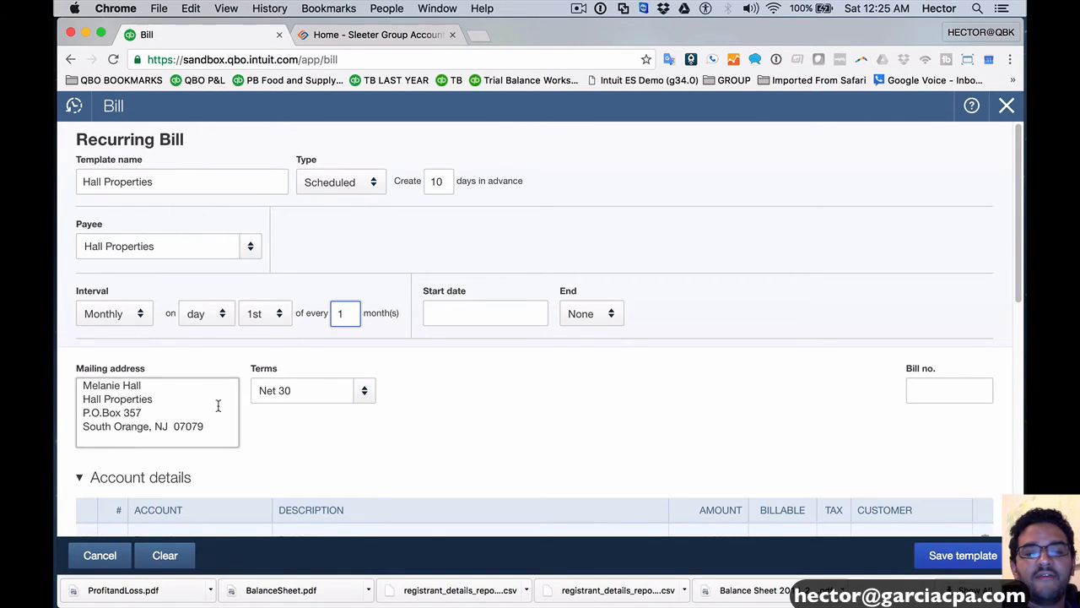
{"action": "left_click", "coordinate": [481, 312]}
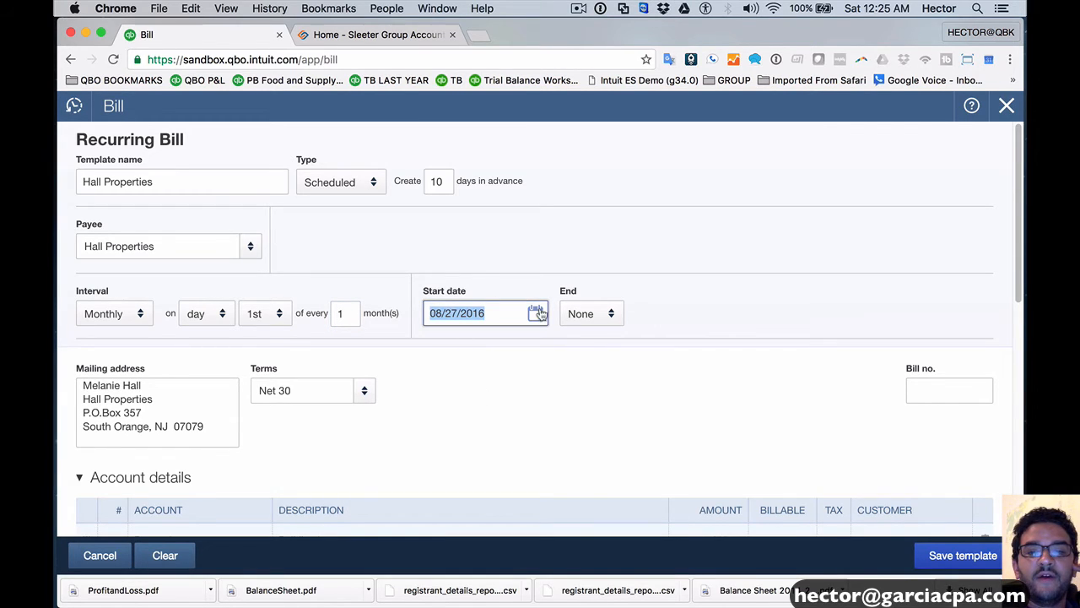
{"action": "left_click", "coordinate": [537, 312]}
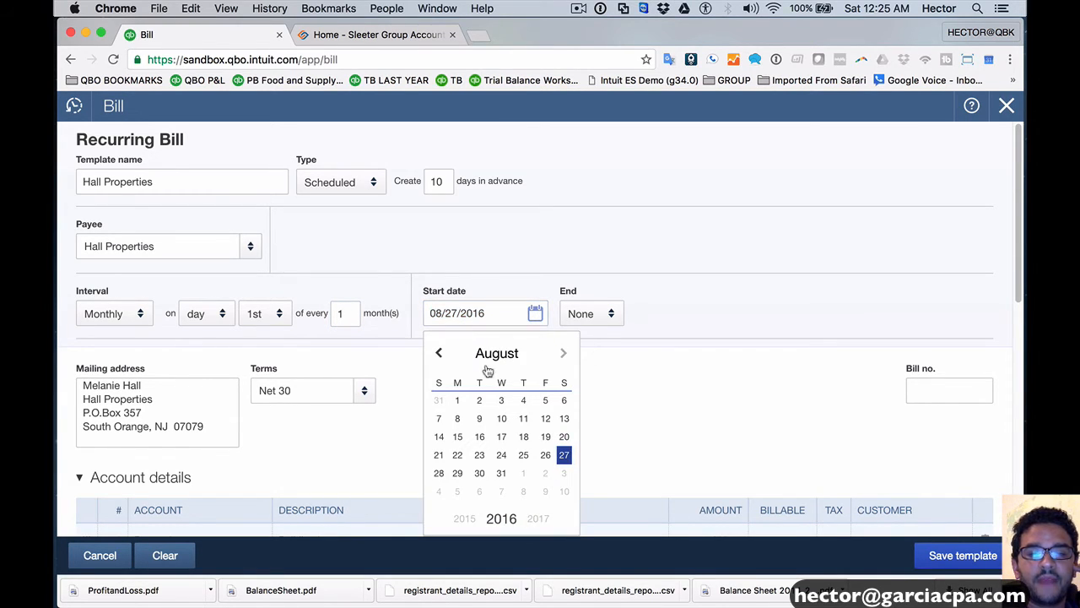
{"action": "left_click", "coordinate": [564, 353]}
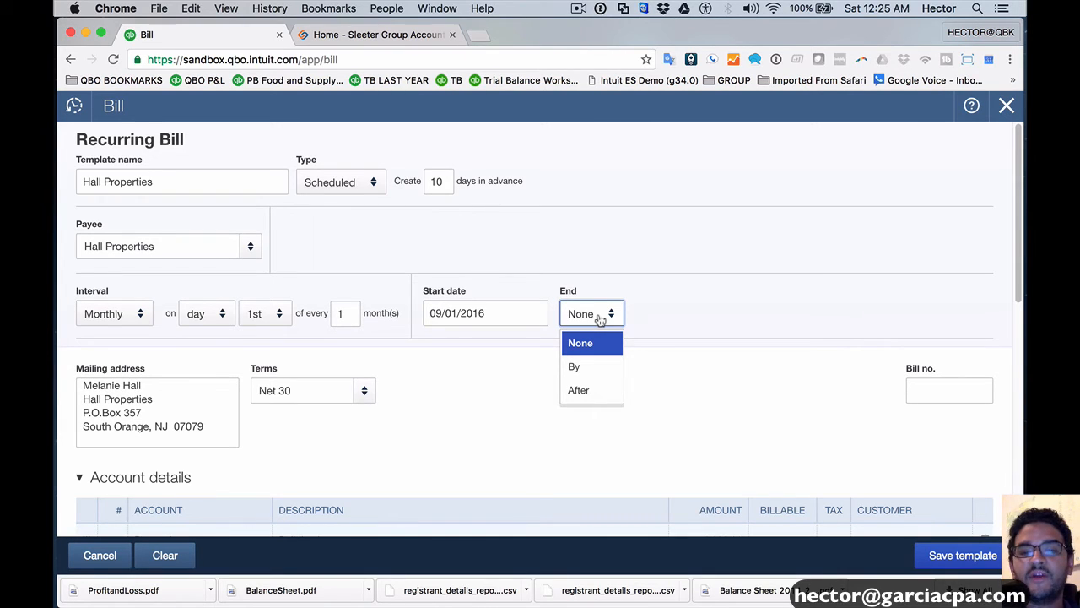
Set the schedule to end after 12 occurrences.
{"action": "left_click", "coordinate": [577, 388]}
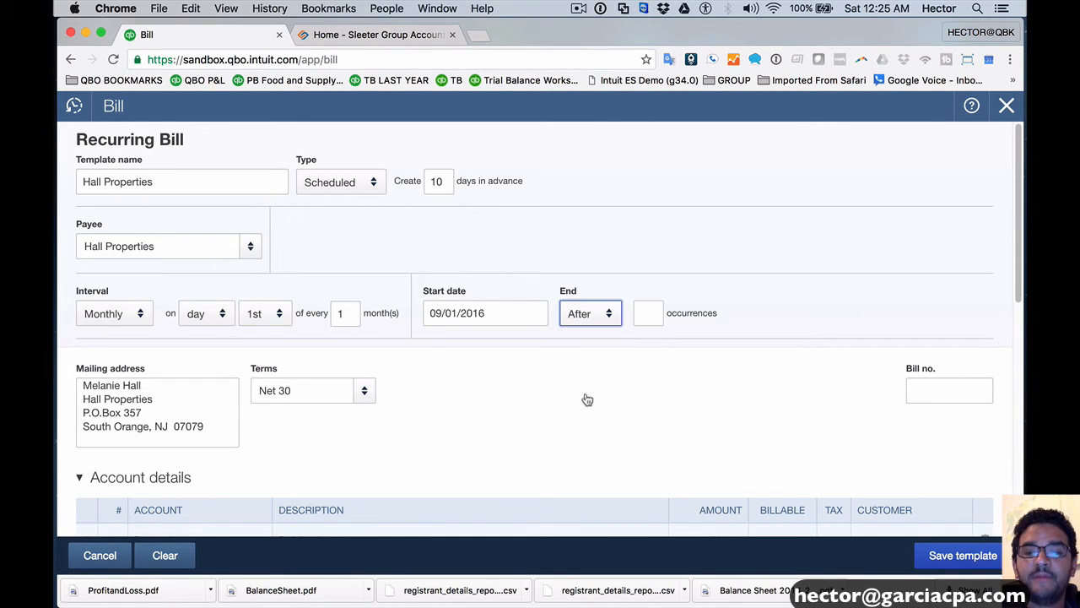
{"action": "left_click", "coordinate": [648, 312]}
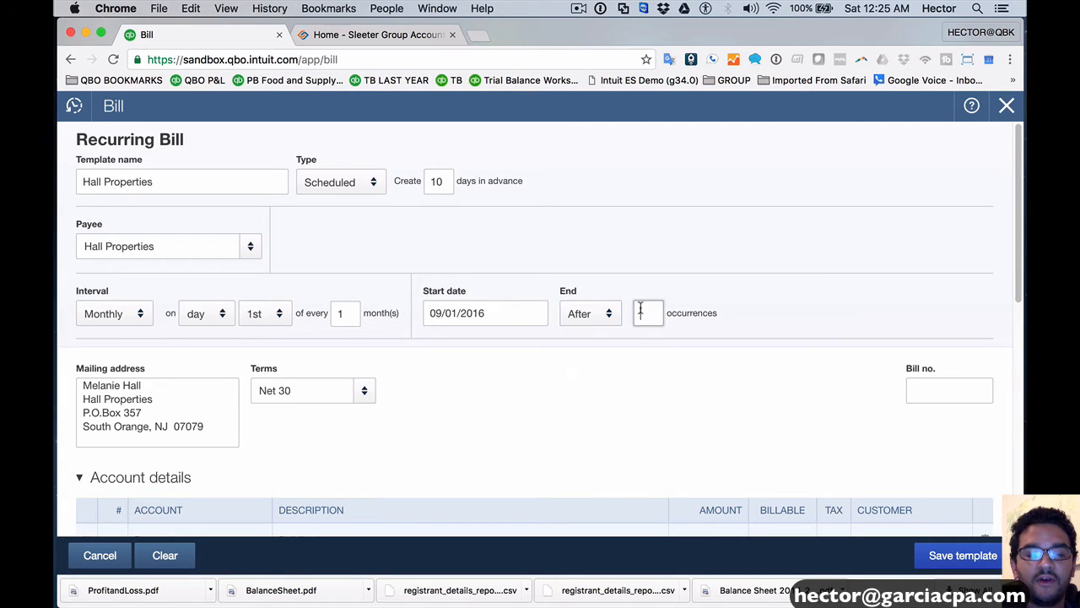
{"action": "type", "text": "12"}
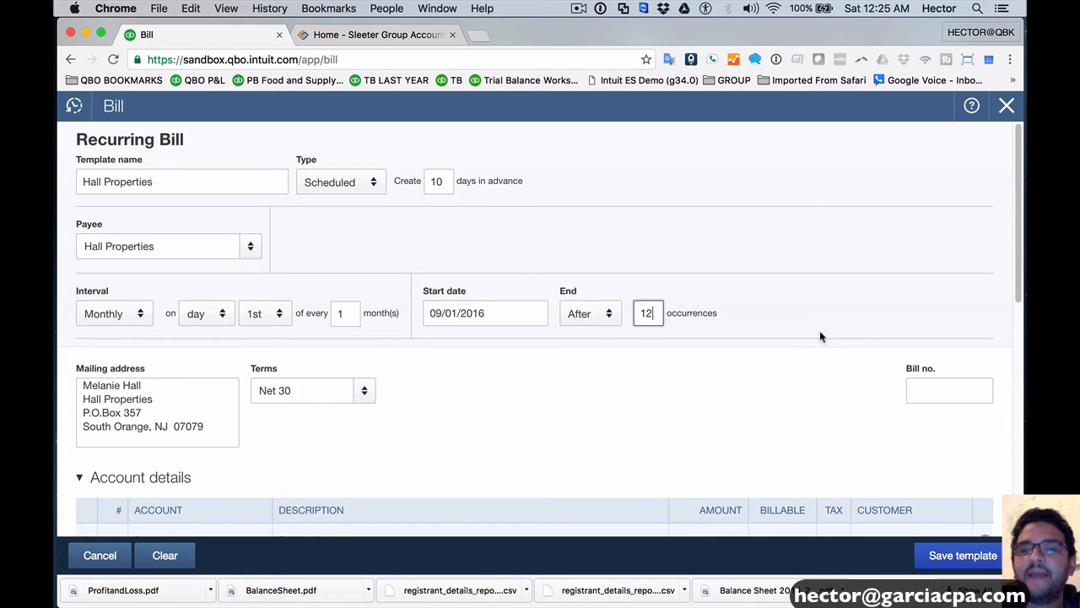
Change End to By with end date 12/01/2016.
{"action": "left_click", "coordinate": [589, 312]}
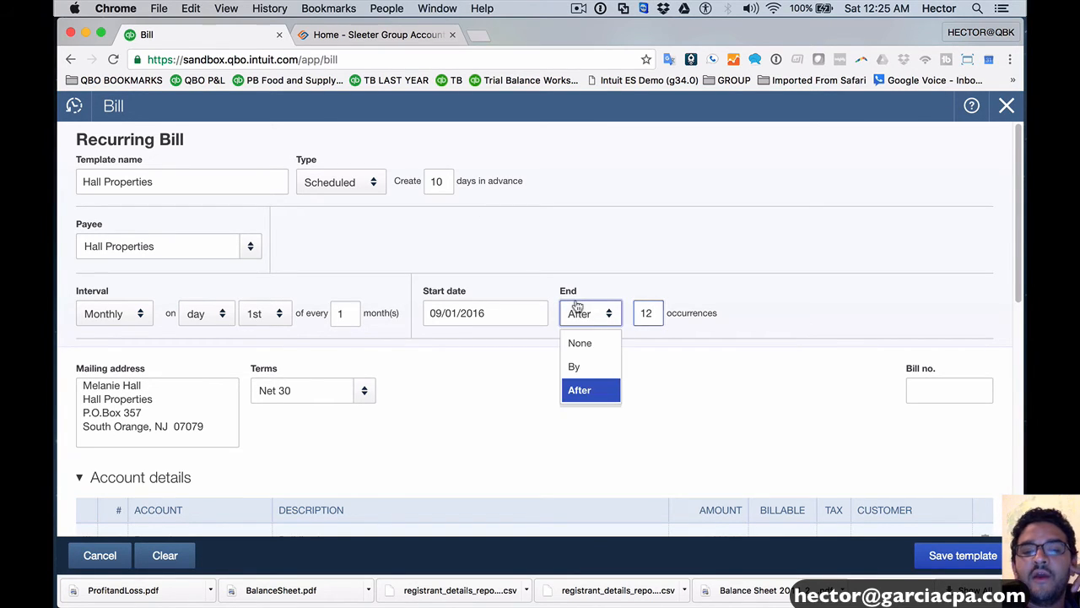
{"action": "left_click", "coordinate": [574, 364]}
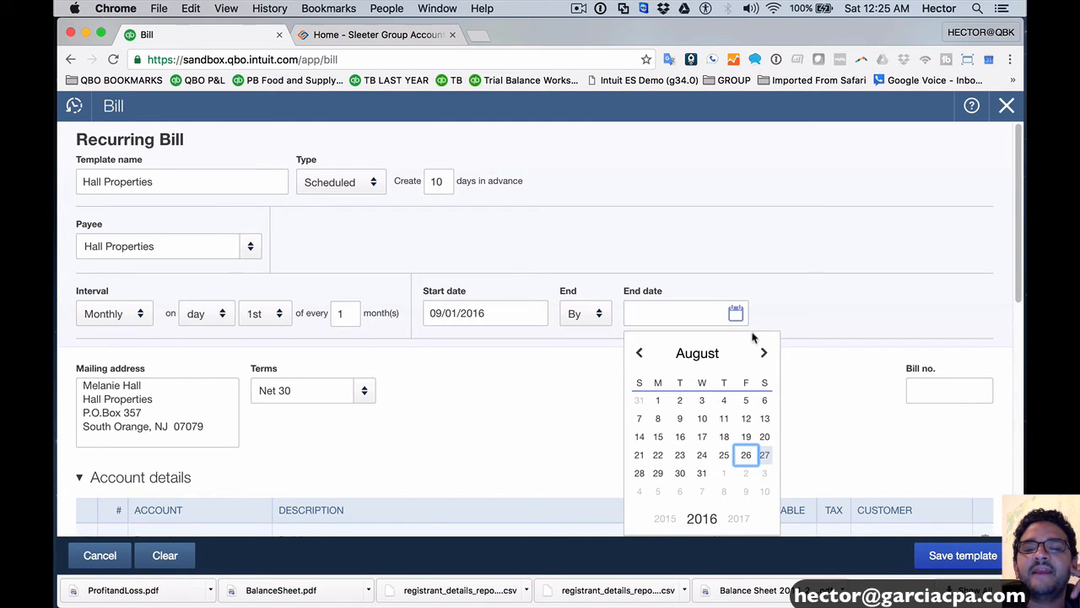
{"action": "left_click", "coordinate": [763, 353]}
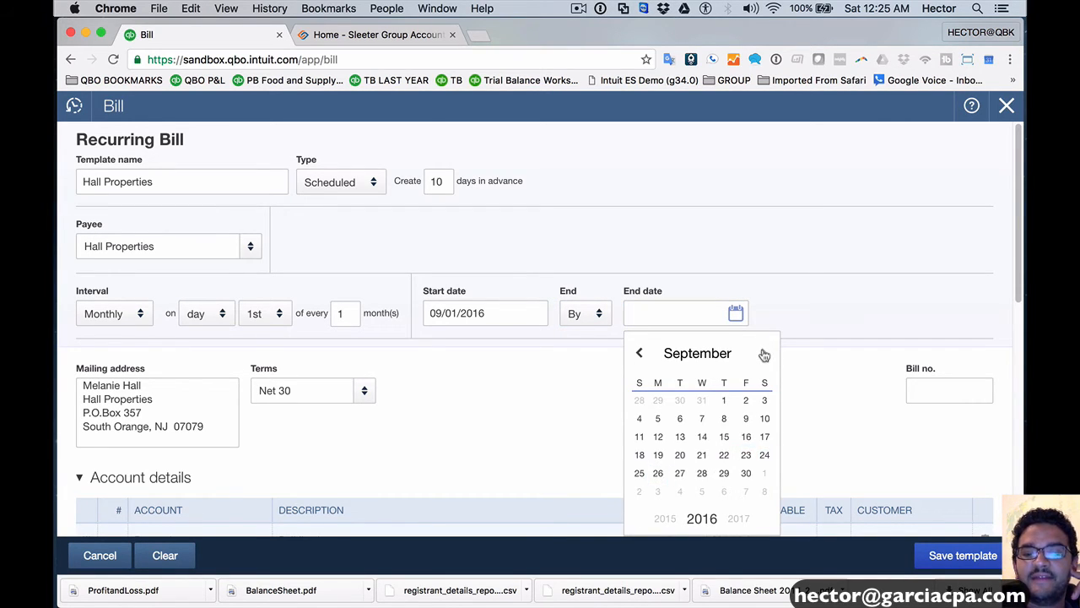
{"action": "left_click", "coordinate": [763, 352]}
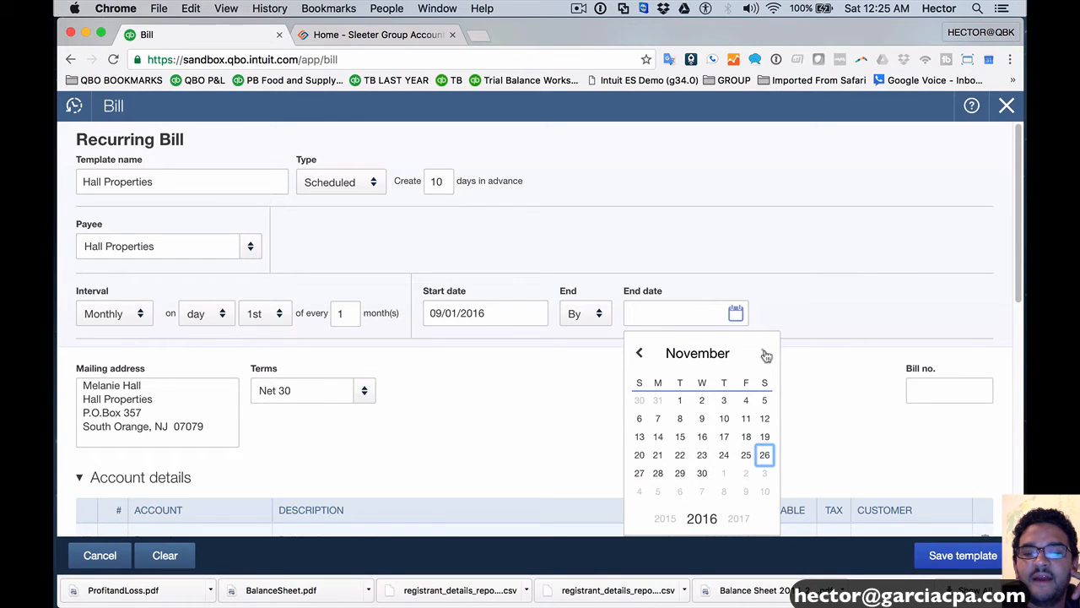
{"action": "left_click", "coordinate": [763, 353]}
{"action": "type", "text": "12/01/2016"}
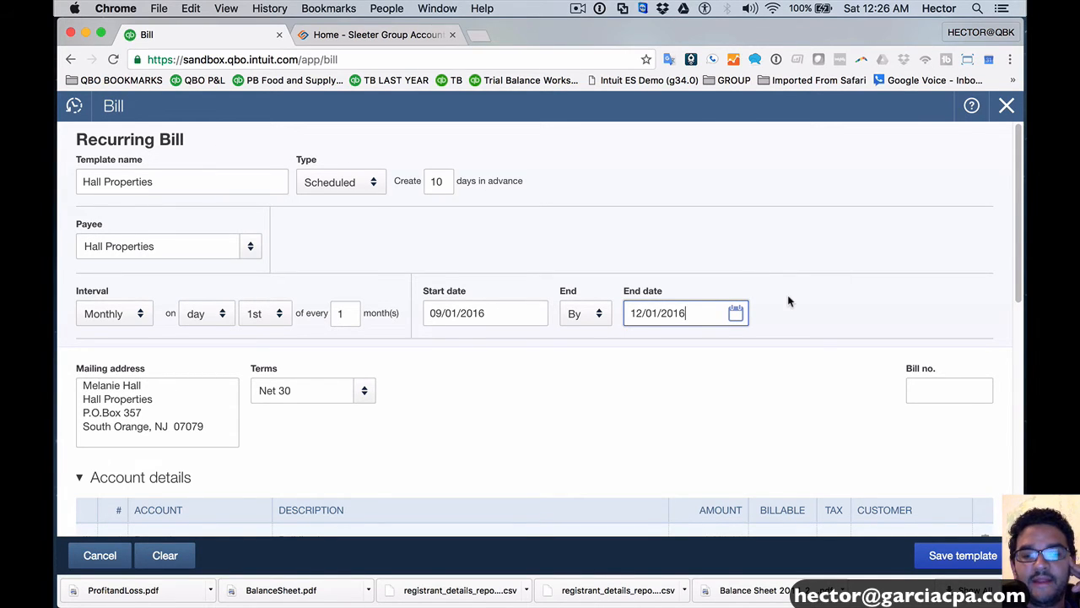
{"action": "scroll", "scroll_direction": "down", "scroll_amount": 3}
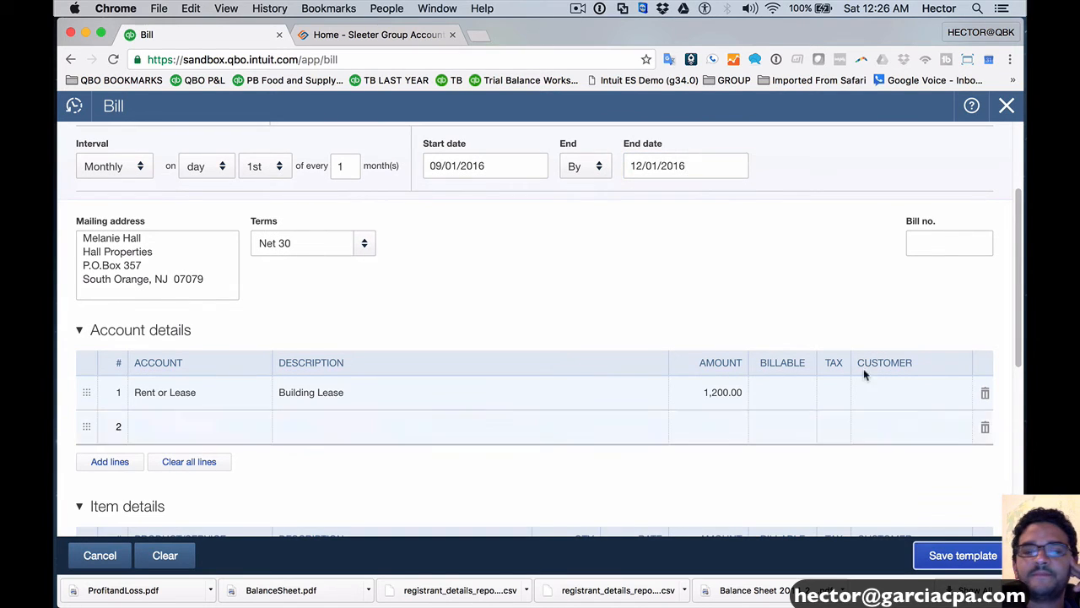
Save the Hall Properties template and filter the Recurring Transactions list to Scheduled templates.
{"action": "left_click", "coordinate": [962, 554]}
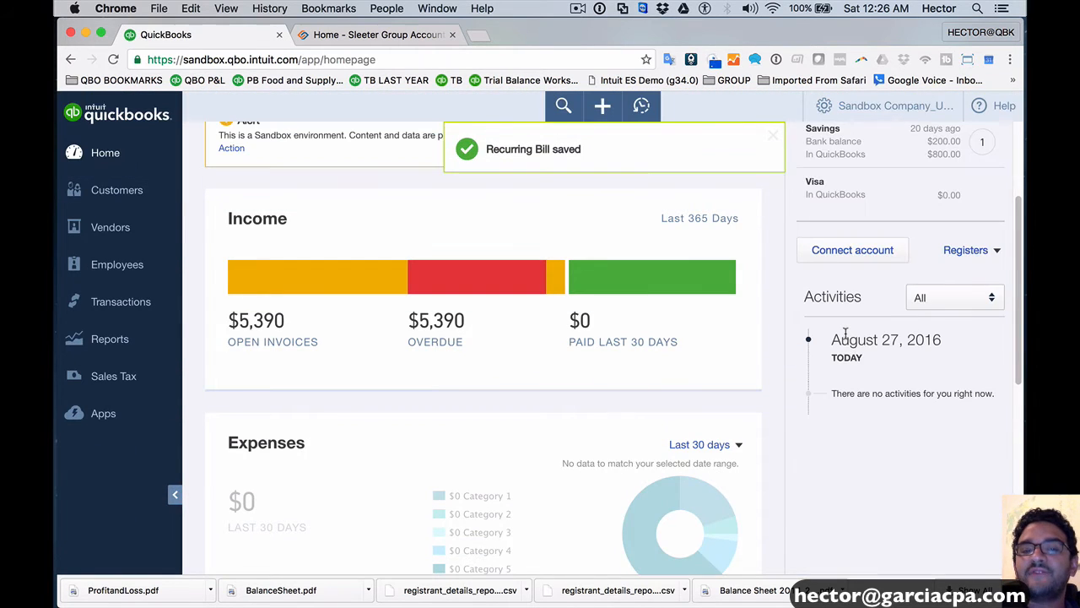
{"action": "scroll", "scroll_direction": "up", "scroll_amount": 3}
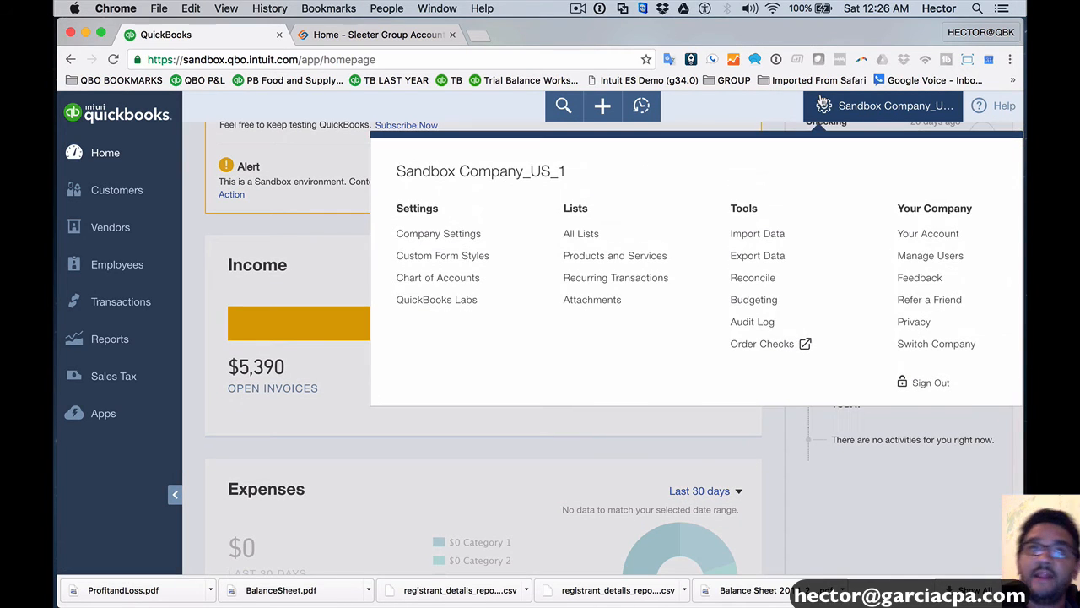
{"action": "mouse_move", "coordinate": [741, 209]}
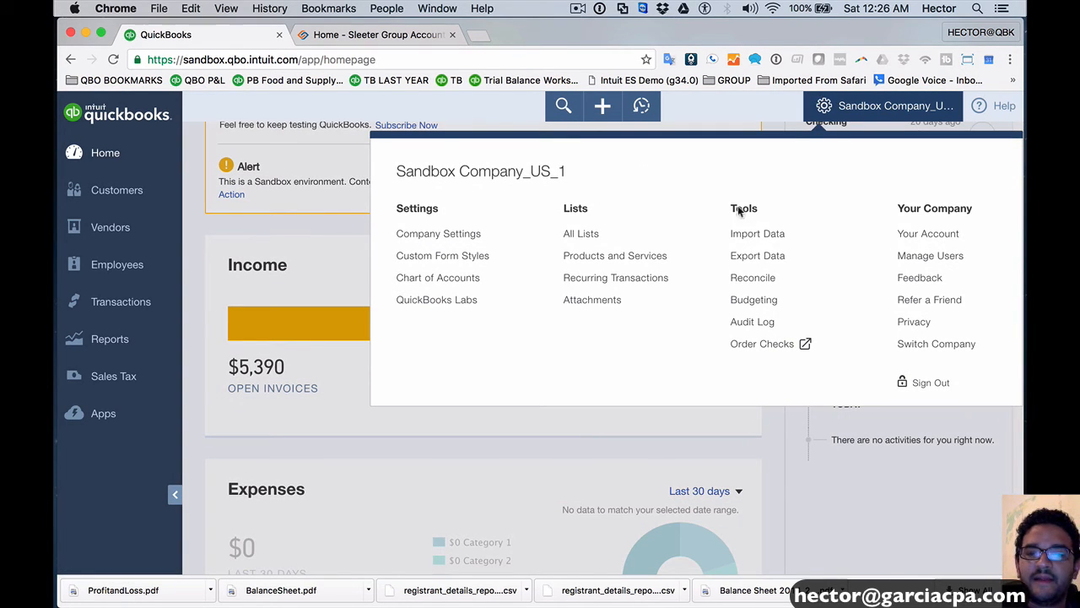
{"action": "left_click", "coordinate": [615, 277]}
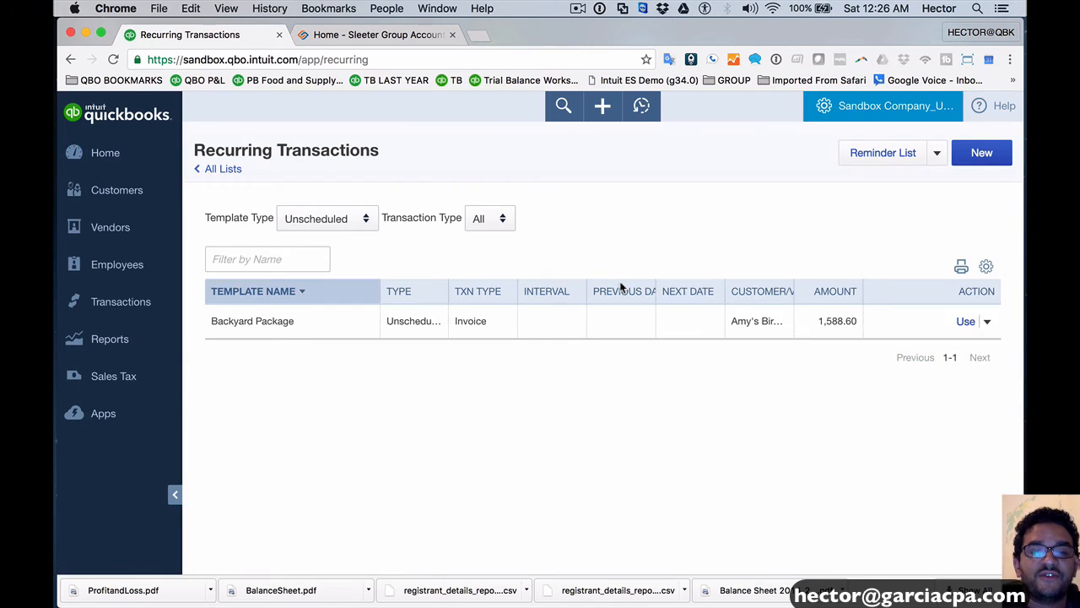
{"action": "left_click", "coordinate": [328, 217]}
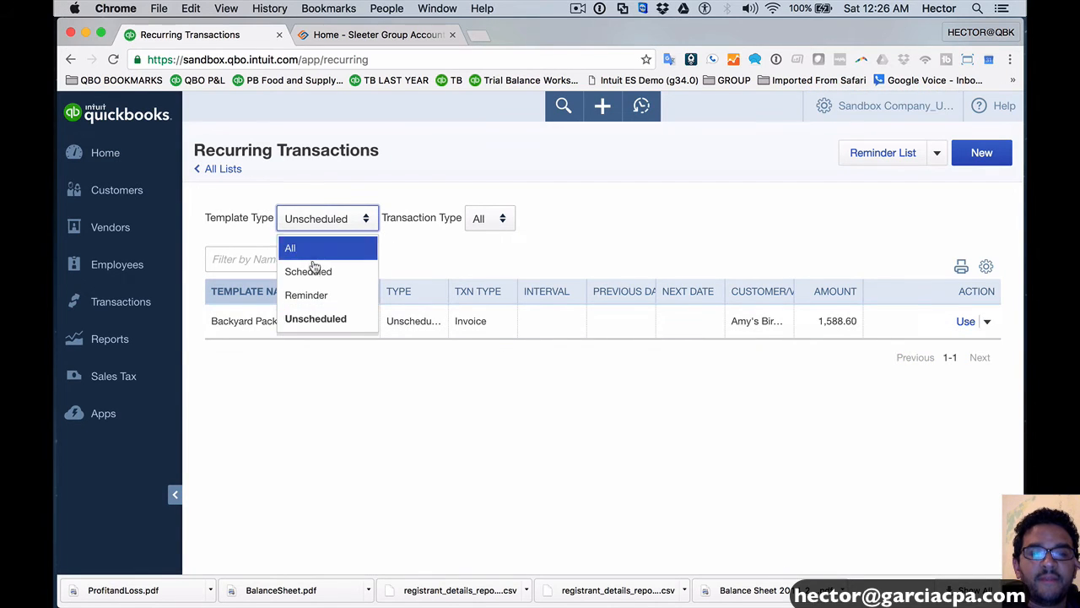
{"action": "left_click", "coordinate": [307, 271]}
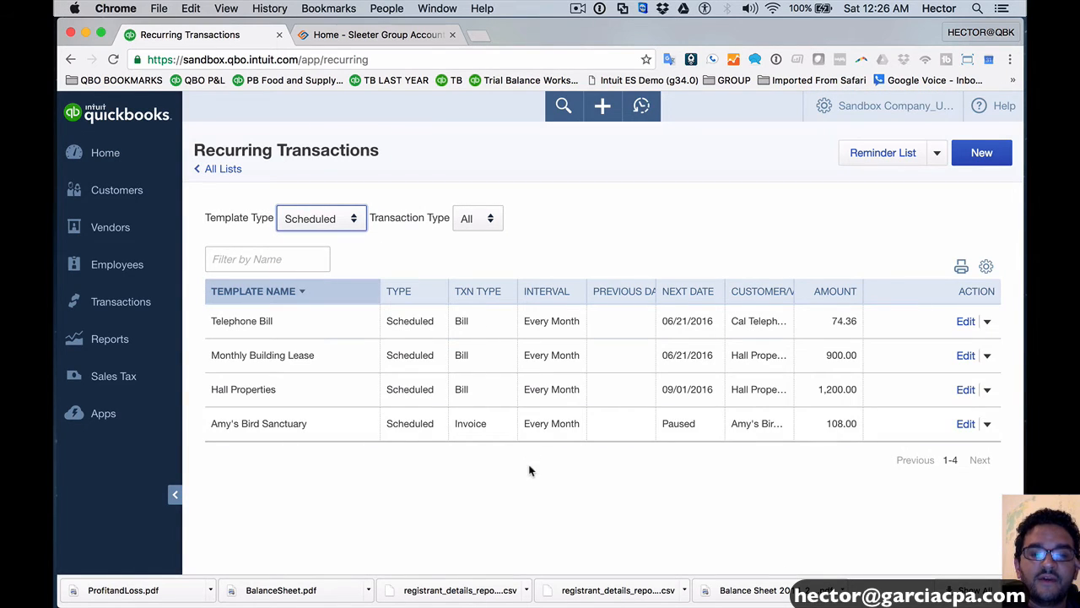
{"action": "mouse_move", "coordinate": [422, 355]}
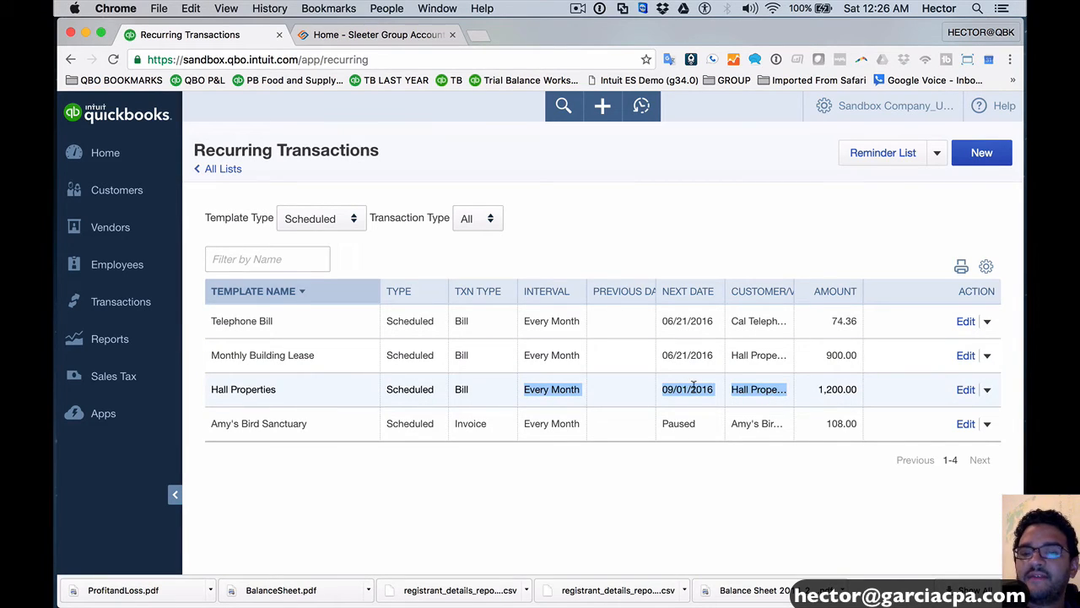
{"action": "left_click", "coordinate": [986, 266]}
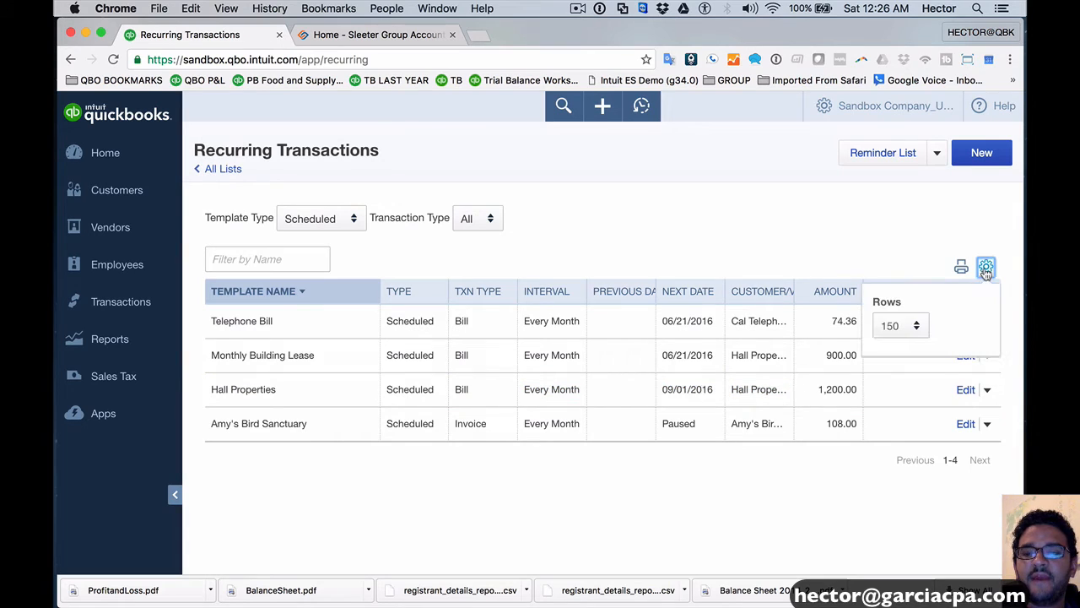
{"action": "left_click", "coordinate": [900, 324]}
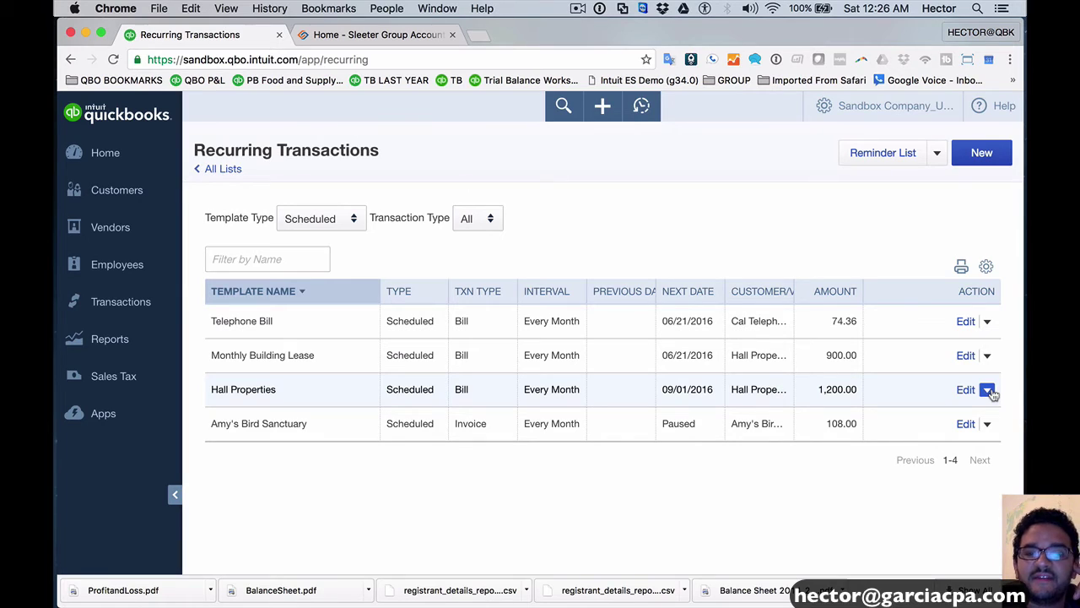
{"action": "left_click", "coordinate": [988, 388]}
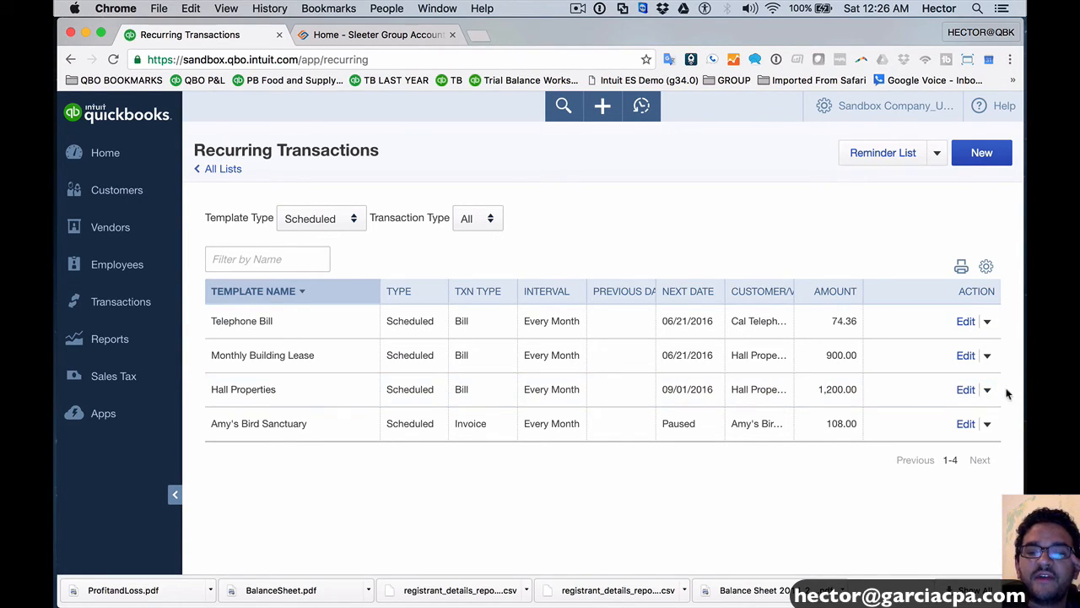
{"action": "left_click", "coordinate": [988, 388]}
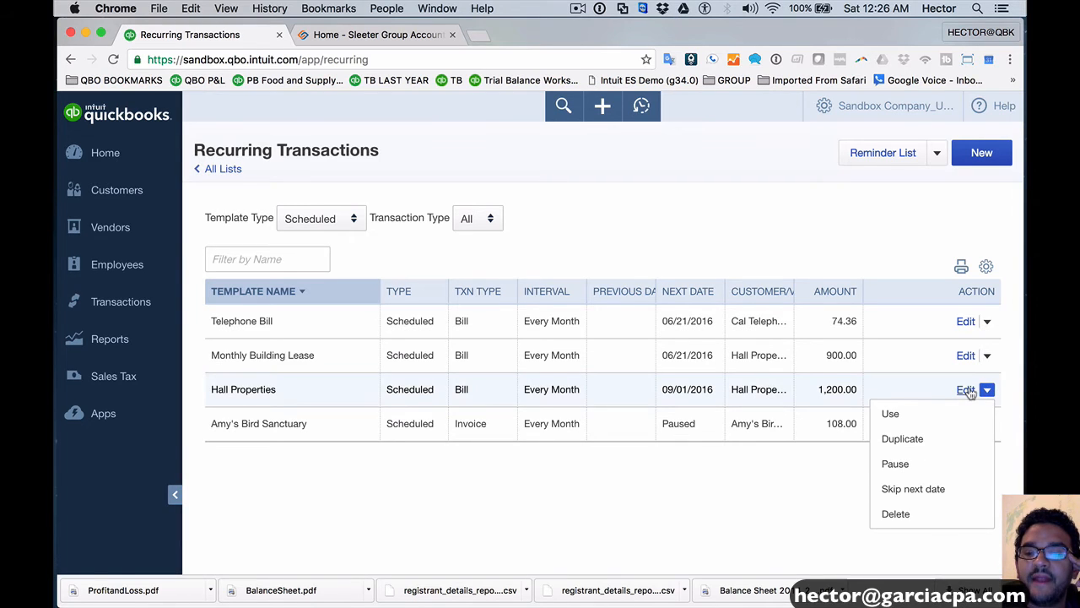
{"action": "mouse_move", "coordinate": [891, 414]}
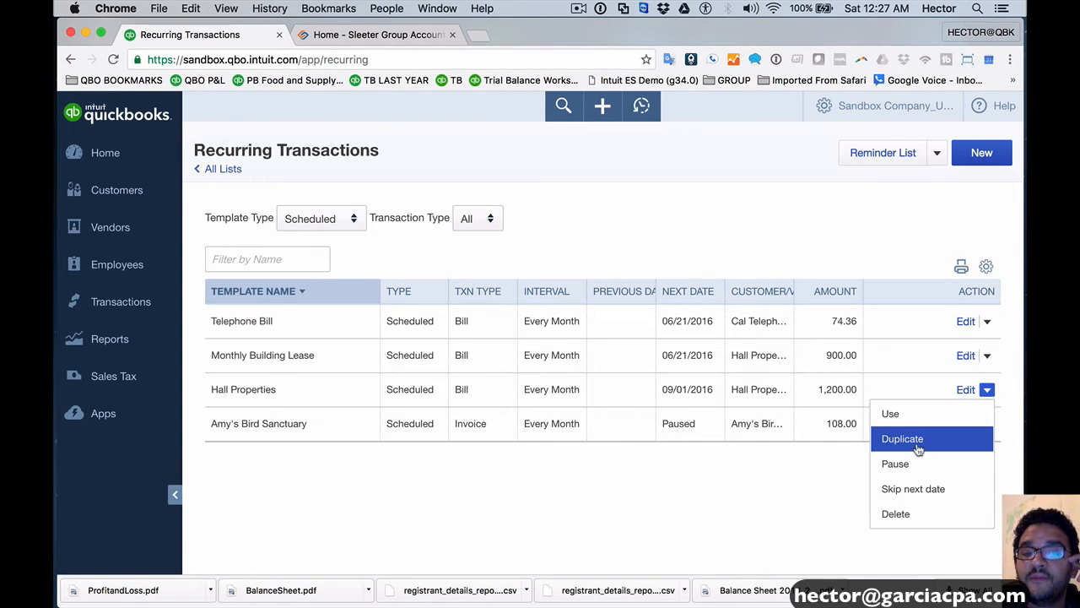
{"action": "mouse_move", "coordinate": [802, 424]}
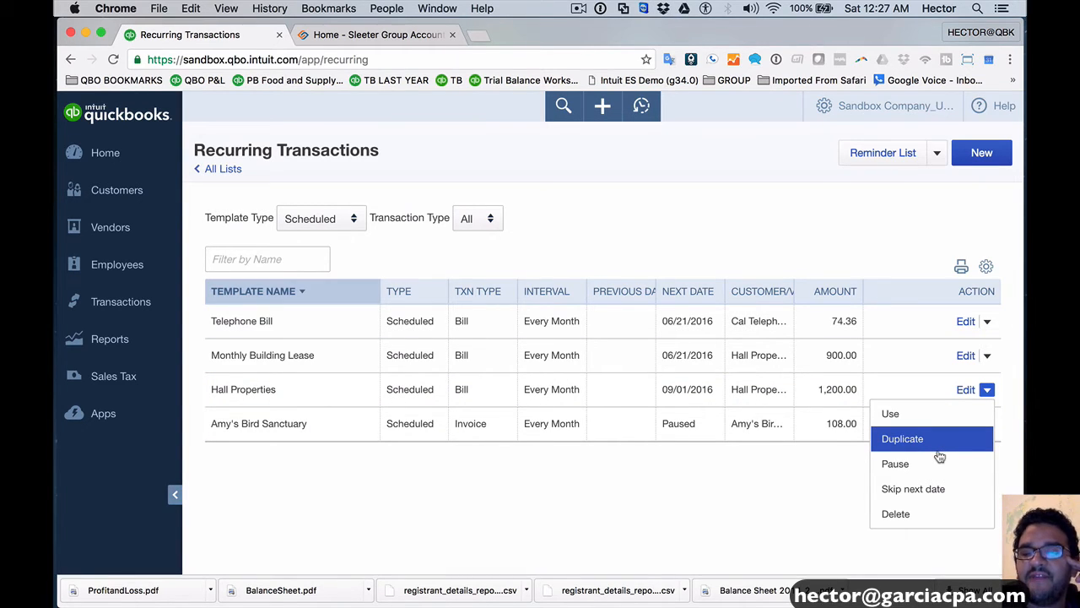
{"action": "left_click", "coordinate": [901, 439]}
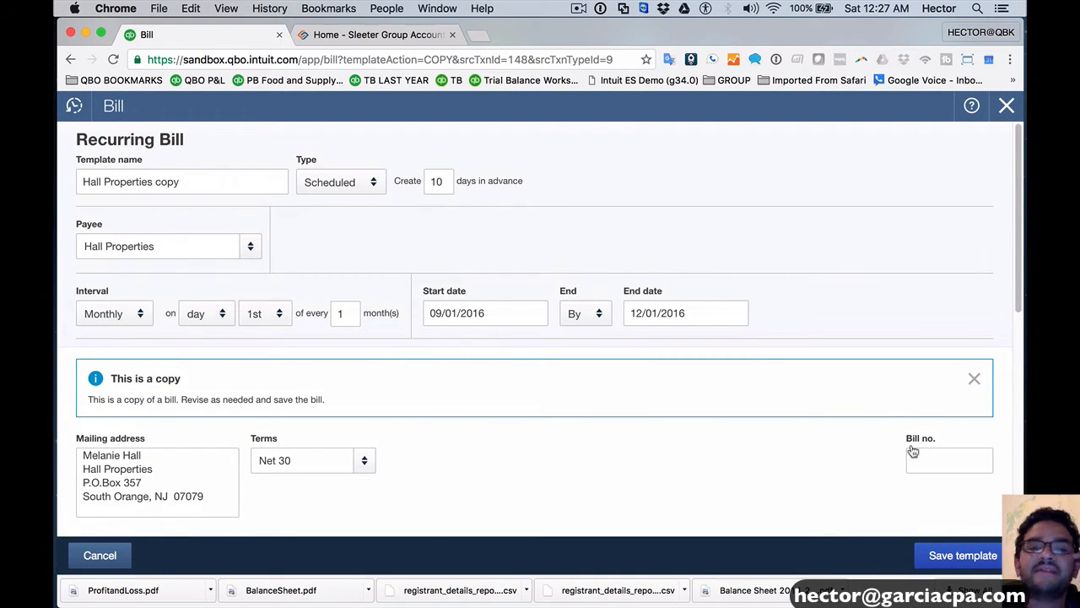
{"action": "mouse_move", "coordinate": [705, 222]}
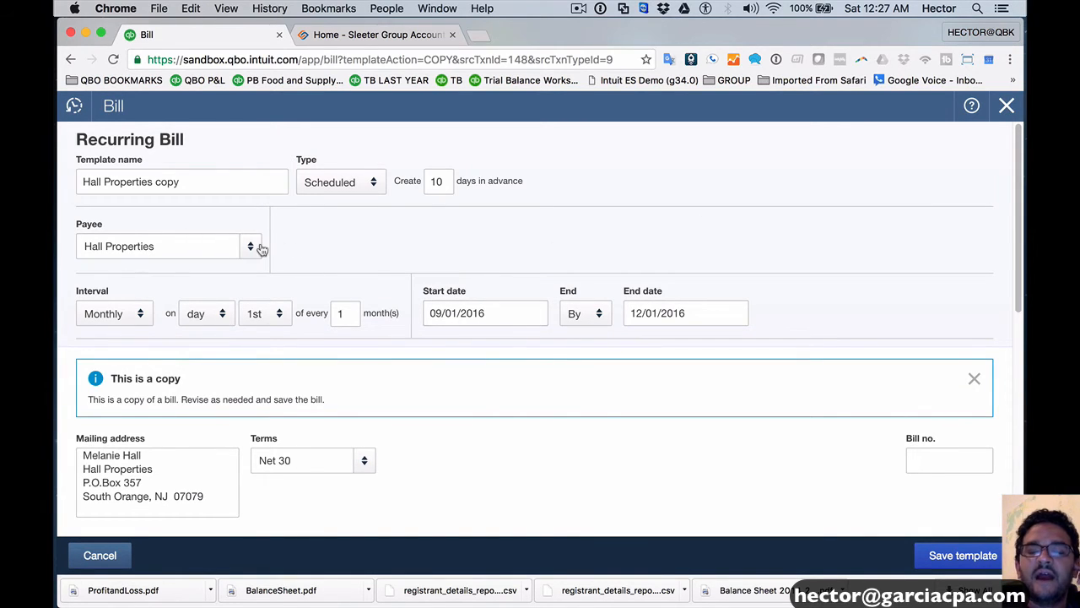
{"action": "mouse_move", "coordinate": [1026, 256]}
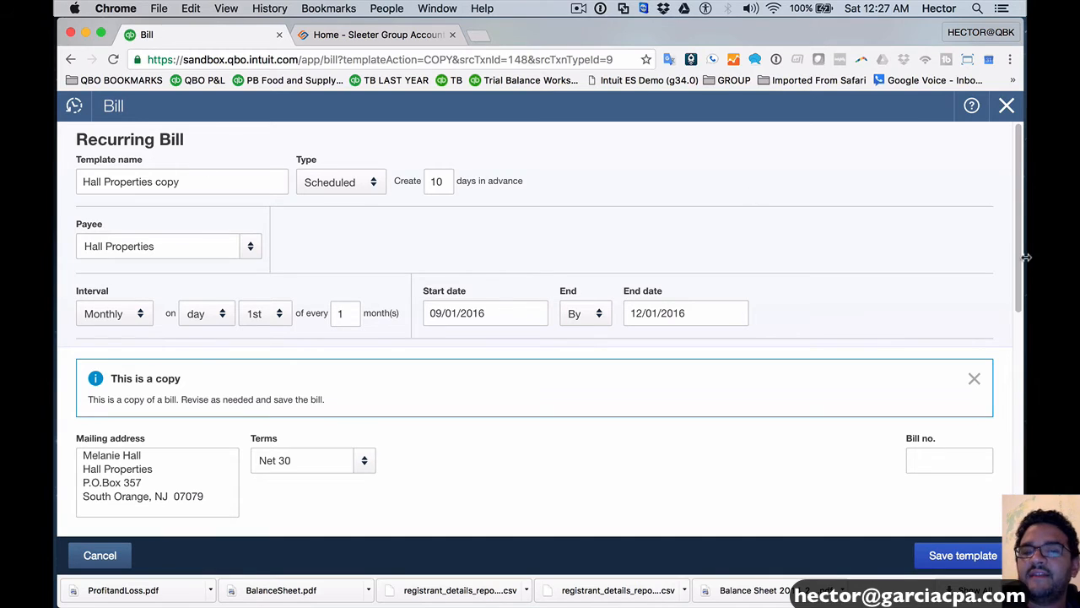
{"action": "left_click", "coordinate": [100, 554]}
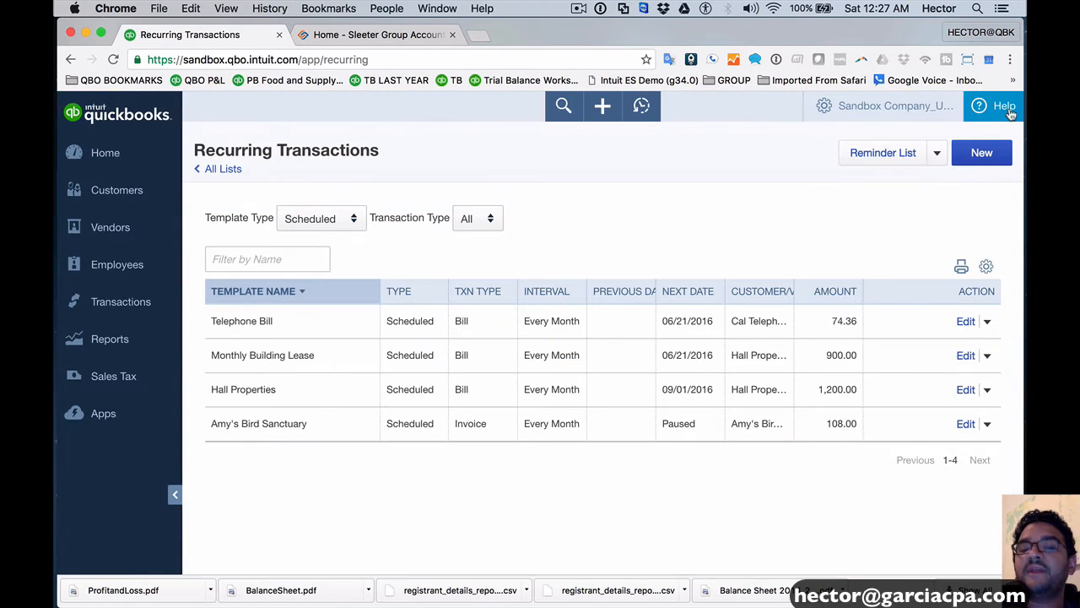
Pause the Hall Properties recurring bill from its Action menu and confirm.
{"action": "left_click", "coordinate": [986, 388]}
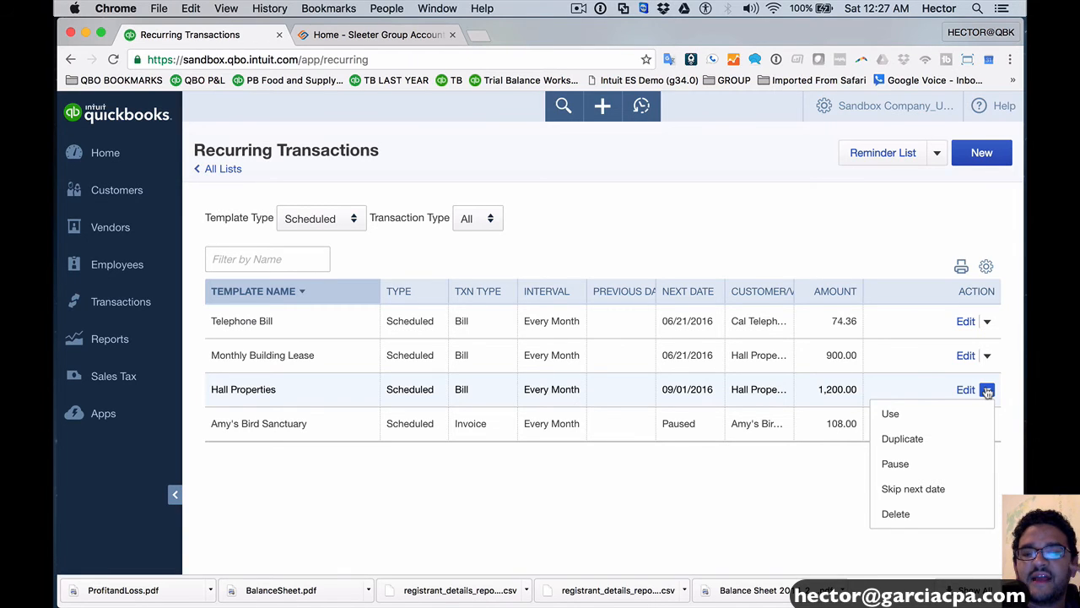
{"action": "left_click", "coordinate": [895, 463]}
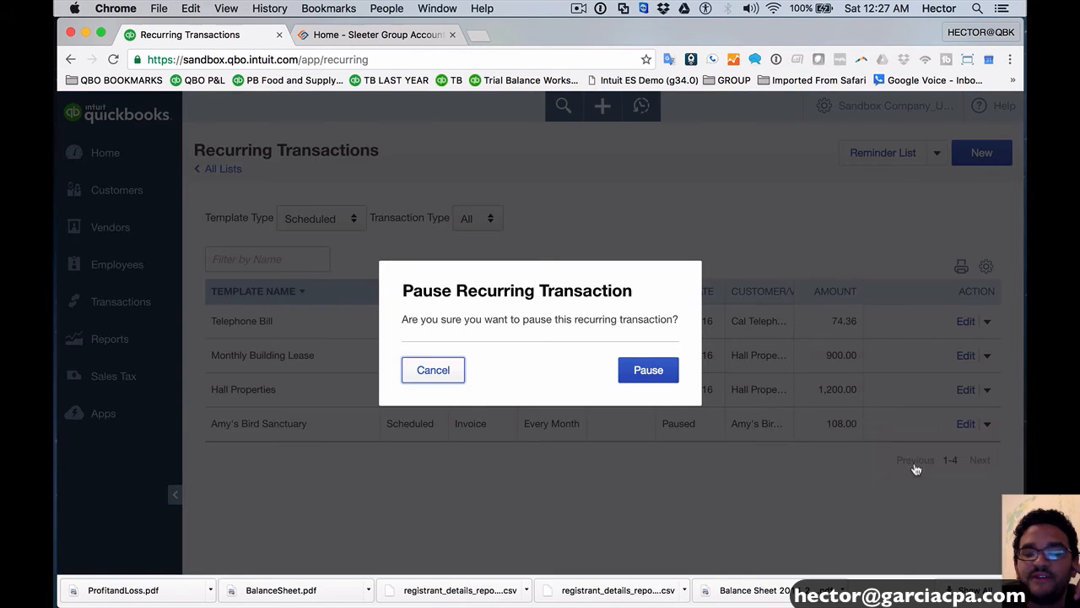
{"action": "left_click", "coordinate": [648, 370]}
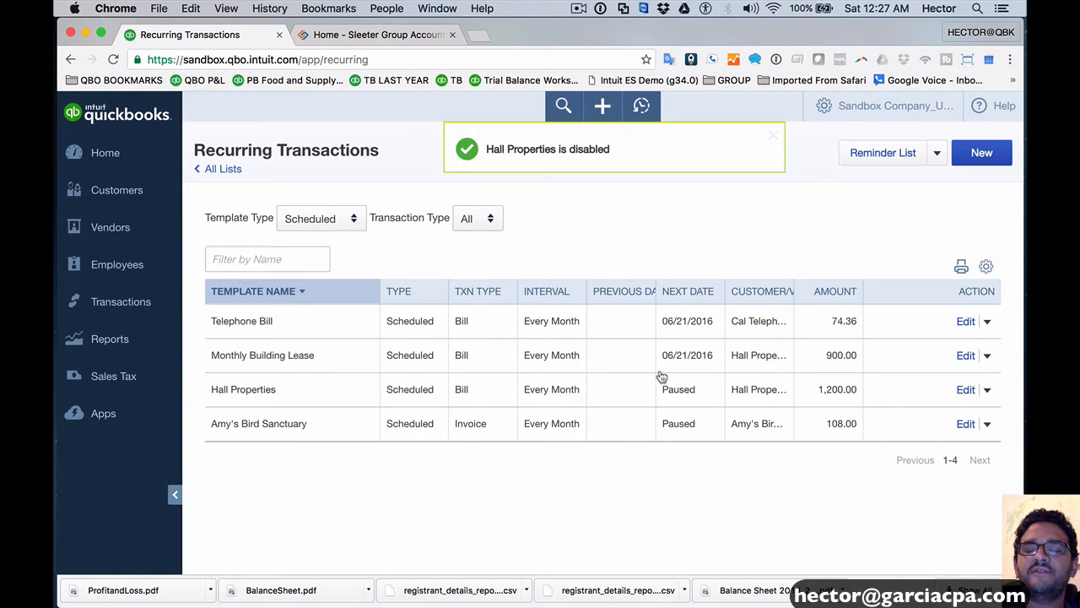
{"action": "left_click", "coordinate": [773, 135]}
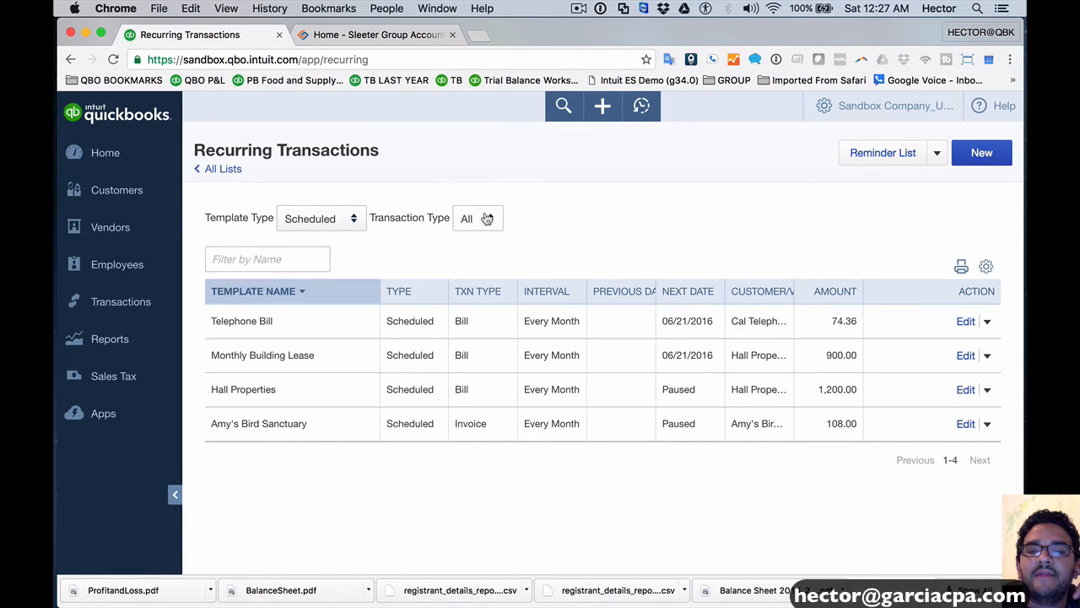
{"action": "mouse_move", "coordinate": [987, 388]}
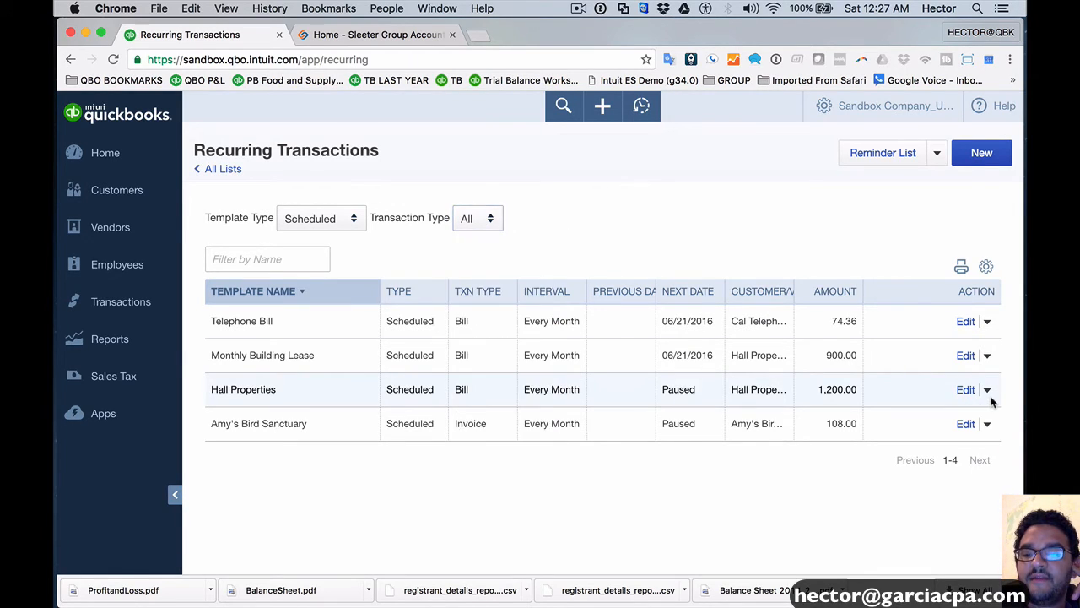
{"action": "left_click", "coordinate": [986, 388]}
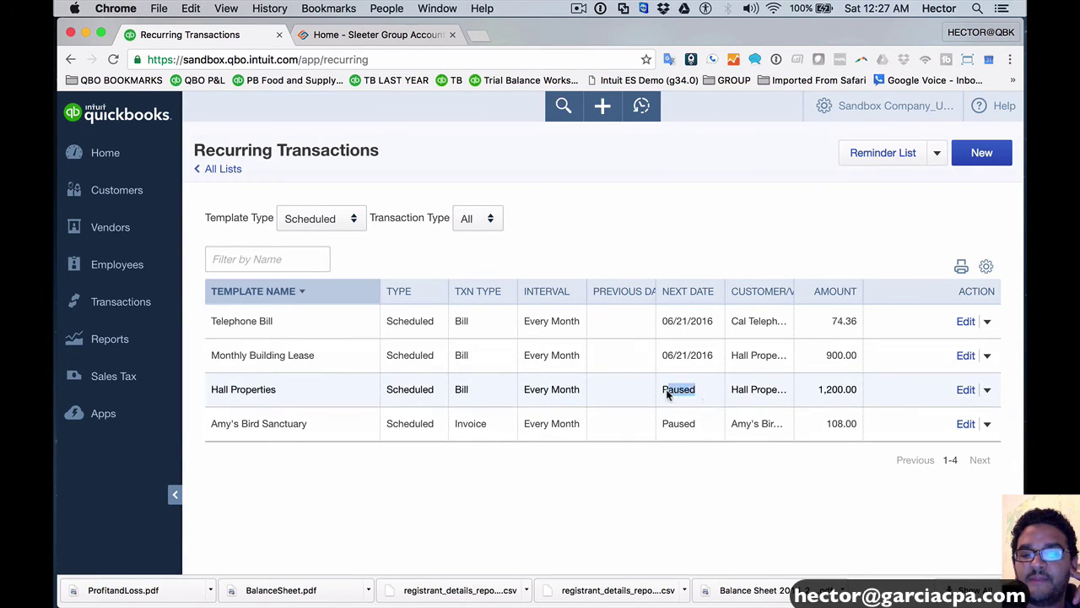
{"action": "mouse_move", "coordinate": [683, 349]}
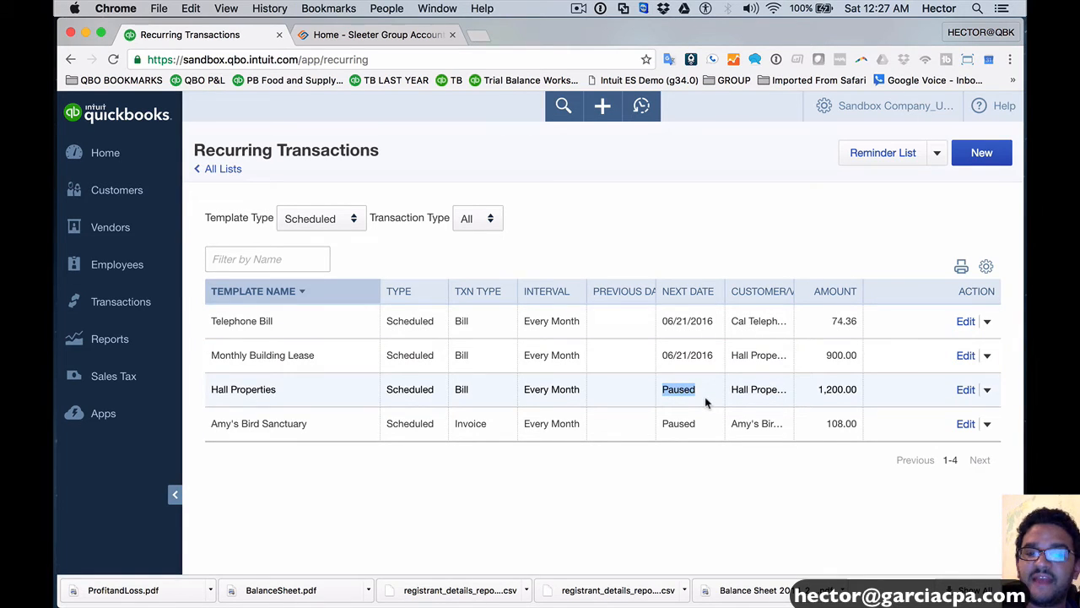
Resume the paused Hall Properties bill so its next date returns to 09/01/2016.
{"action": "left_click", "coordinate": [986, 388]}
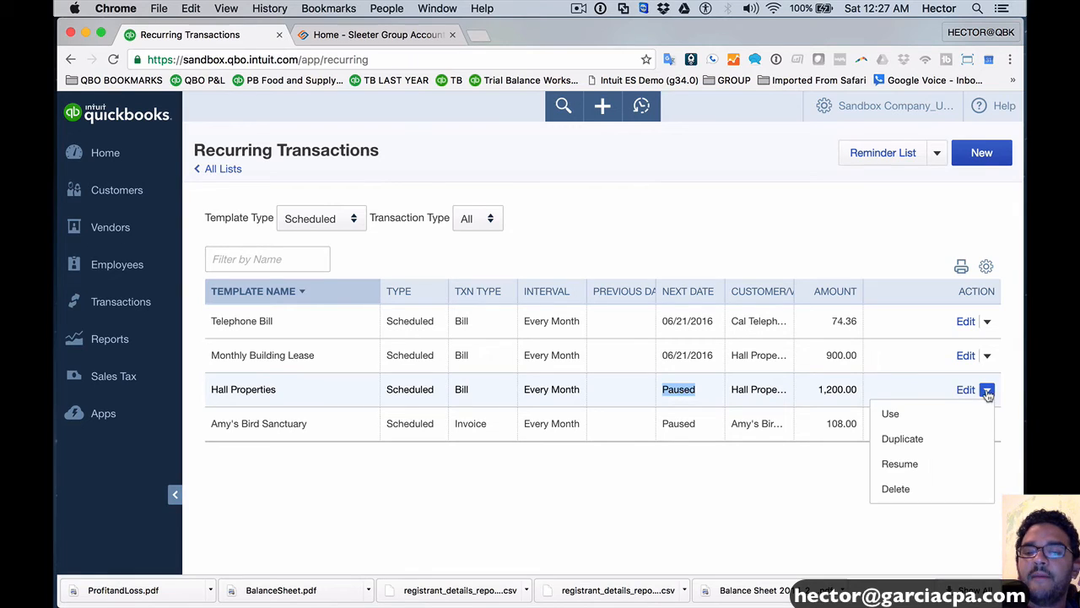
{"action": "left_click", "coordinate": [900, 462]}
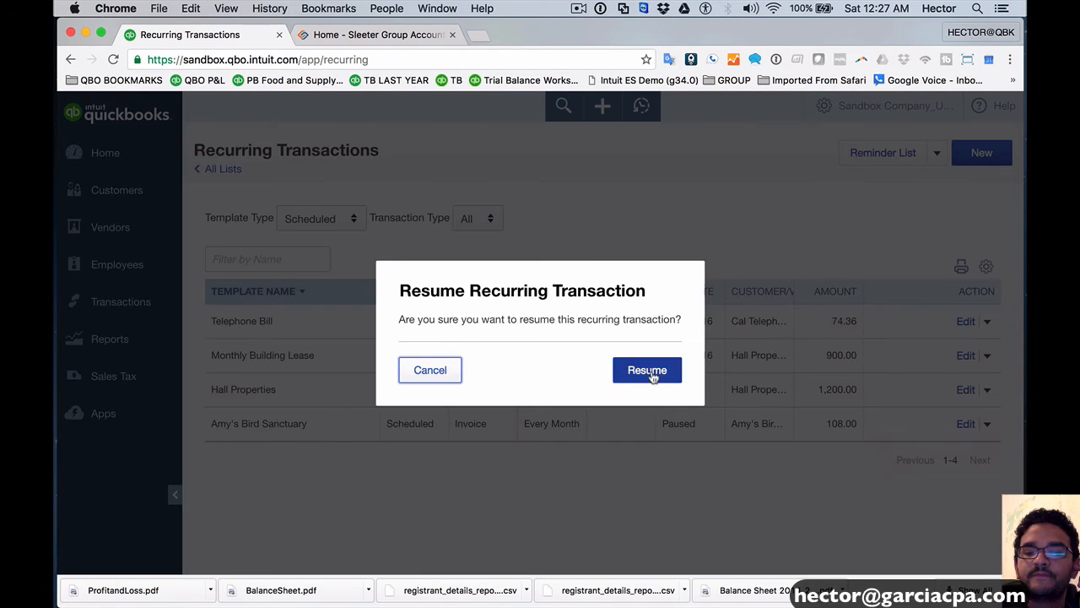
{"action": "left_click", "coordinate": [647, 370]}
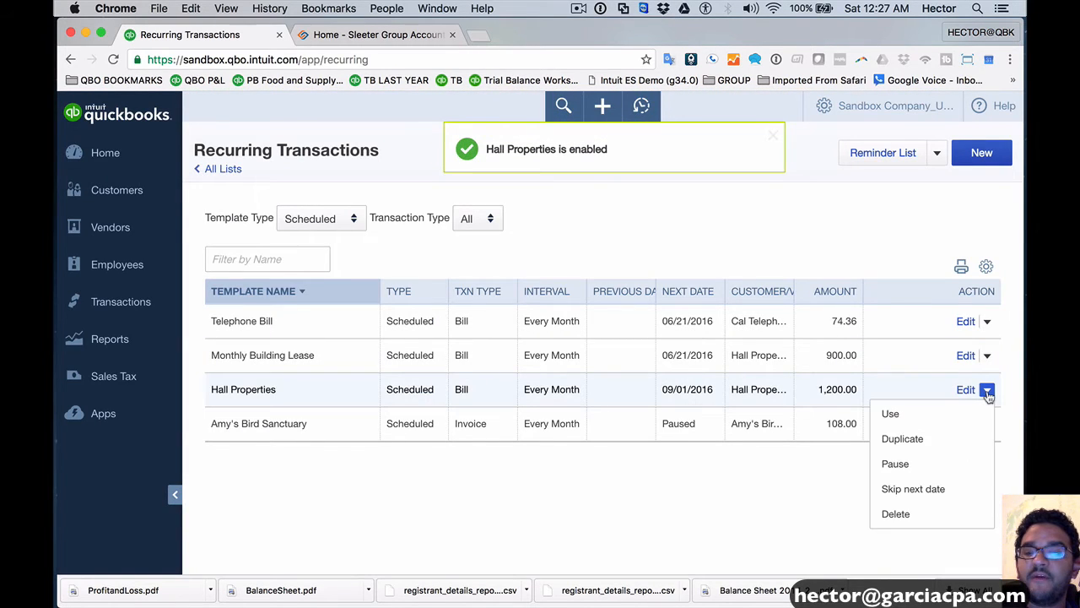
{"action": "mouse_move", "coordinate": [914, 490]}
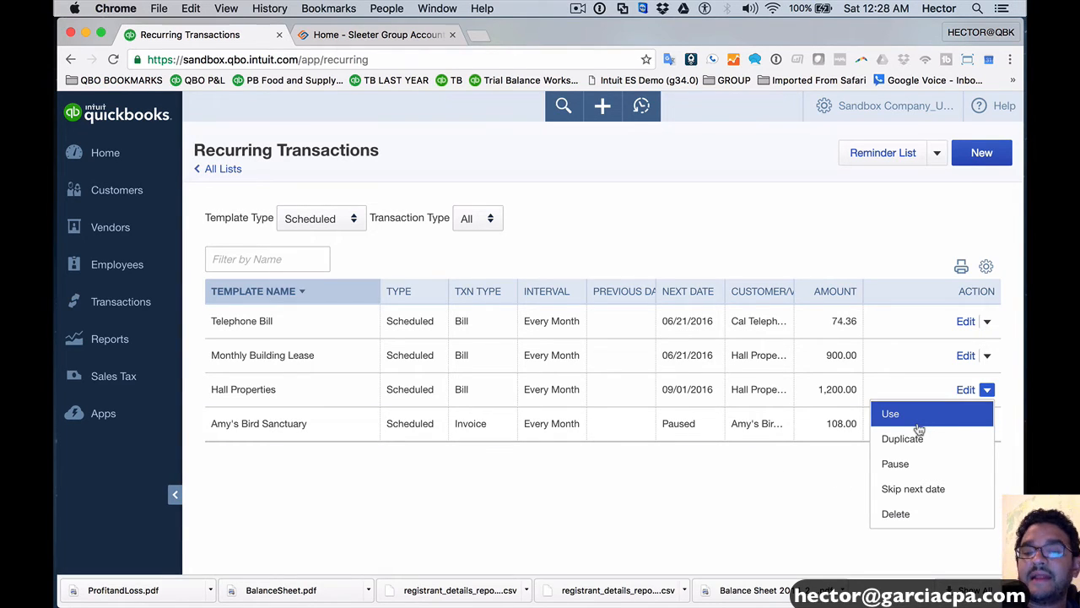
{"action": "mouse_move", "coordinate": [913, 490]}
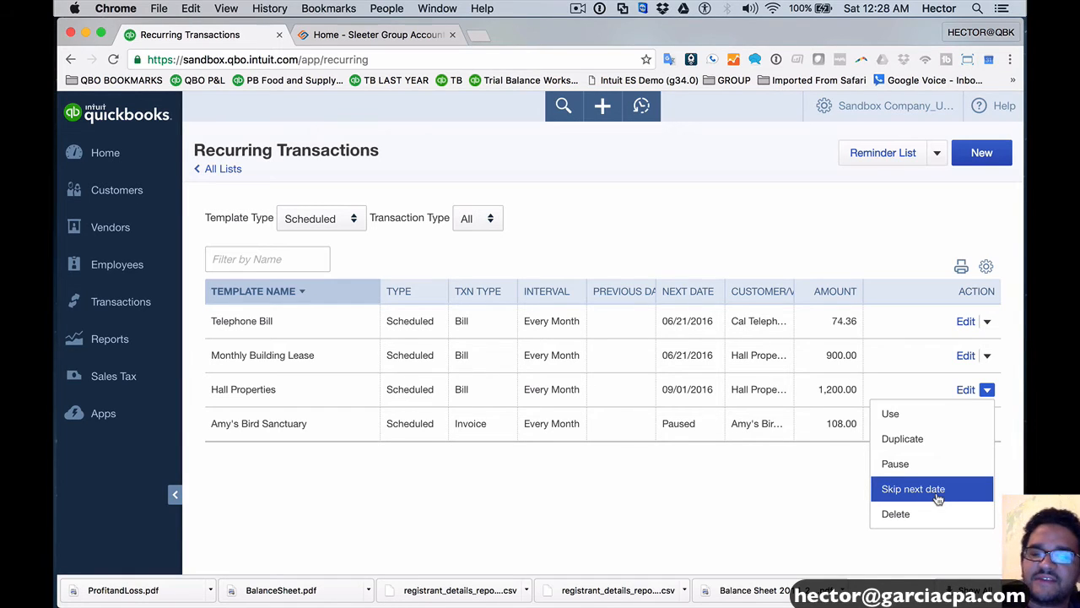
Skip Hall Properties' 09/01/2016 occurrence so the next date becomes 10/01/2016.
{"action": "left_click", "coordinate": [913, 490]}
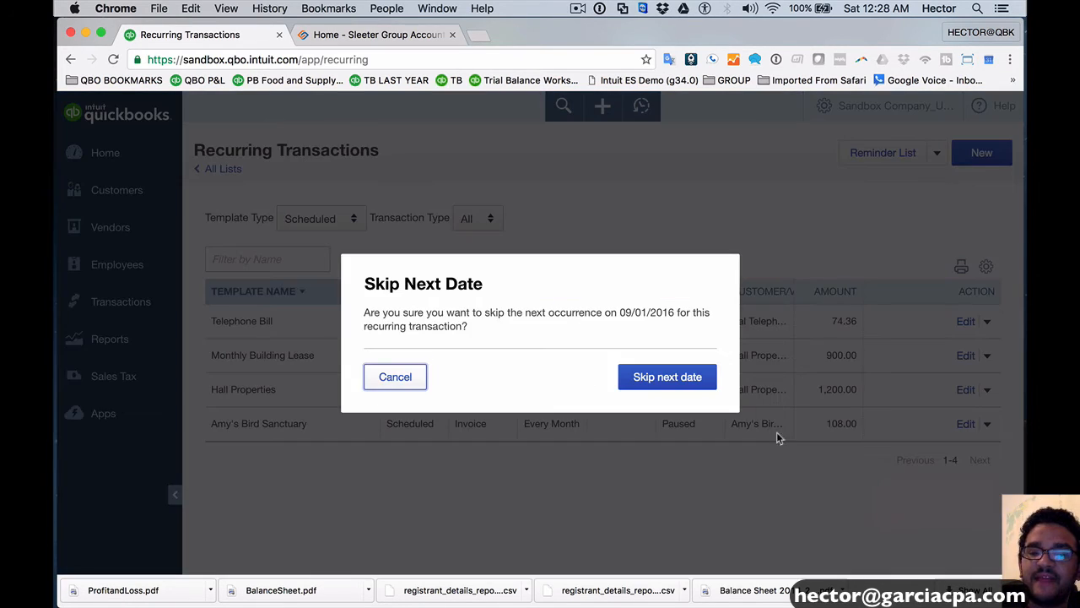
{"action": "left_click", "coordinate": [666, 377]}
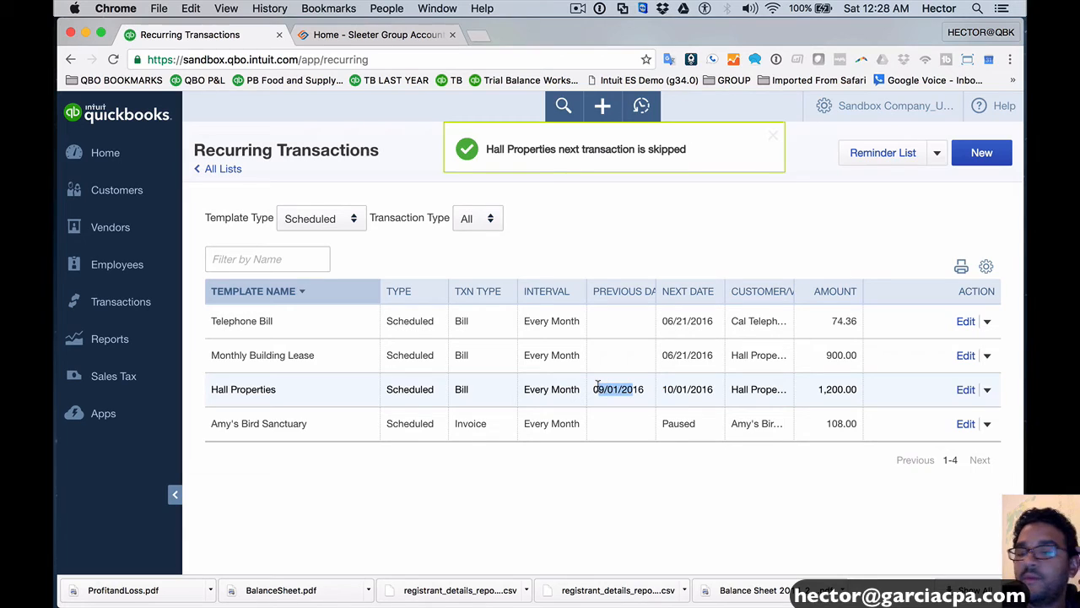
{"action": "left_click", "coordinate": [773, 135]}
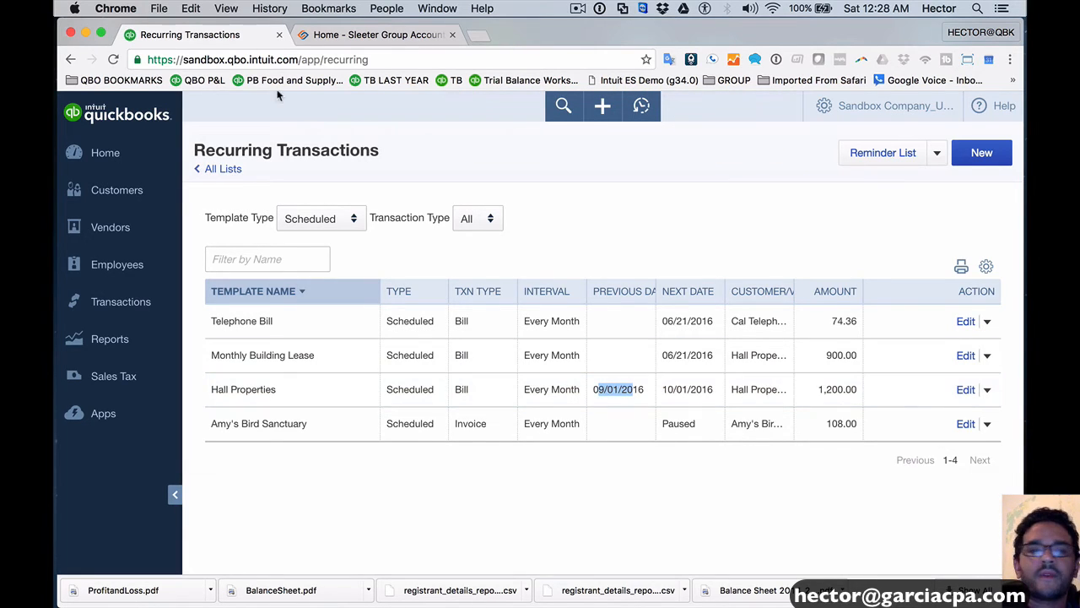
Return to the home dashboard and bring up the Create (+) new-transaction menu.
{"action": "left_click", "coordinate": [104, 152]}
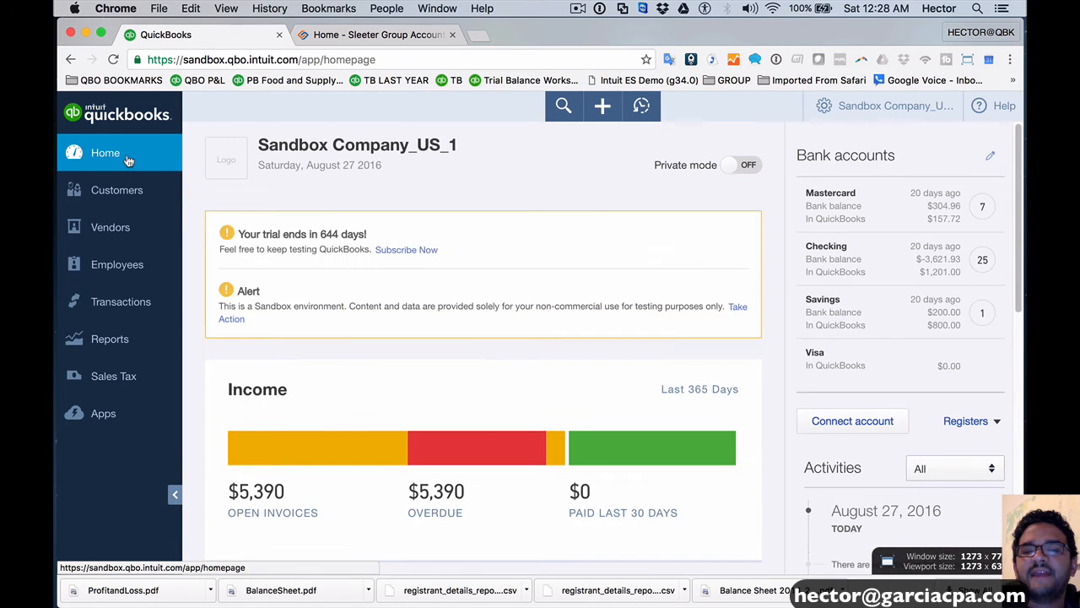
{"action": "scroll", "scroll_direction": "down", "scroll_amount": 3}
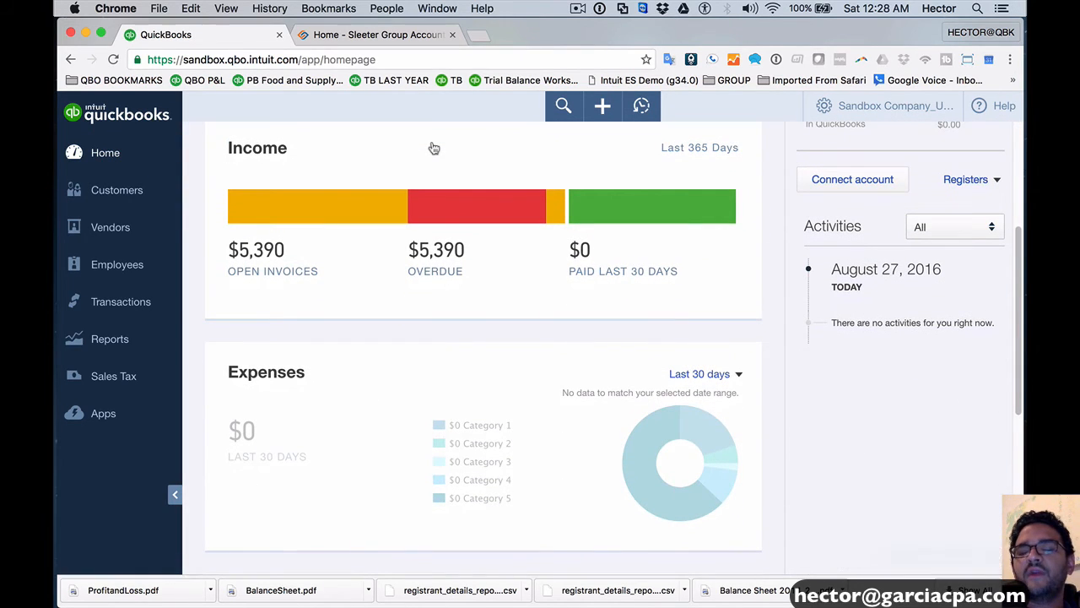
{"action": "mouse_move", "coordinate": [565, 135]}
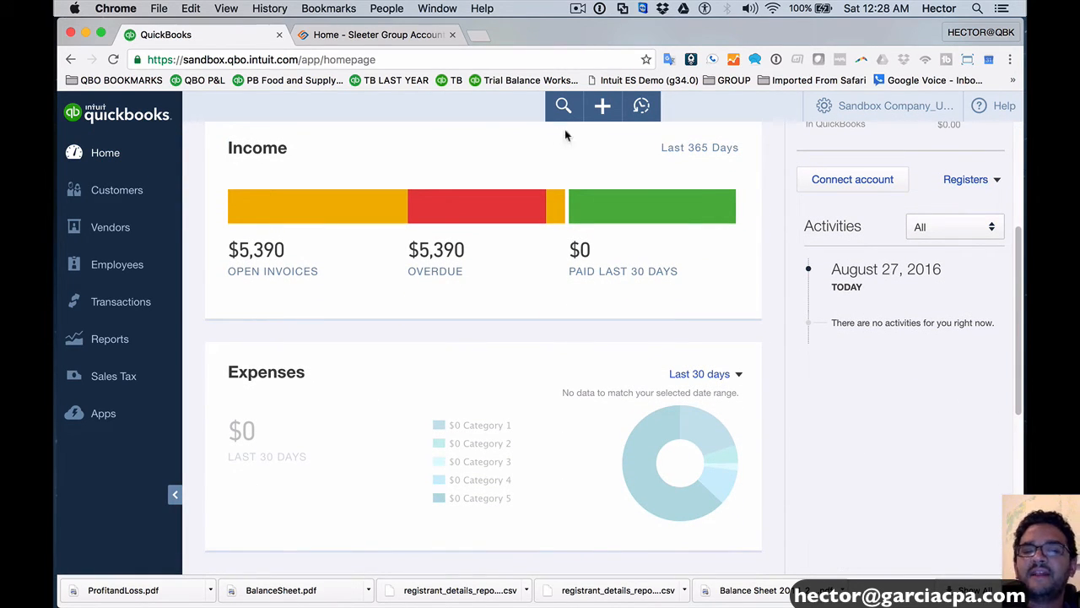
{"action": "left_click", "coordinate": [601, 105]}
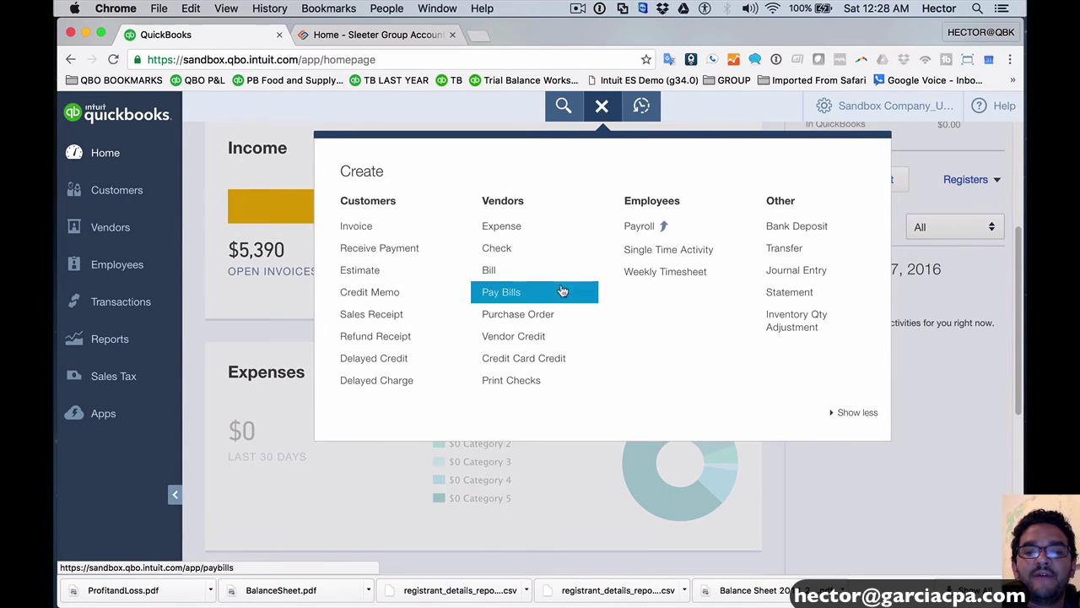
Start a new bill for vendor Comcast dated 08/01/2016.
{"action": "left_click", "coordinate": [490, 270]}
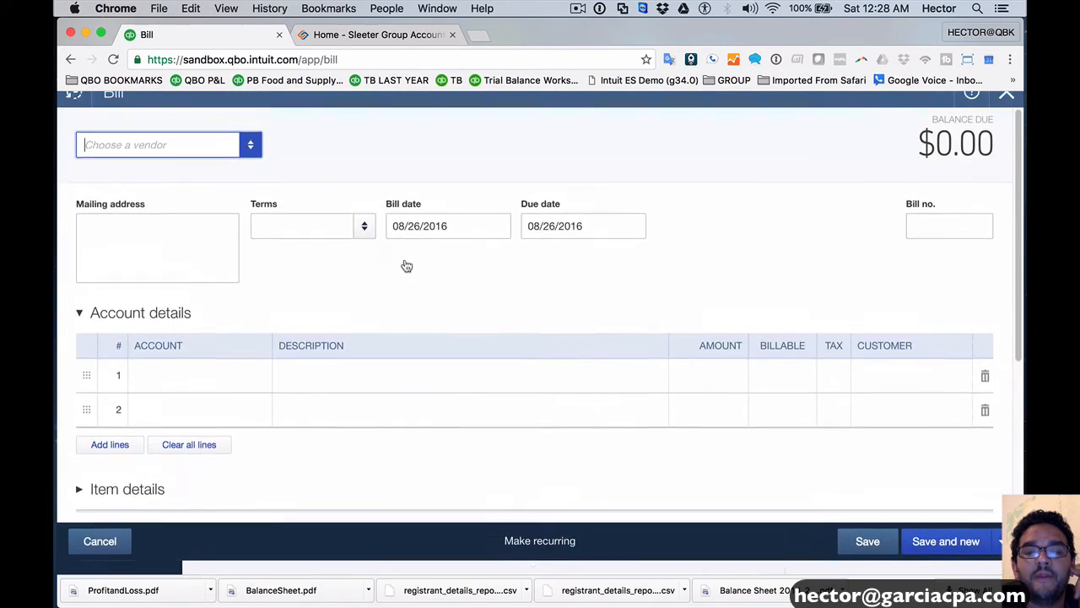
{"action": "type", "text": "C"}
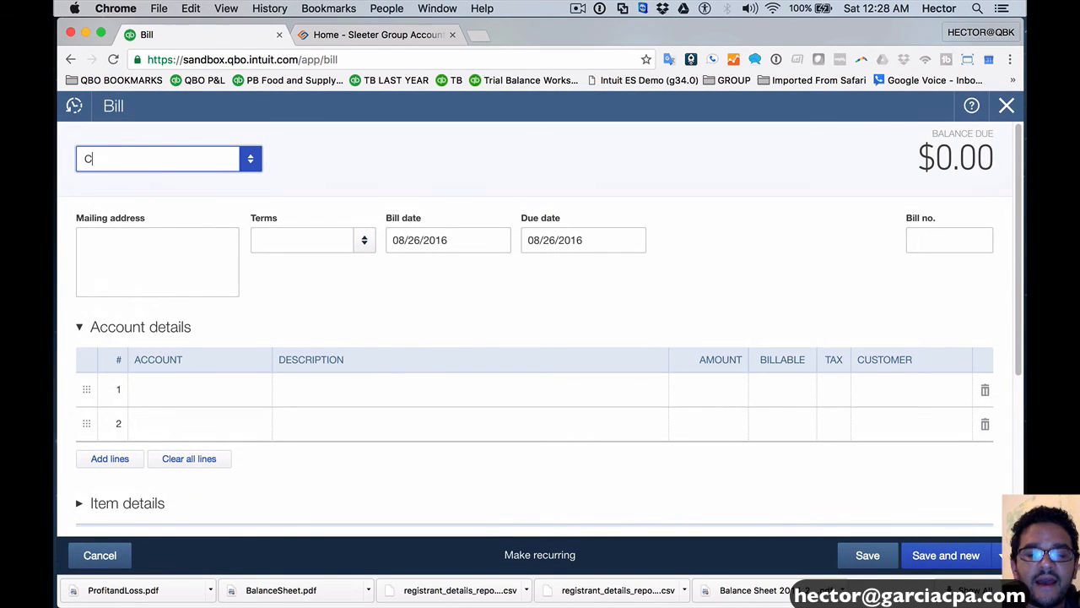
{"action": "type", "text": "omcast"}
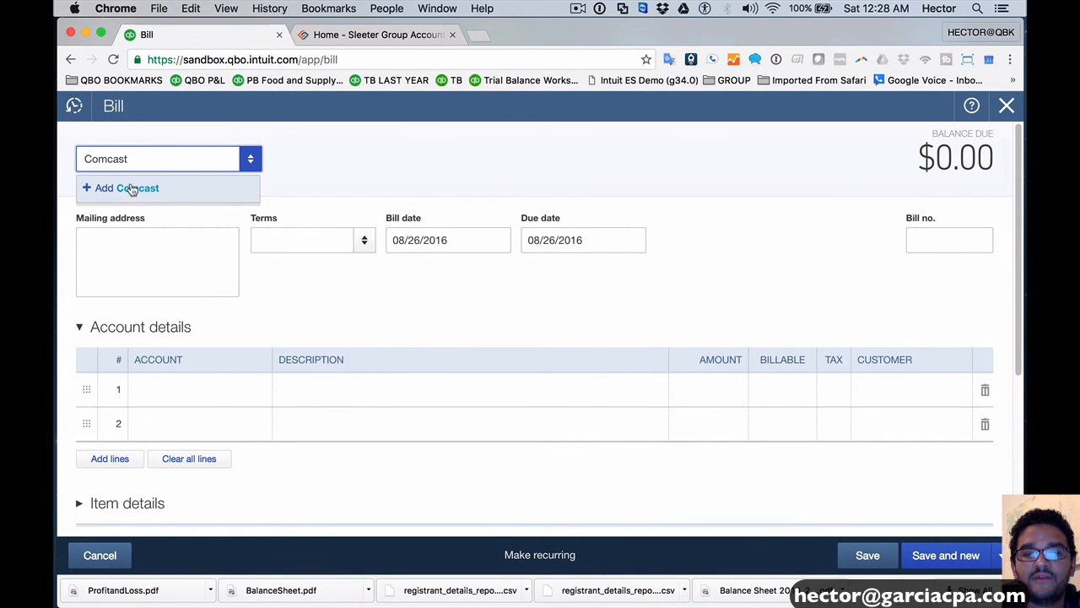
{"action": "left_click", "coordinate": [126, 188]}
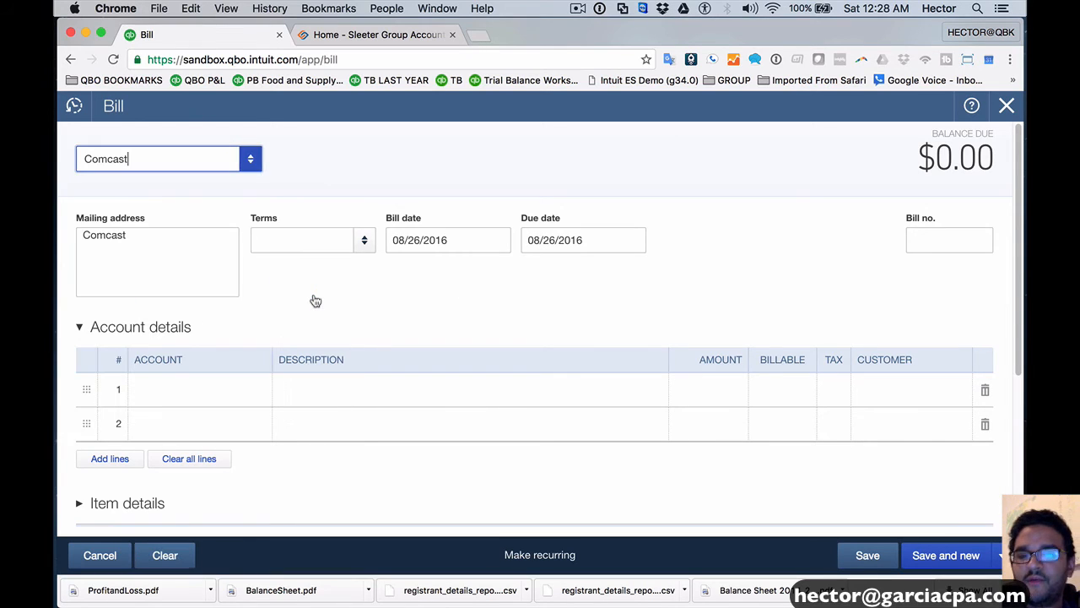
{"action": "left_click", "coordinate": [435, 240]}
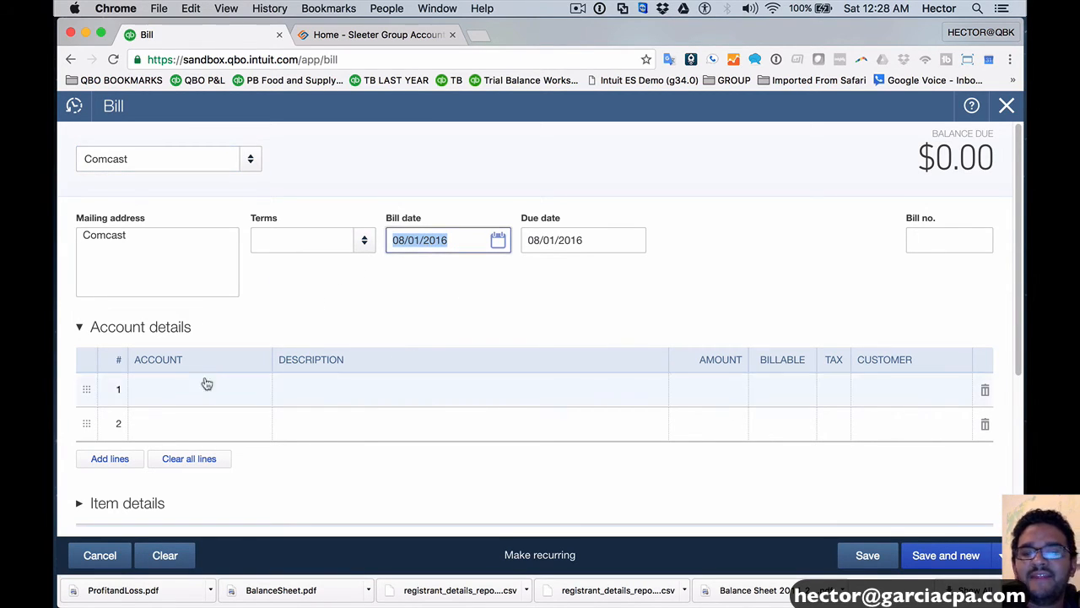
Enter a Utilities line of 1,000,000.00 described 'Monthly Comcast bill, check amount'.
{"action": "left_click", "coordinate": [199, 389]}
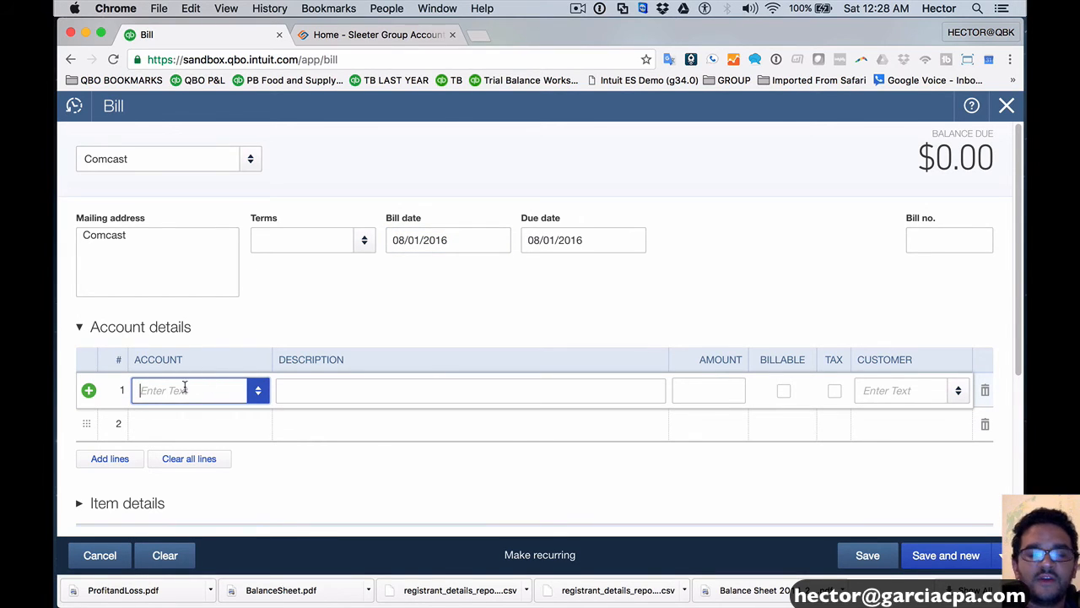
{"action": "type", "text": "ut"}
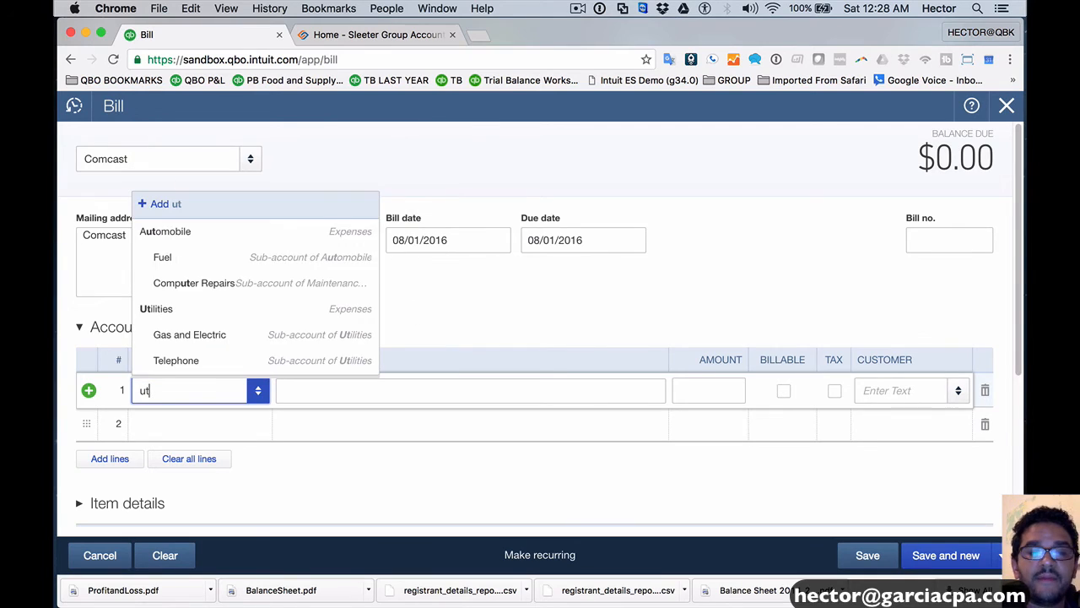
{"action": "left_click", "coordinate": [155, 308]}
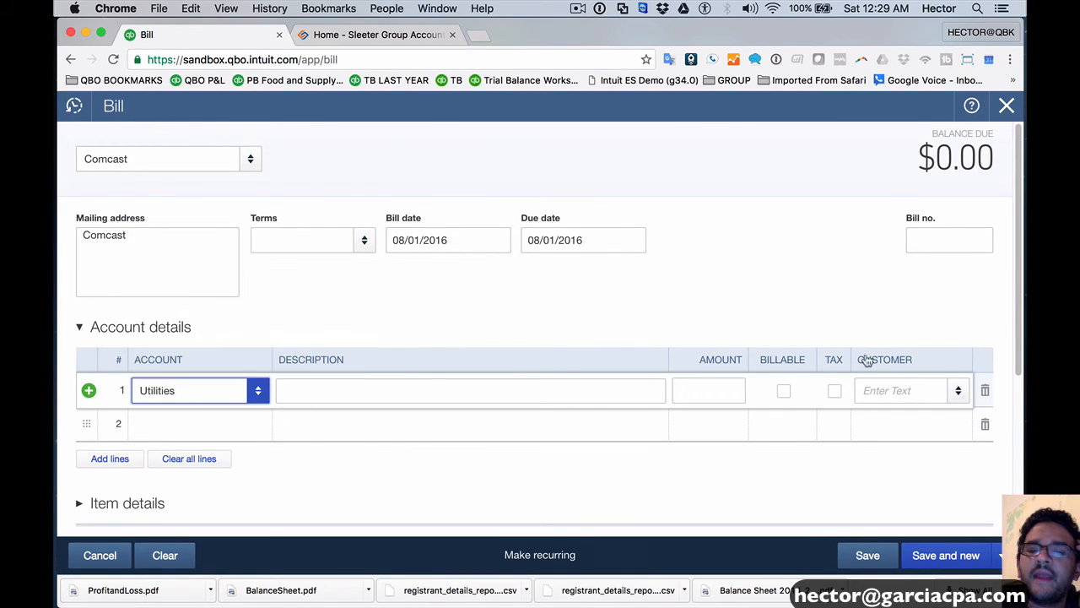
{"action": "mouse_move", "coordinate": [344, 261]}
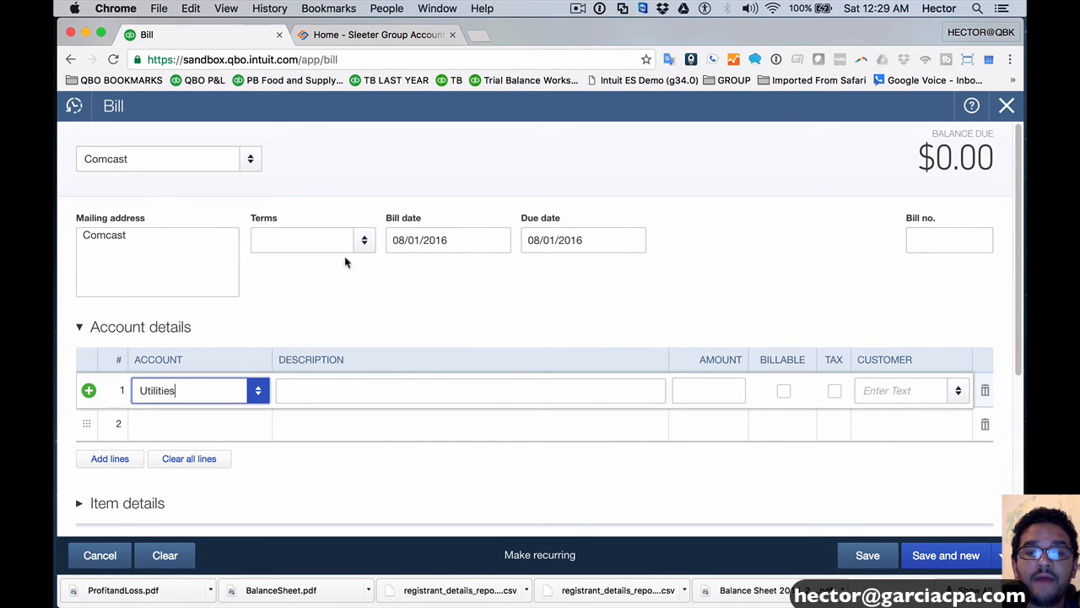
{"action": "type", "text": "10"}
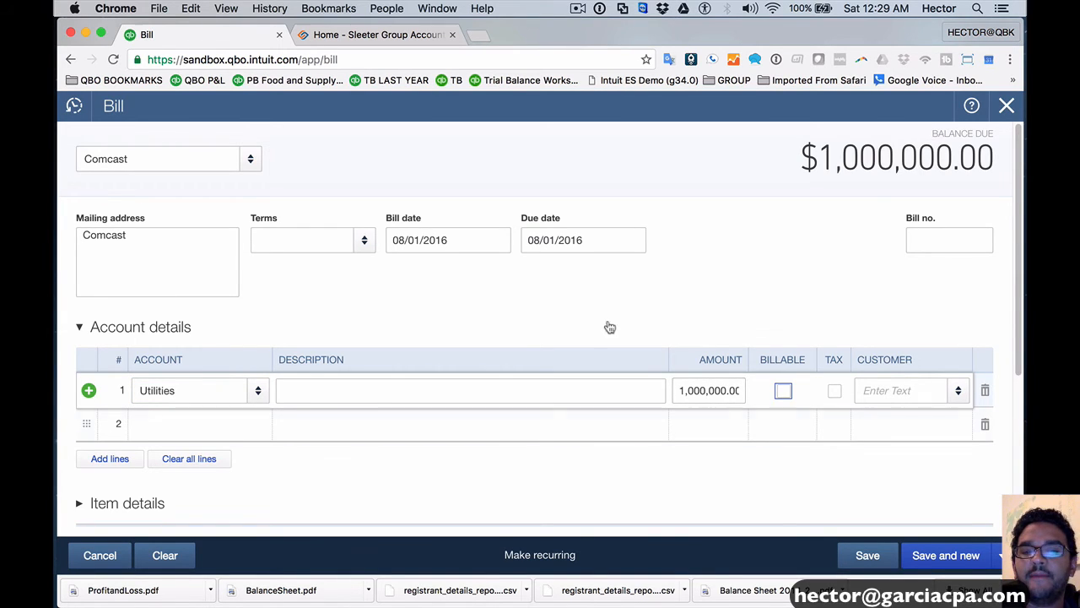
{"action": "type", "text": "M"}
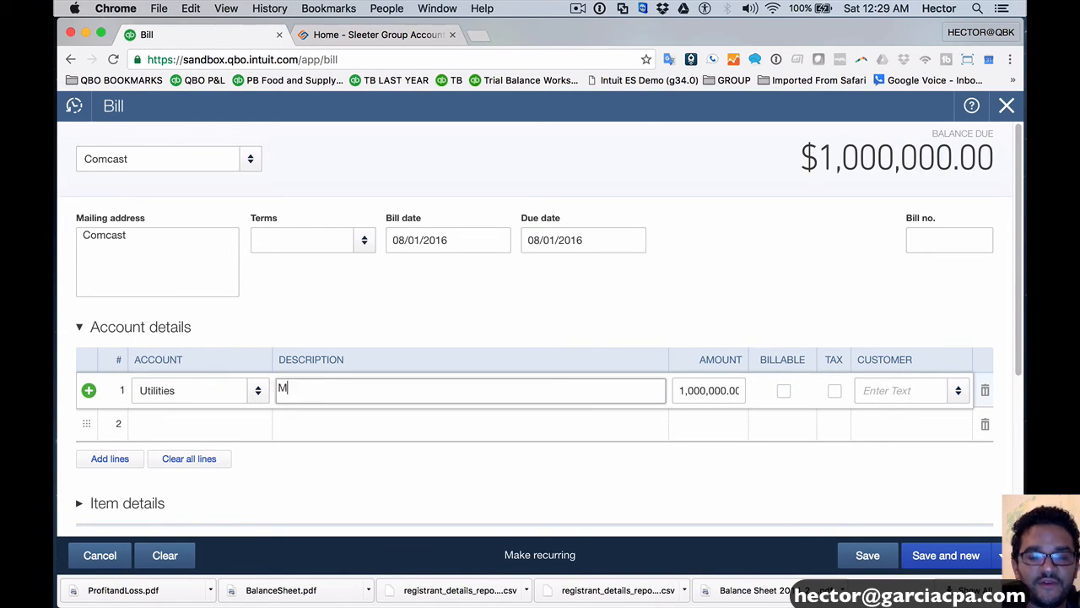
{"action": "type", "text": "onthly"}
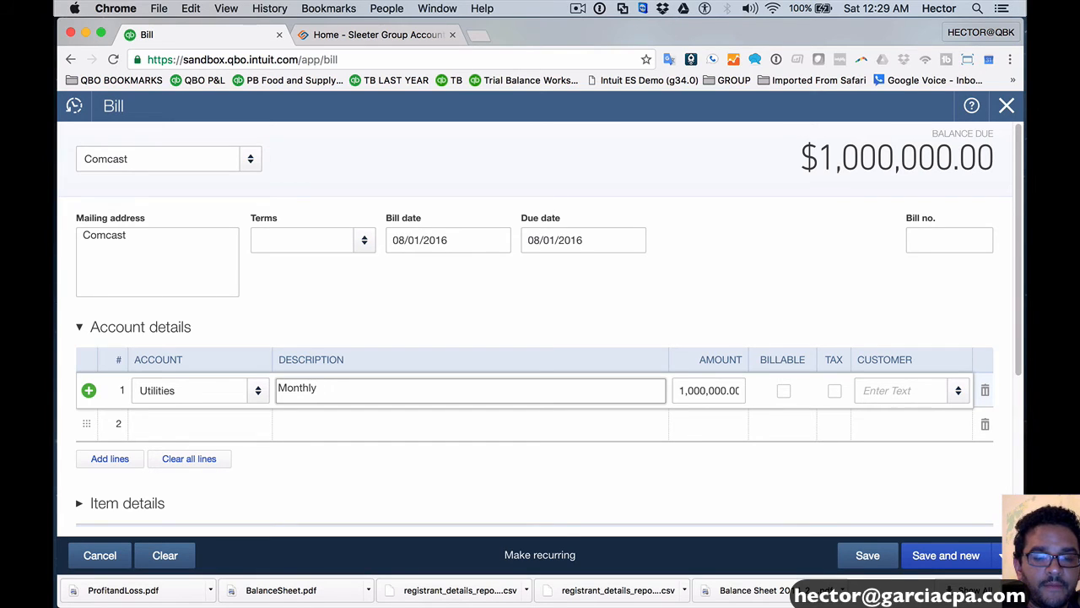
{"action": "type", "text": "Cmcast"}
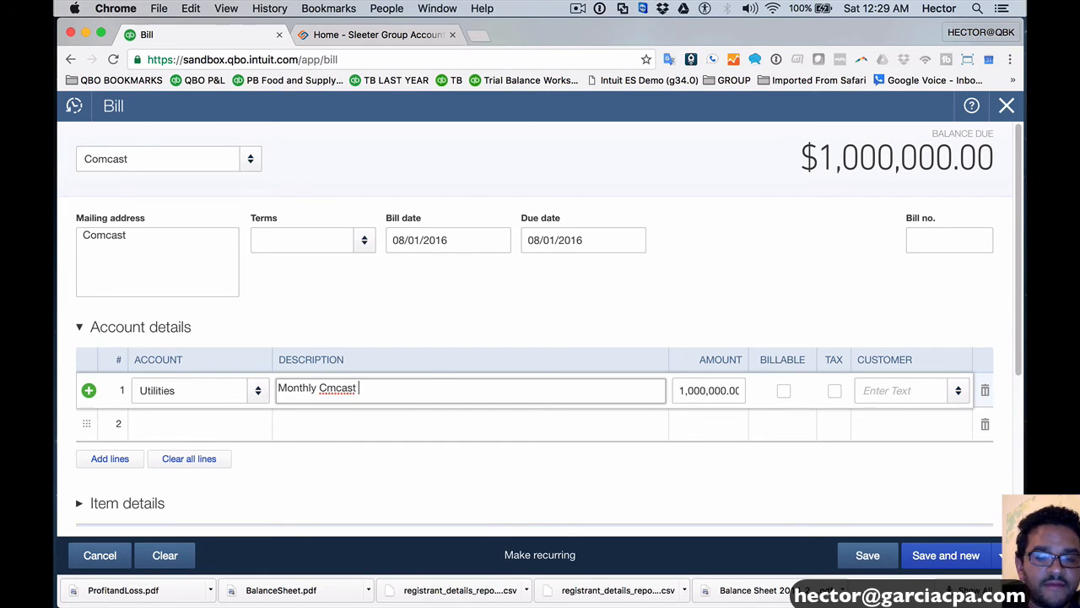
{"action": "type", "text": "bill, check amount"}
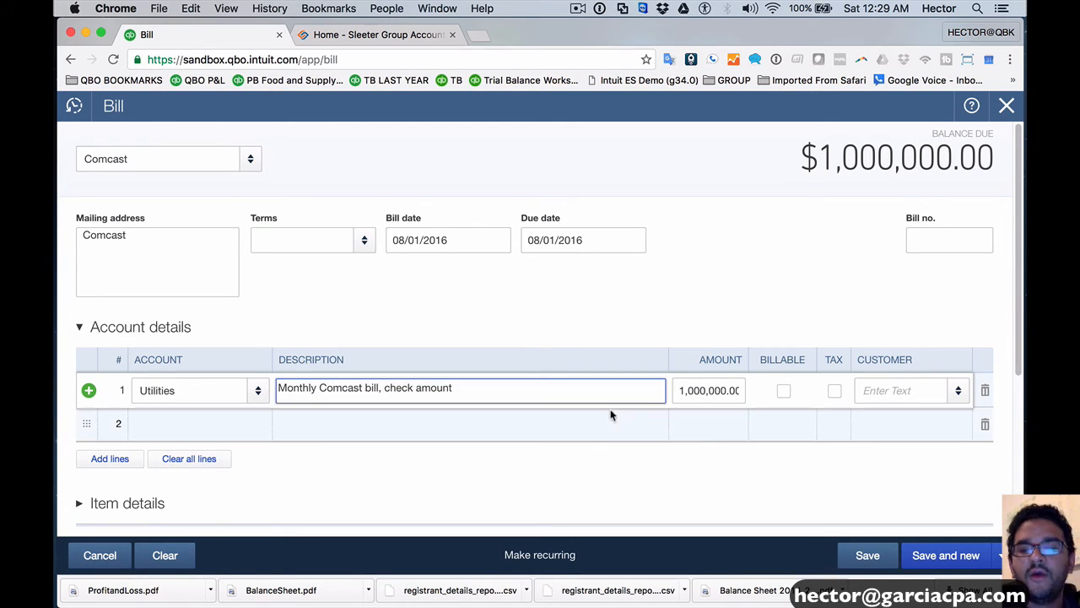
{"action": "mouse_move", "coordinate": [750, 304]}
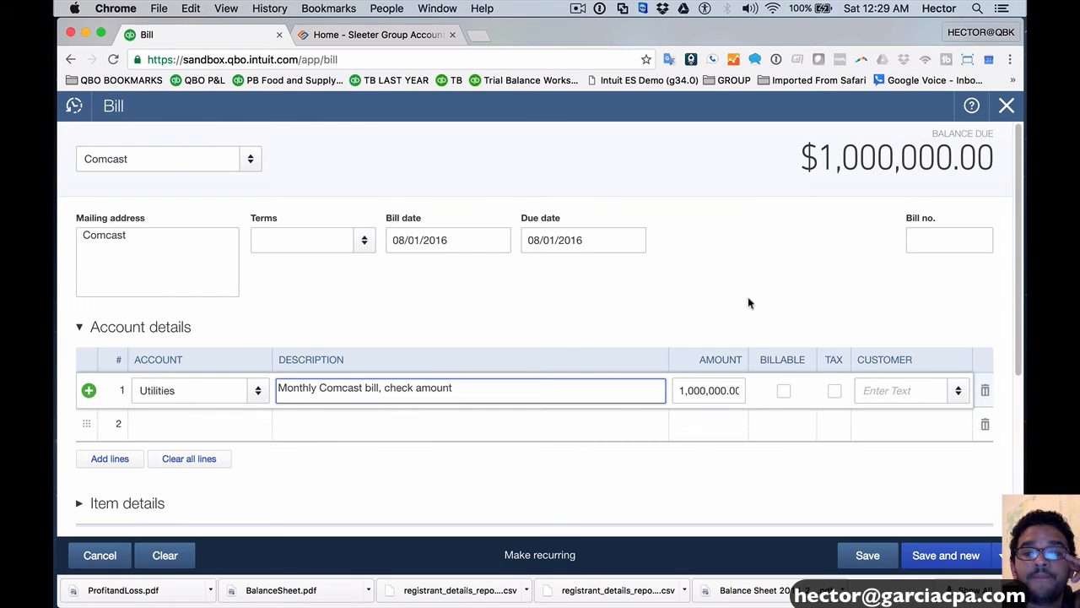
Make the bill recurring as a Reminder template reminding 15 days ahead.
{"action": "left_click", "coordinate": [540, 554]}
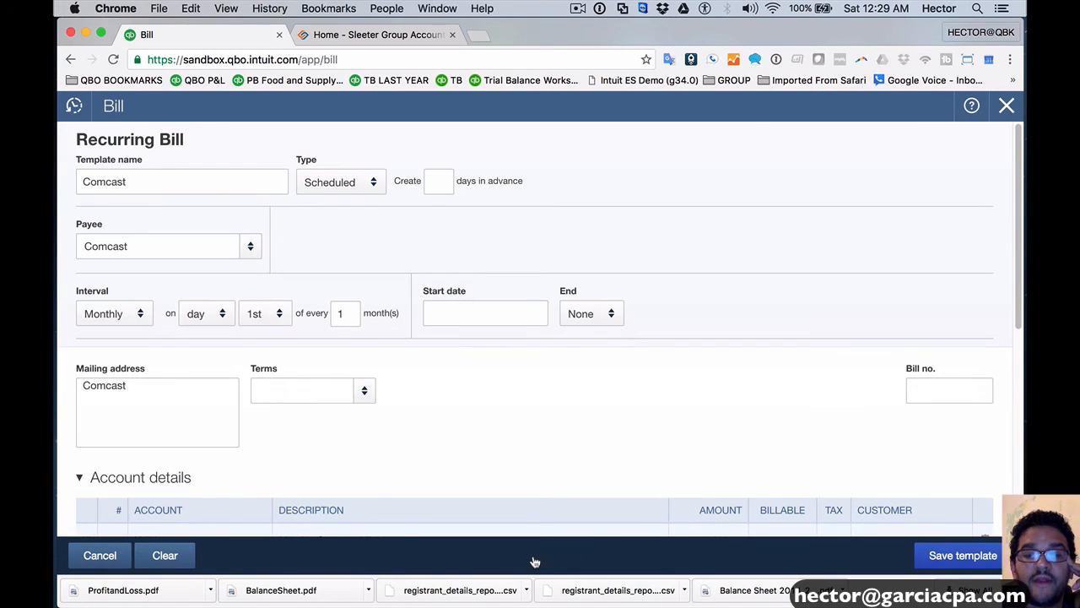
{"action": "left_click", "coordinate": [341, 182]}
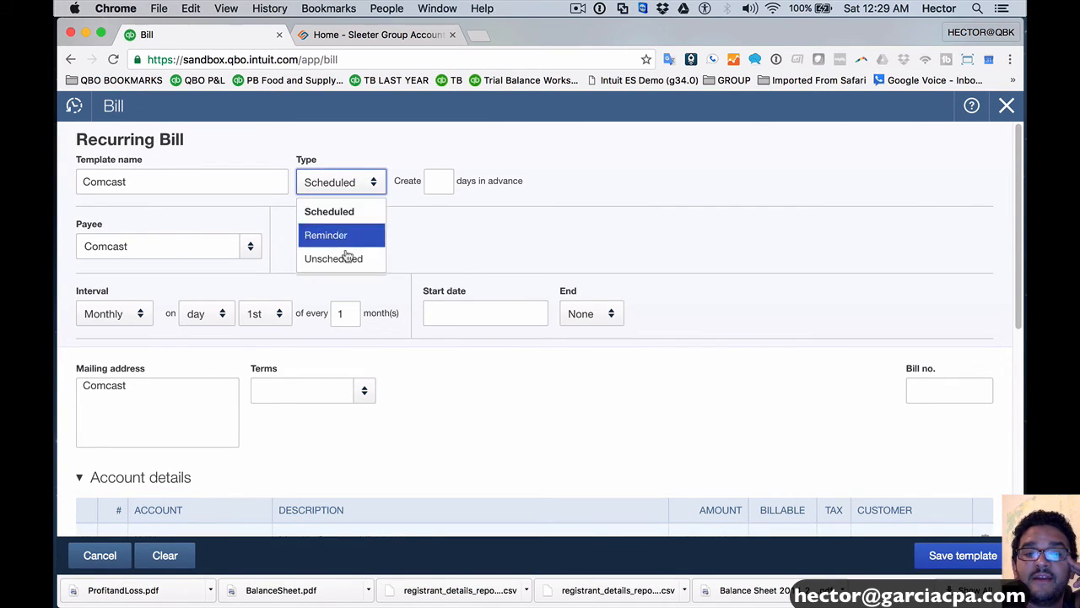
{"action": "mouse_move", "coordinate": [336, 240]}
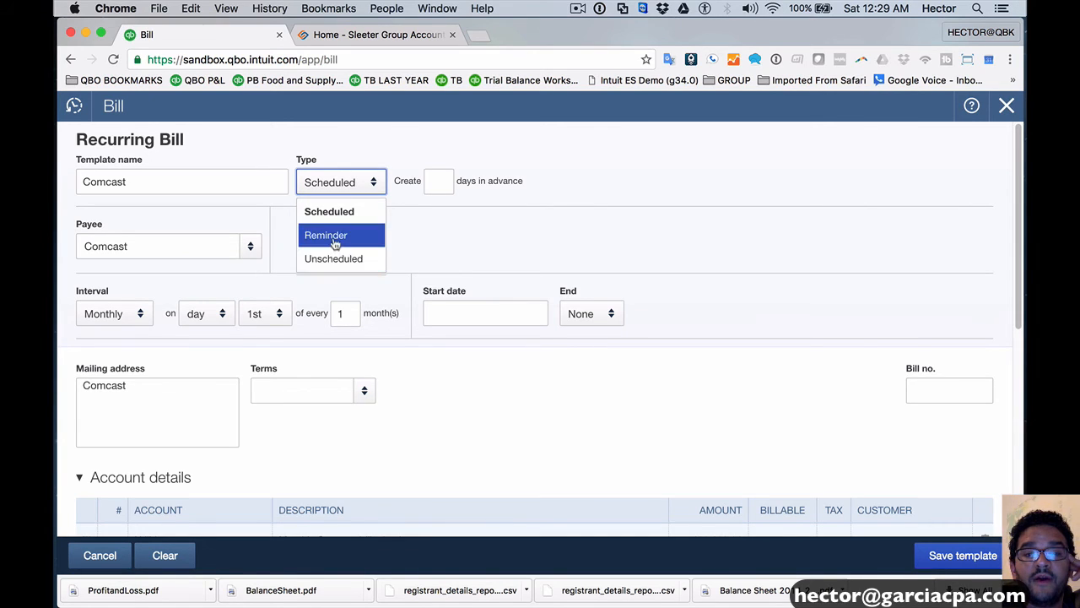
{"action": "left_click", "coordinate": [326, 235]}
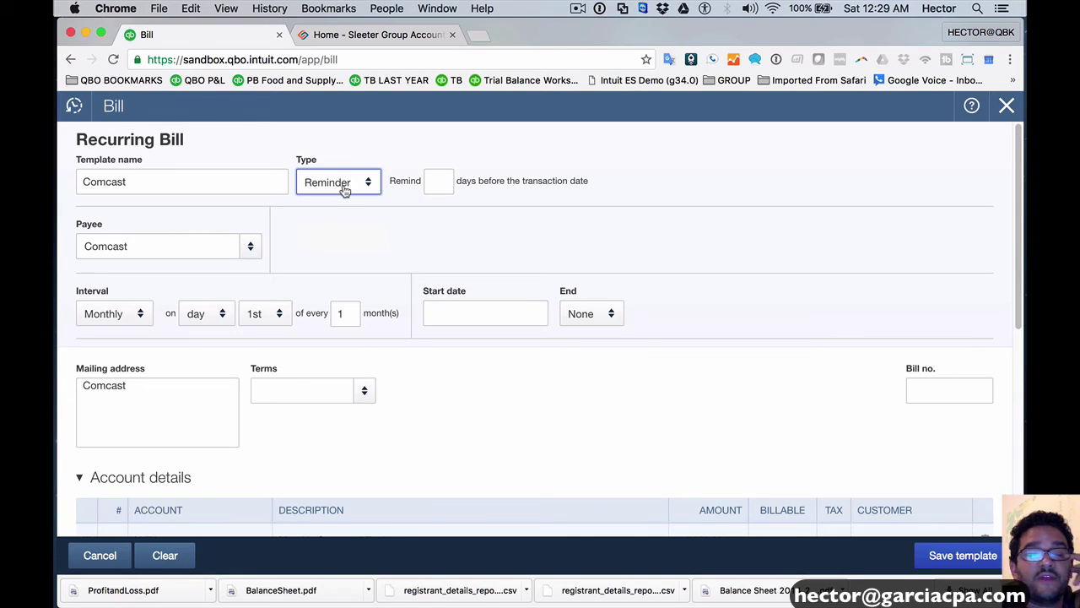
{"action": "left_click", "coordinate": [439, 181]}
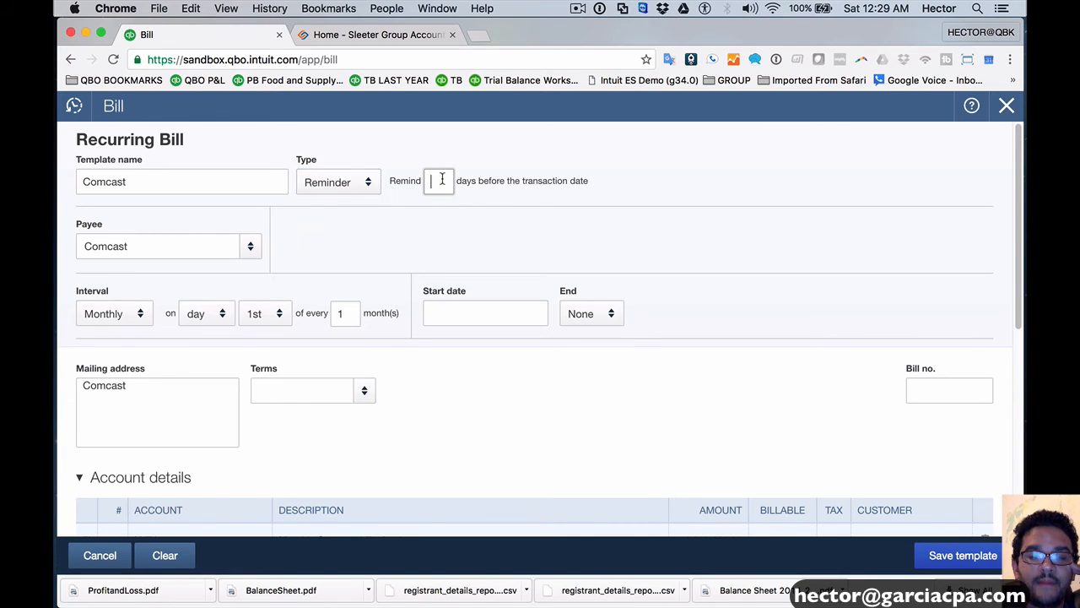
{"action": "type", "text": "5"}
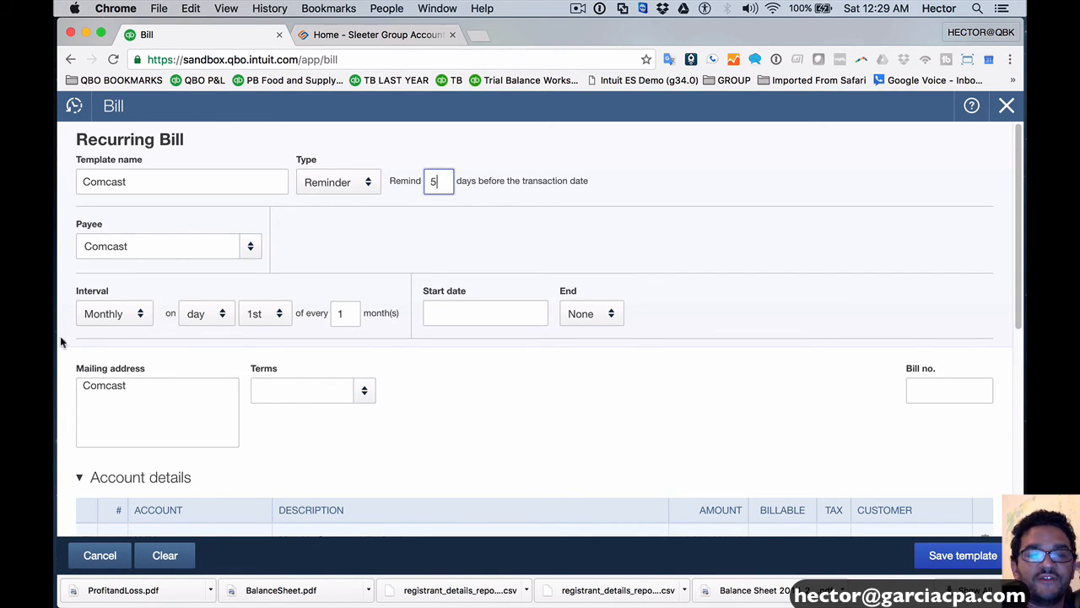
{"action": "mouse_move", "coordinate": [115, 312]}
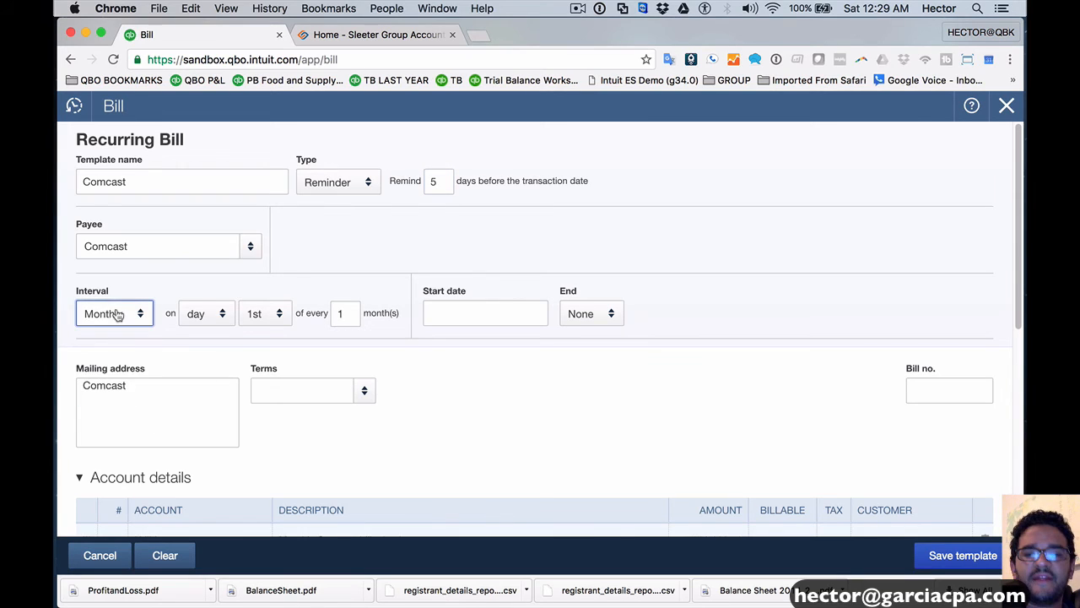
Schedule it monthly on the 8th starting 09/08/2016 and save the template.
{"action": "left_click", "coordinate": [265, 312]}
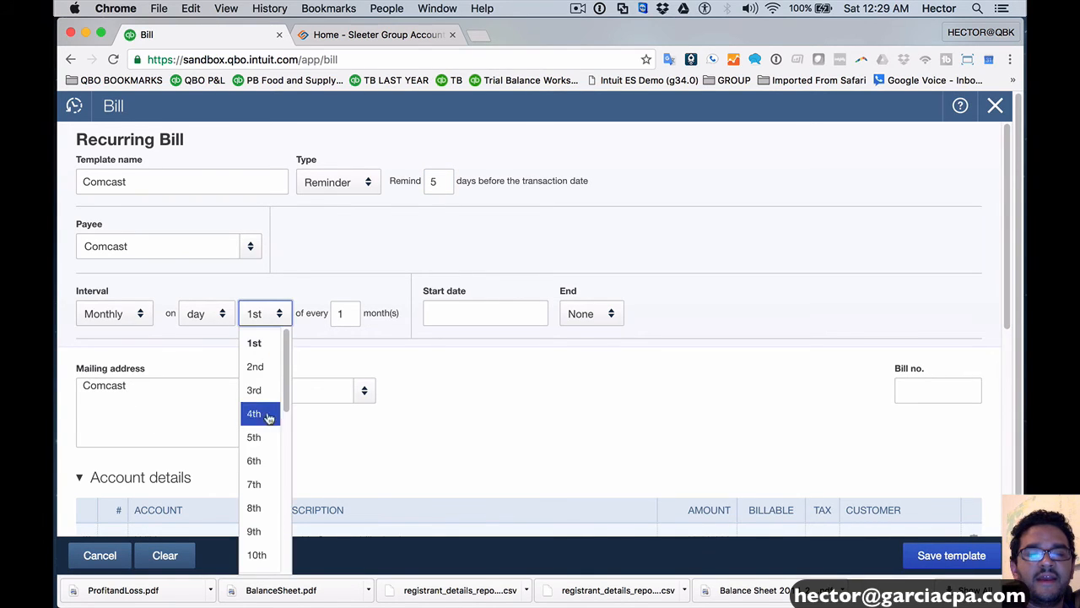
{"action": "left_click", "coordinate": [253, 506]}
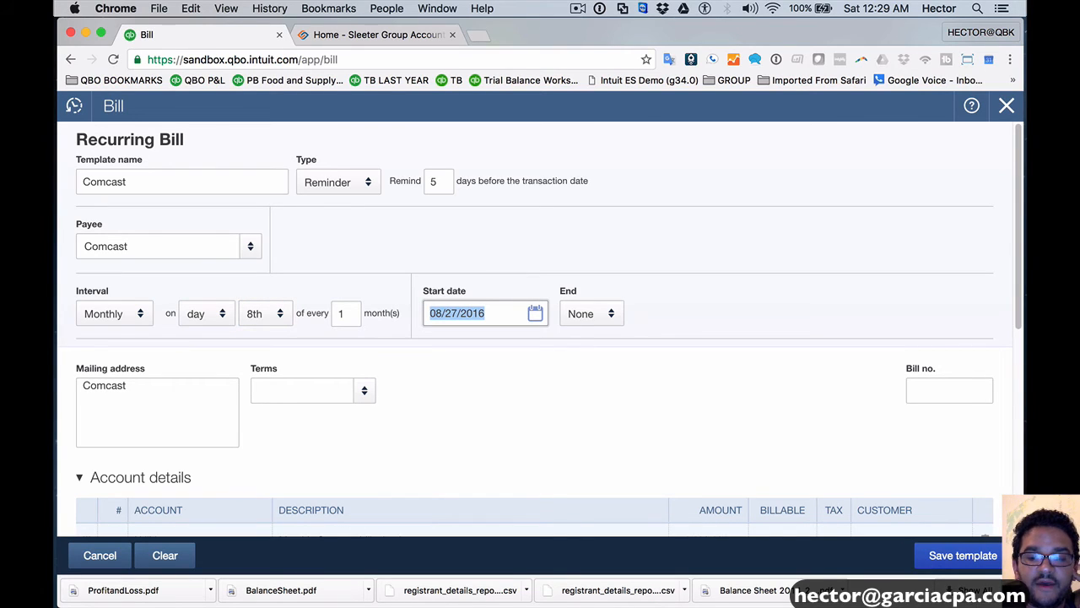
{"action": "type", "text": "09/07/2016"}
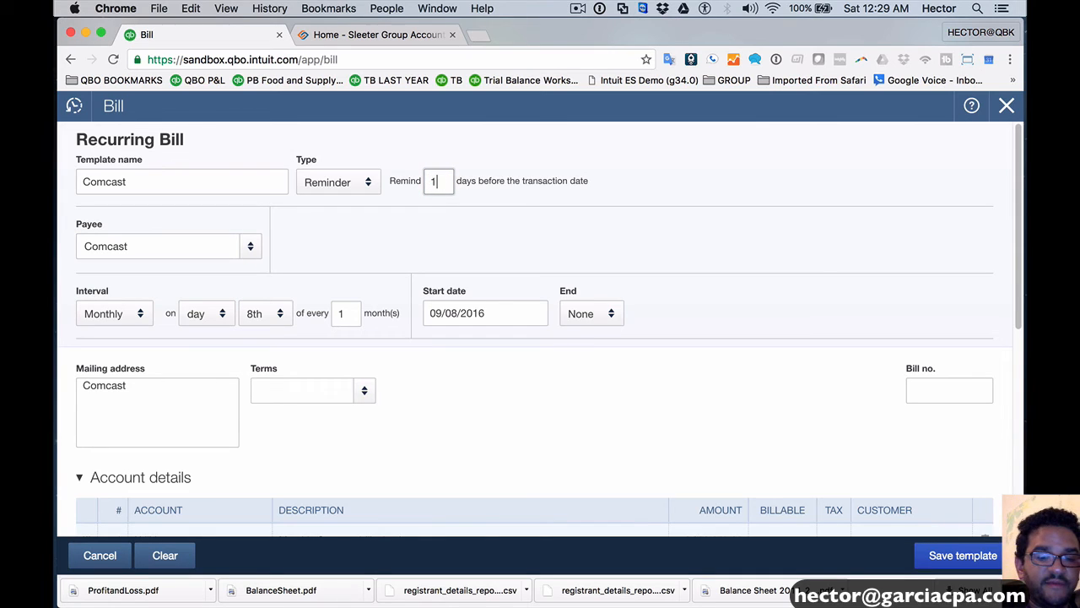
{"action": "type", "text": "5"}
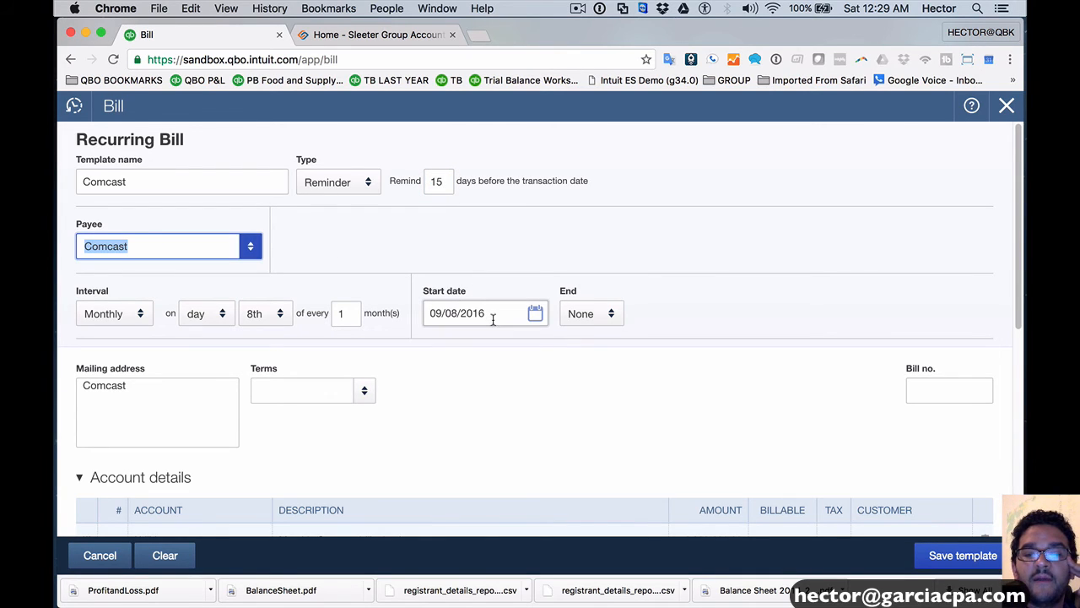
{"action": "left_click", "coordinate": [481, 312]}
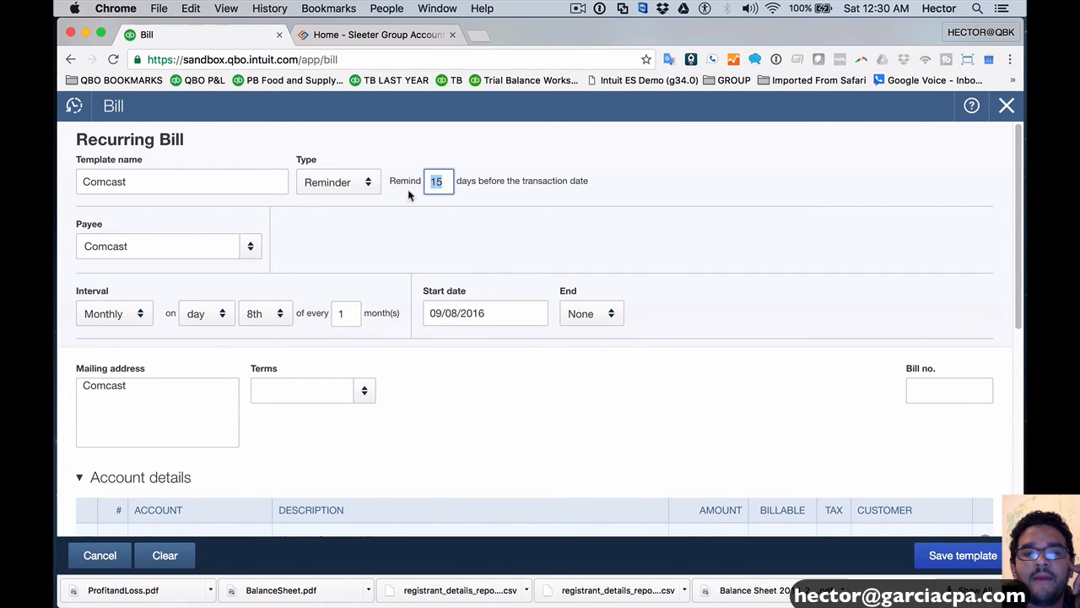
{"action": "mouse_move", "coordinate": [730, 346]}
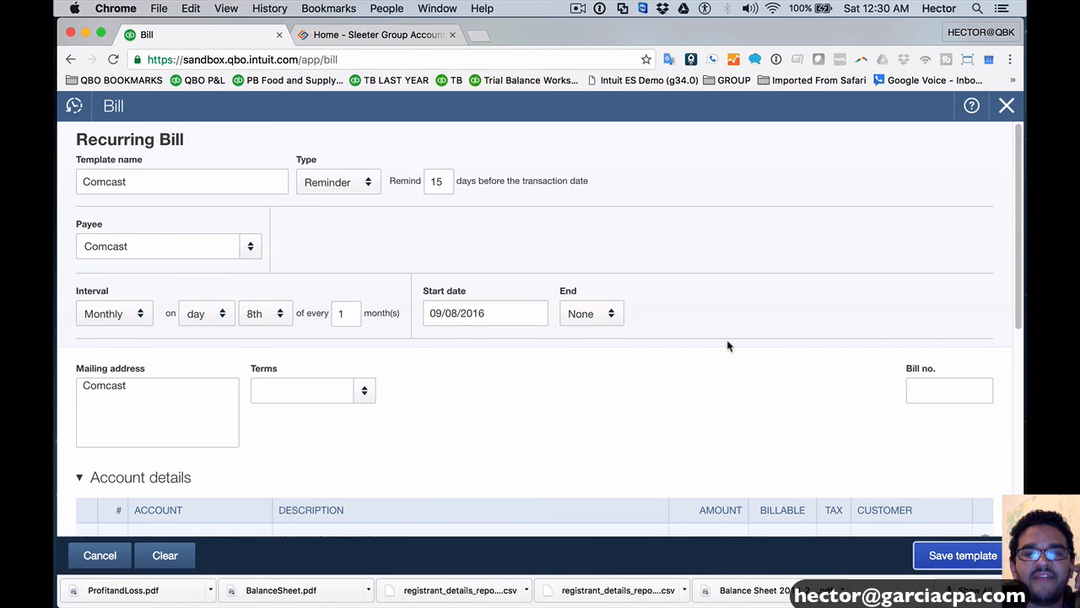
{"action": "left_click", "coordinate": [962, 554]}
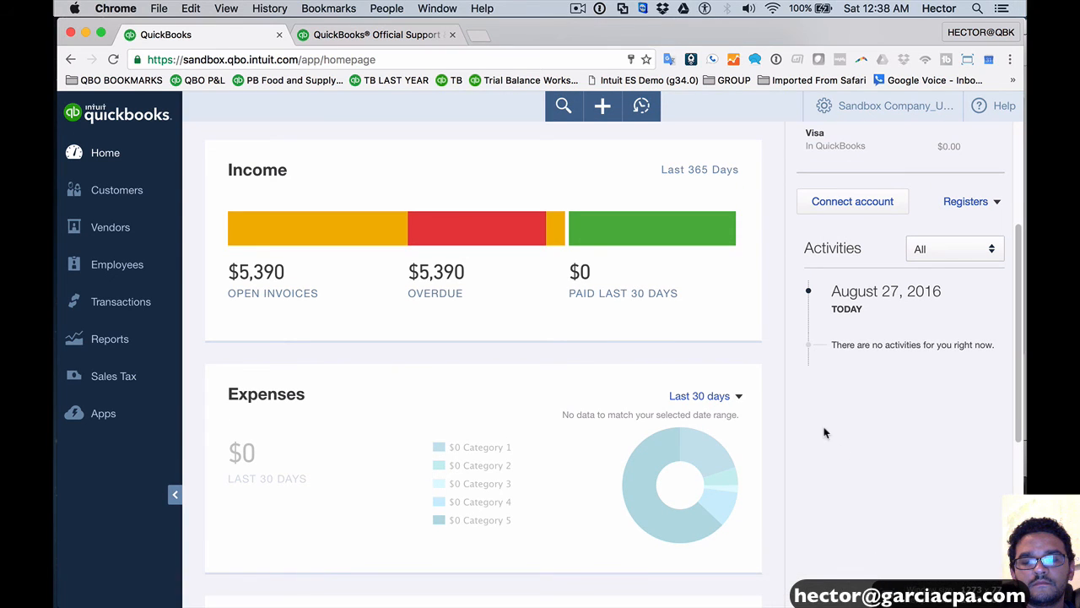
{"action": "mouse_move", "coordinate": [776, 373]}
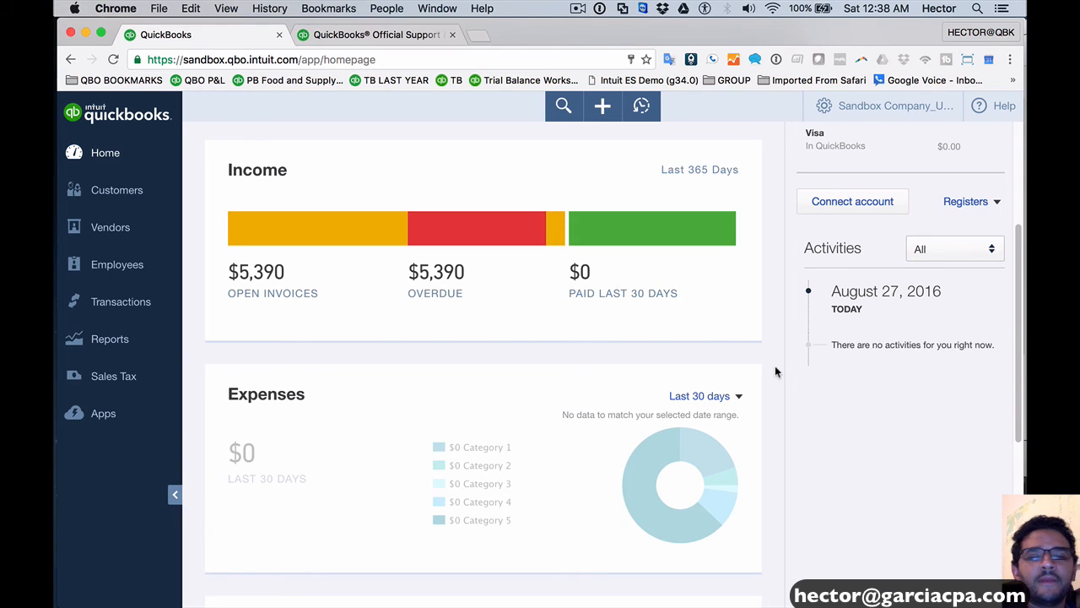
Open the gear (Sandbox Company) settings menu listing Recurring Transactions.
{"action": "scroll", "scroll_direction": "up", "scroll_amount": 3}
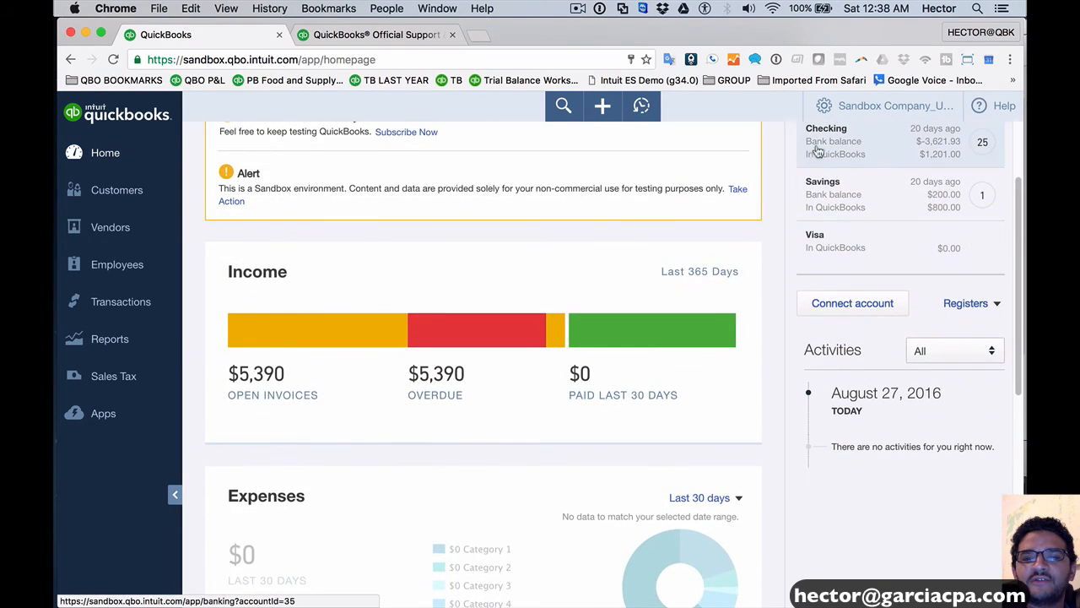
{"action": "left_click", "coordinate": [824, 105]}
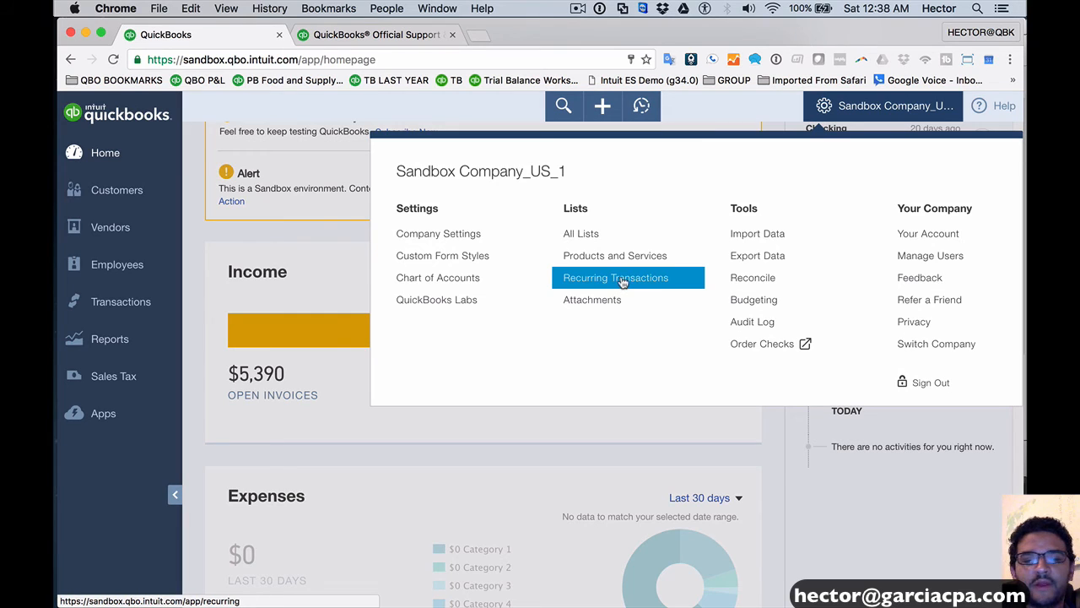
Filter Recurring Transactions to Reminder templates and reveal the Run Report option.
{"action": "left_click", "coordinate": [614, 276]}
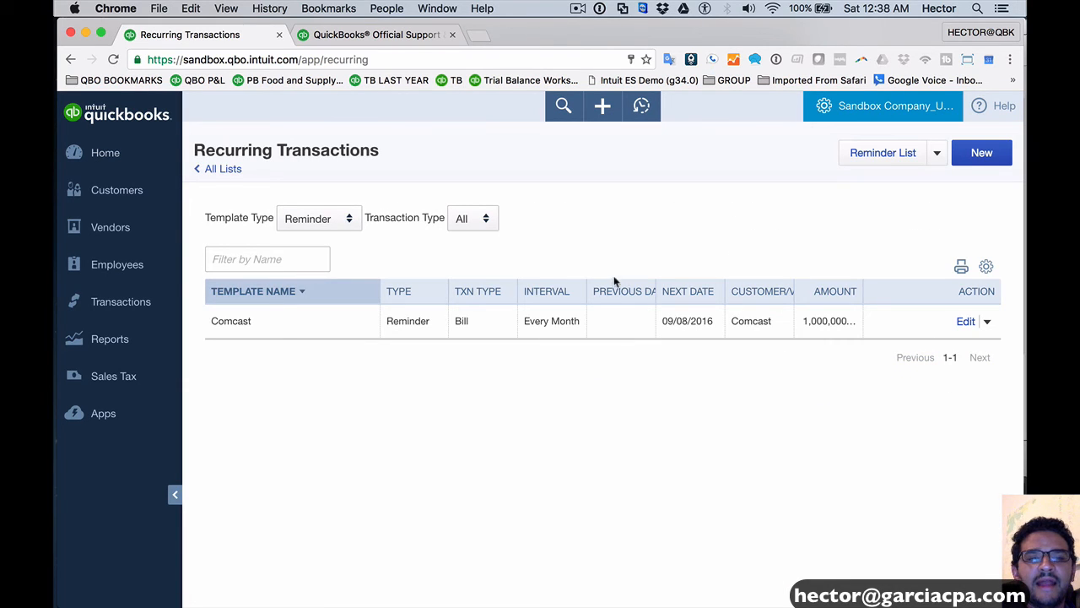
{"action": "left_click", "coordinate": [320, 218]}
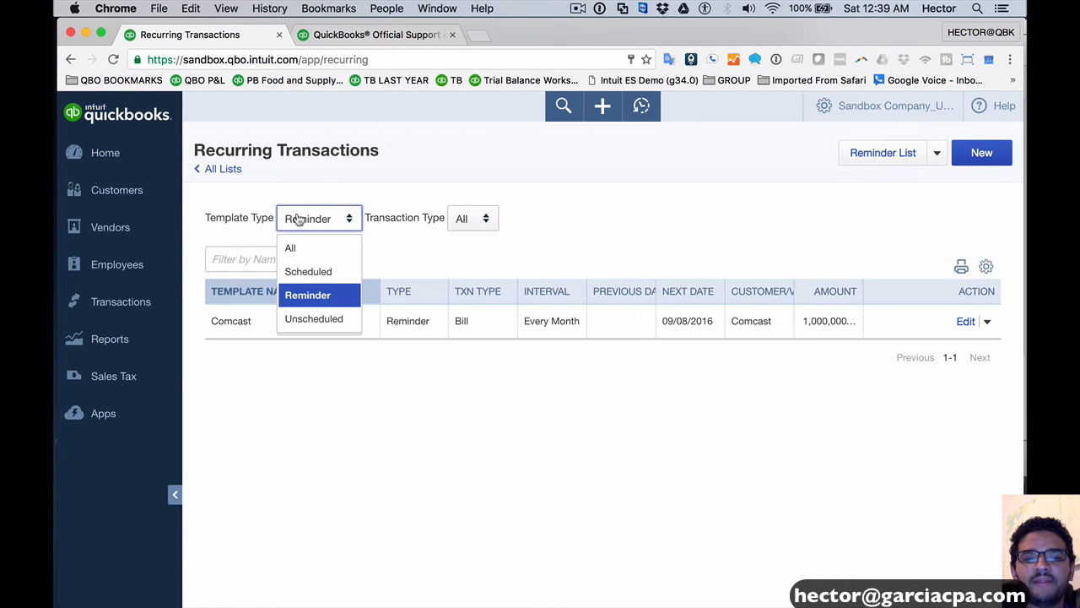
{"action": "left_click", "coordinate": [307, 294]}
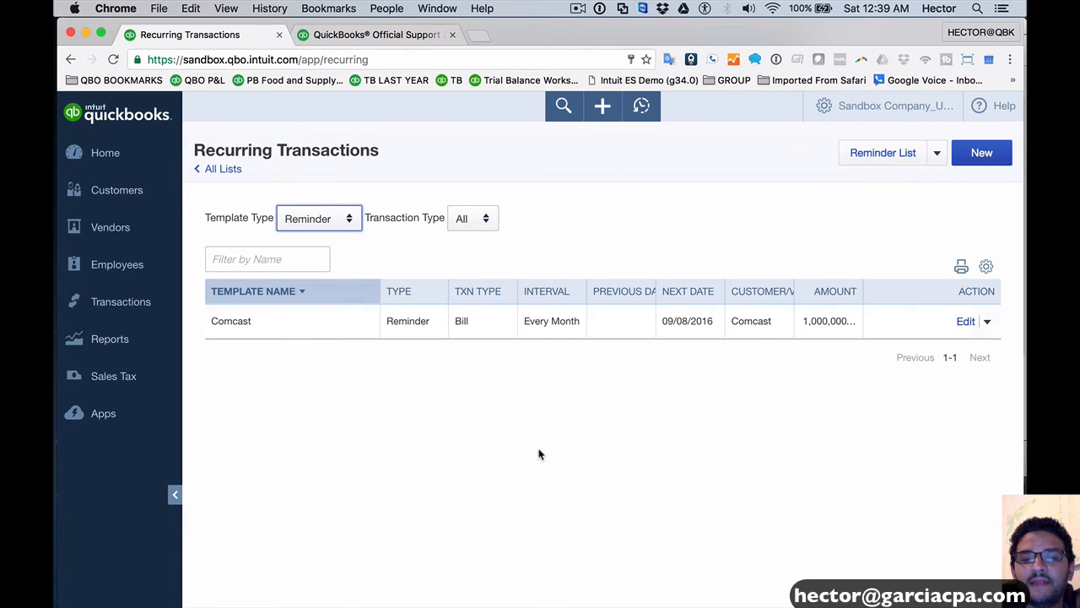
{"action": "mouse_move", "coordinate": [552, 464]}
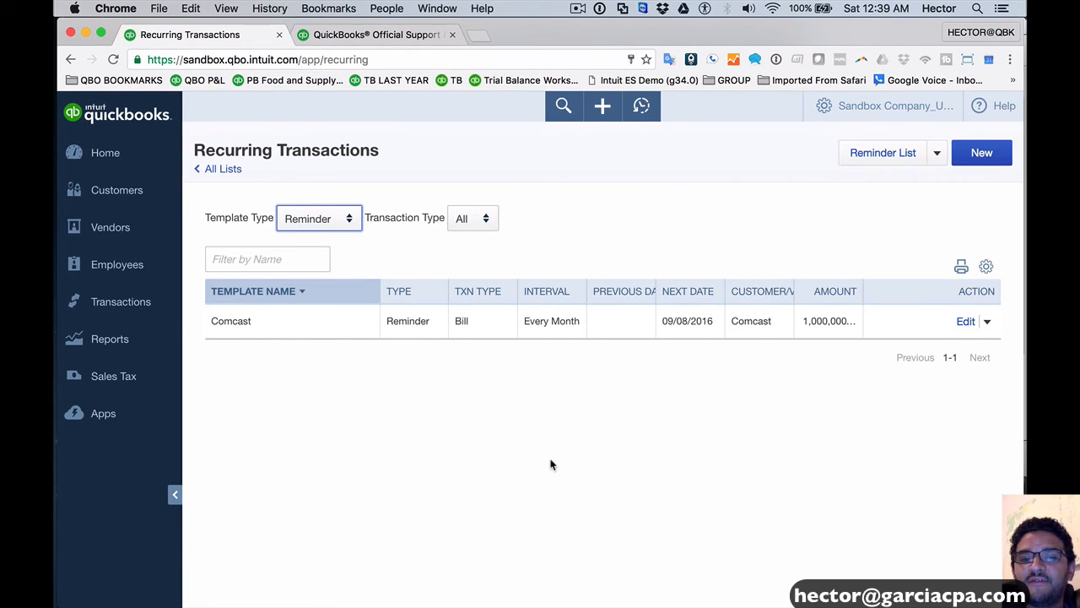
{"action": "mouse_move", "coordinate": [883, 151]}
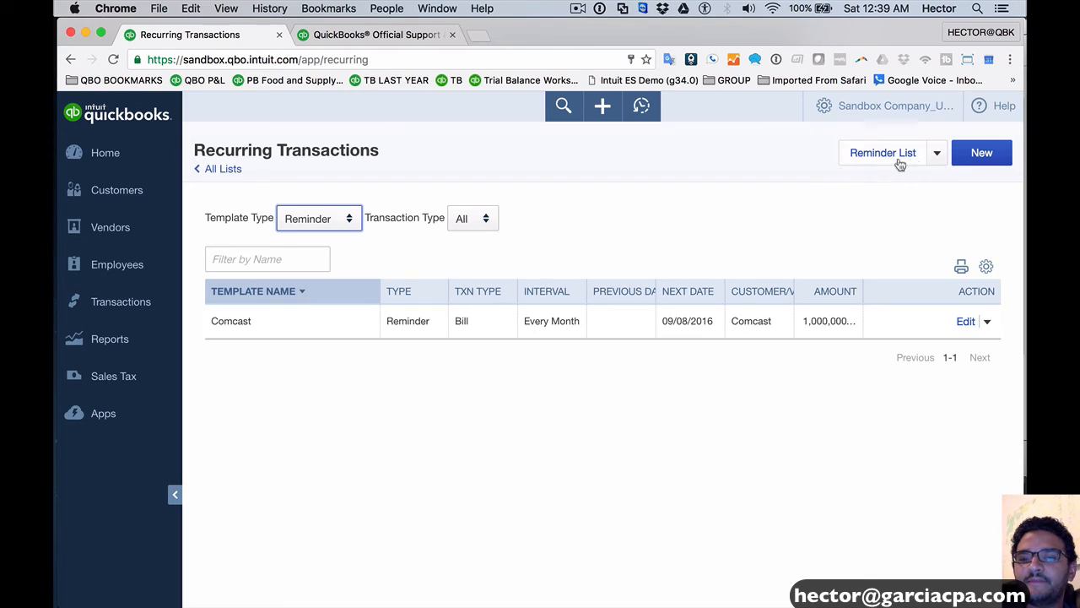
{"action": "left_click", "coordinate": [937, 151]}
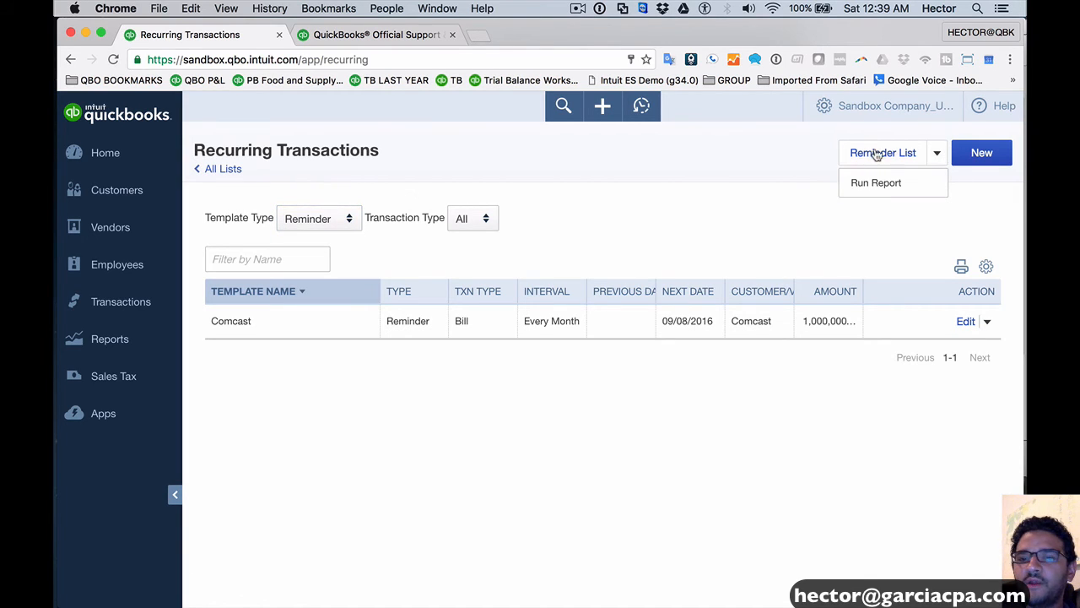
{"action": "mouse_move", "coordinate": [876, 182]}
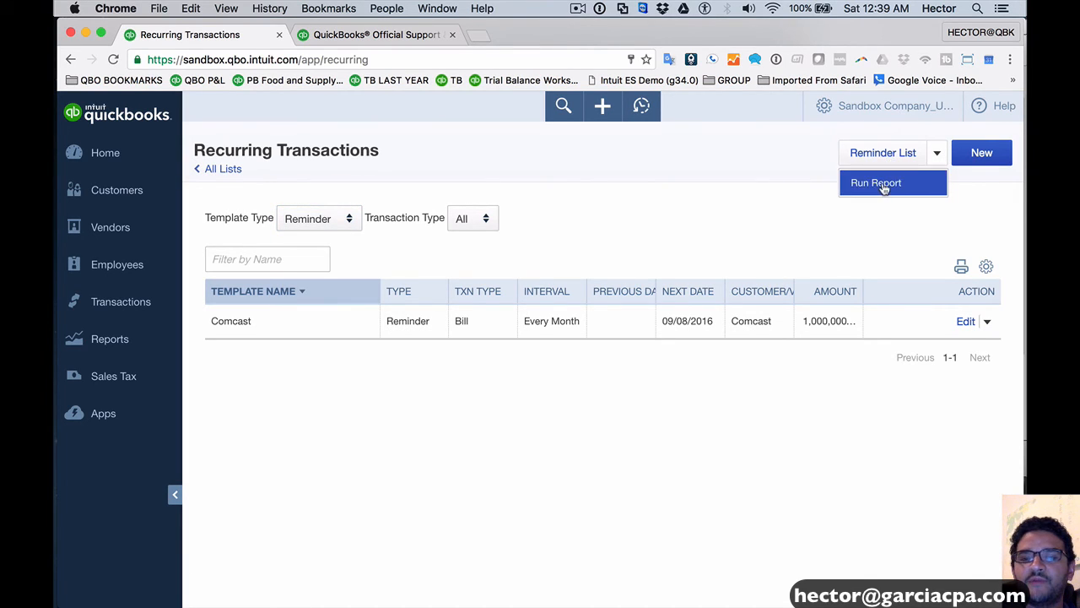
Run the Recurring Template List report and group it by Account, then by Transaction Type.
{"action": "left_click", "coordinate": [876, 183]}
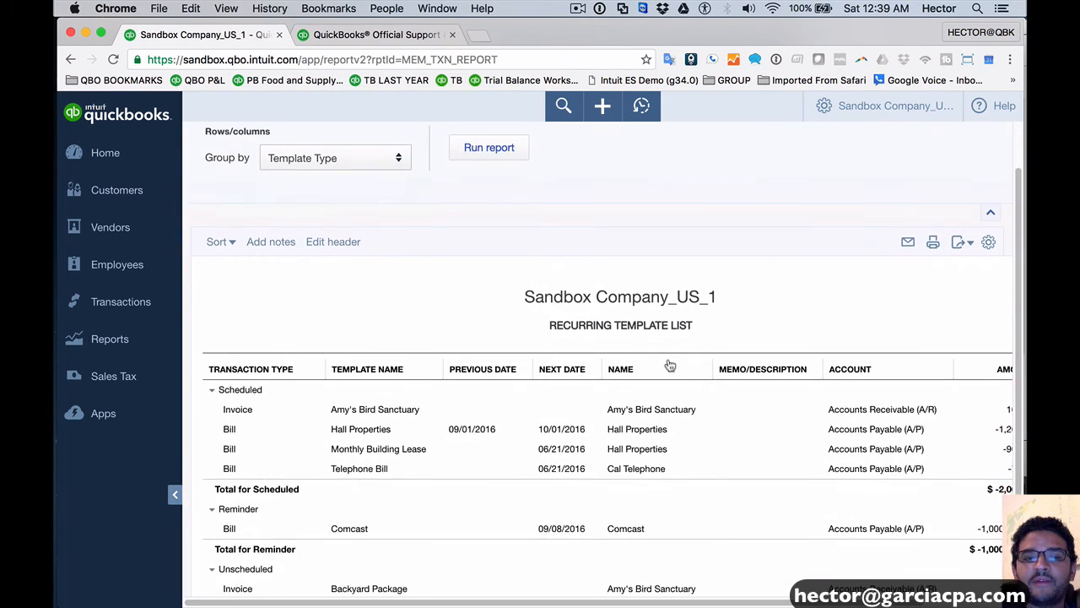
{"action": "left_click", "coordinate": [335, 158]}
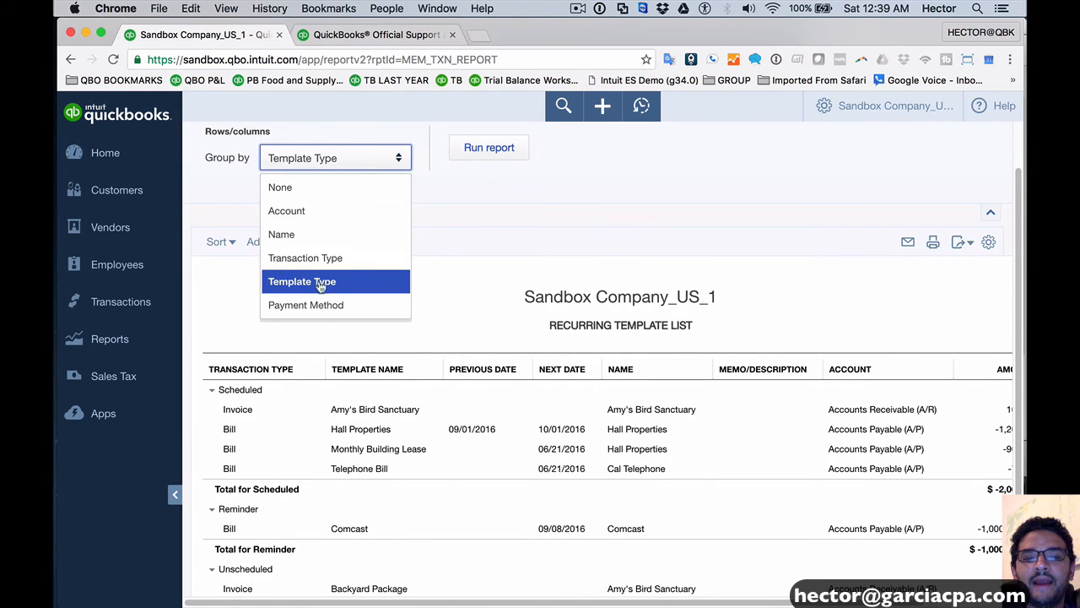
{"action": "mouse_move", "coordinate": [304, 257]}
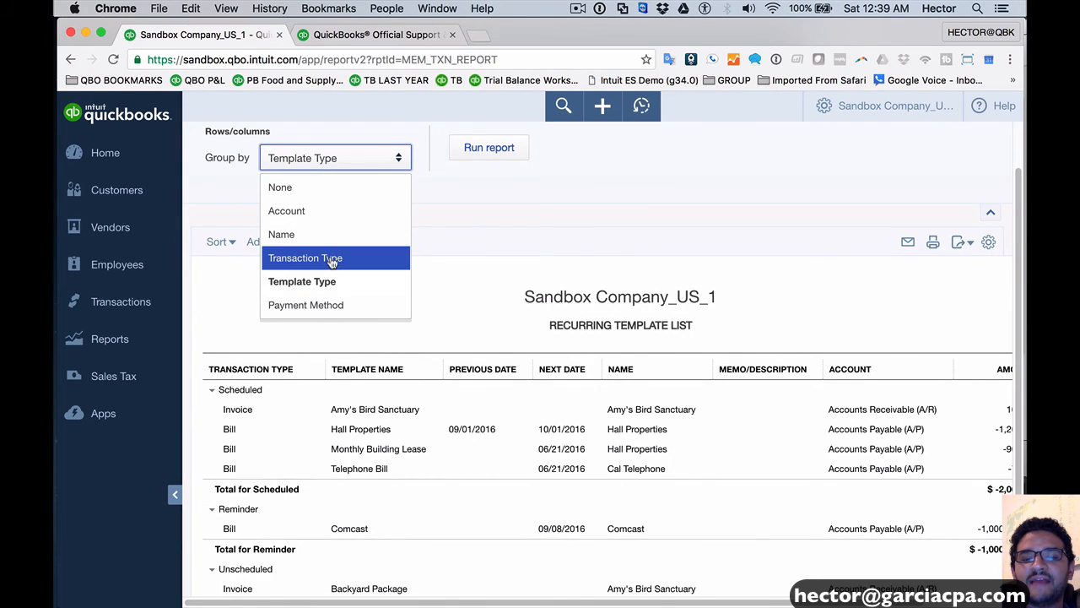
{"action": "mouse_move", "coordinate": [287, 210]}
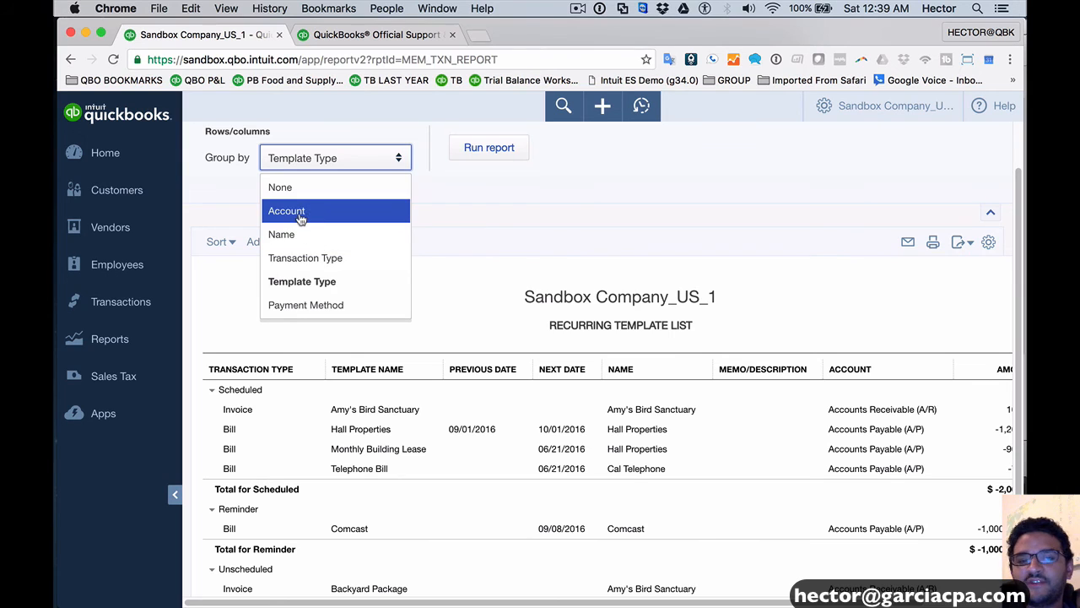
{"action": "left_click", "coordinate": [287, 210]}
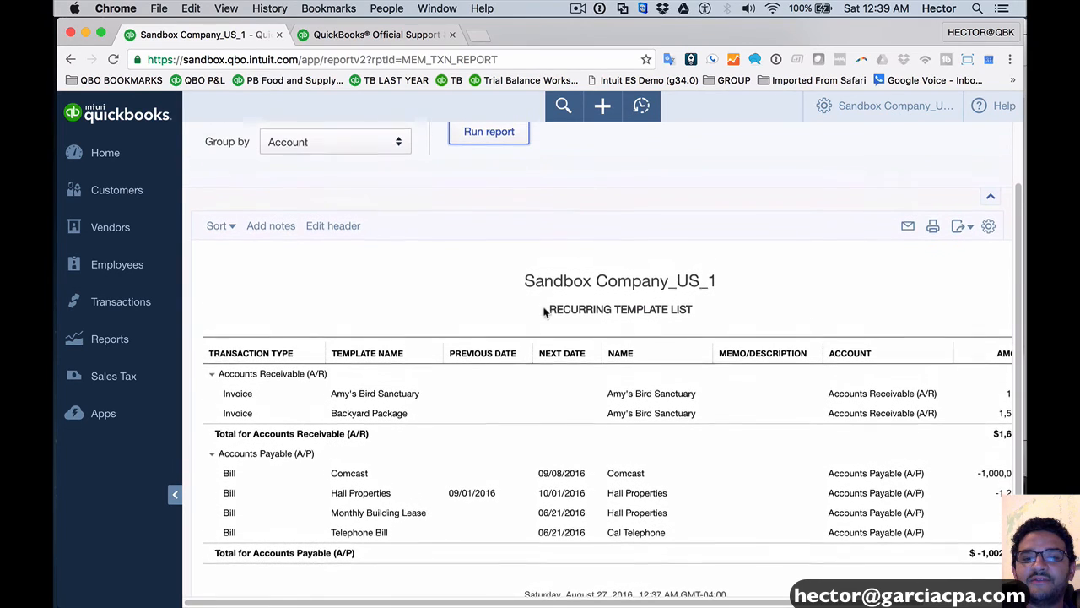
{"action": "left_click", "coordinate": [334, 142]}
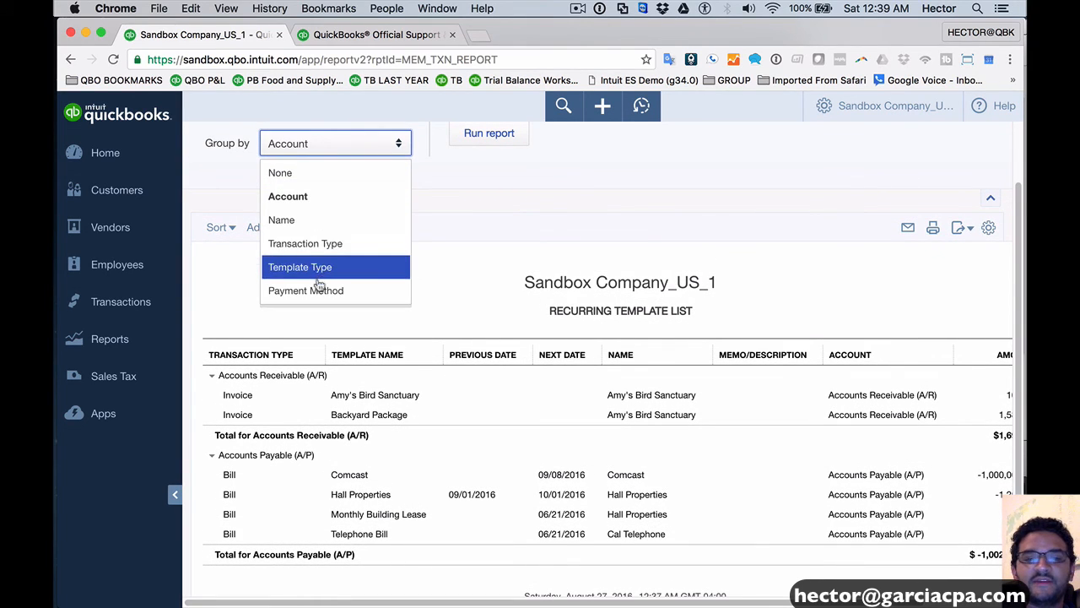
{"action": "left_click", "coordinate": [304, 243]}
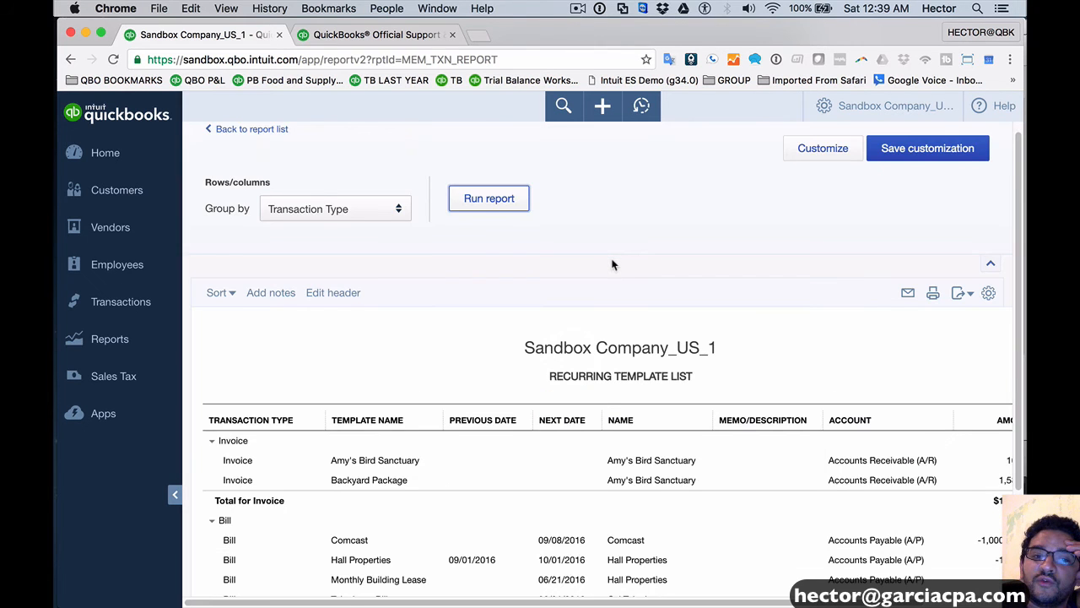
{"action": "scroll", "scroll_direction": "down", "scroll_amount": 3}
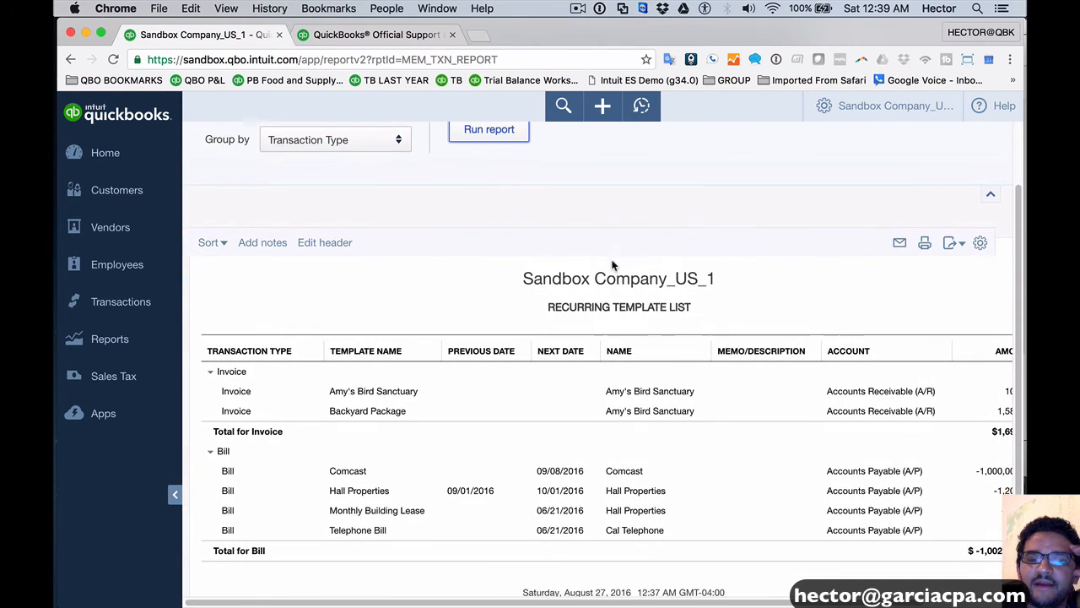
{"action": "mouse_move", "coordinate": [618, 350]}
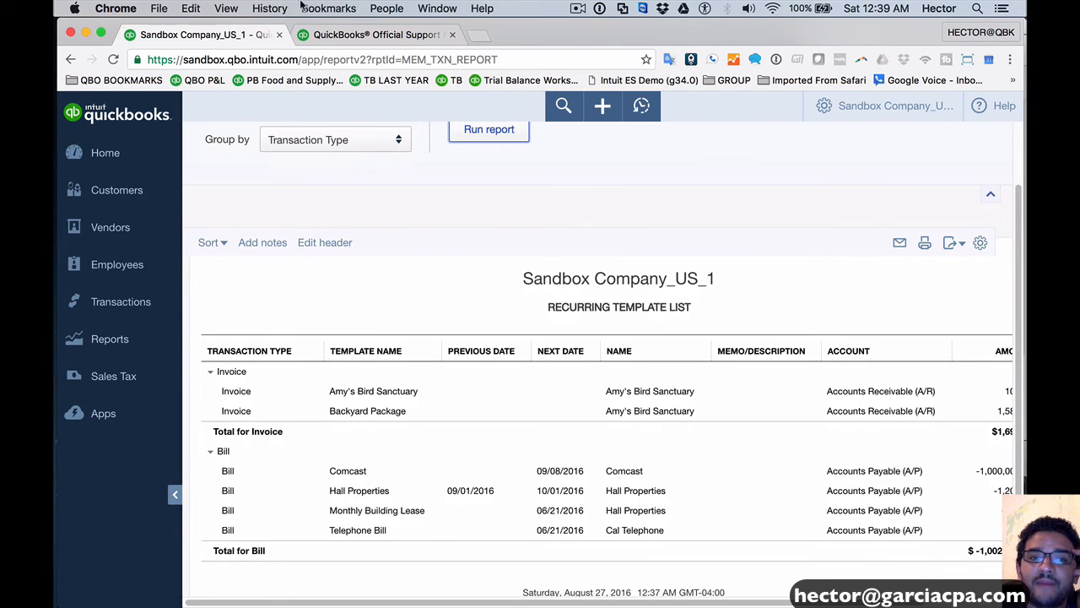
Bookmark the report page in the browser, then go to the home dashboard.
{"action": "left_click", "coordinate": [328, 8]}
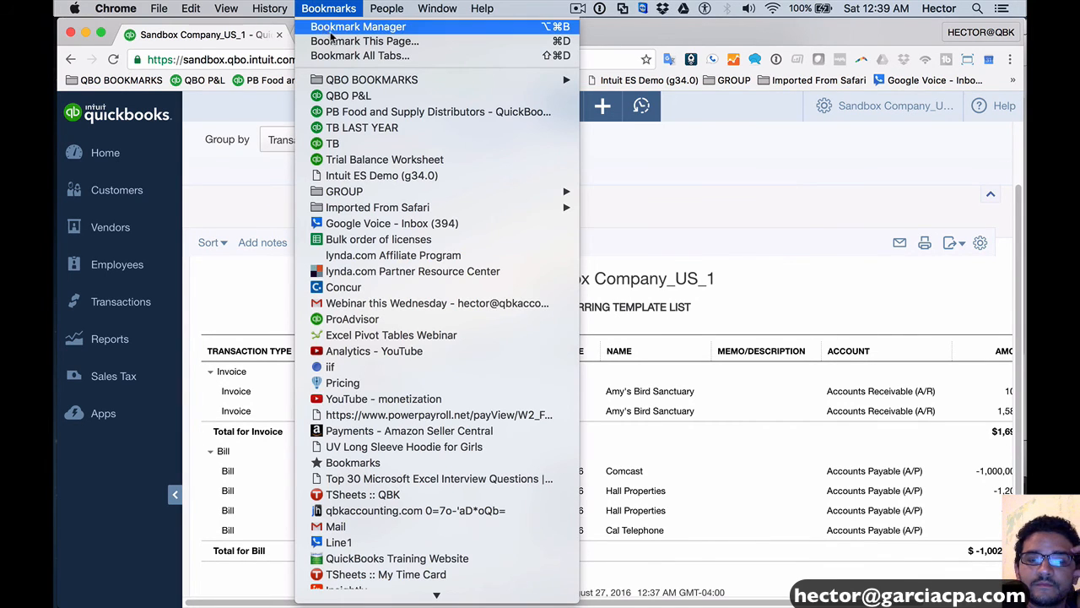
{"action": "mouse_move", "coordinate": [331, 34]}
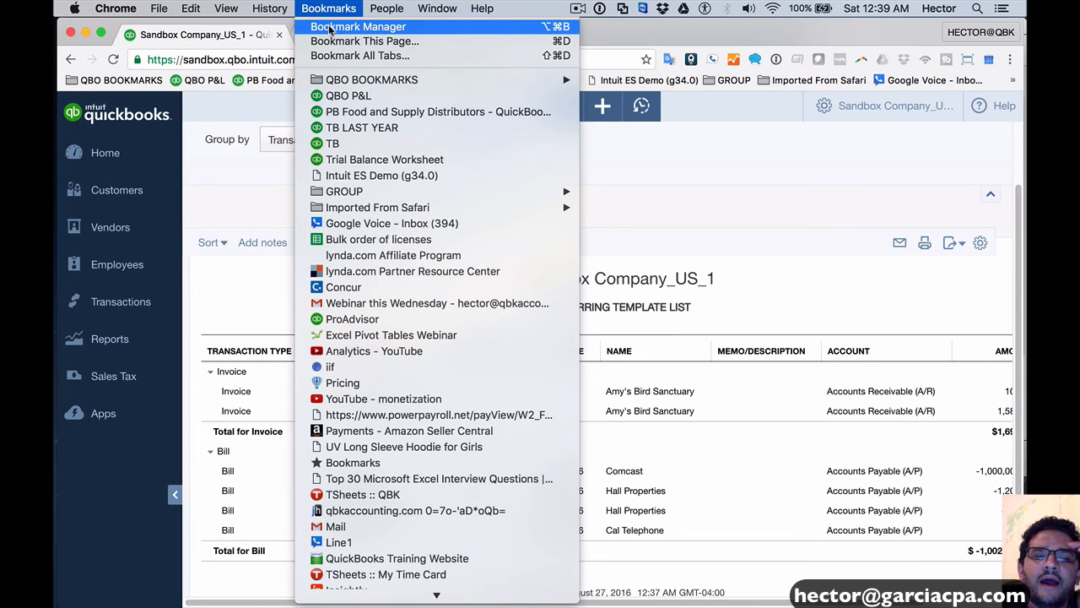
{"action": "left_click", "coordinate": [365, 41]}
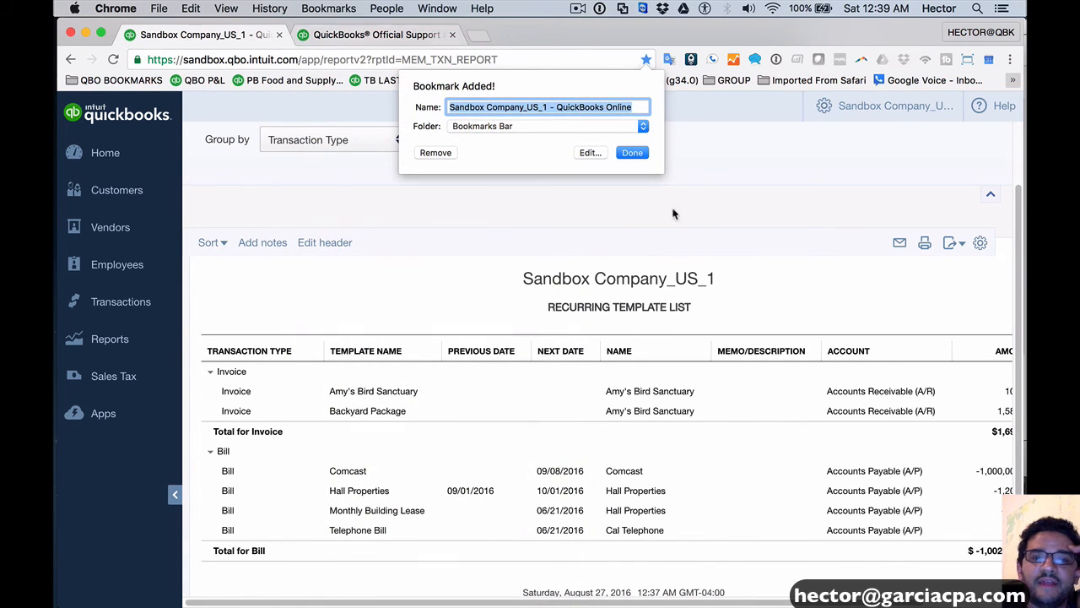
{"action": "left_click", "coordinate": [632, 152]}
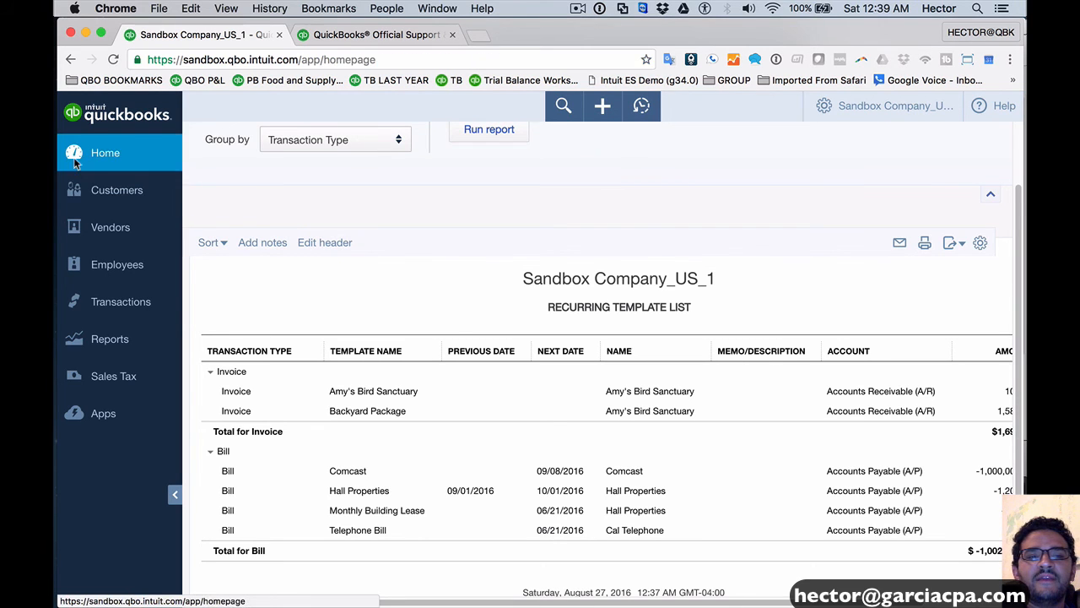
{"action": "left_click", "coordinate": [105, 152]}
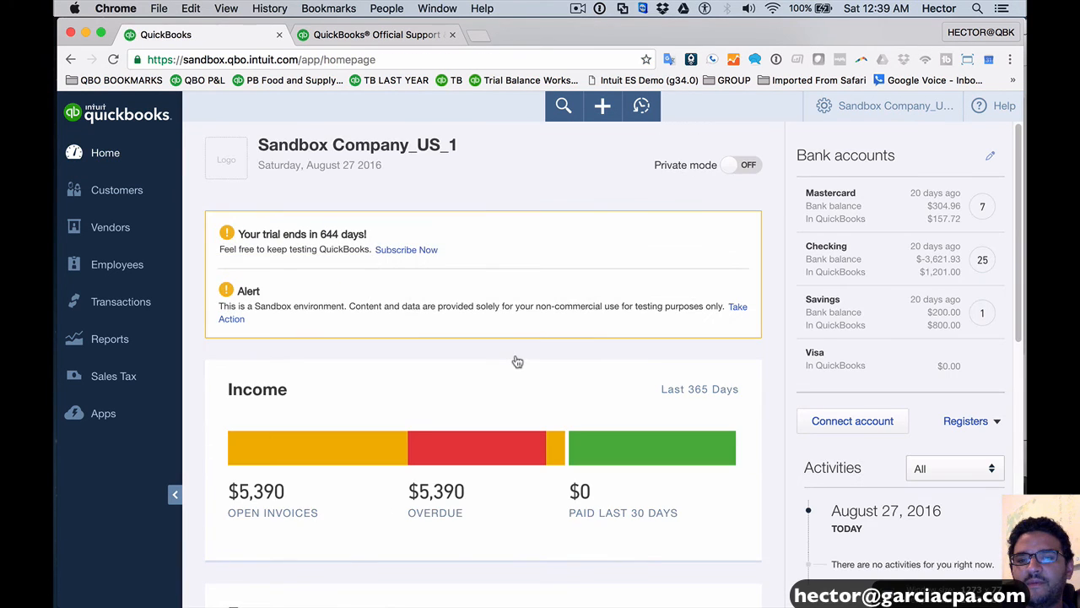
{"action": "scroll", "scroll_direction": "down", "scroll_amount": 3}
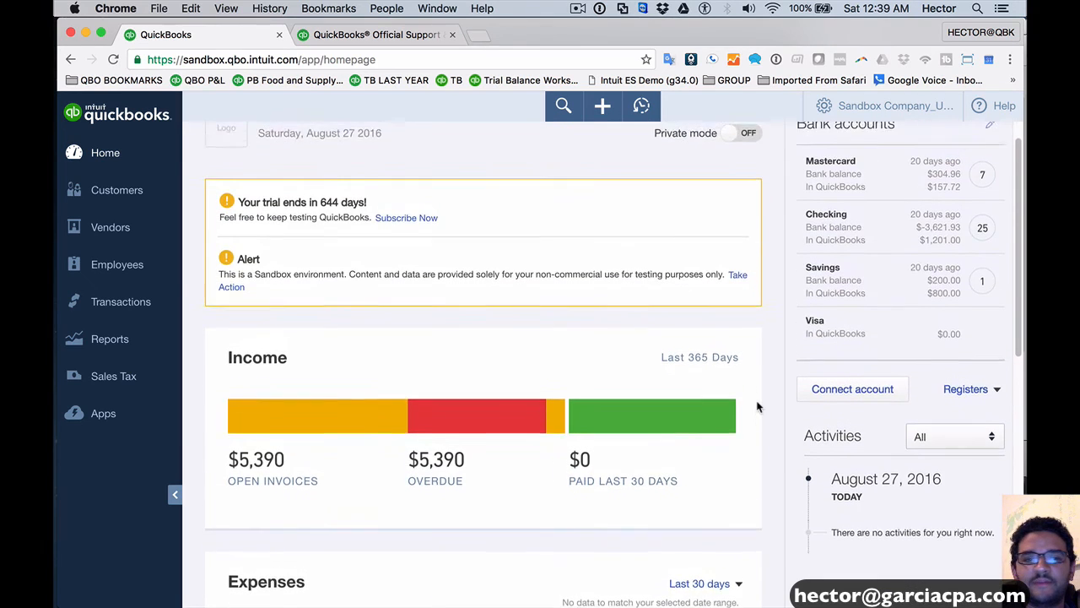
{"action": "scroll", "scroll_direction": "down", "scroll_amount": 3}
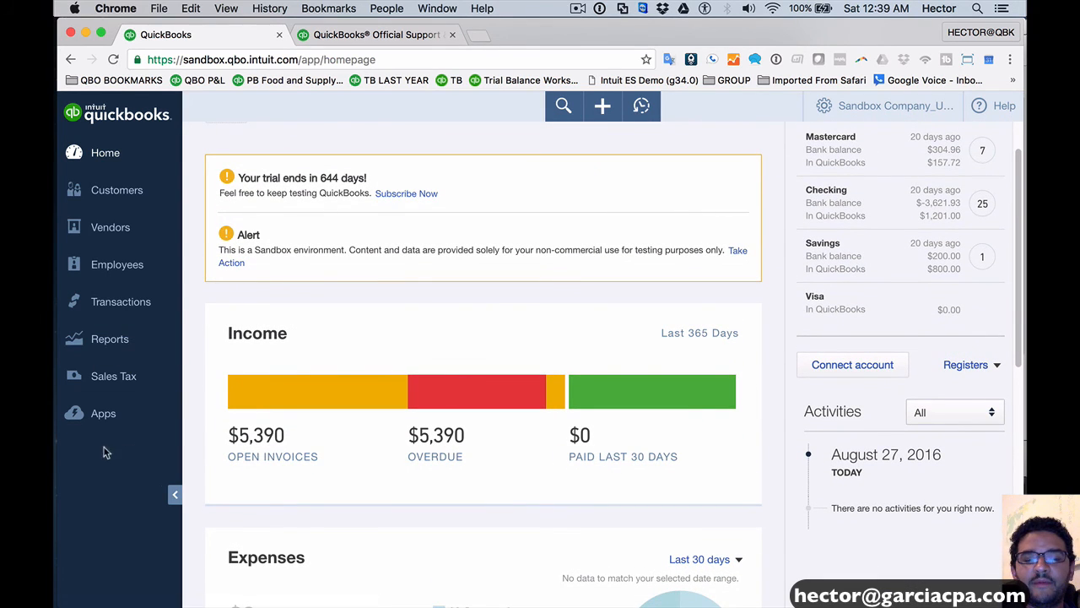
{"action": "mouse_move", "coordinate": [885, 105]}
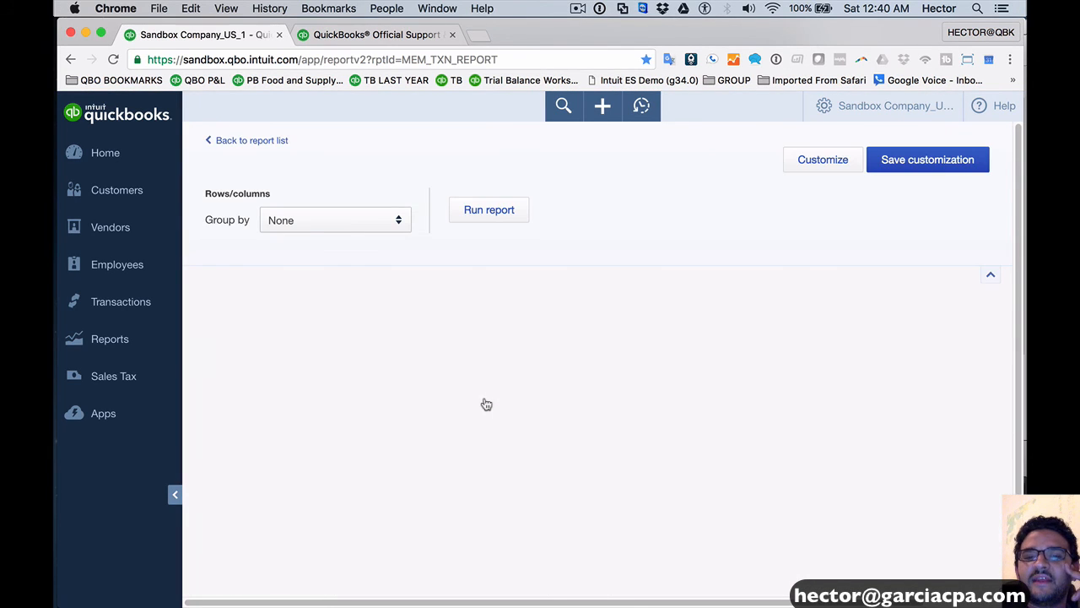
Return to the home dashboard and bring up the gear Settings menu of settings, lists and tools.
{"action": "left_click", "coordinate": [490, 210]}
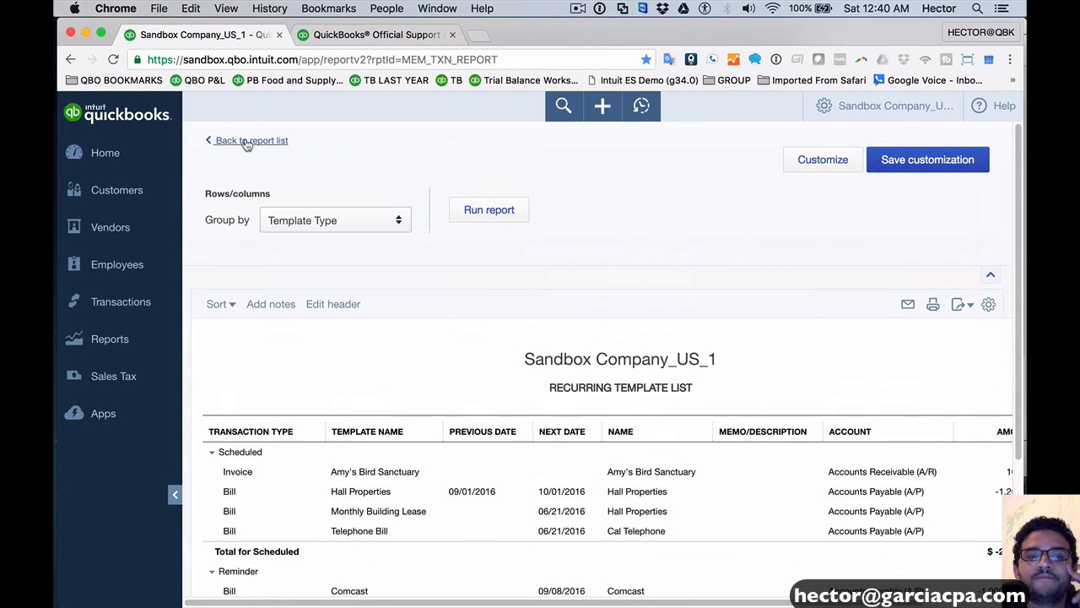
{"action": "left_click", "coordinate": [104, 152]}
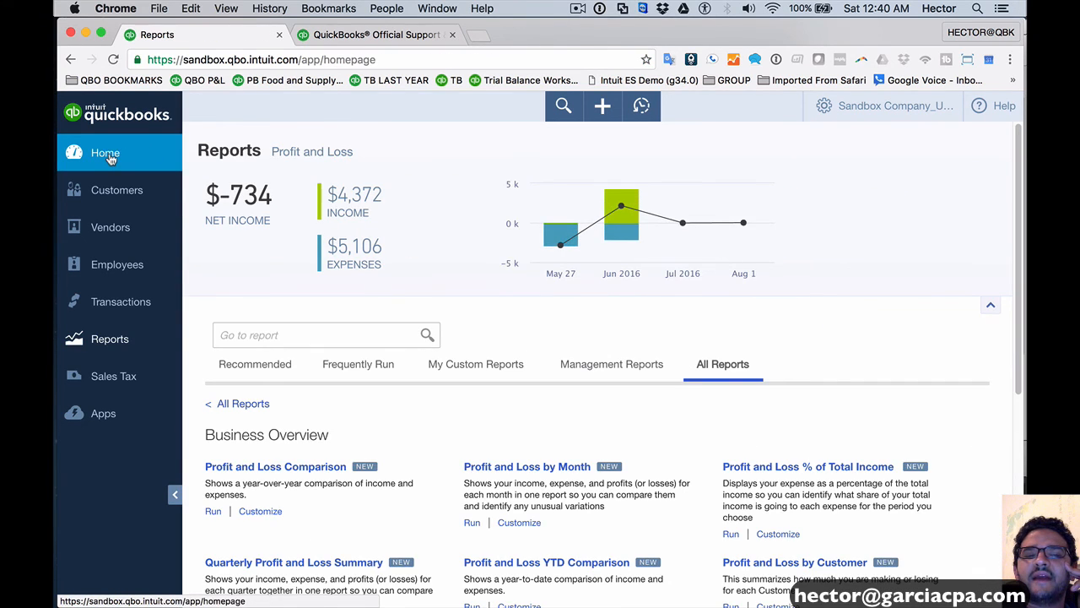
{"action": "left_click", "coordinate": [104, 151]}
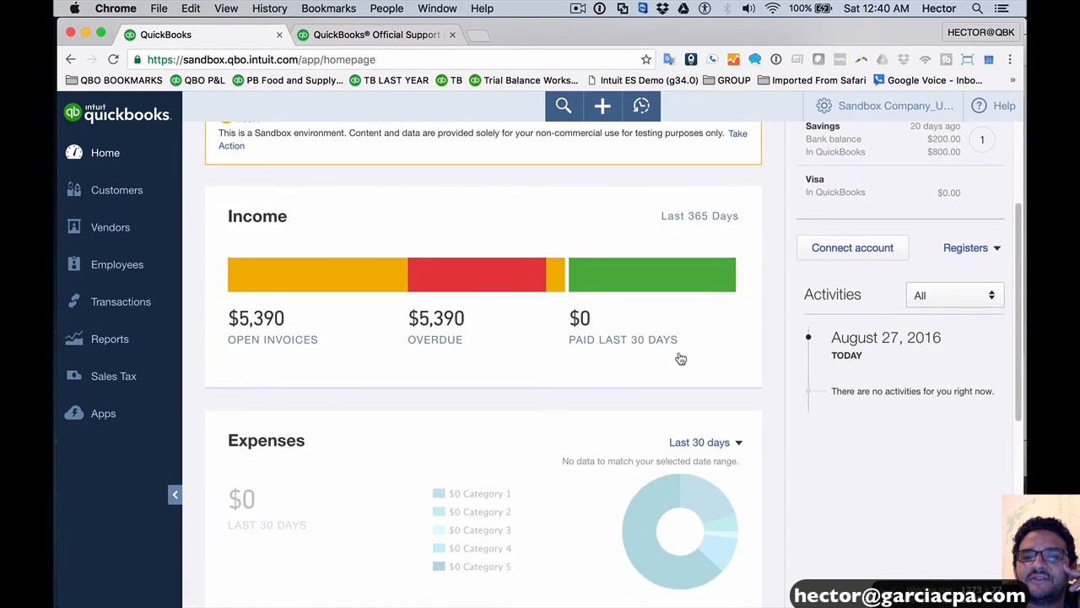
{"action": "scroll", "scroll_direction": "down", "scroll_amount": 3}
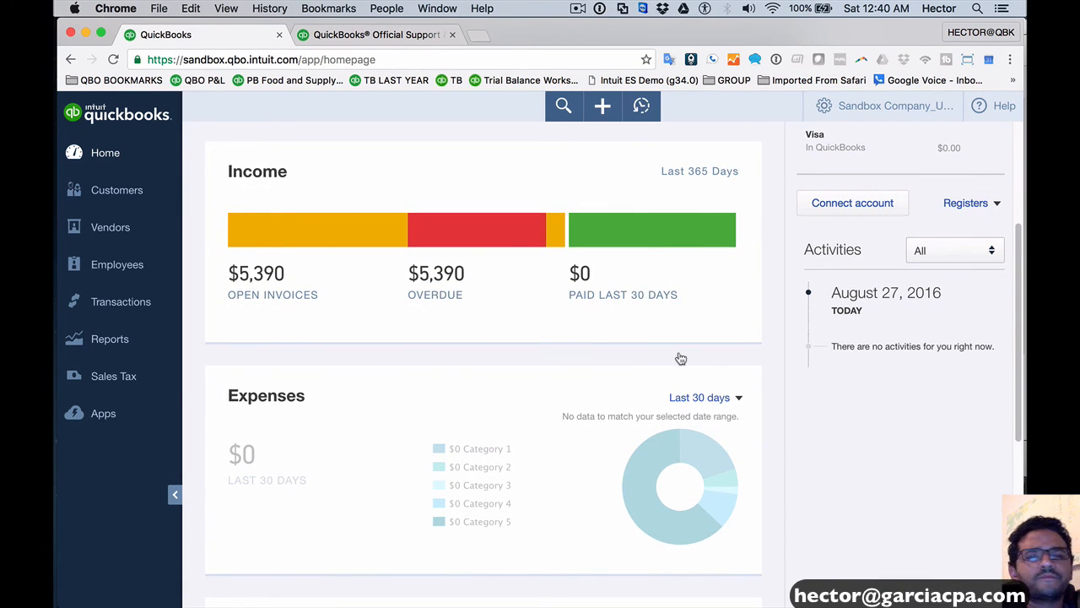
{"action": "mouse_move", "coordinate": [735, 360]}
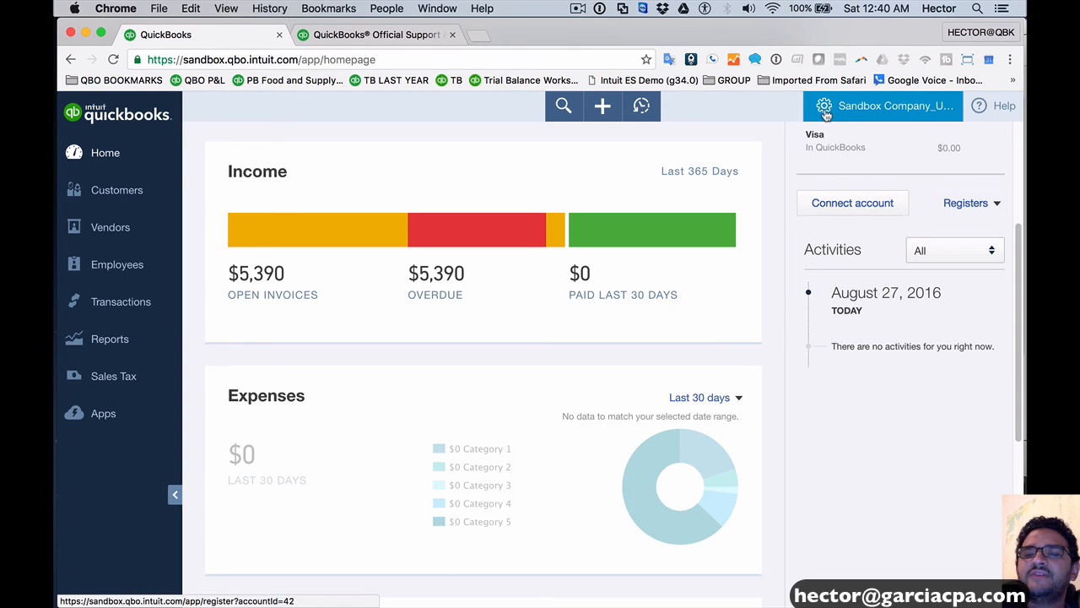
{"action": "left_click", "coordinate": [824, 104]}
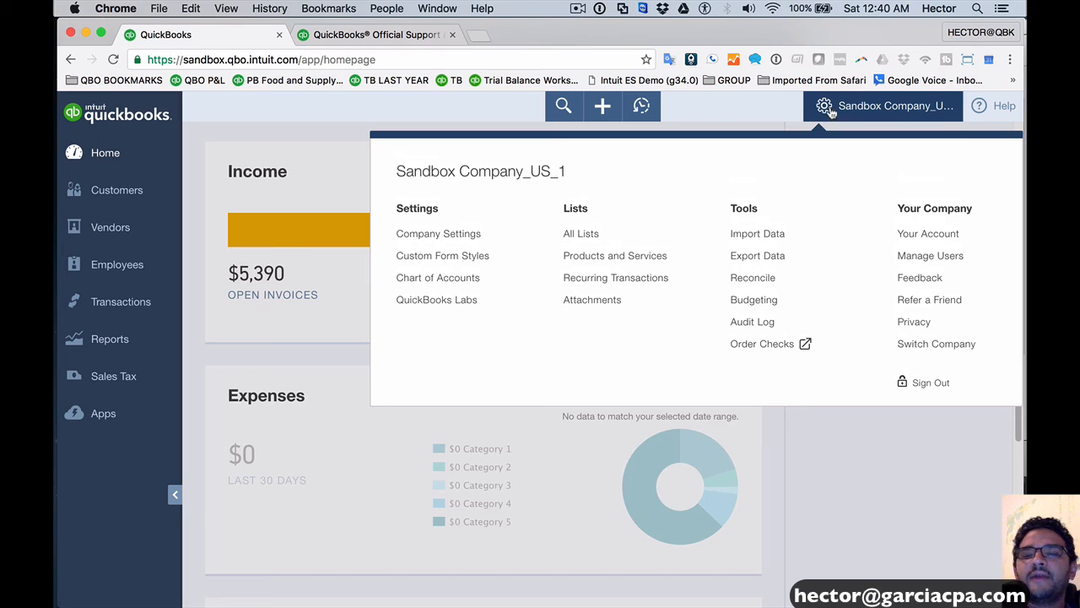
{"action": "mouse_move", "coordinate": [614, 277]}
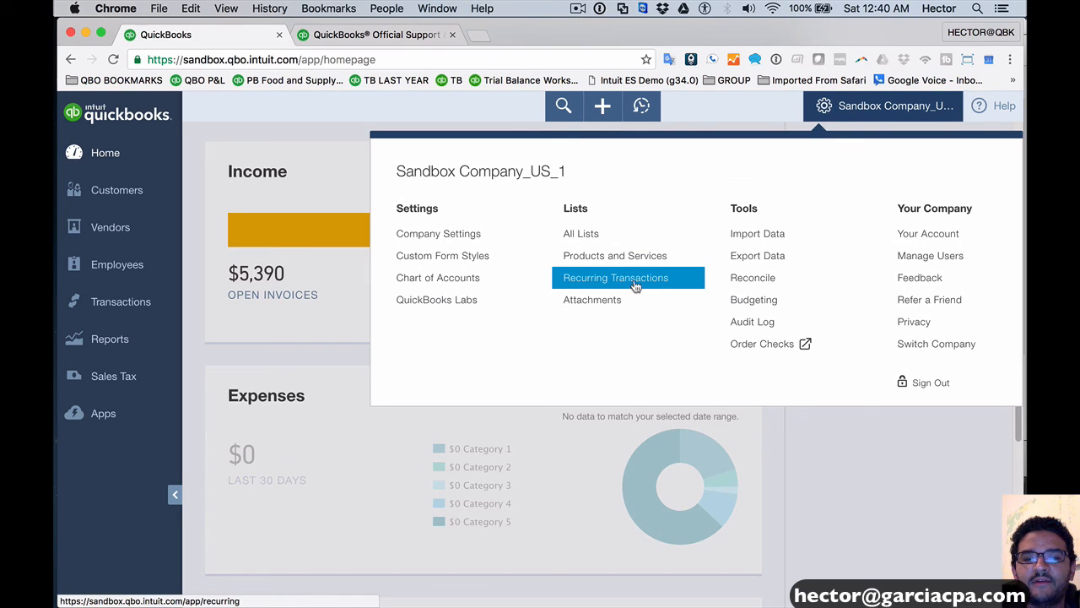
From Recurring Transactions, start a new template with Transfer as its transaction type.
{"action": "left_click", "coordinate": [615, 277]}
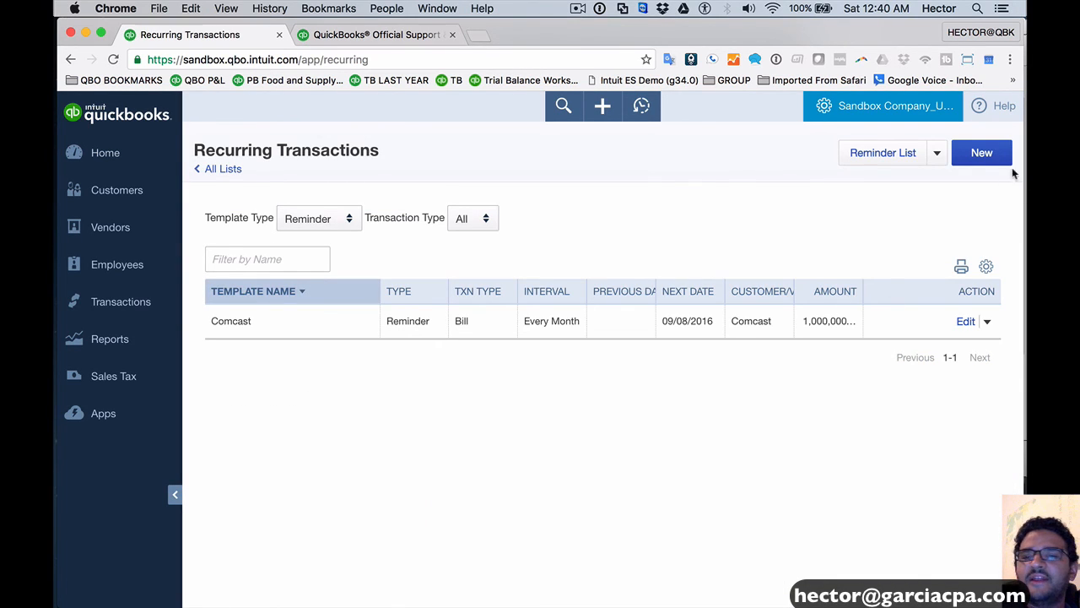
{"action": "left_click", "coordinate": [982, 152]}
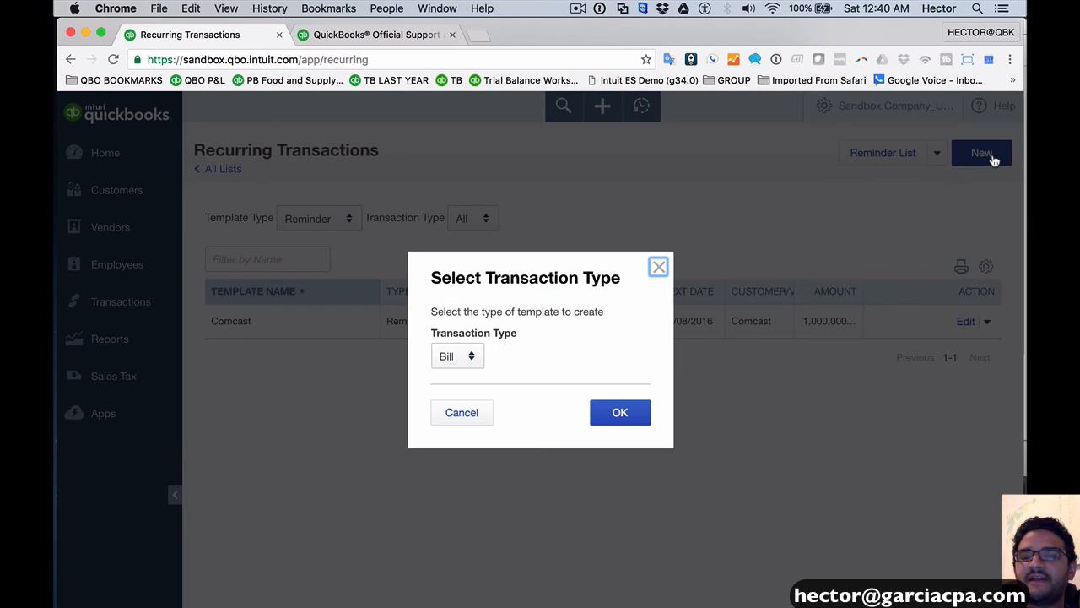
{"action": "left_click", "coordinate": [458, 355]}
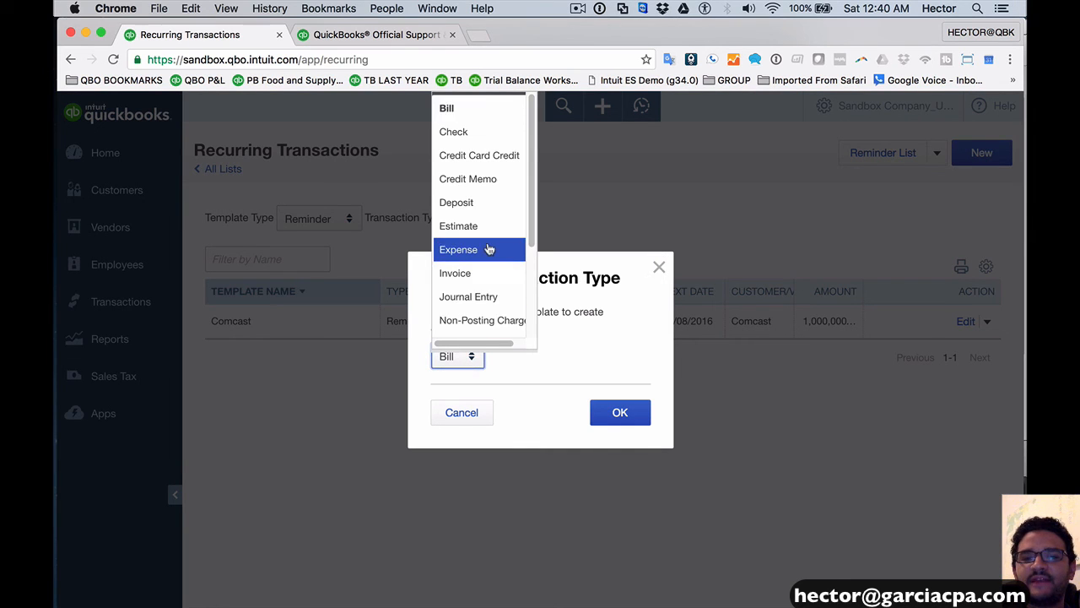
{"action": "scroll", "scroll_direction": "down", "scroll_amount": 3}
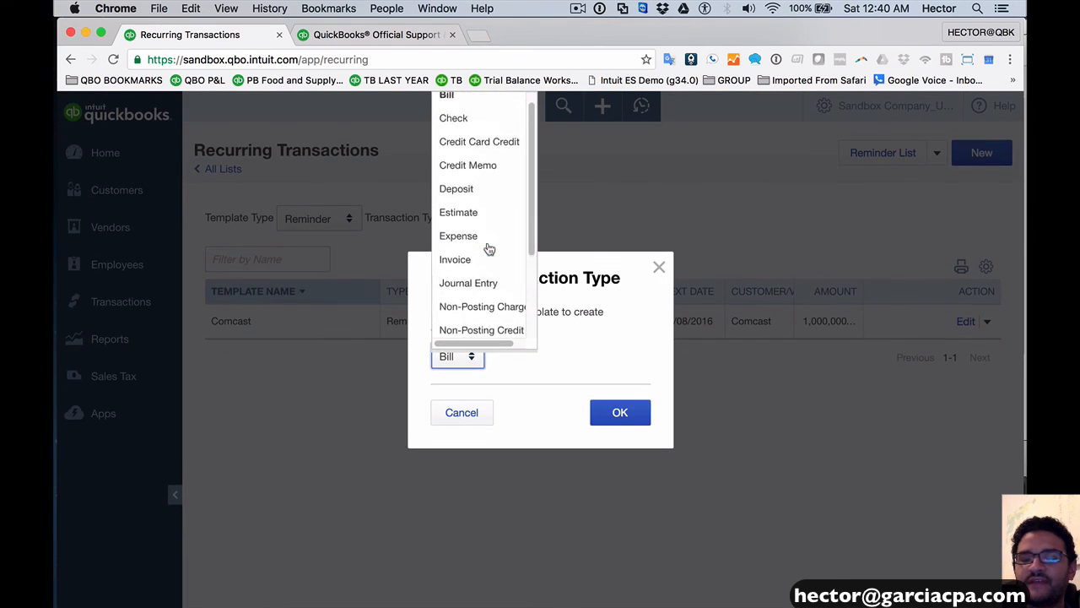
{"action": "scroll", "scroll_direction": "down", "scroll_amount": 3}
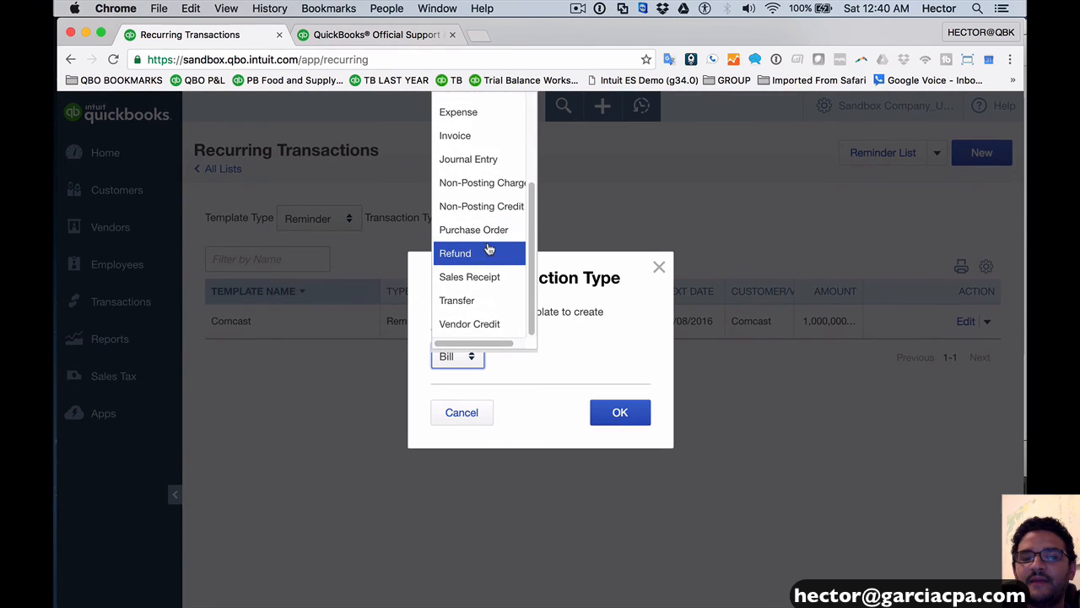
{"action": "mouse_move", "coordinate": [456, 301]}
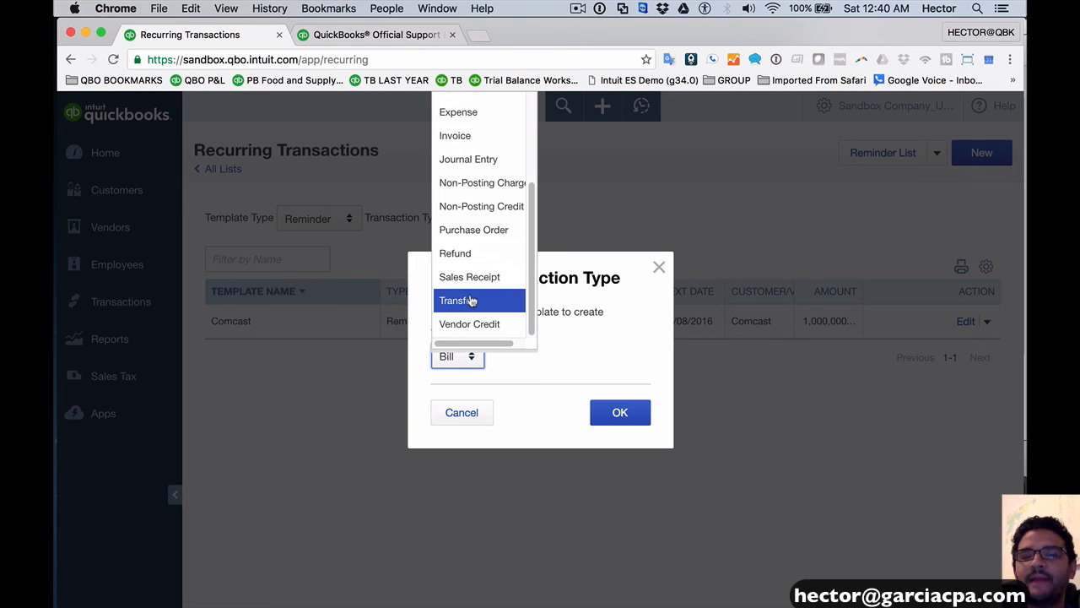
{"action": "left_click", "coordinate": [460, 301]}
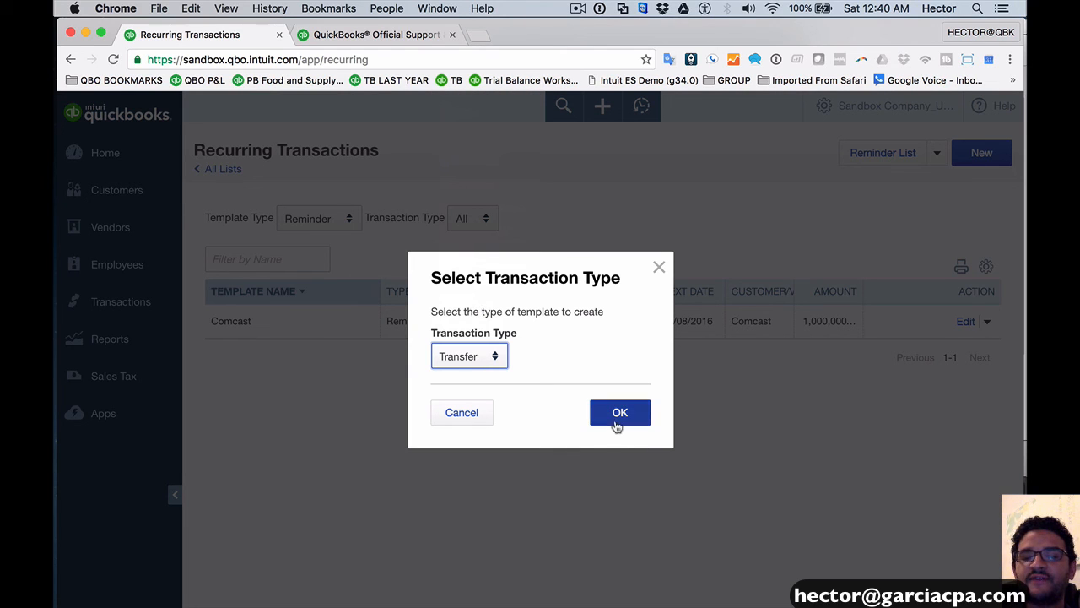
{"action": "left_click", "coordinate": [619, 411]}
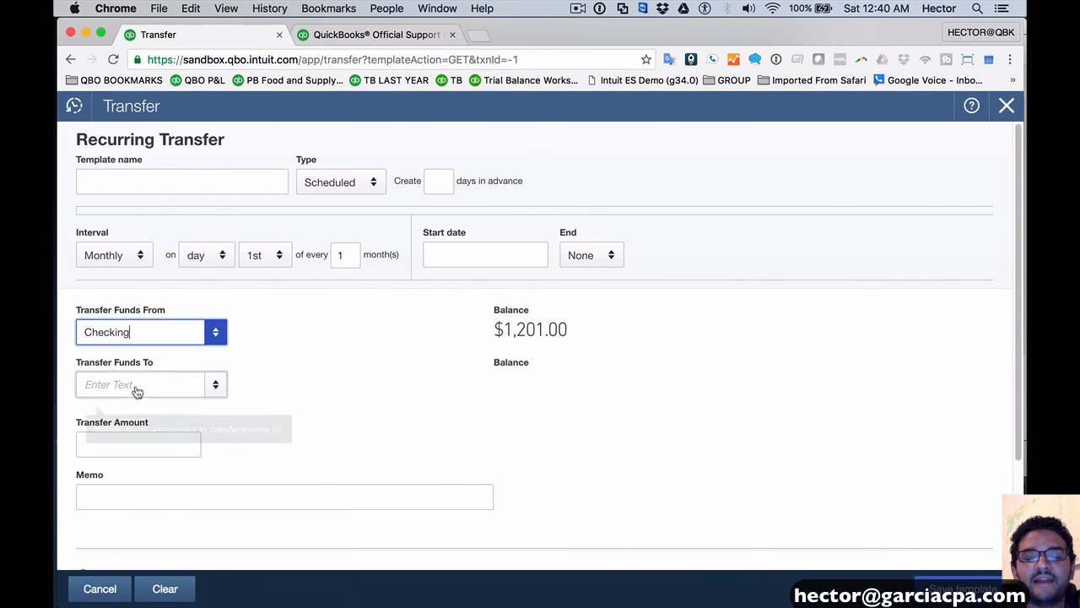
Send 1,000.00 from Checking to Savings and name the template 'transfer'.
{"action": "left_click", "coordinate": [152, 385]}
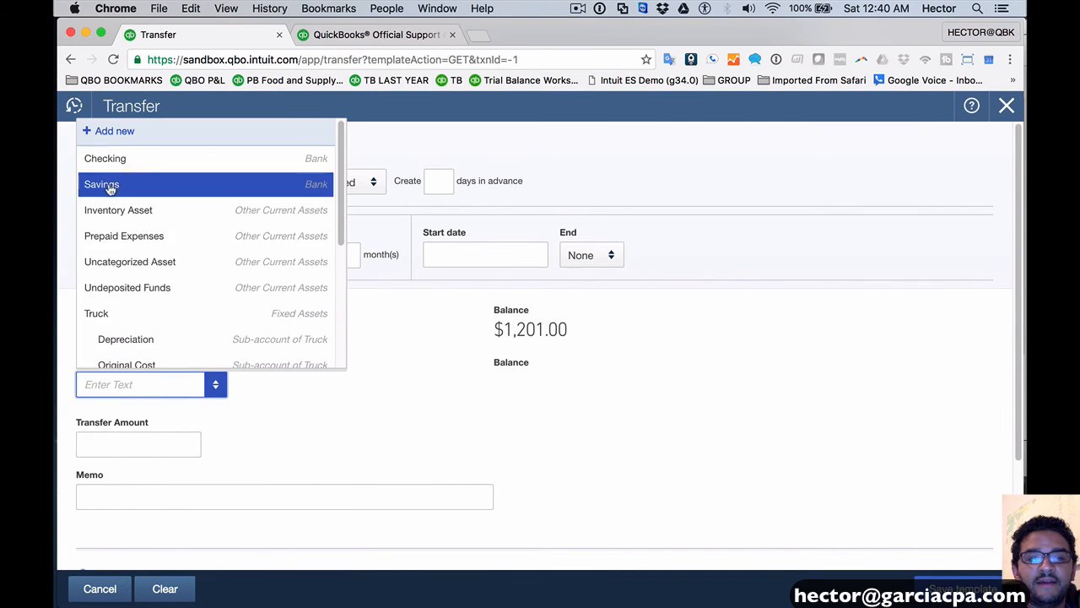
{"action": "left_click", "coordinate": [101, 184]}
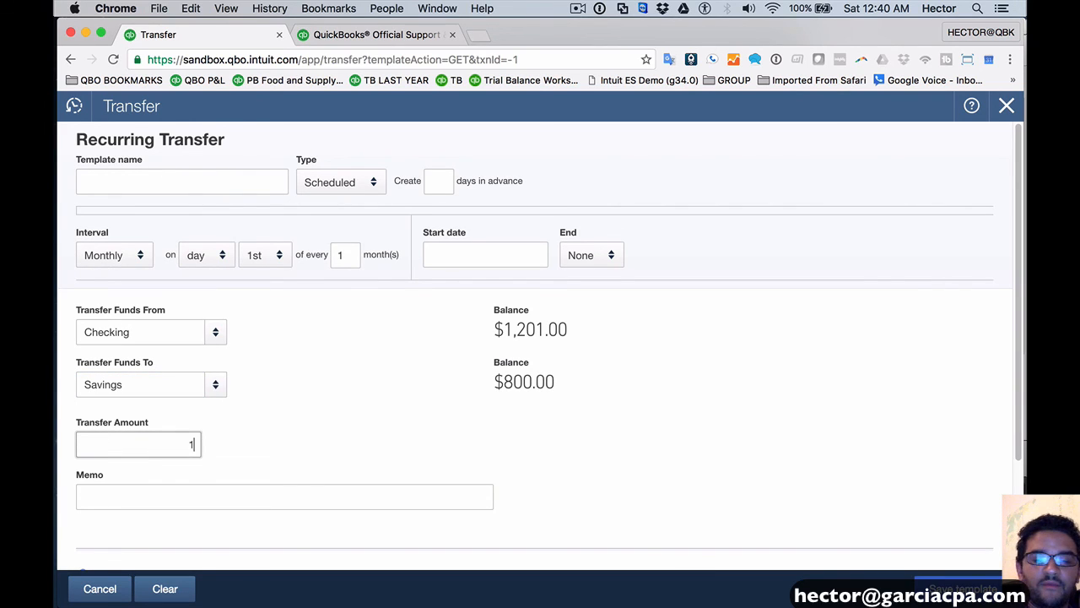
{"action": "type", "text": "000"}
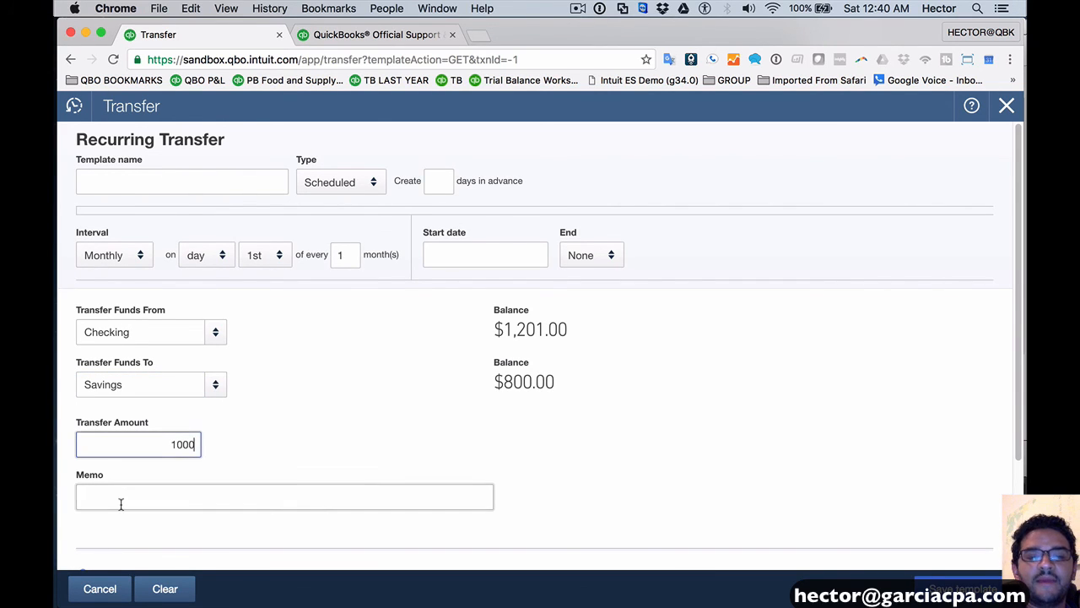
{"action": "left_click", "coordinate": [183, 180]}
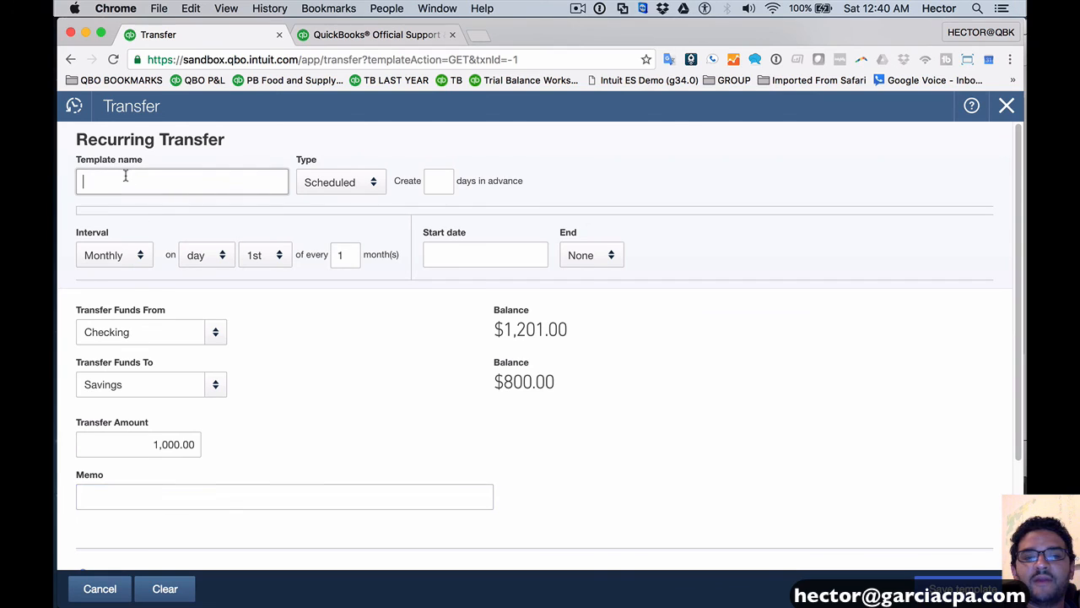
{"action": "type", "text": "trans"}
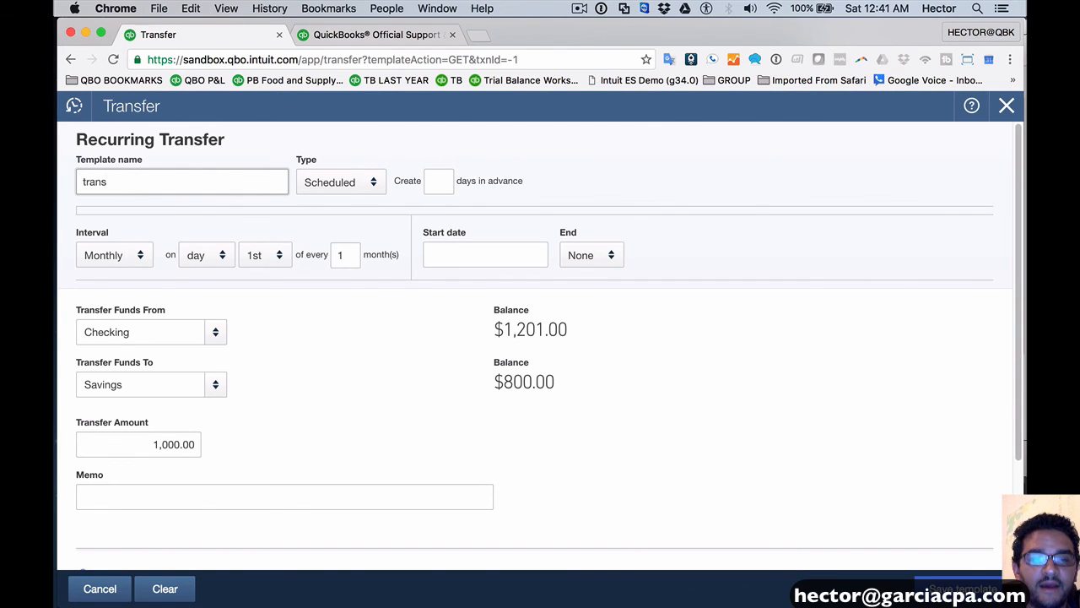
{"action": "type", "text": "fer"}
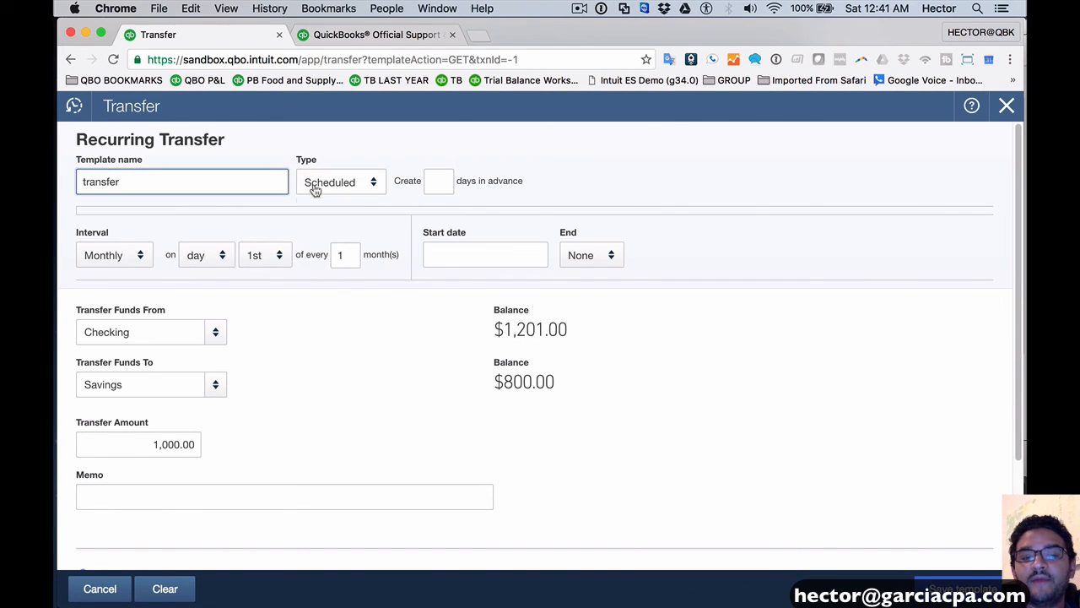
Keep the type Scheduled, set the 08/27/2016 start date and save the template.
{"action": "left_click", "coordinate": [341, 182]}
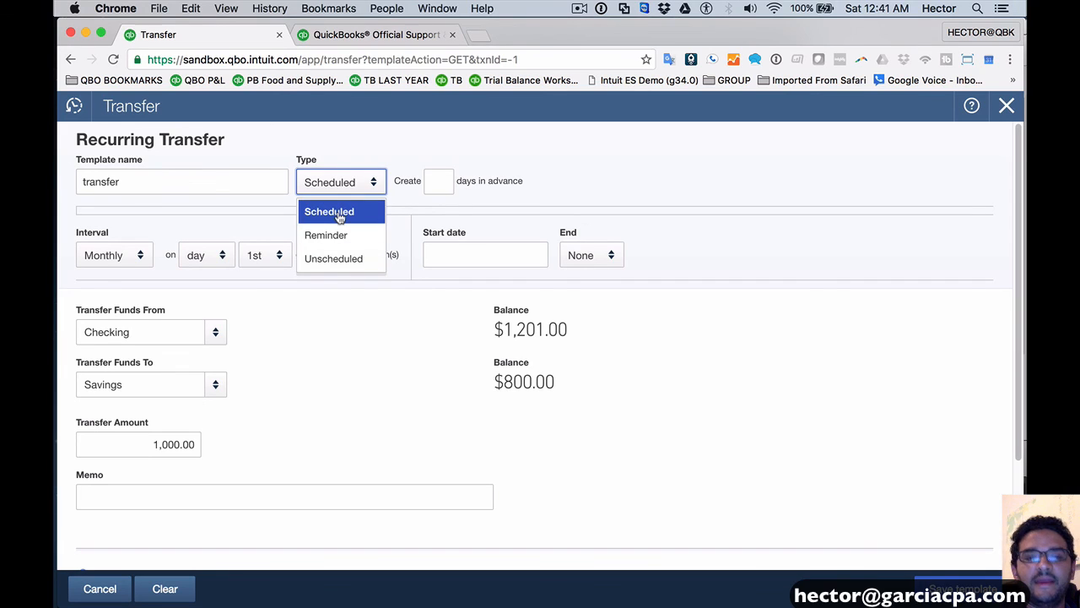
{"action": "left_click", "coordinate": [329, 211]}
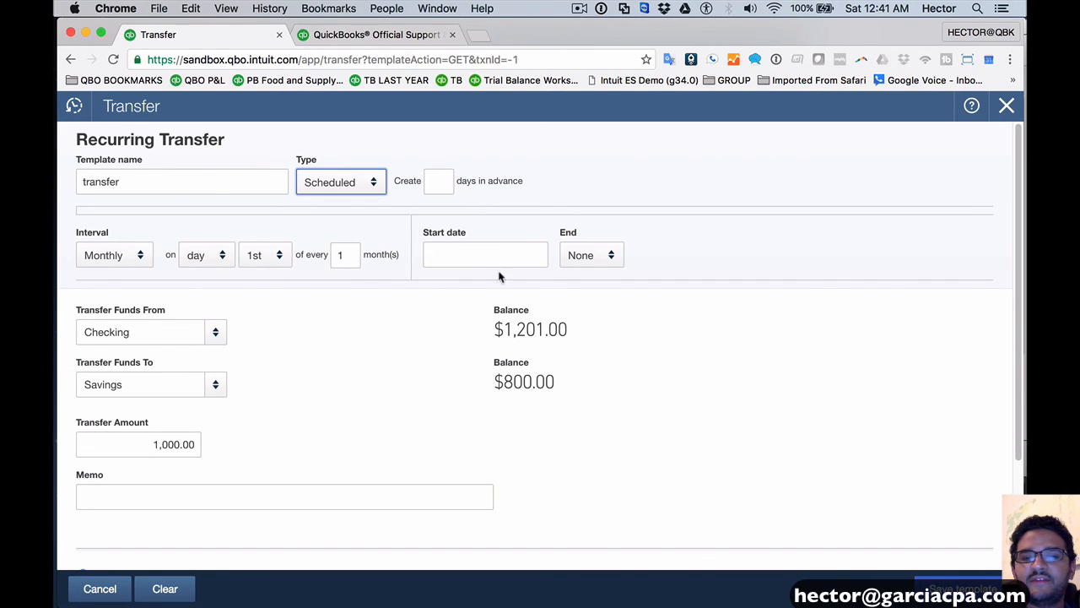
{"action": "left_click", "coordinate": [481, 254]}
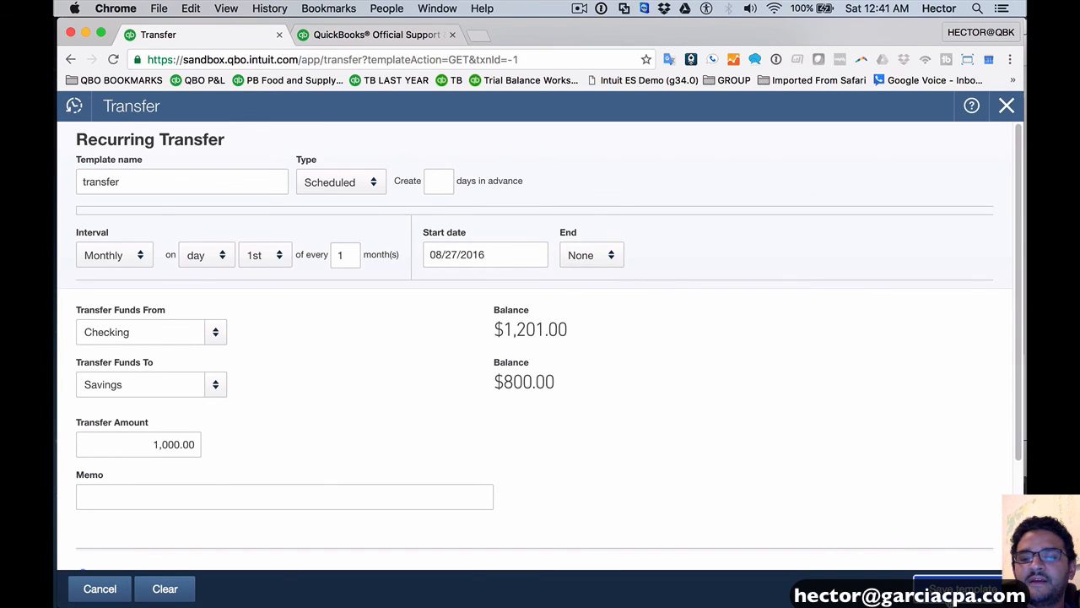
{"action": "left_click", "coordinate": [962, 588]}
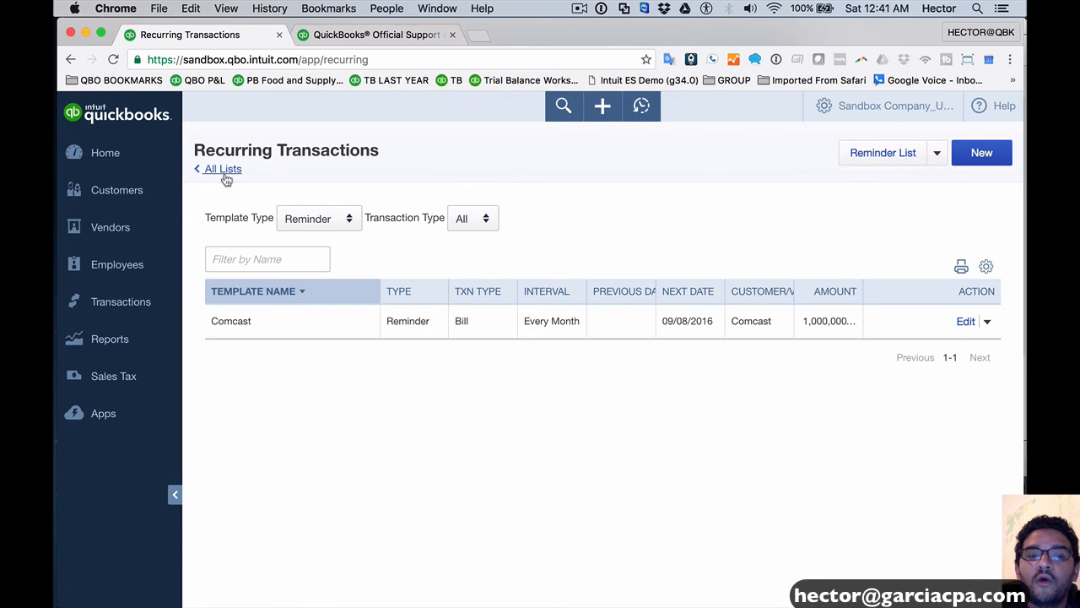
Show templates of All types and choose Use on the transfer template's actions.
{"action": "left_click", "coordinate": [318, 218]}
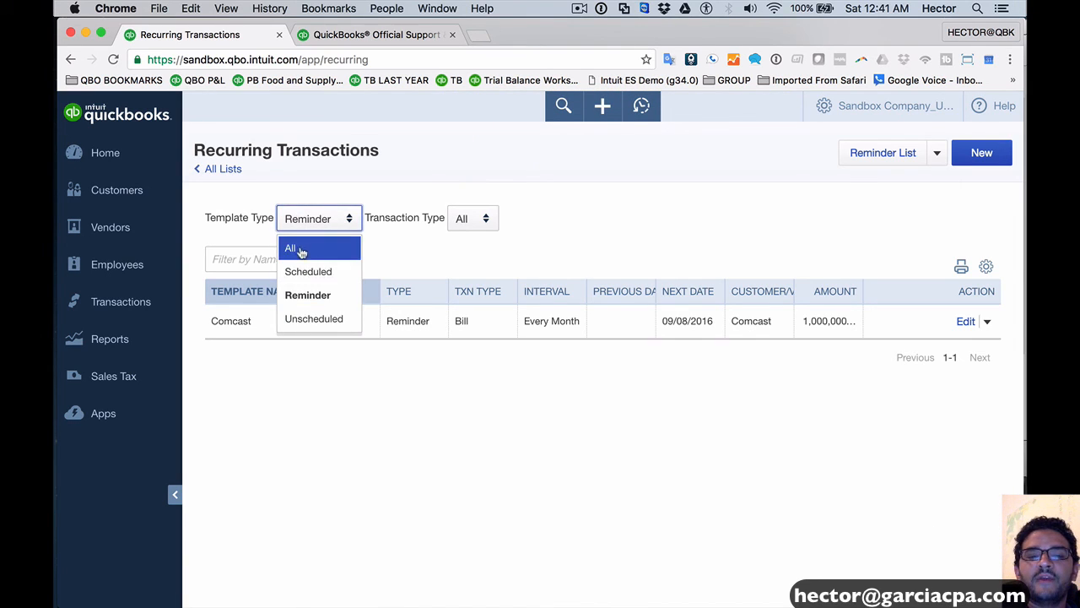
{"action": "left_click", "coordinate": [290, 246]}
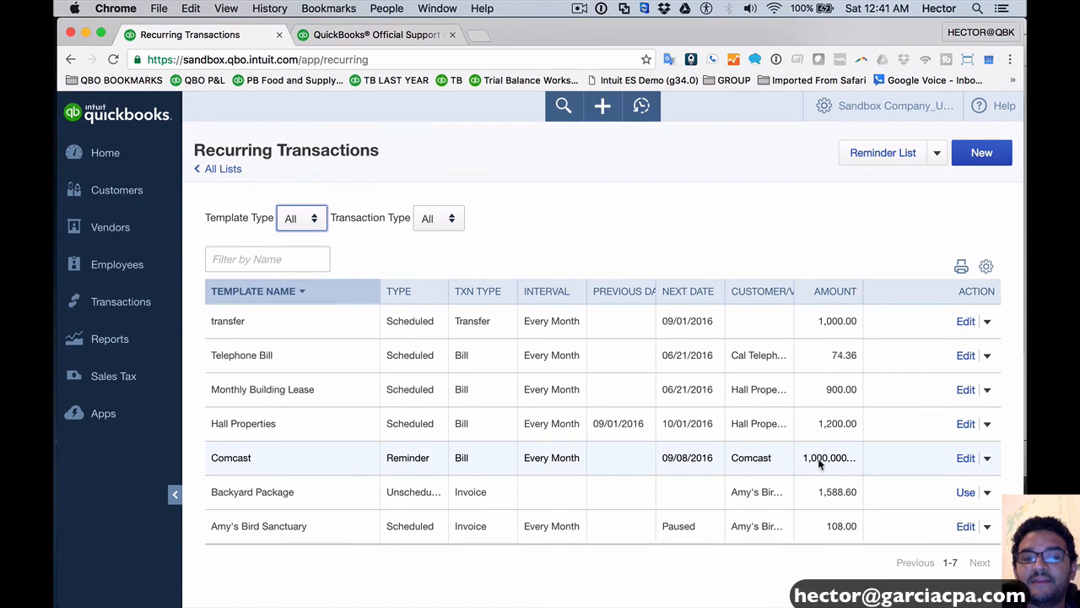
{"action": "mouse_move", "coordinate": [987, 355]}
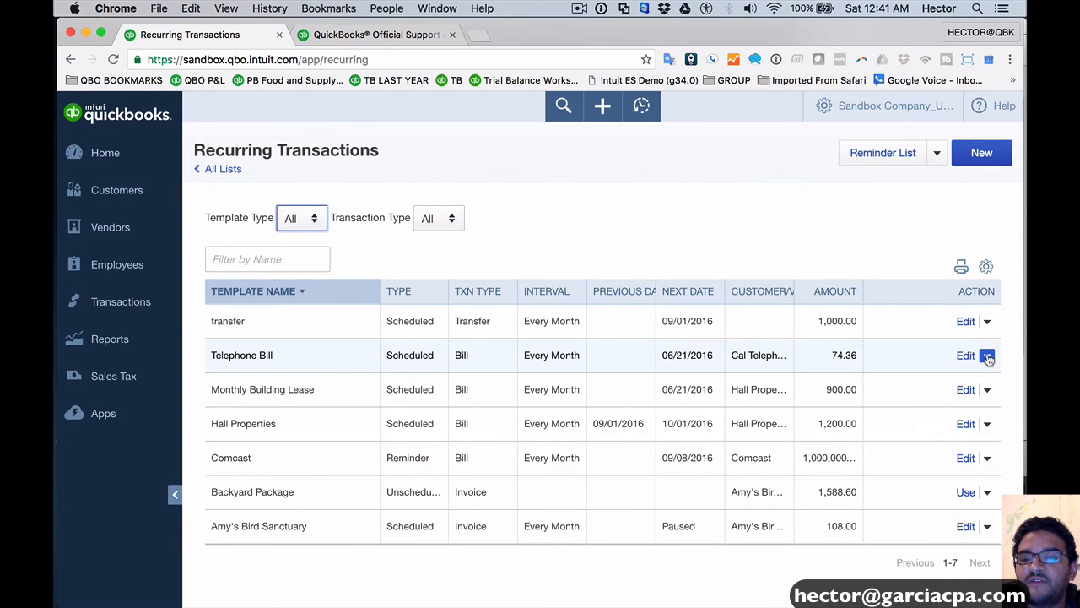
{"action": "left_click", "coordinate": [986, 321]}
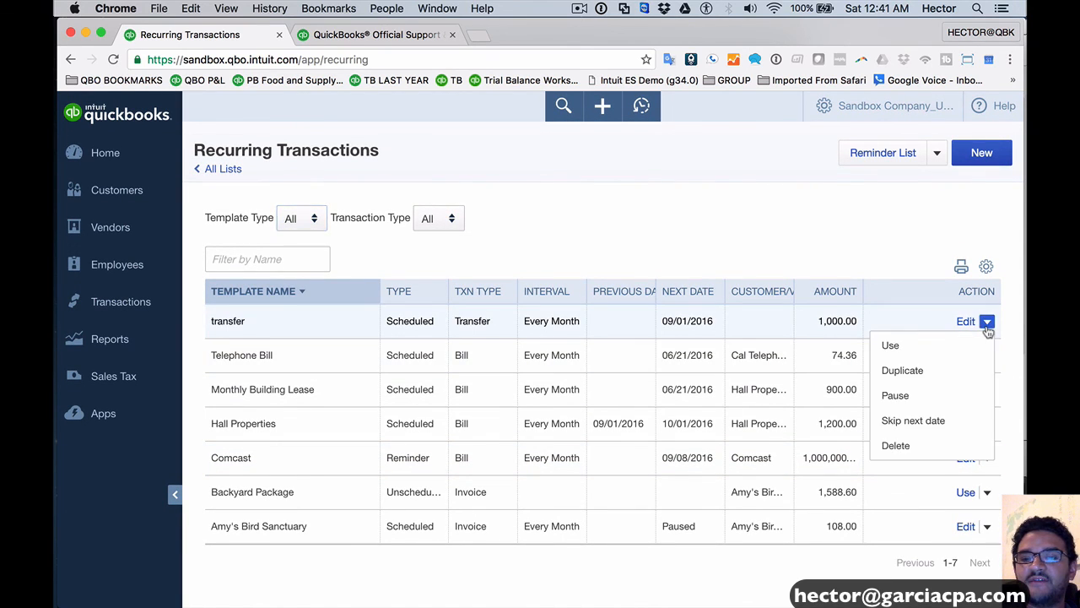
{"action": "left_click", "coordinate": [889, 345]}
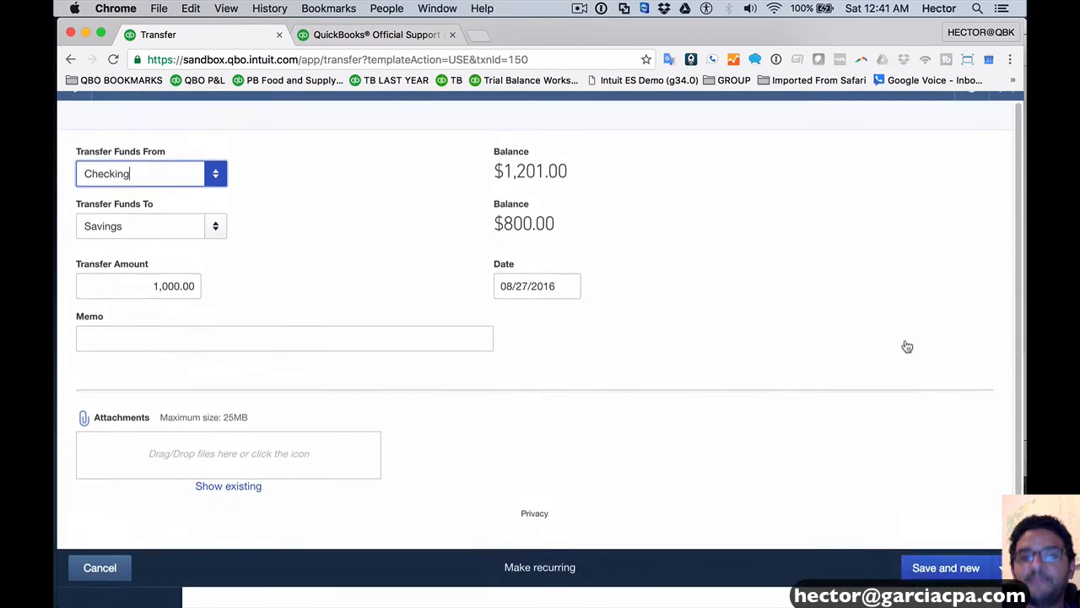